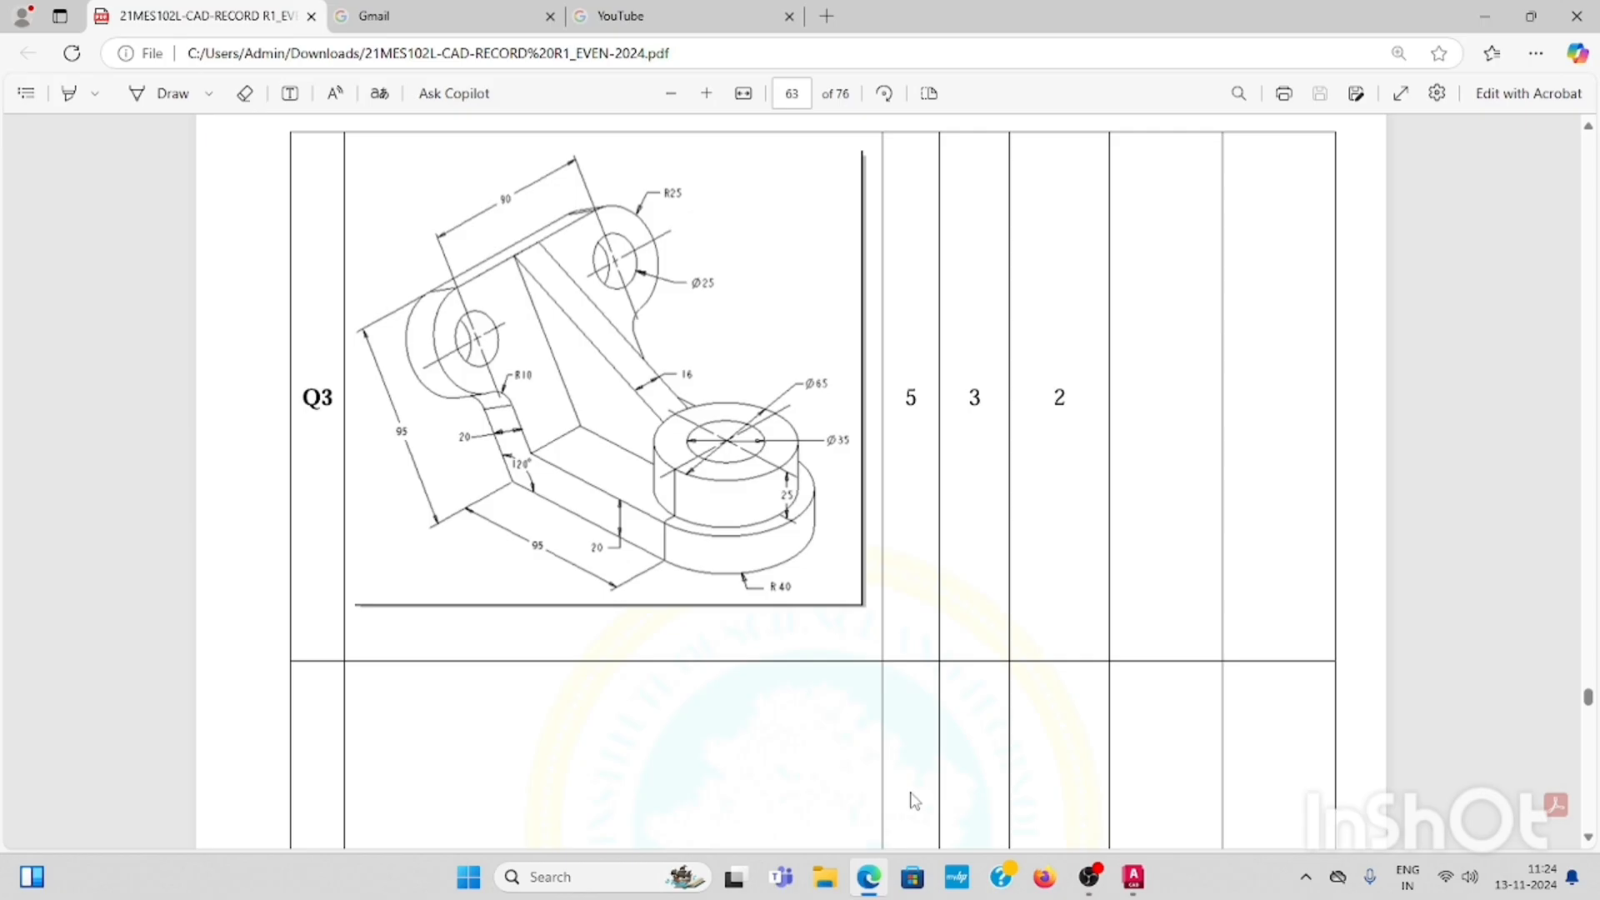
mouse_move(923, 788)
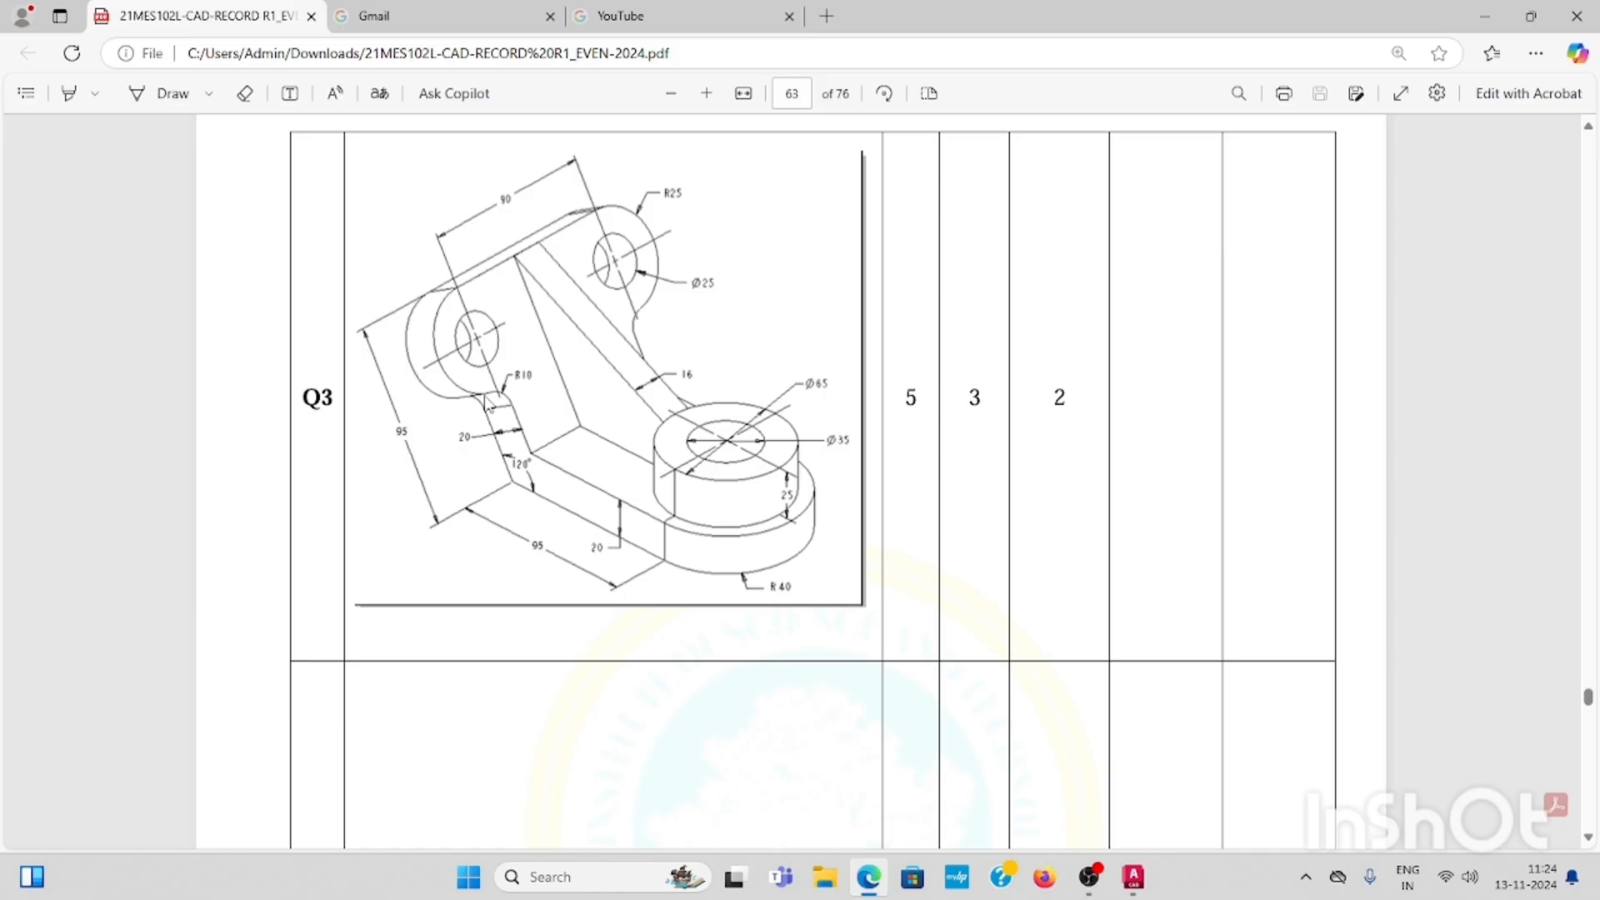
mouse_move(508, 466)
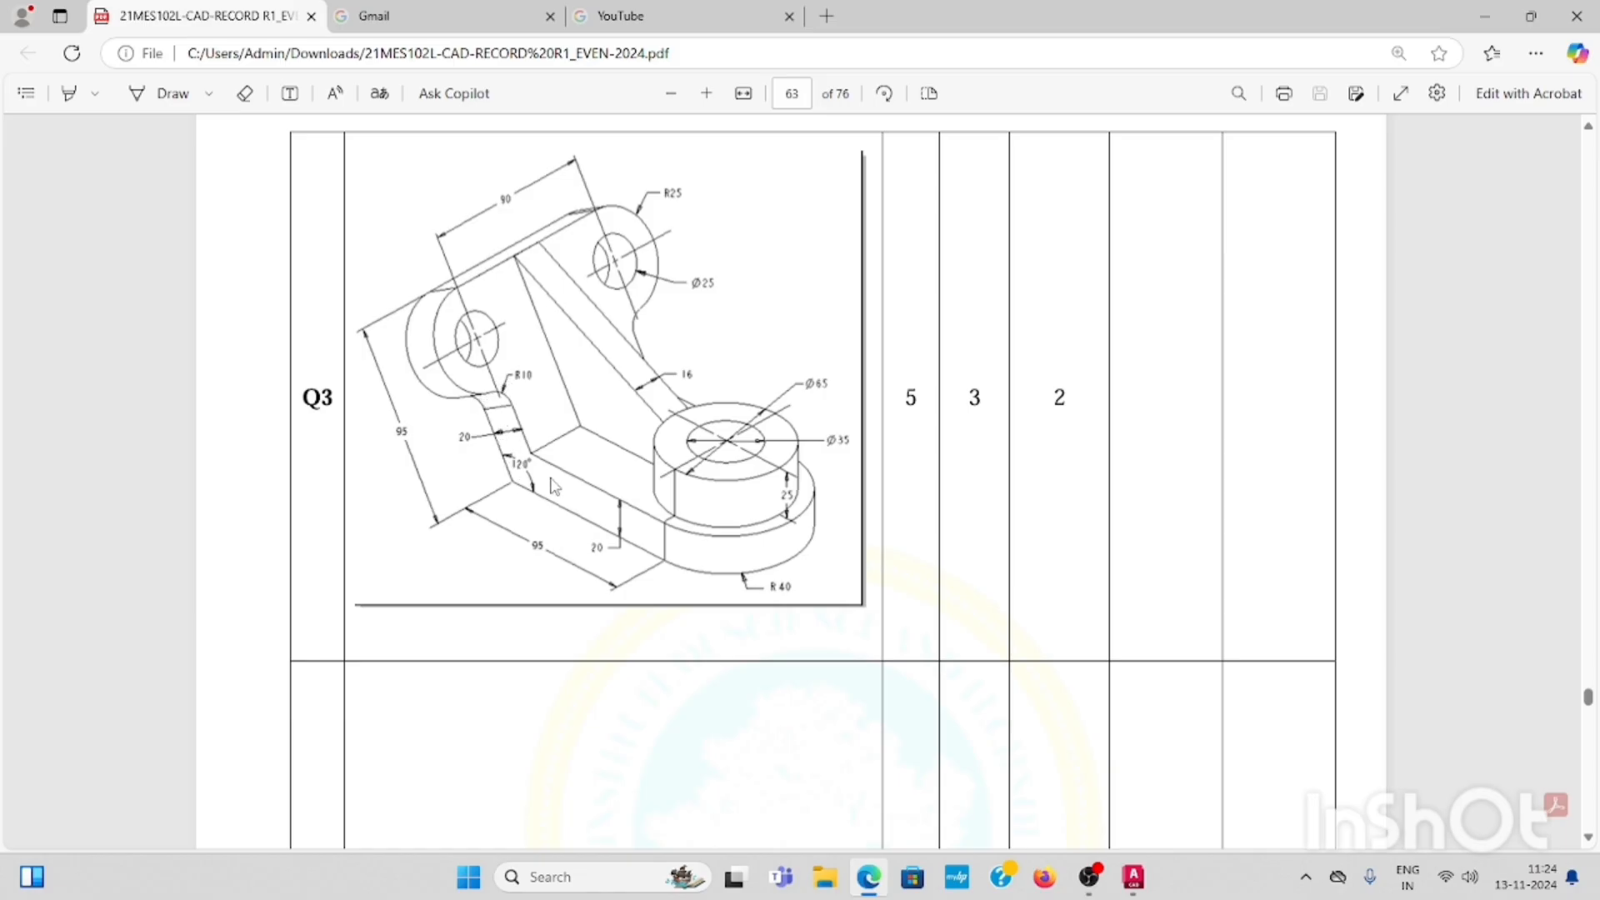
mouse_move(510, 494)
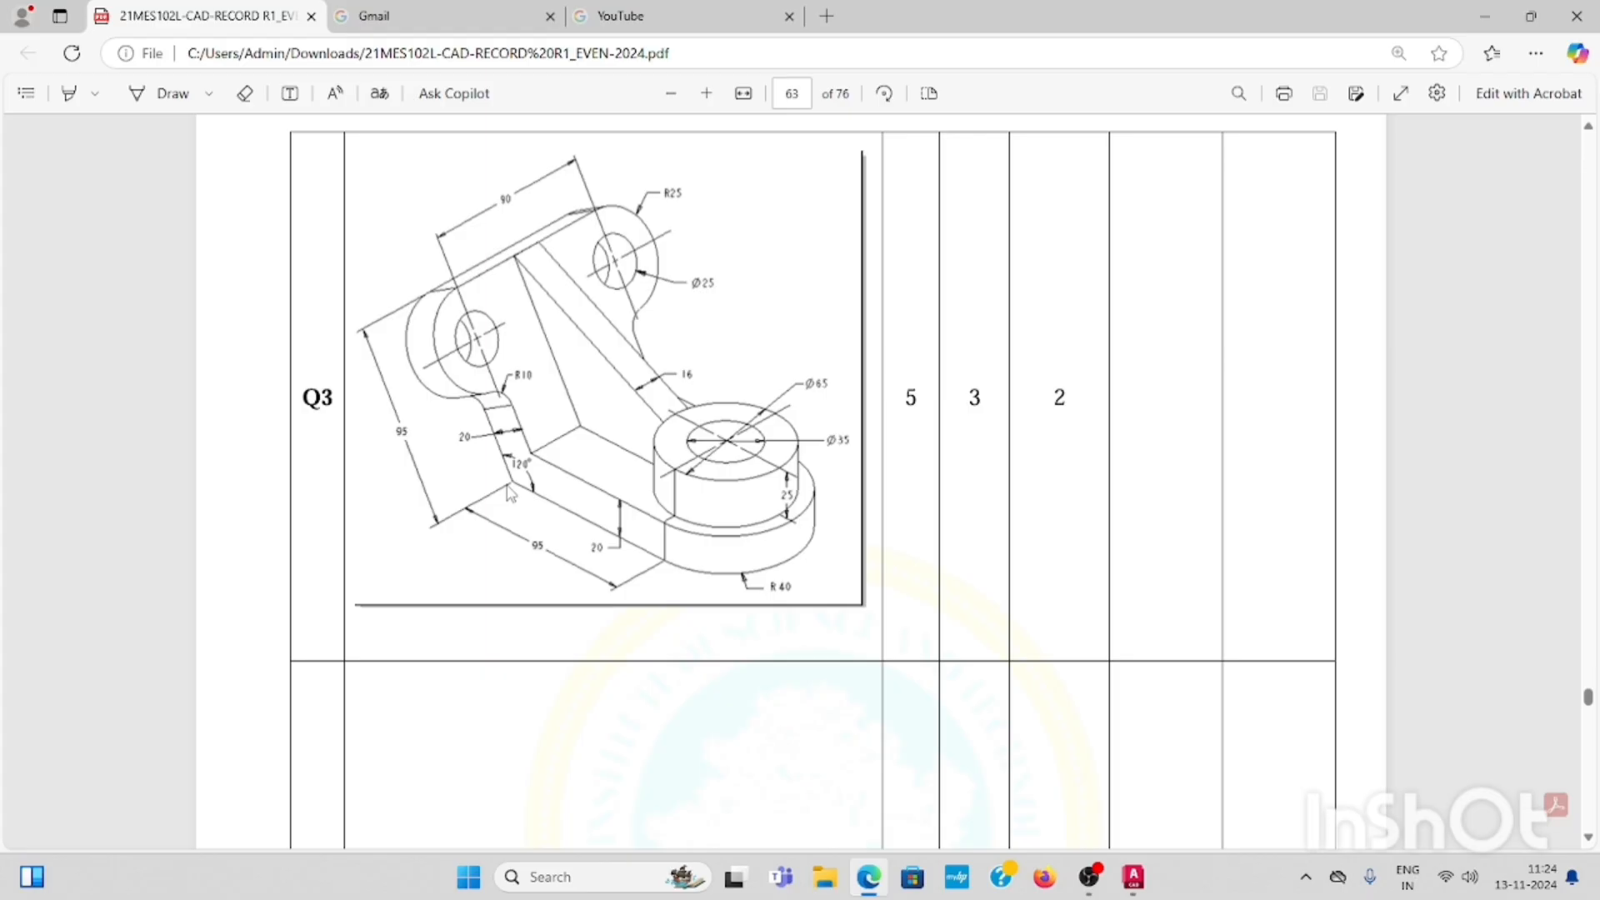
mouse_move(673, 571)
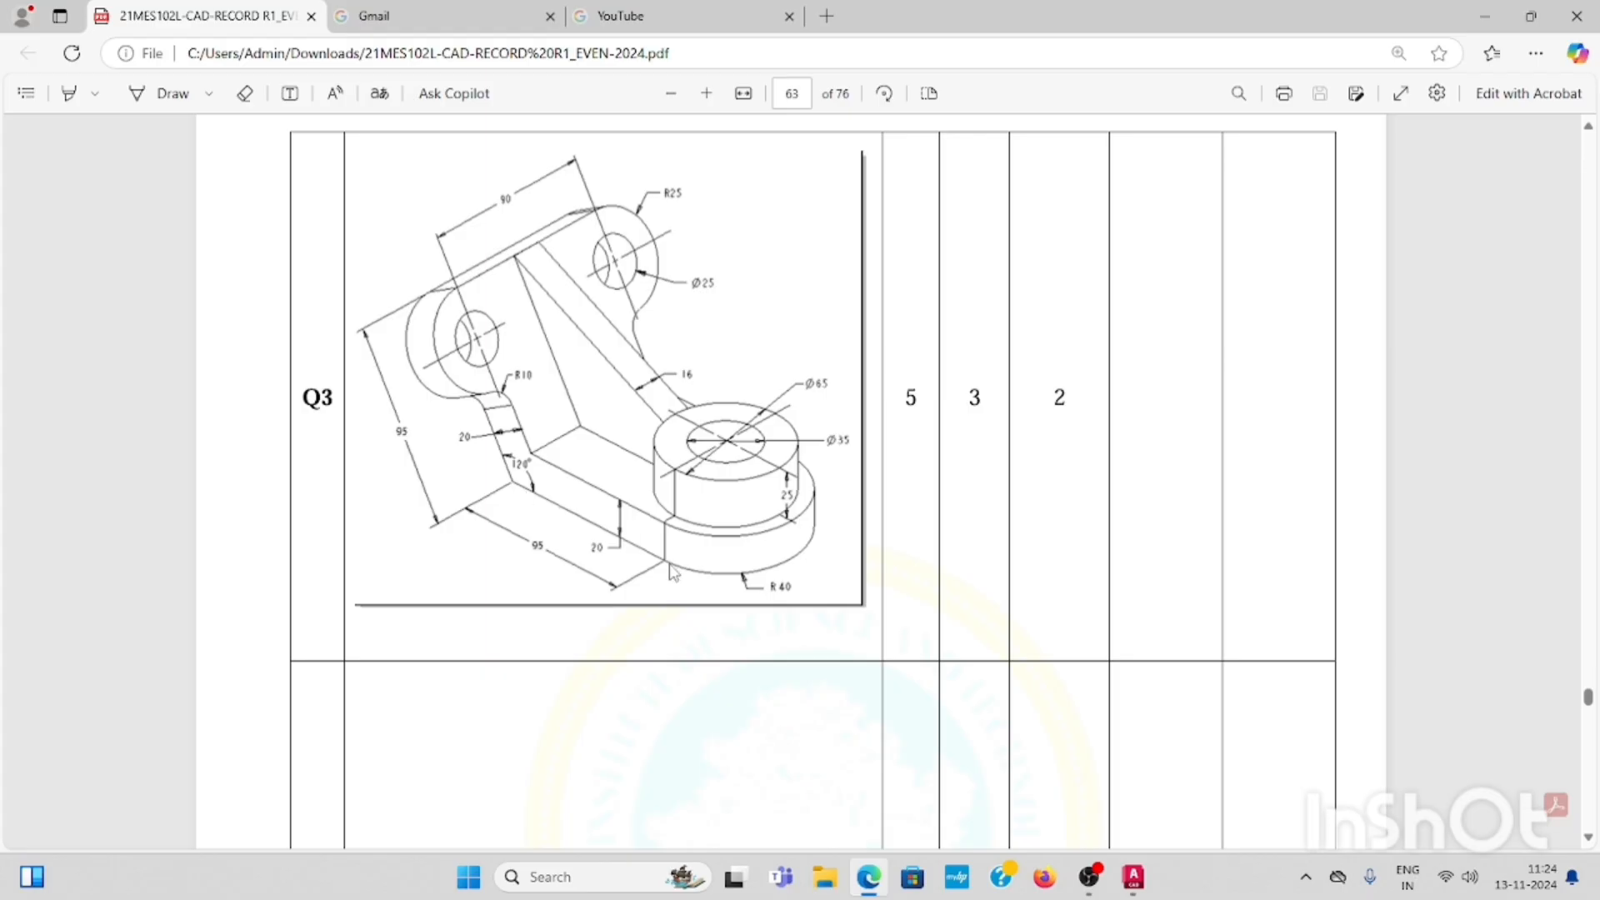
mouse_move(798, 560)
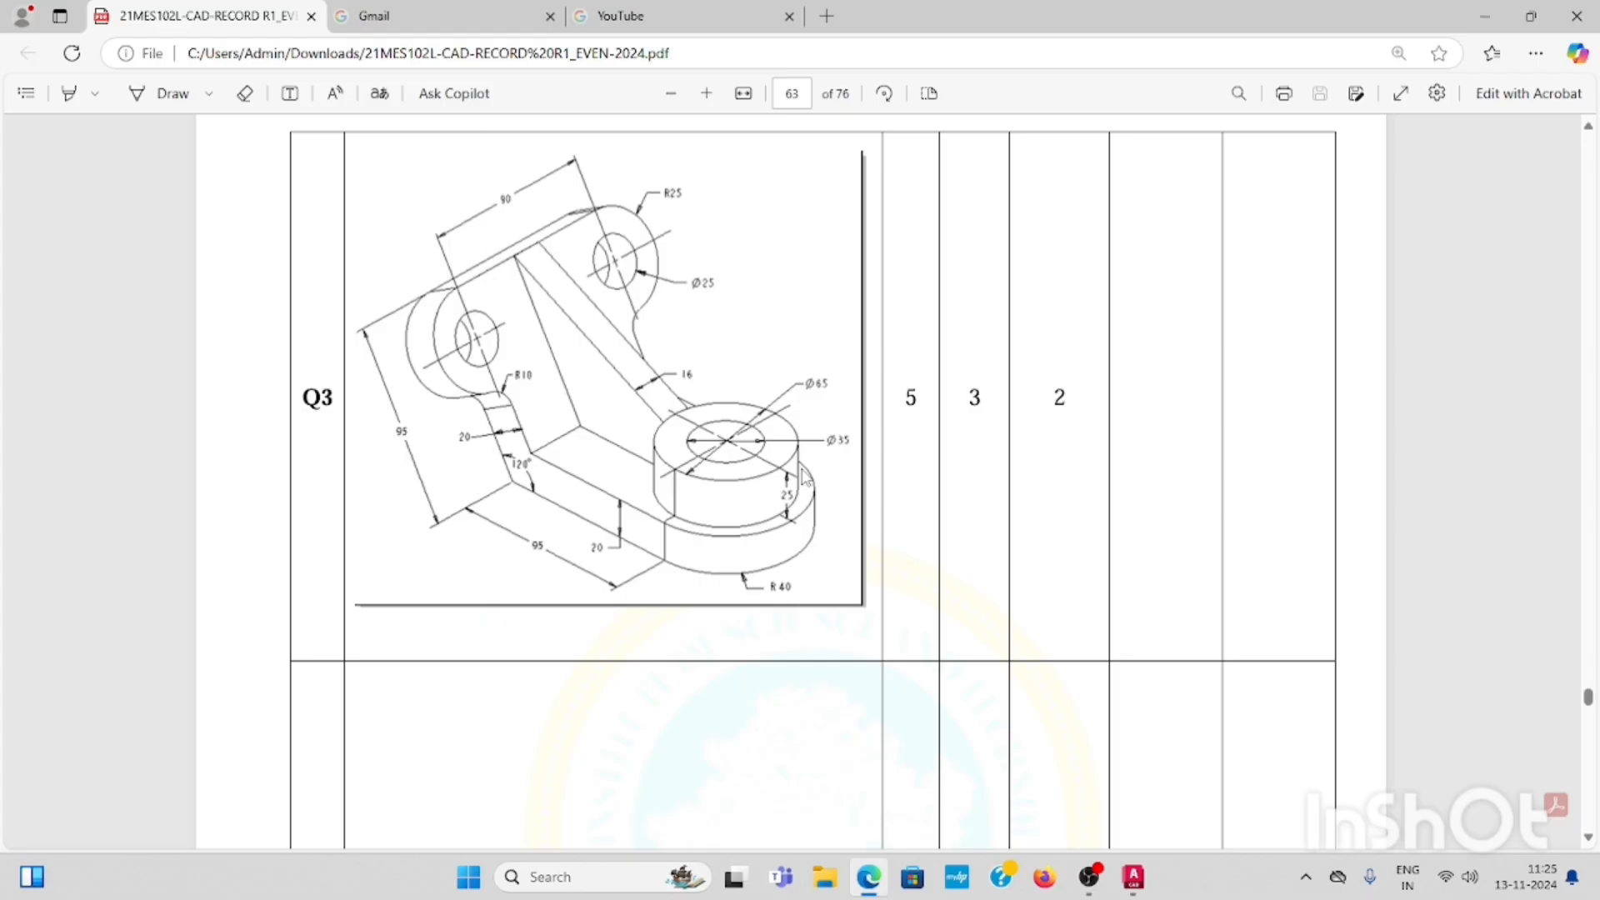
mouse_move(520, 485)
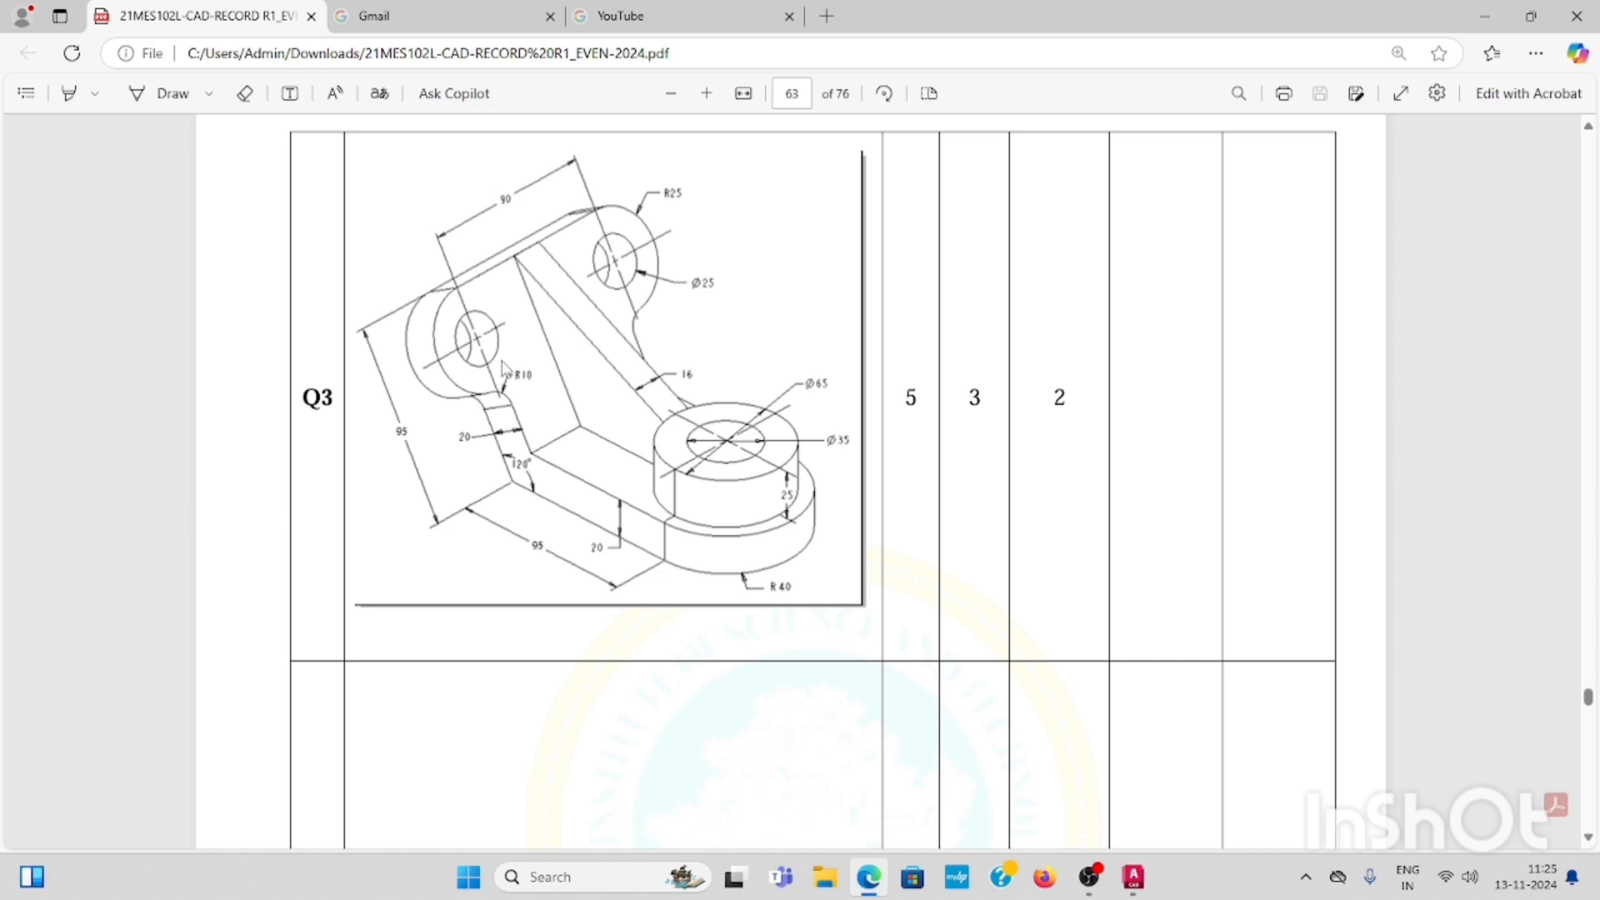
mouse_move(543, 465)
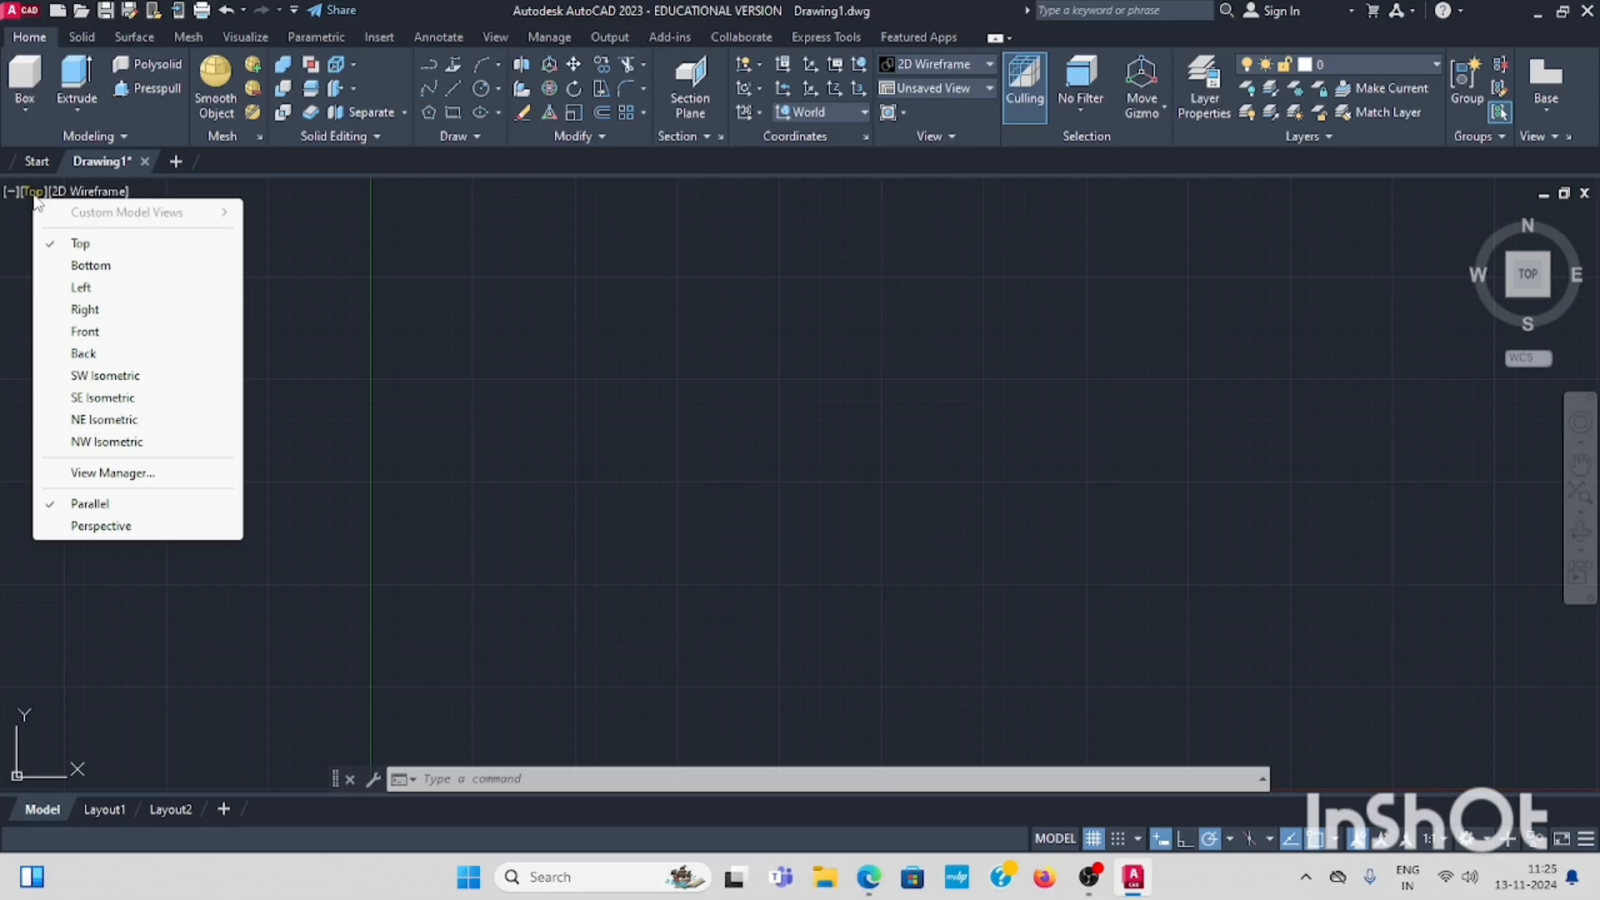
- Draw the 95 by 90 rectangle with LINE and copy it directly below the original
left_click(80, 244)
type("90")
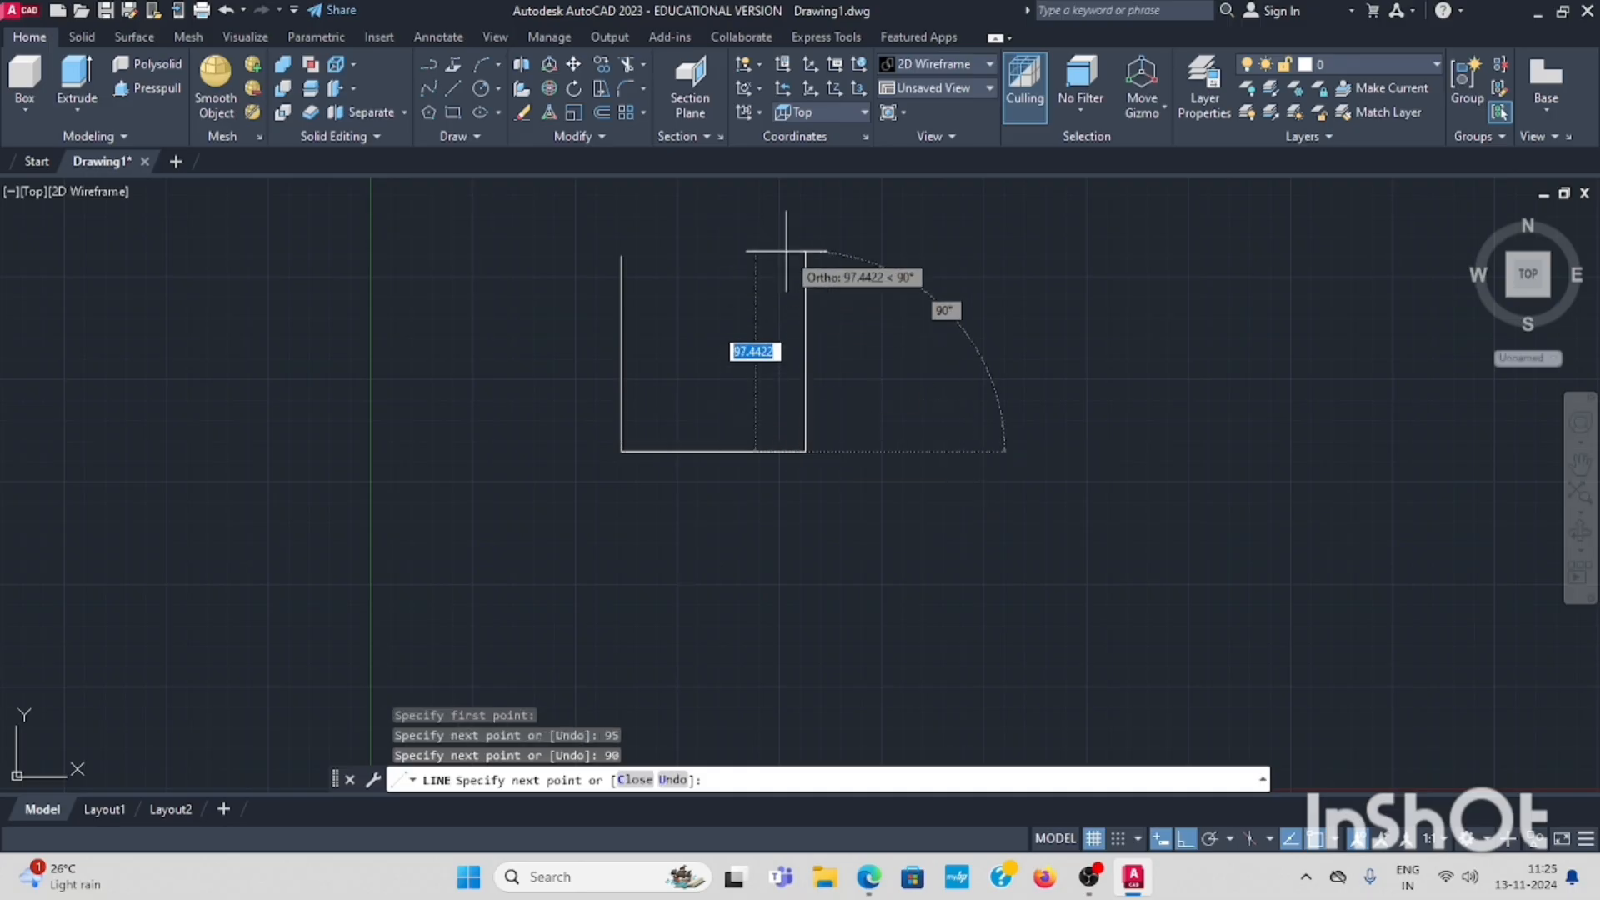
type("9")
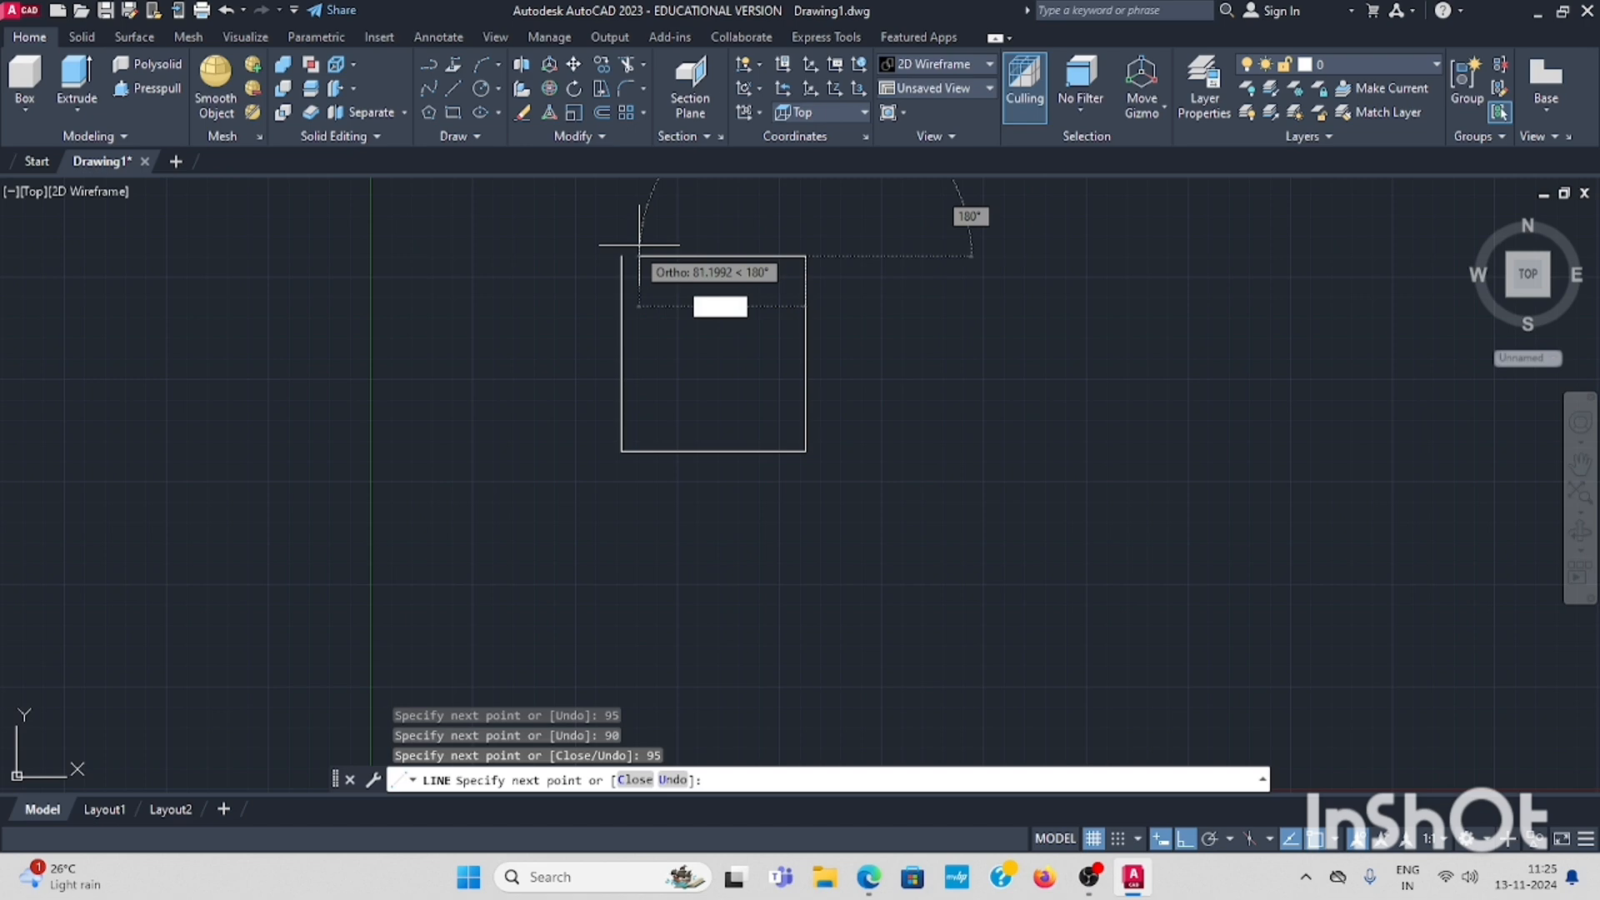
key("Escape")
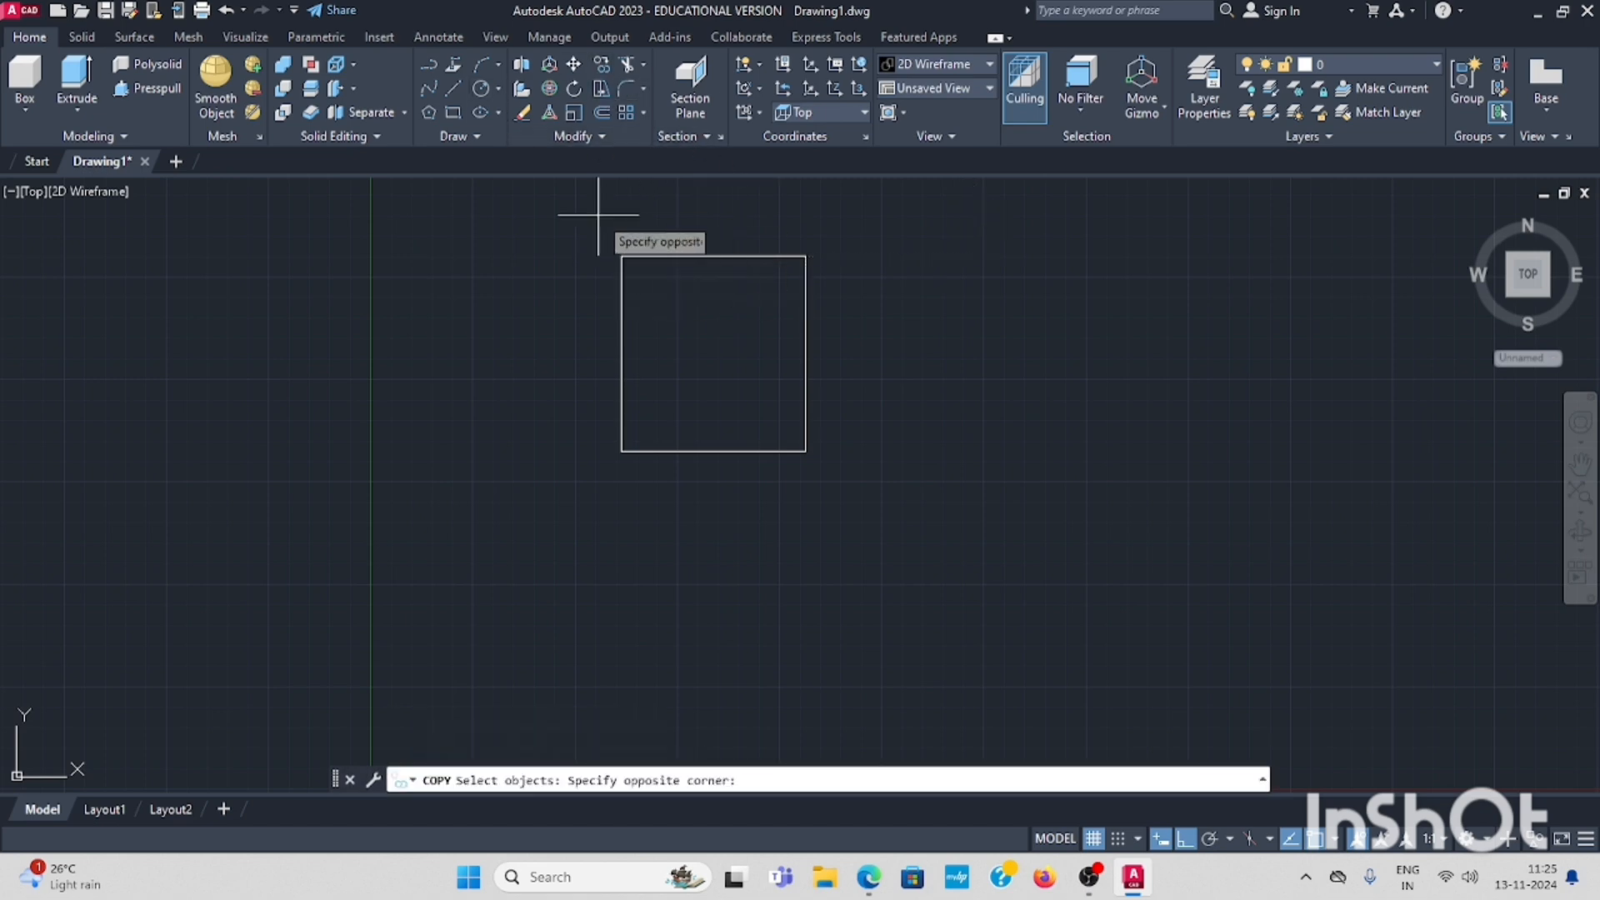
left_click(870, 519)
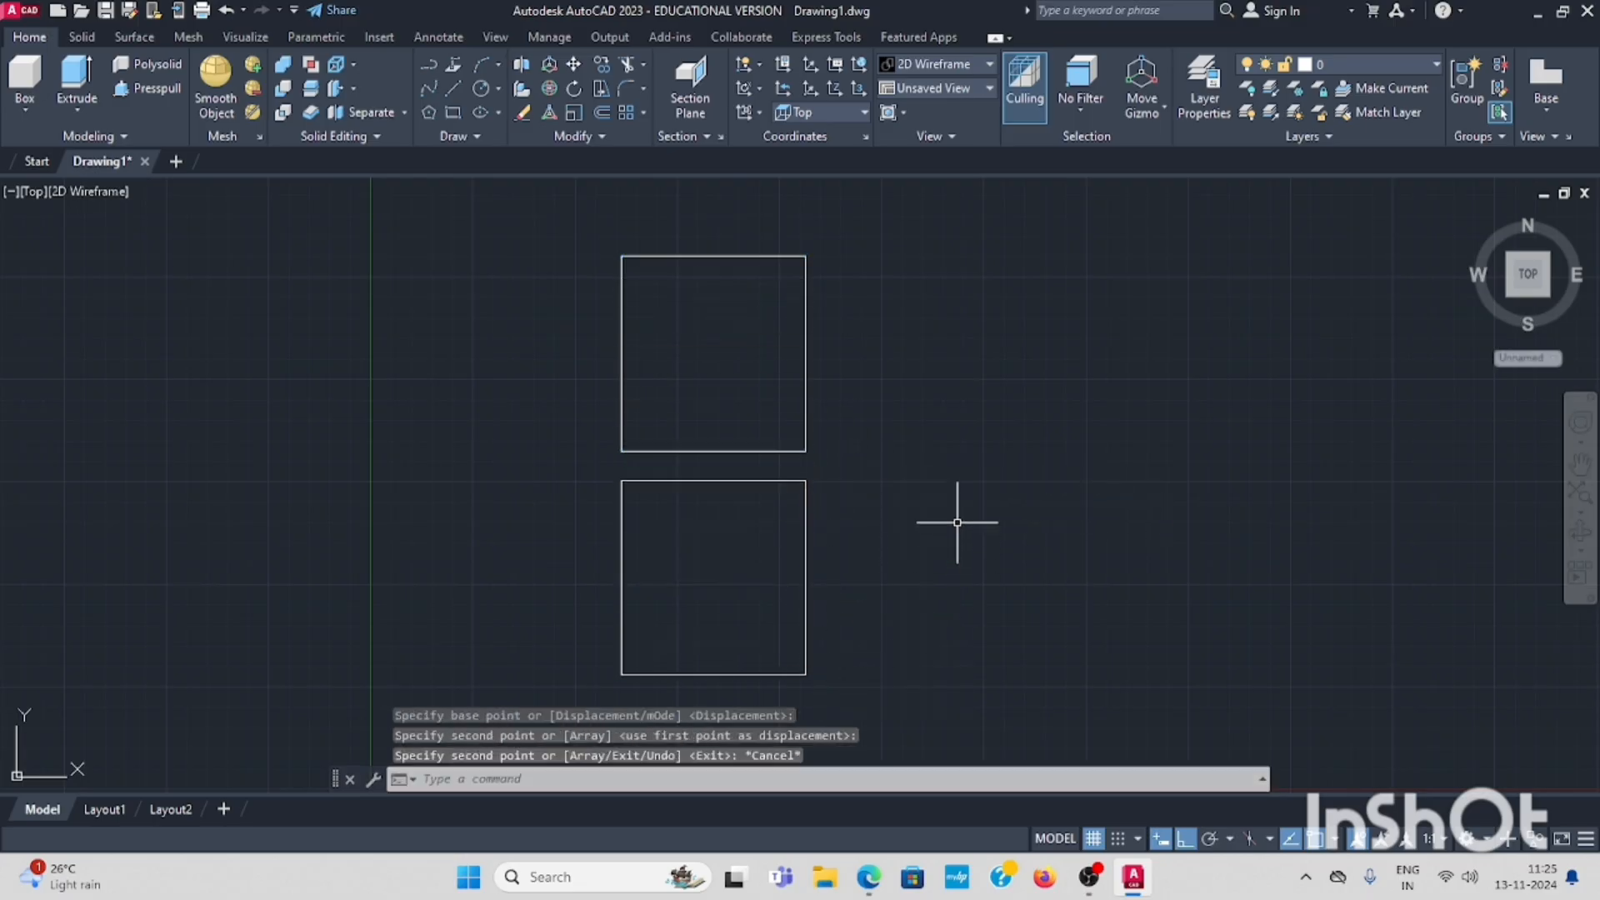
mouse_move(729, 195)
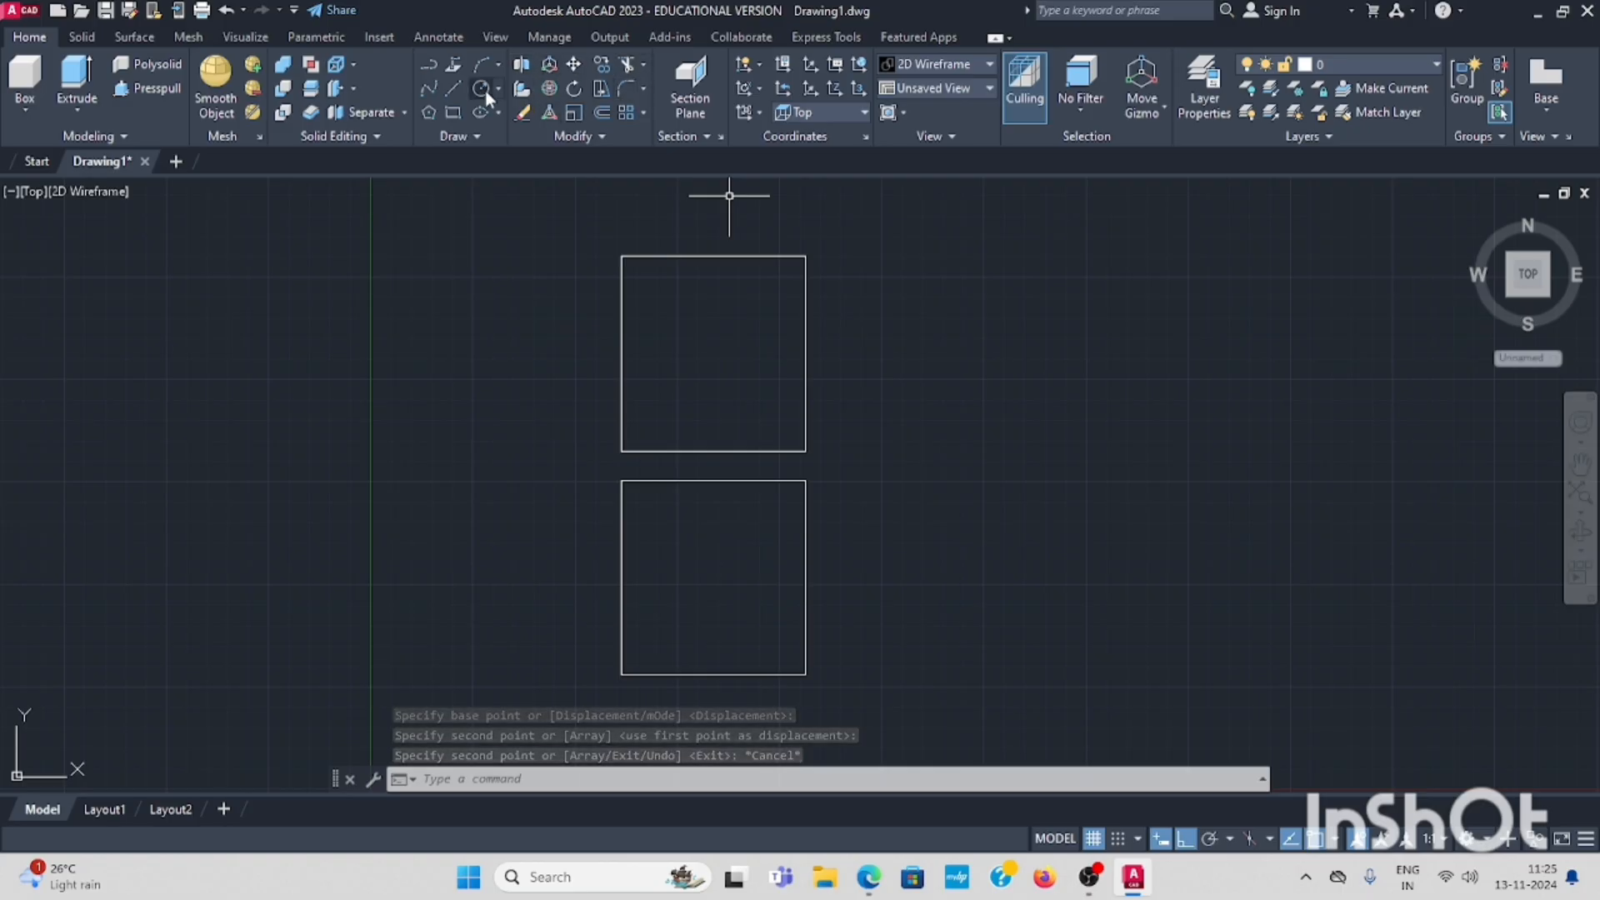
- Draw concentric circles Ø65 and Ø35 centred on the lower profile's bottom edge midpoint
left_click(487, 88)
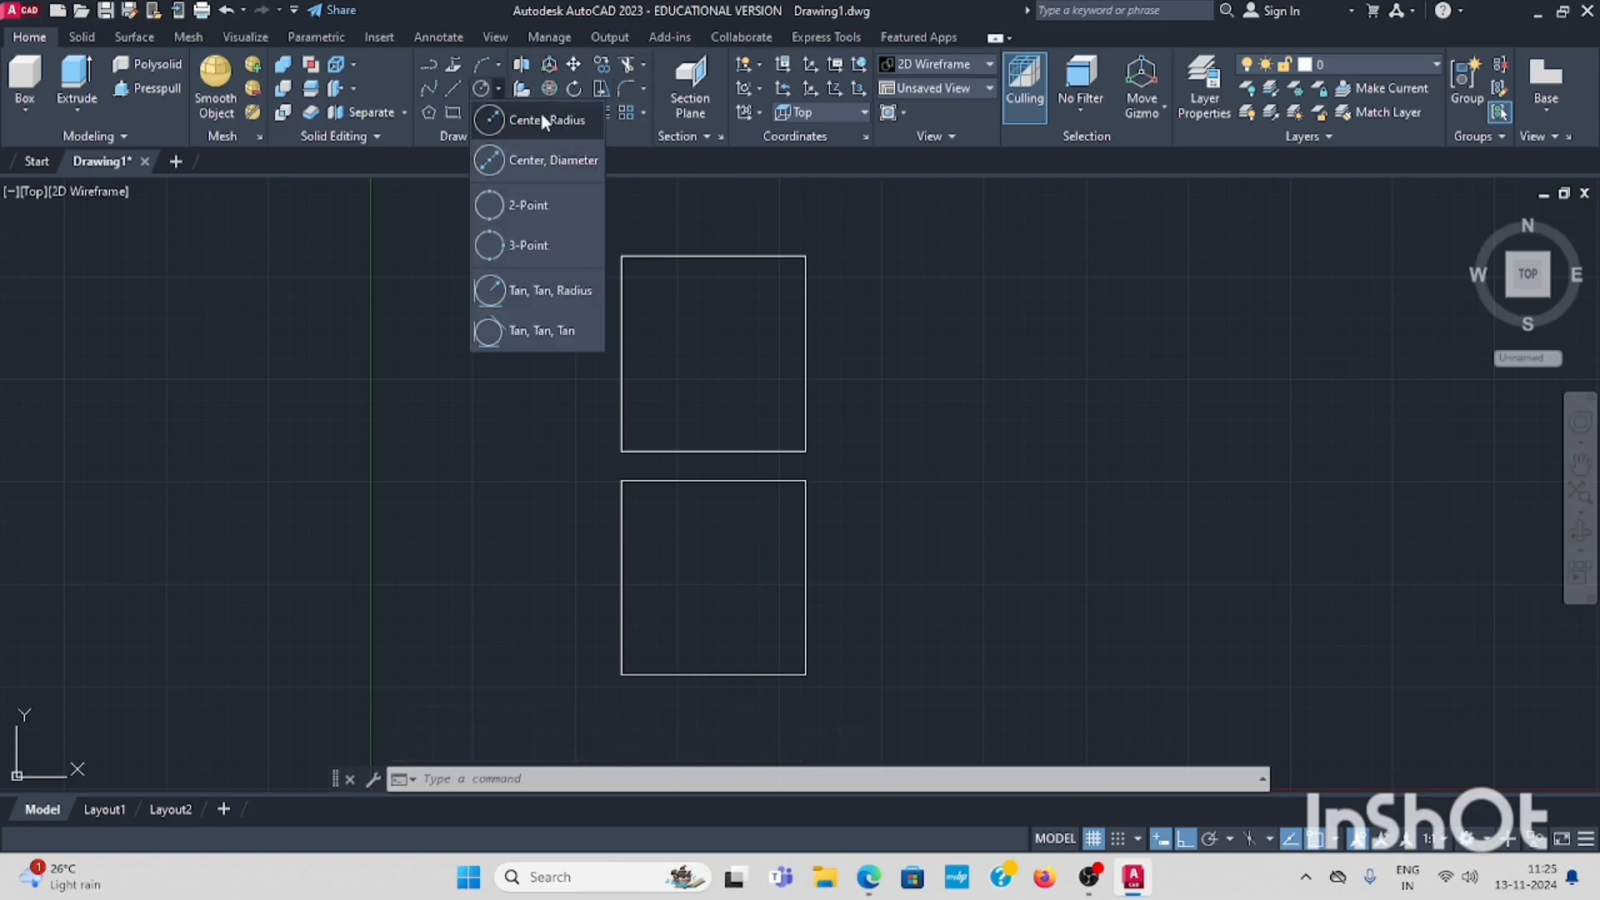
left_click(547, 120)
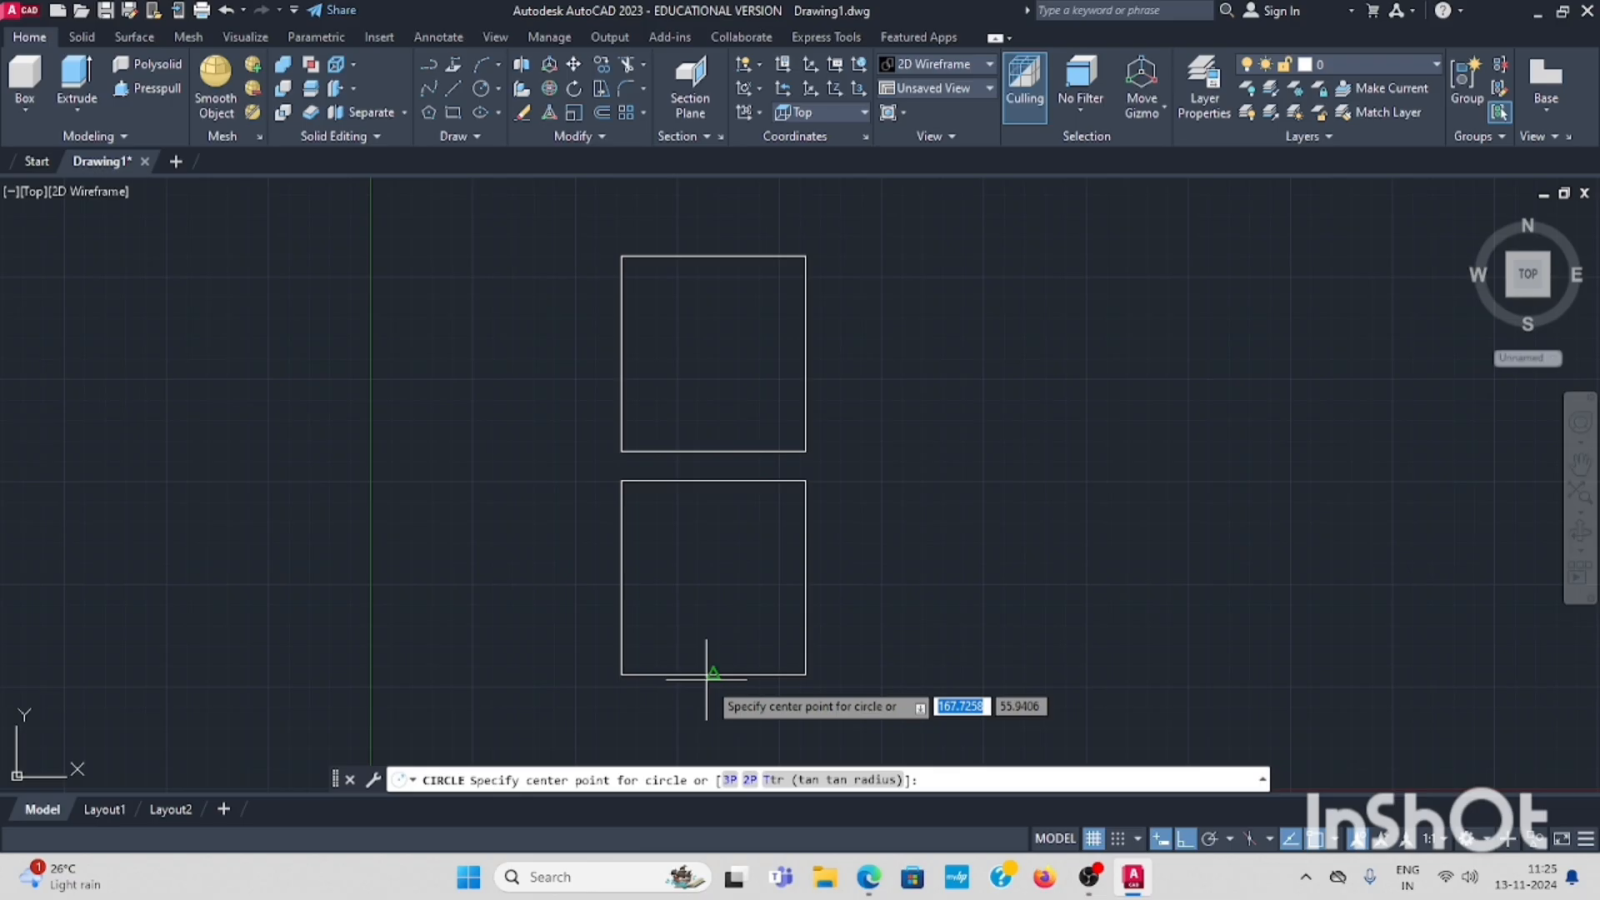
left_click(713, 672)
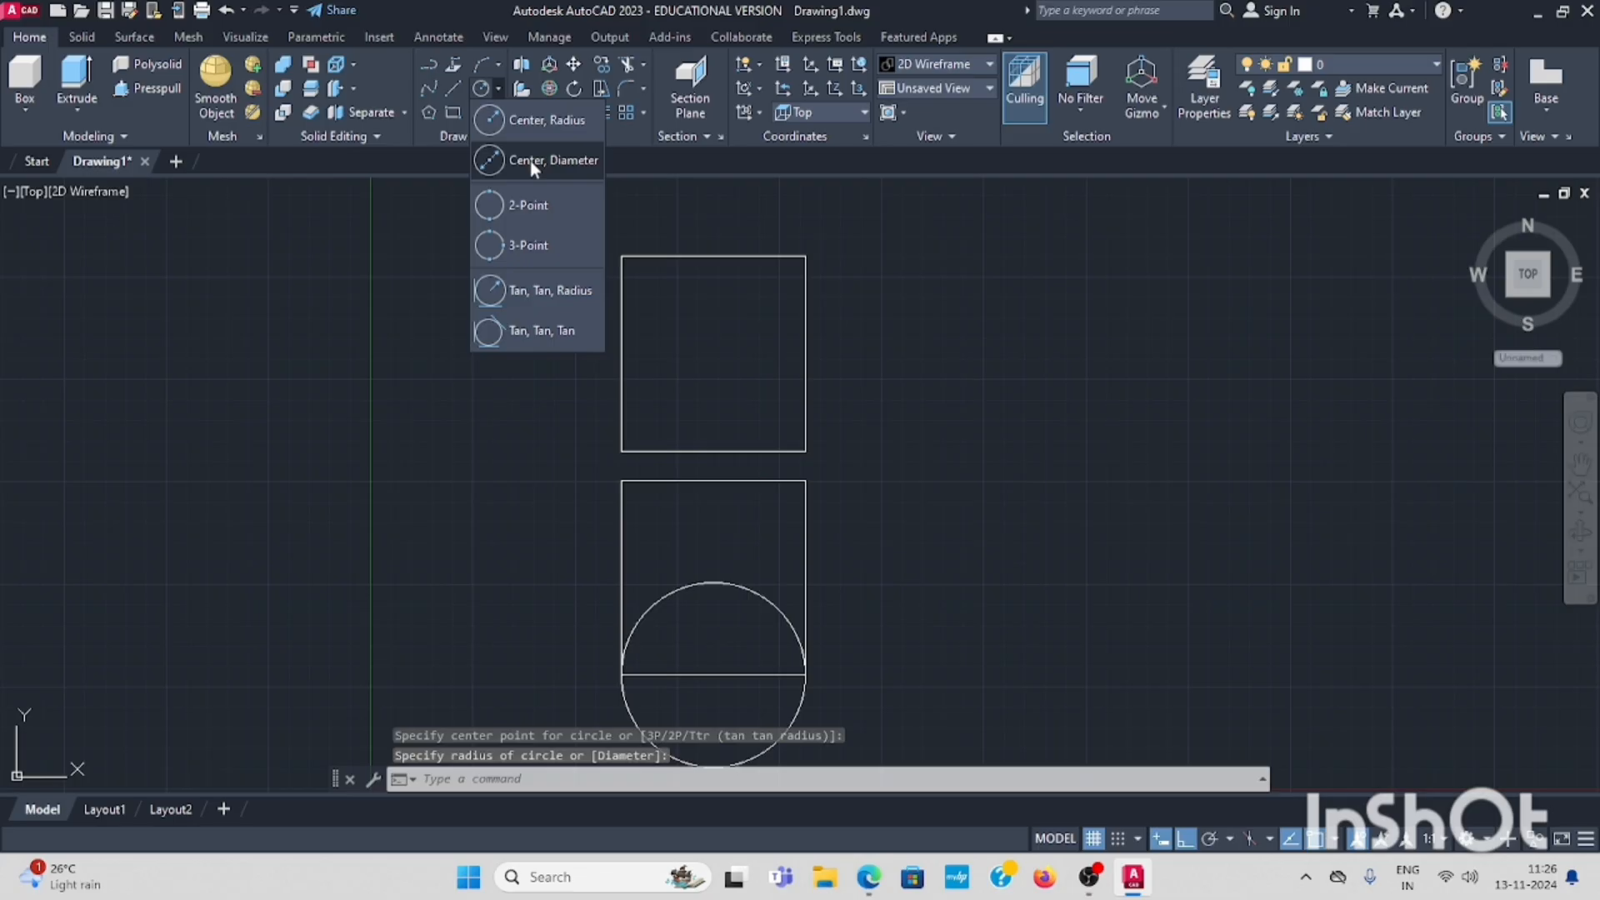
left_click(549, 160)
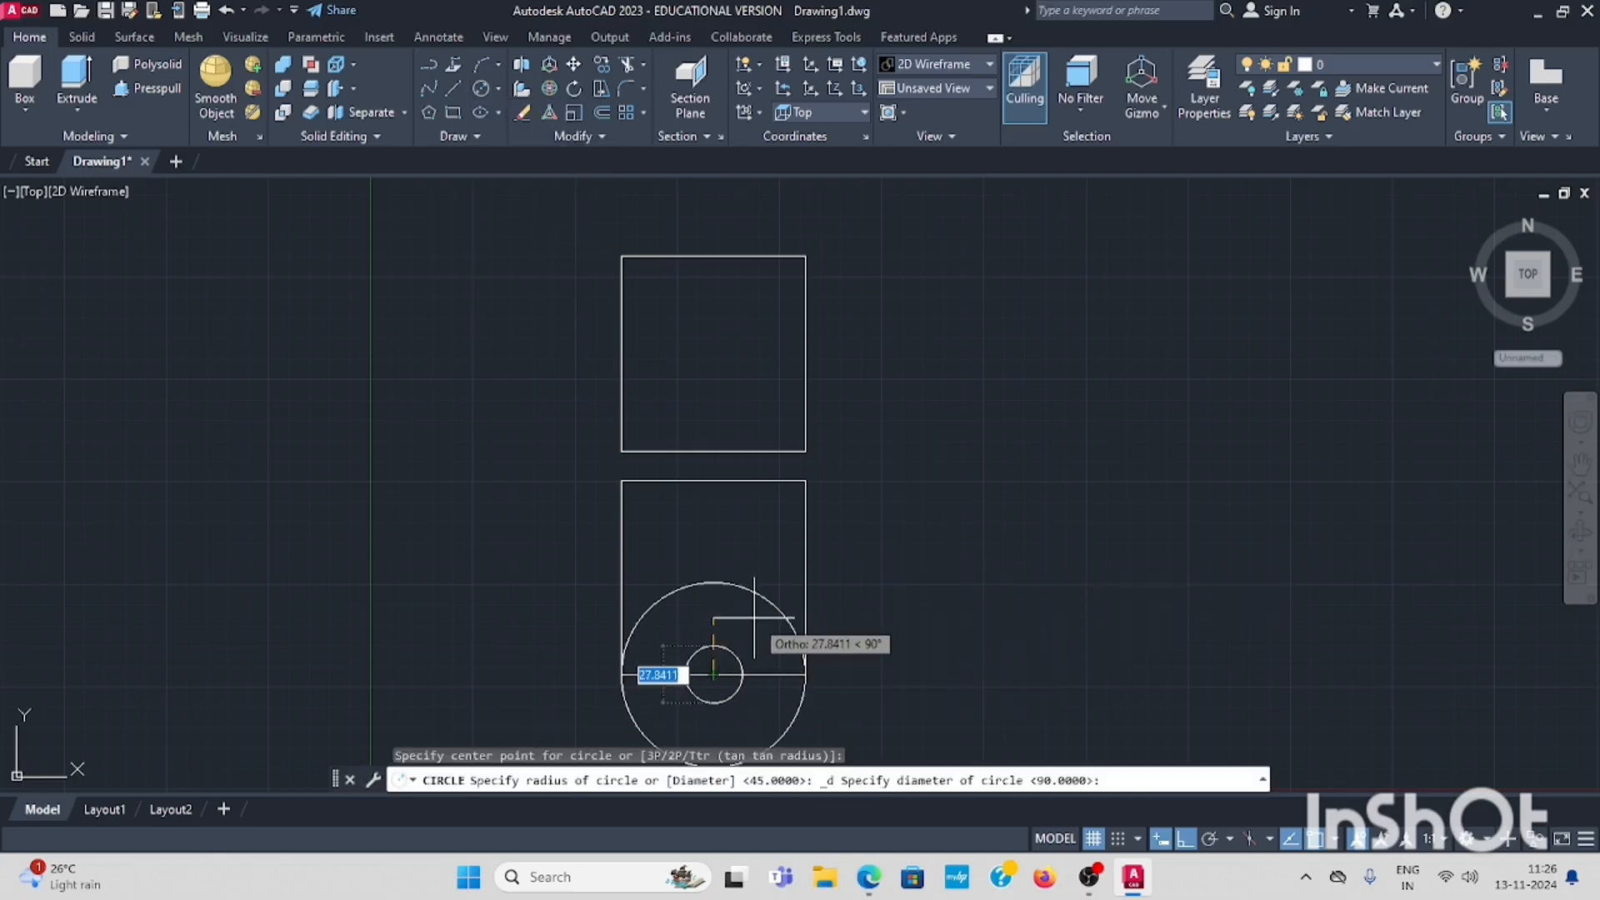
type("65")
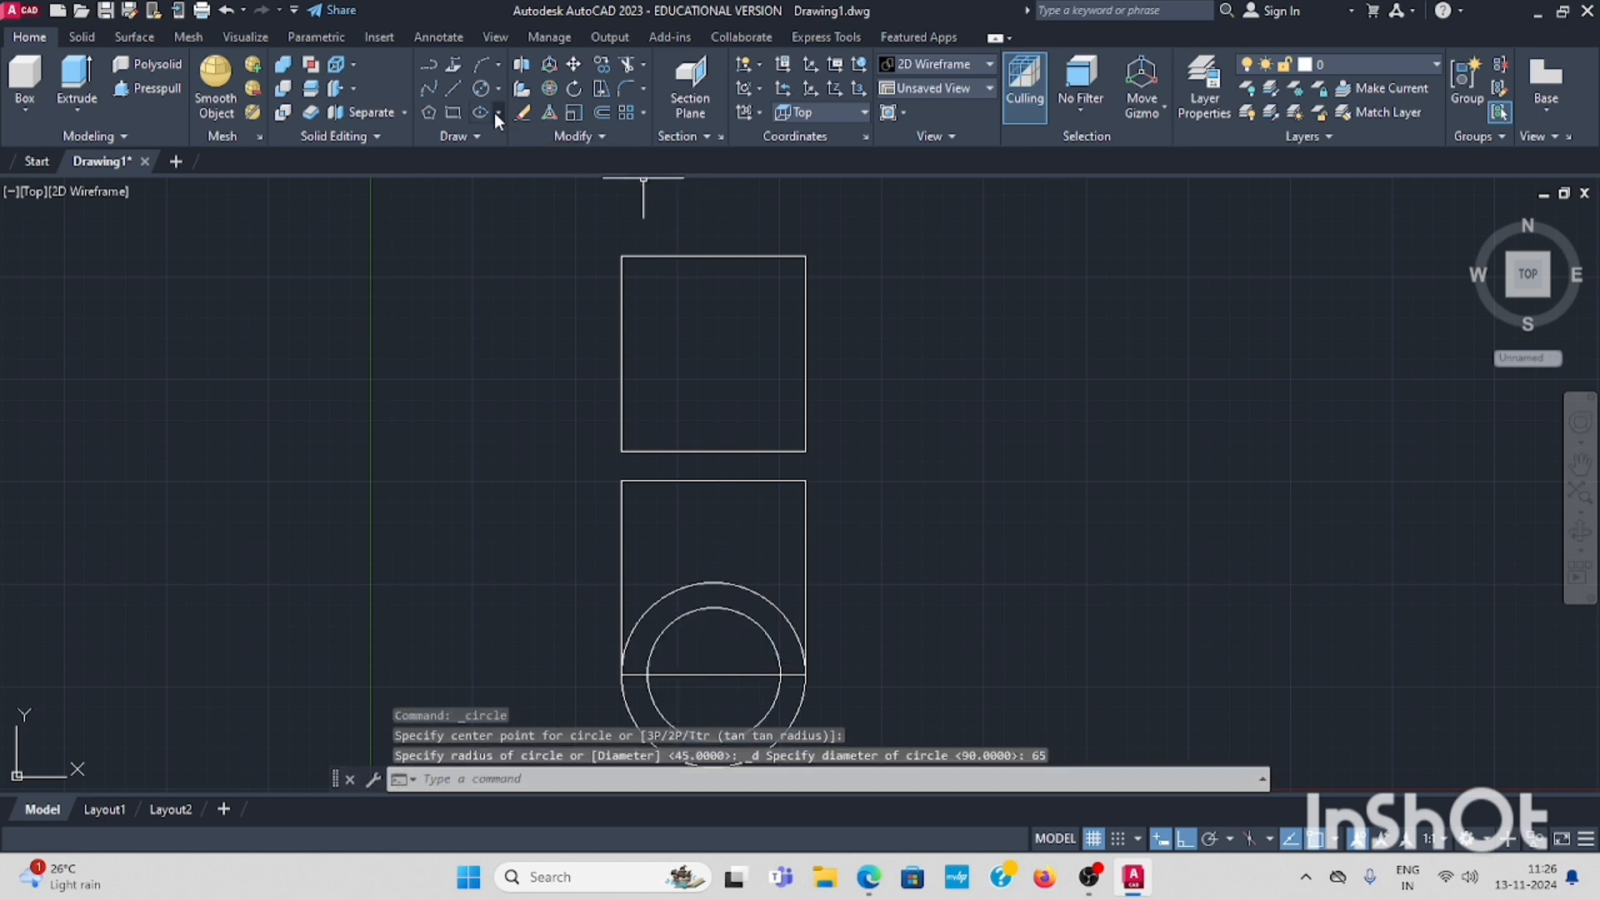
left_click(490, 89)
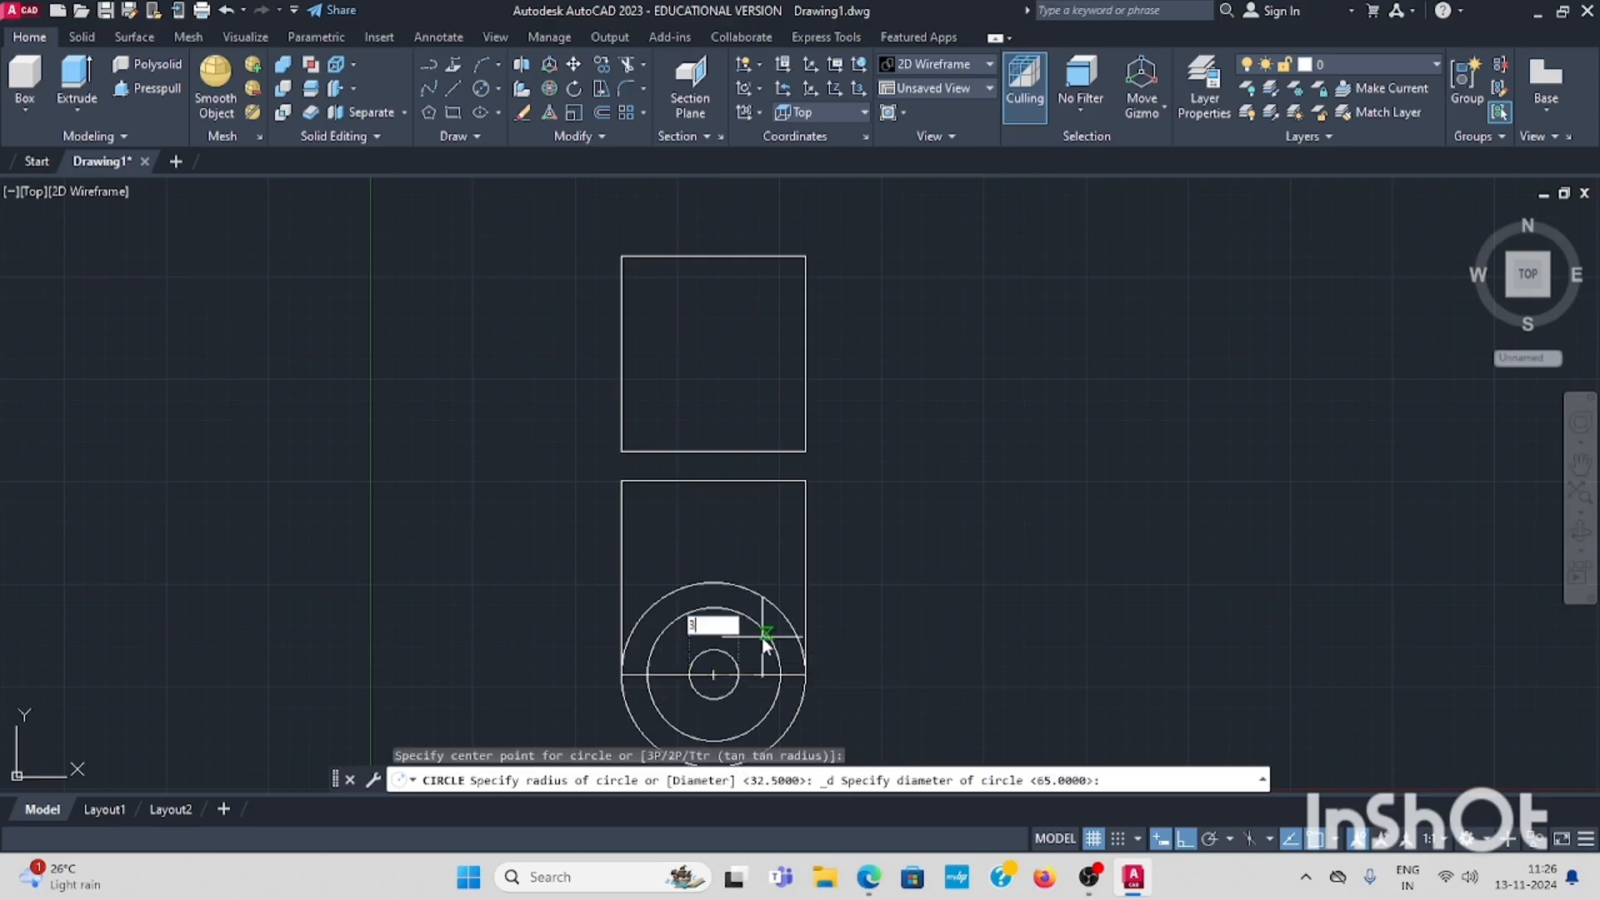
type("35")
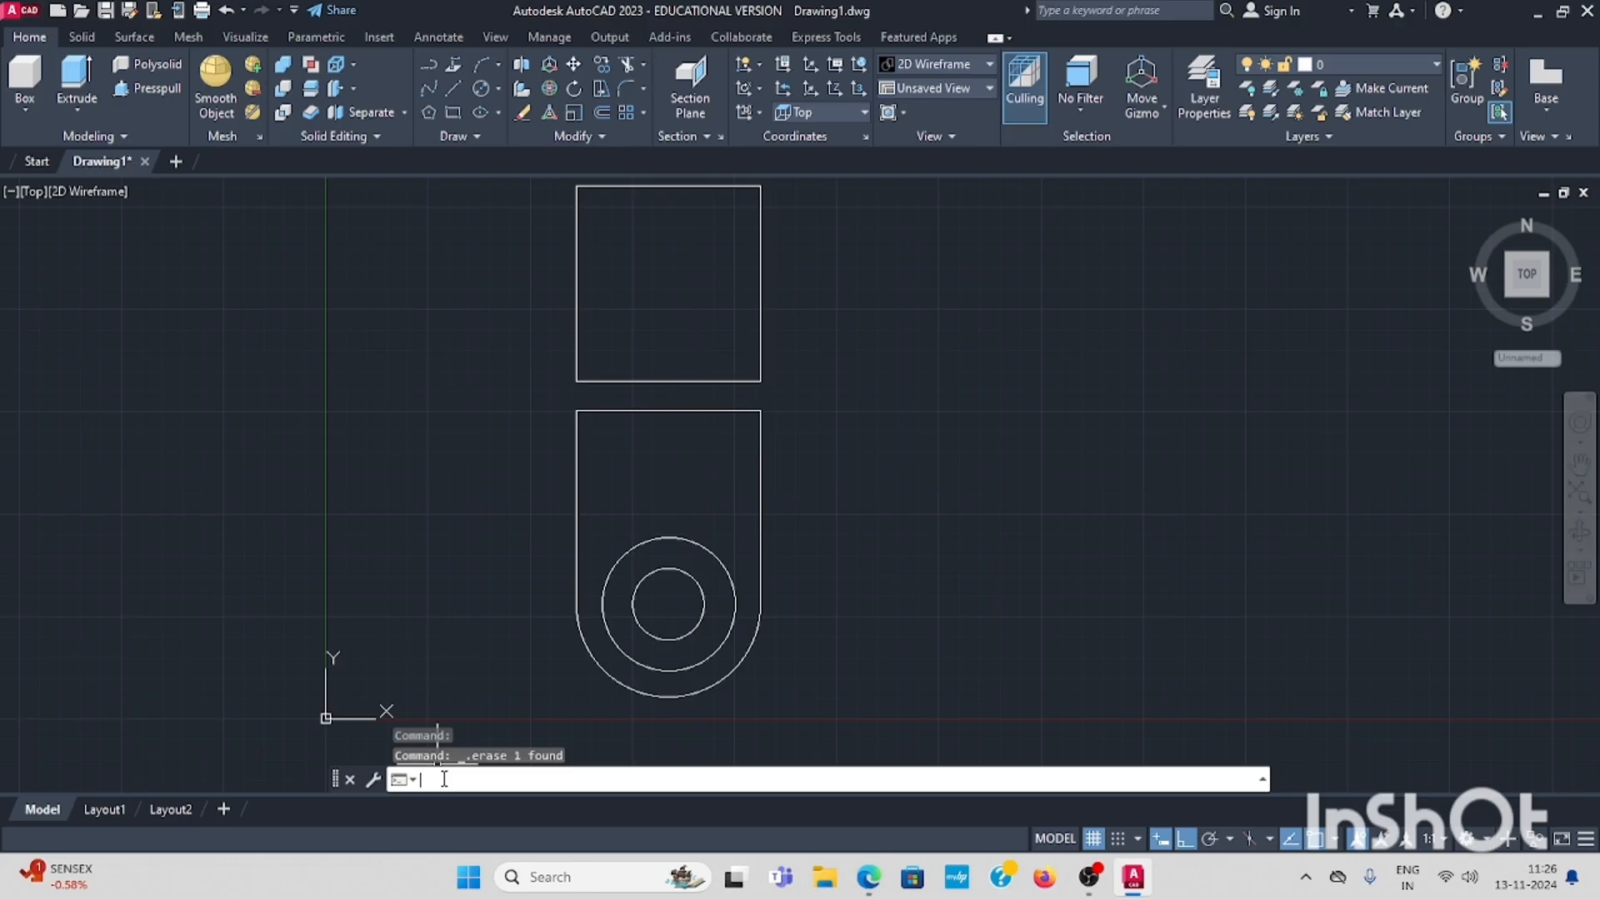
- Join the lower profile's three lines and end arc into one closed outline with JOIN
type("JOI")
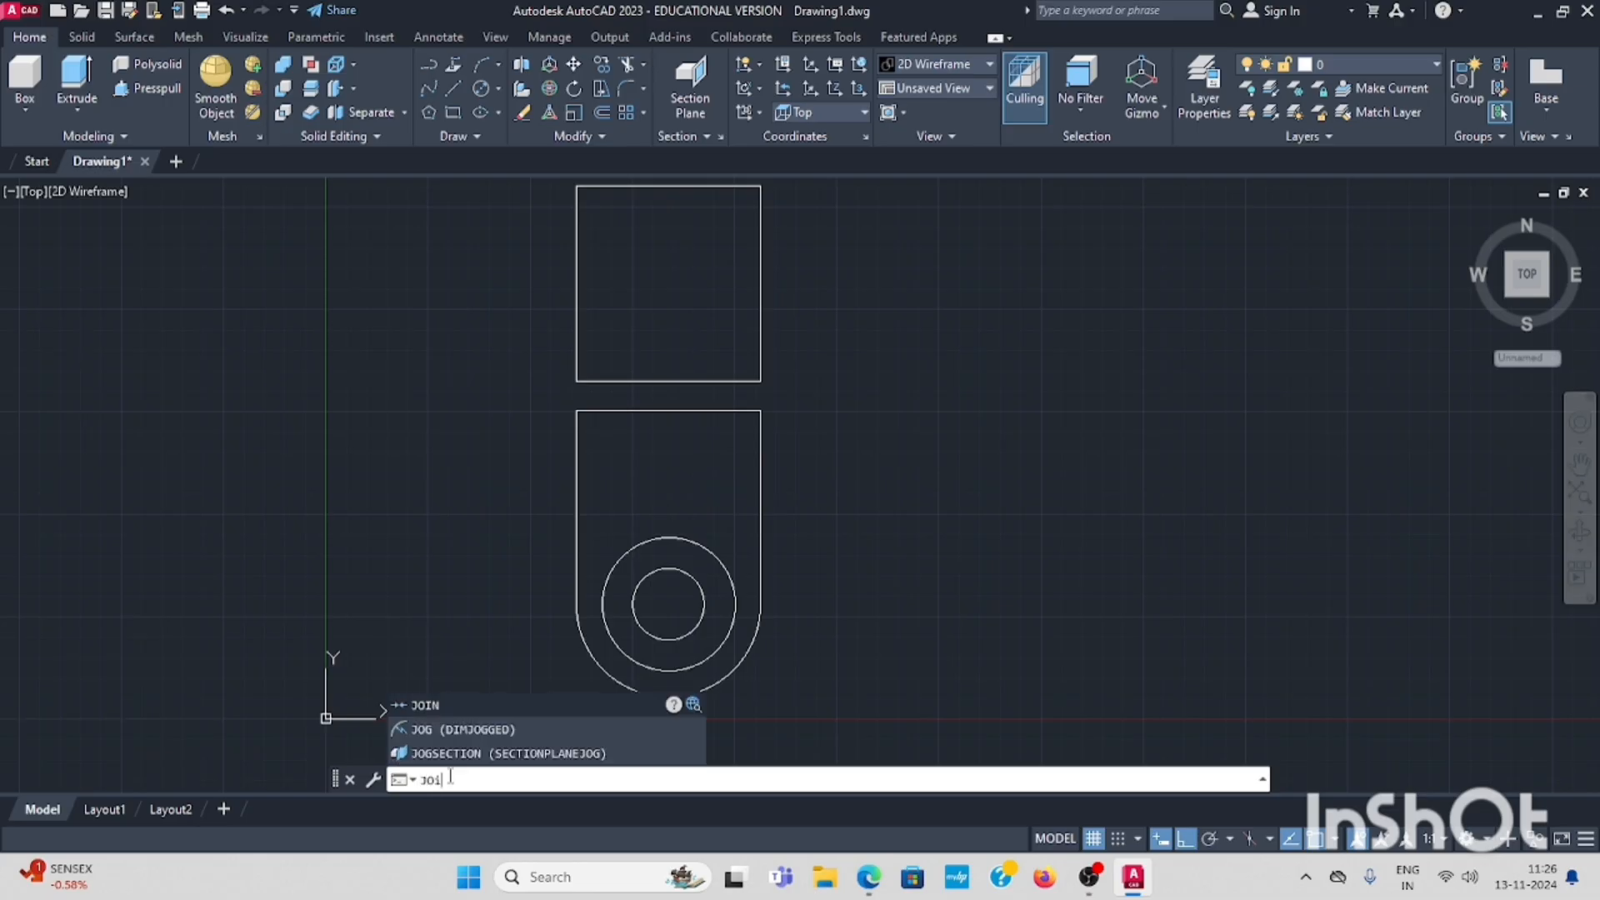
key("Enter")
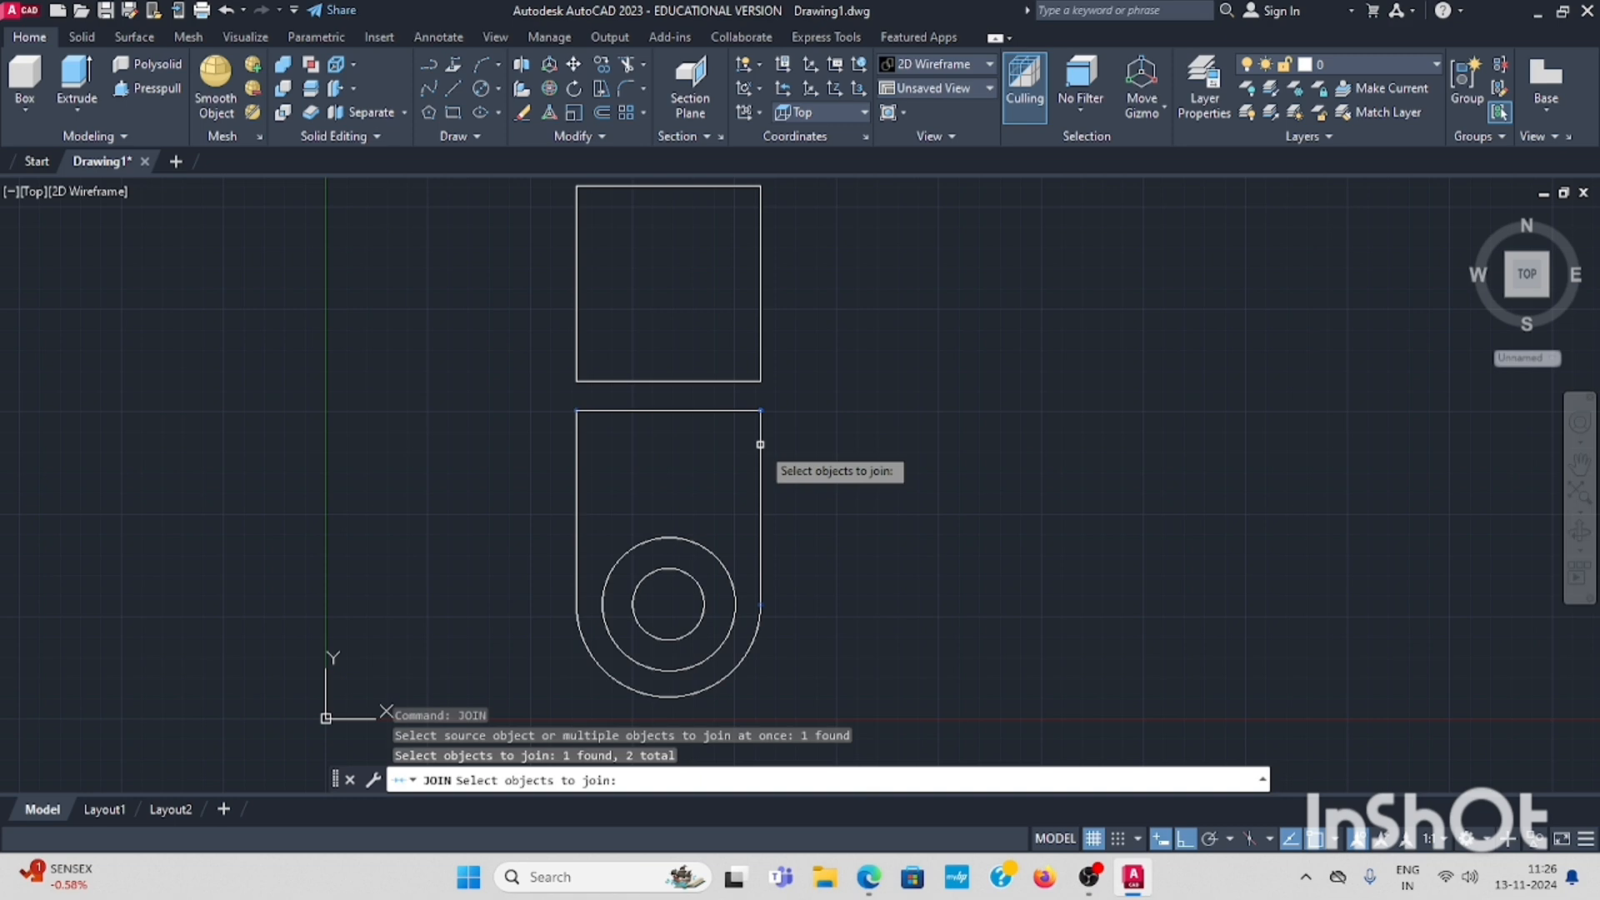
left_click(645, 675)
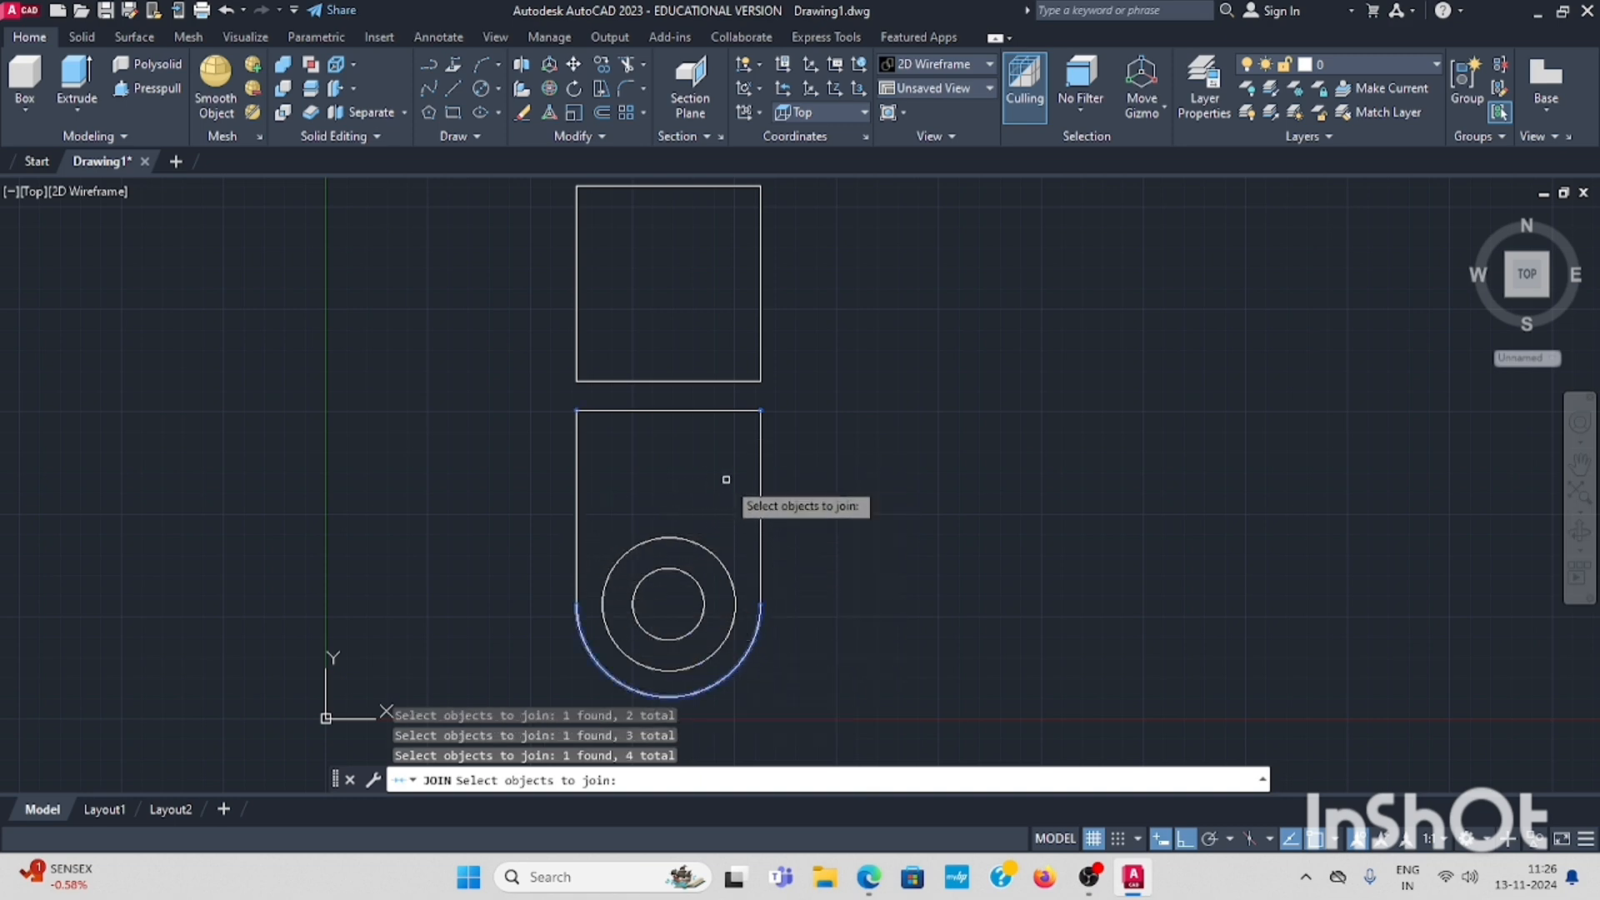
key("enter")
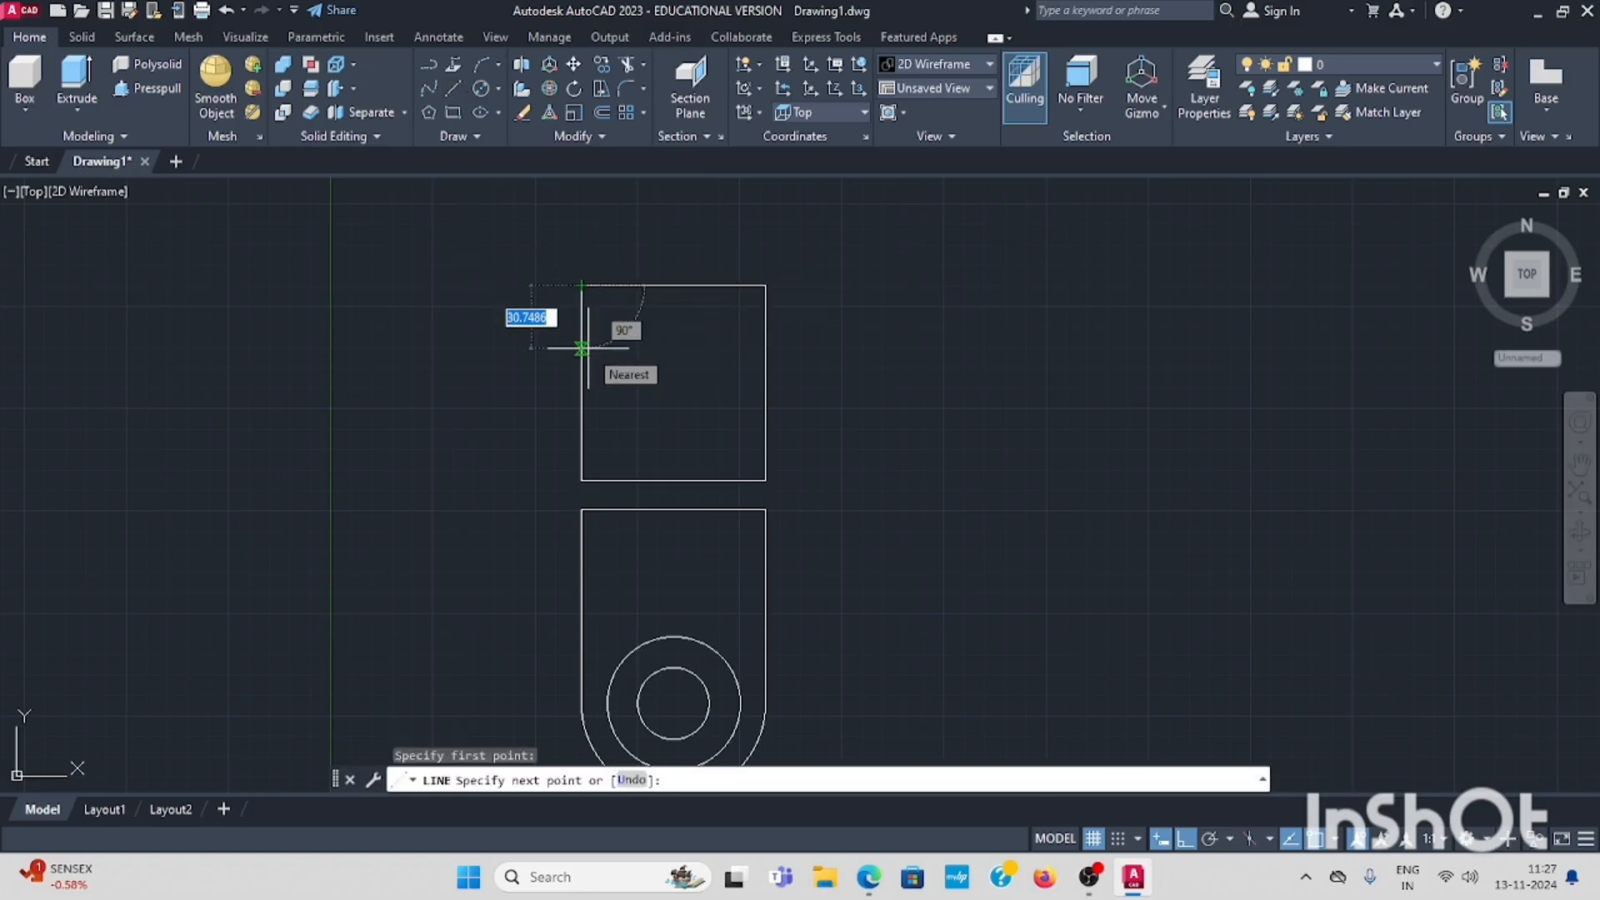
- Draw a 25 construction line at the upper left corner and two concentric circles centred on it
type("25")
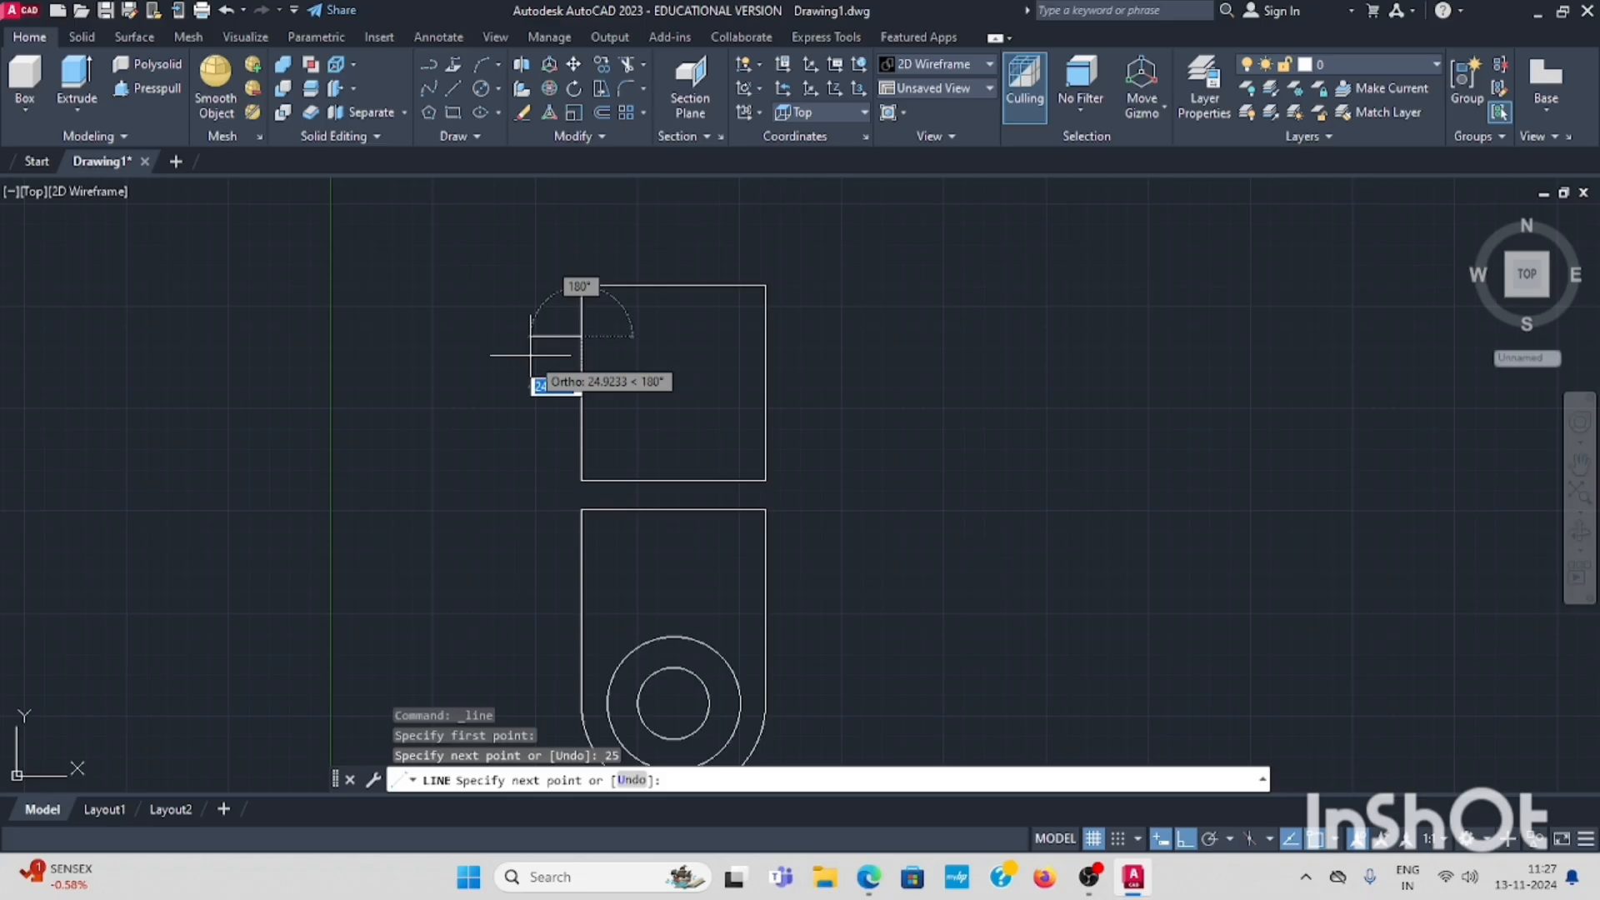
key("Escape")
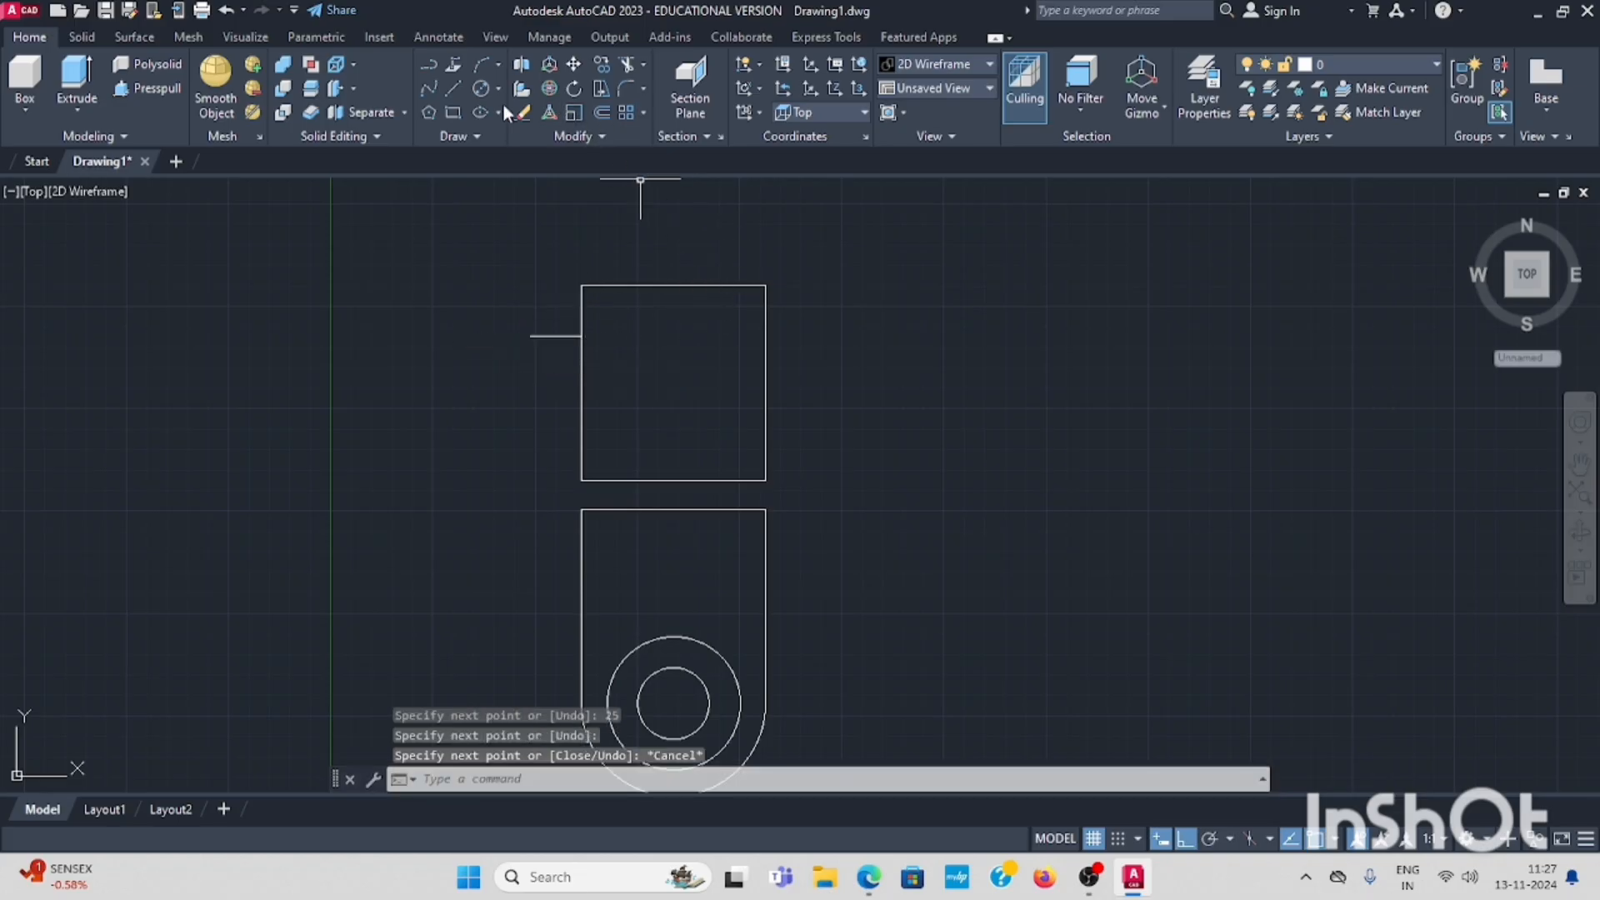
left_click(485, 90)
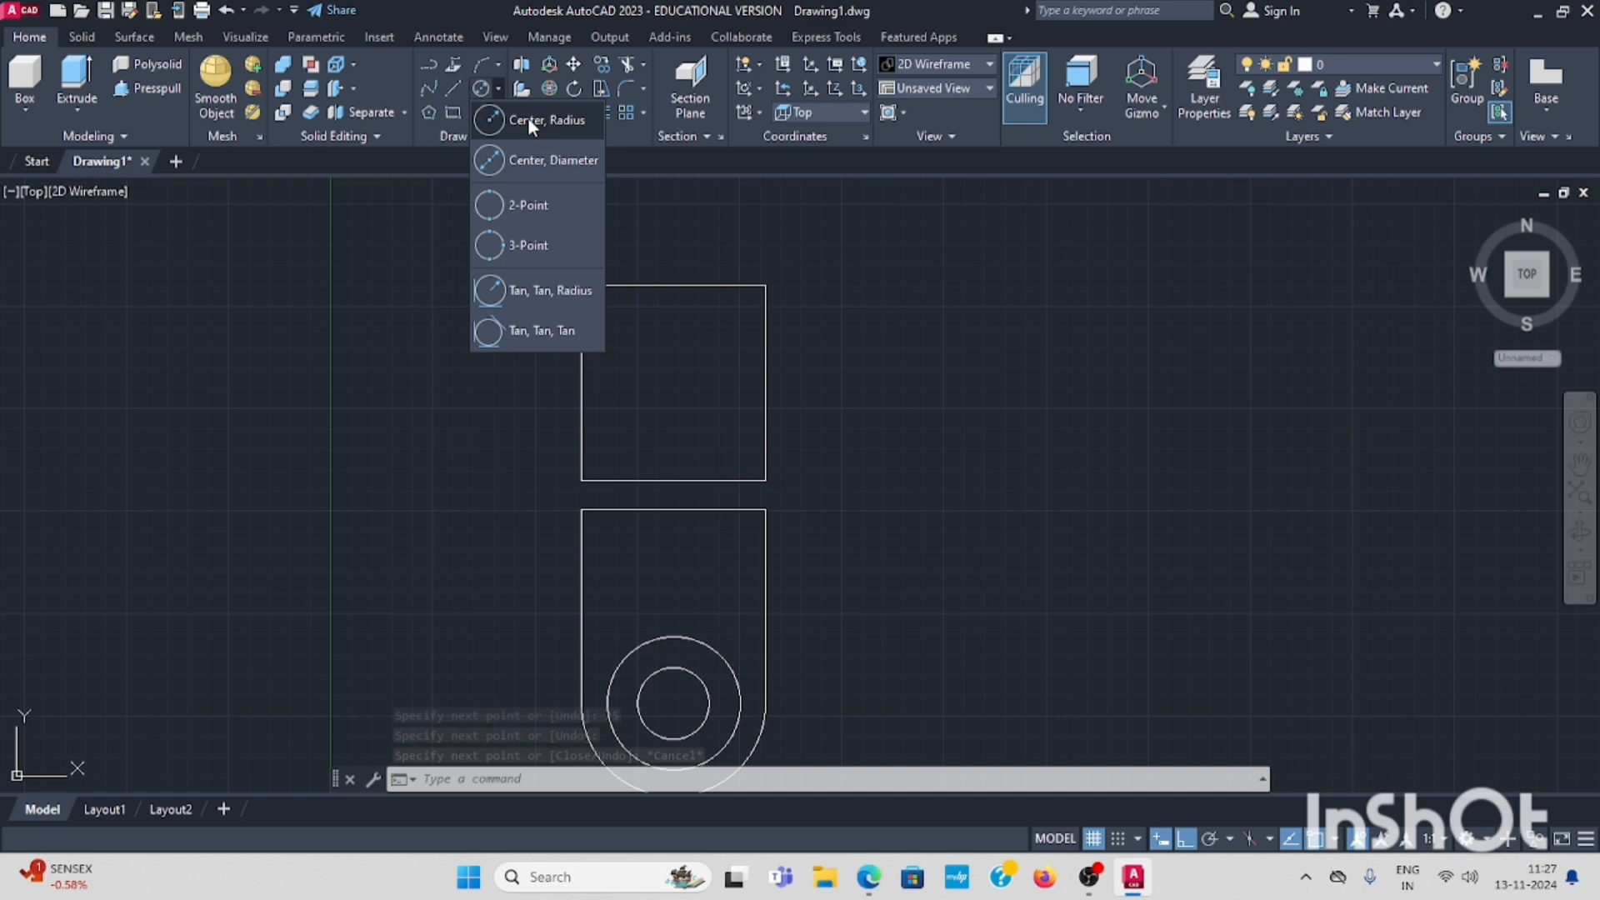
left_click(547, 120)
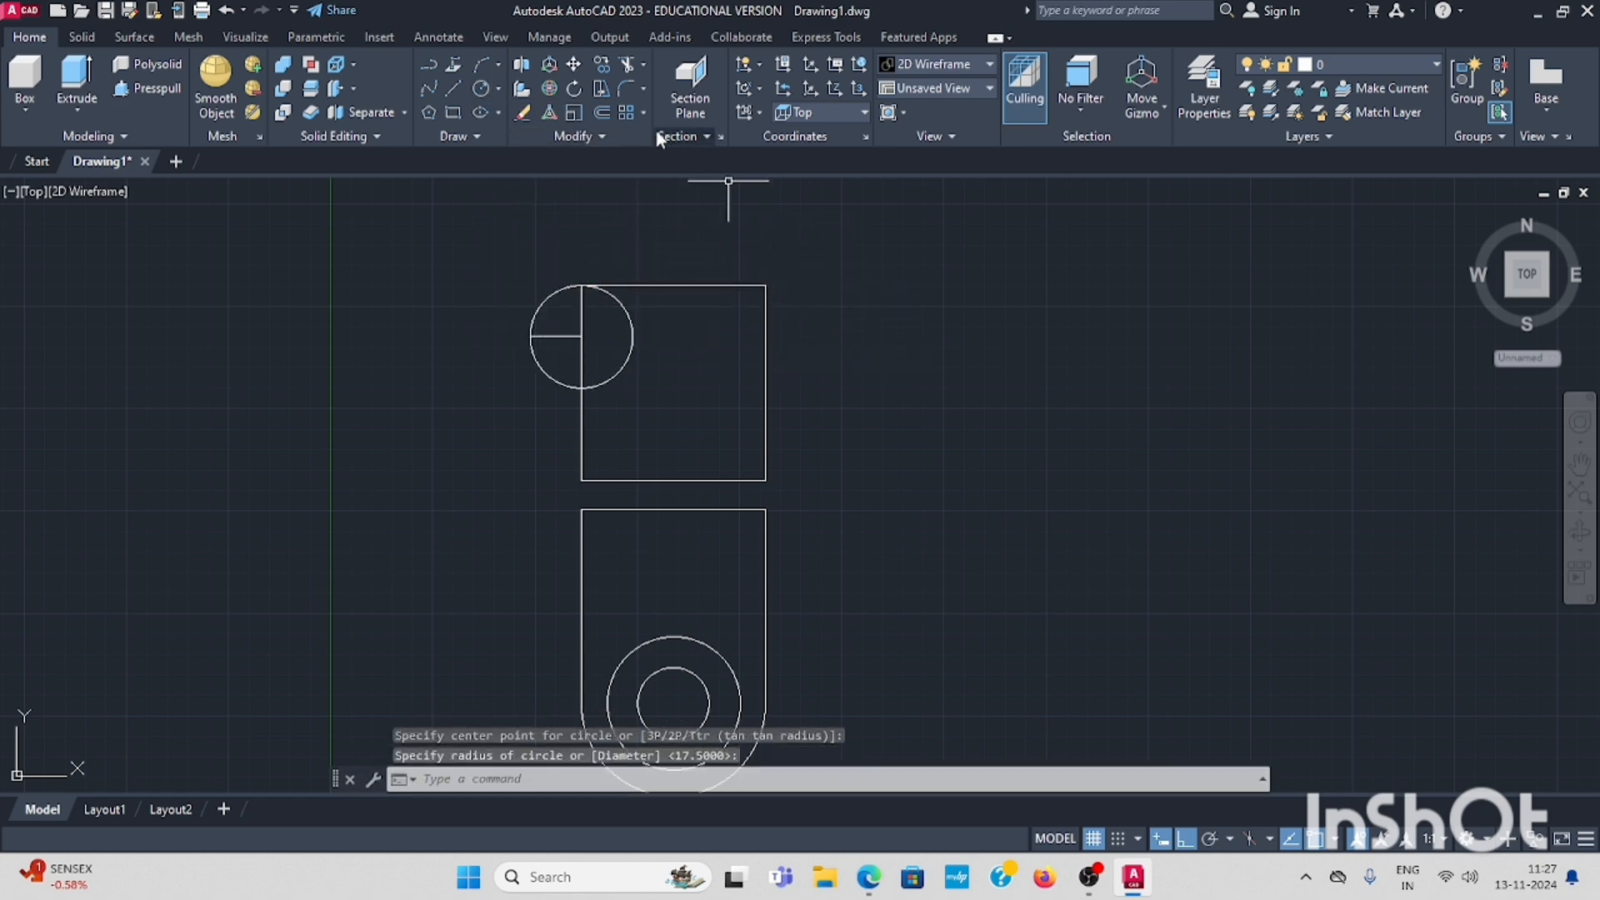
left_click(498, 90)
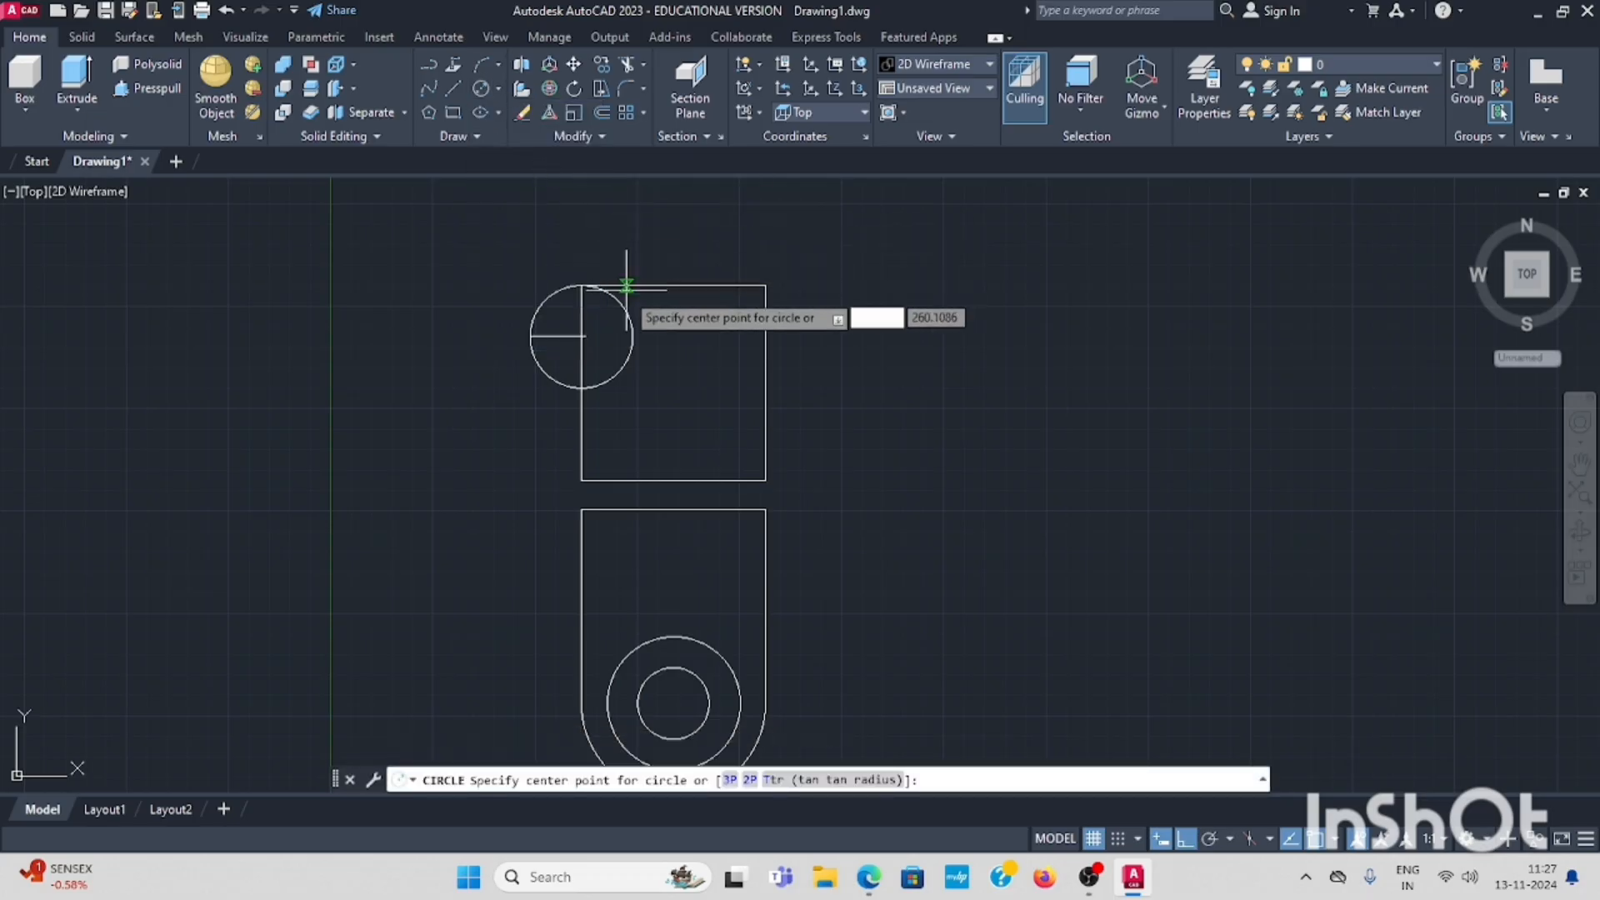
left_click(626, 285)
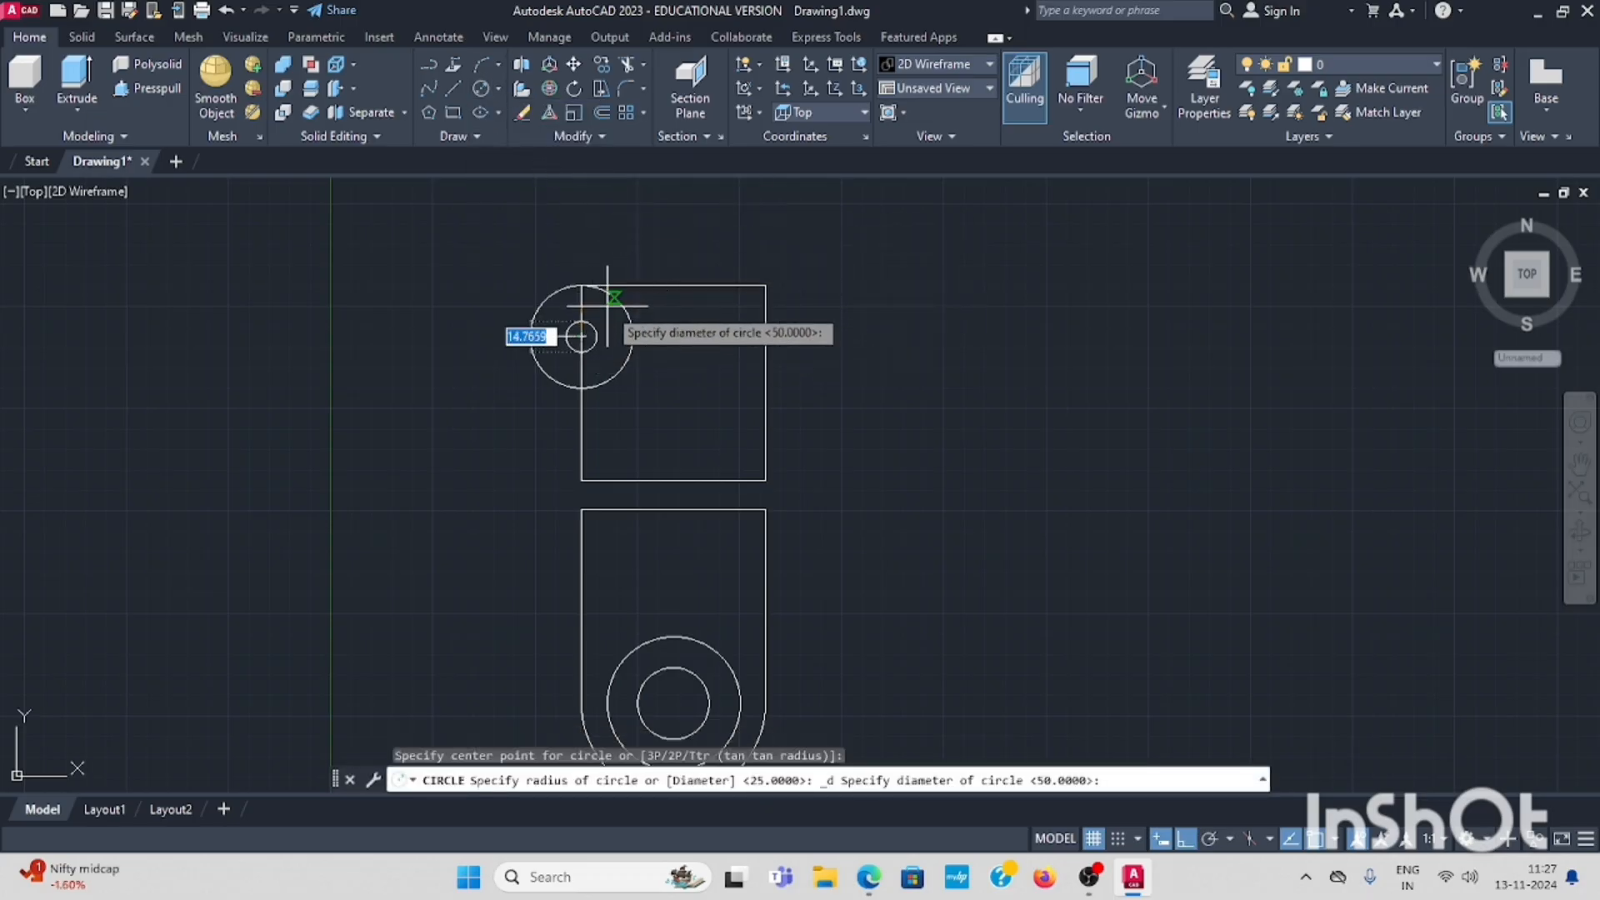
type("25")
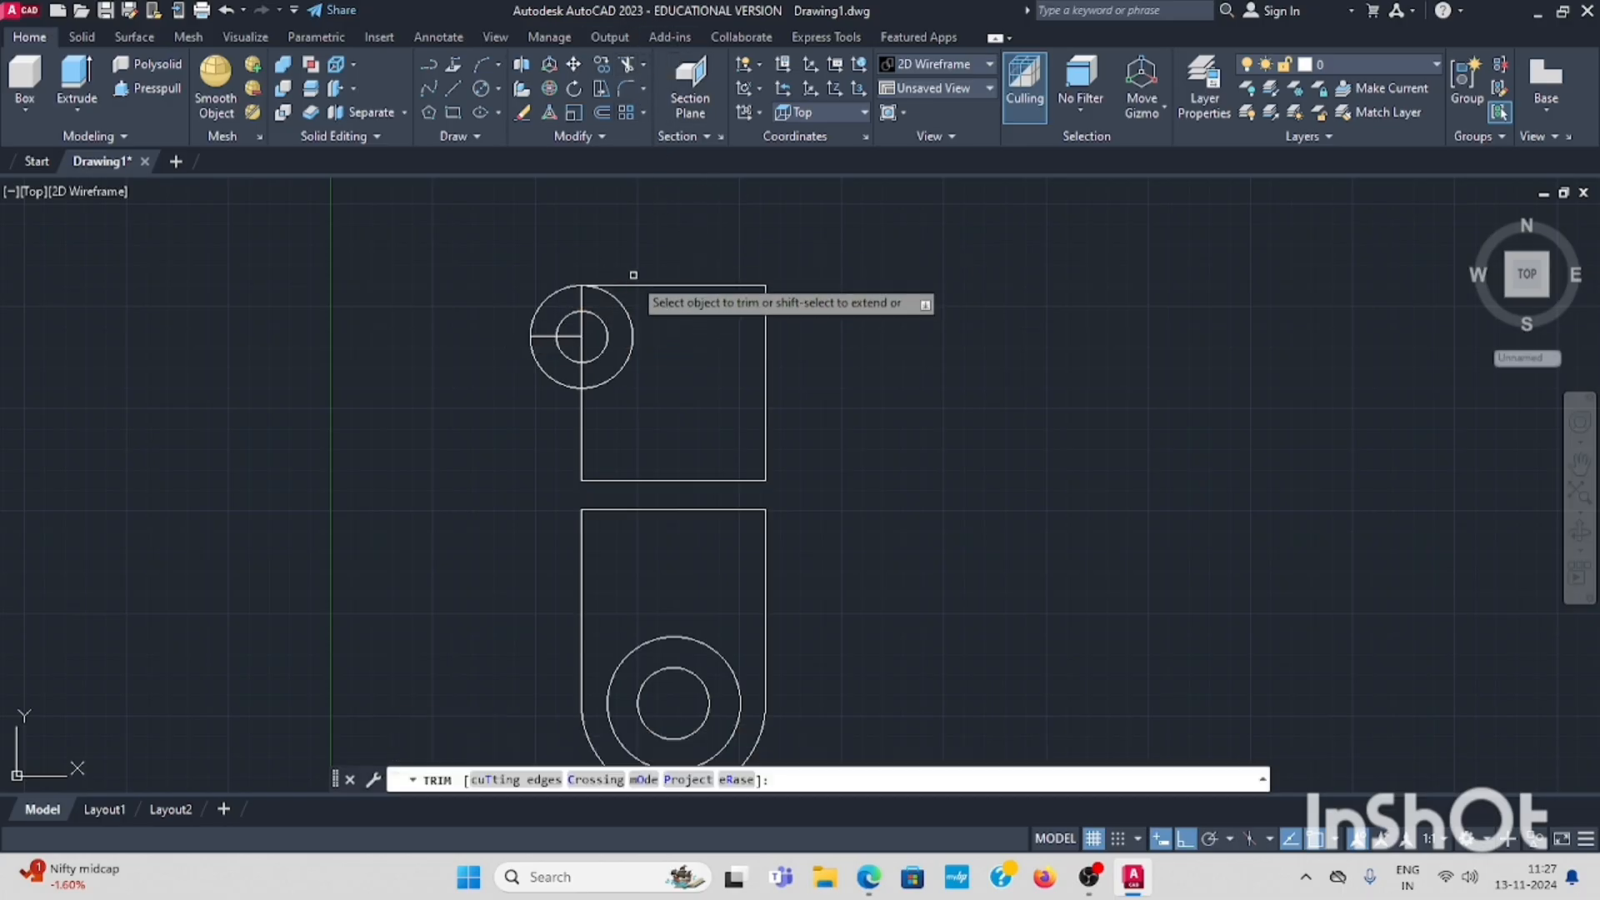
- Trim away the overlapping segments inside the corner circle, leaving a rounded corner
left_click(587, 298)
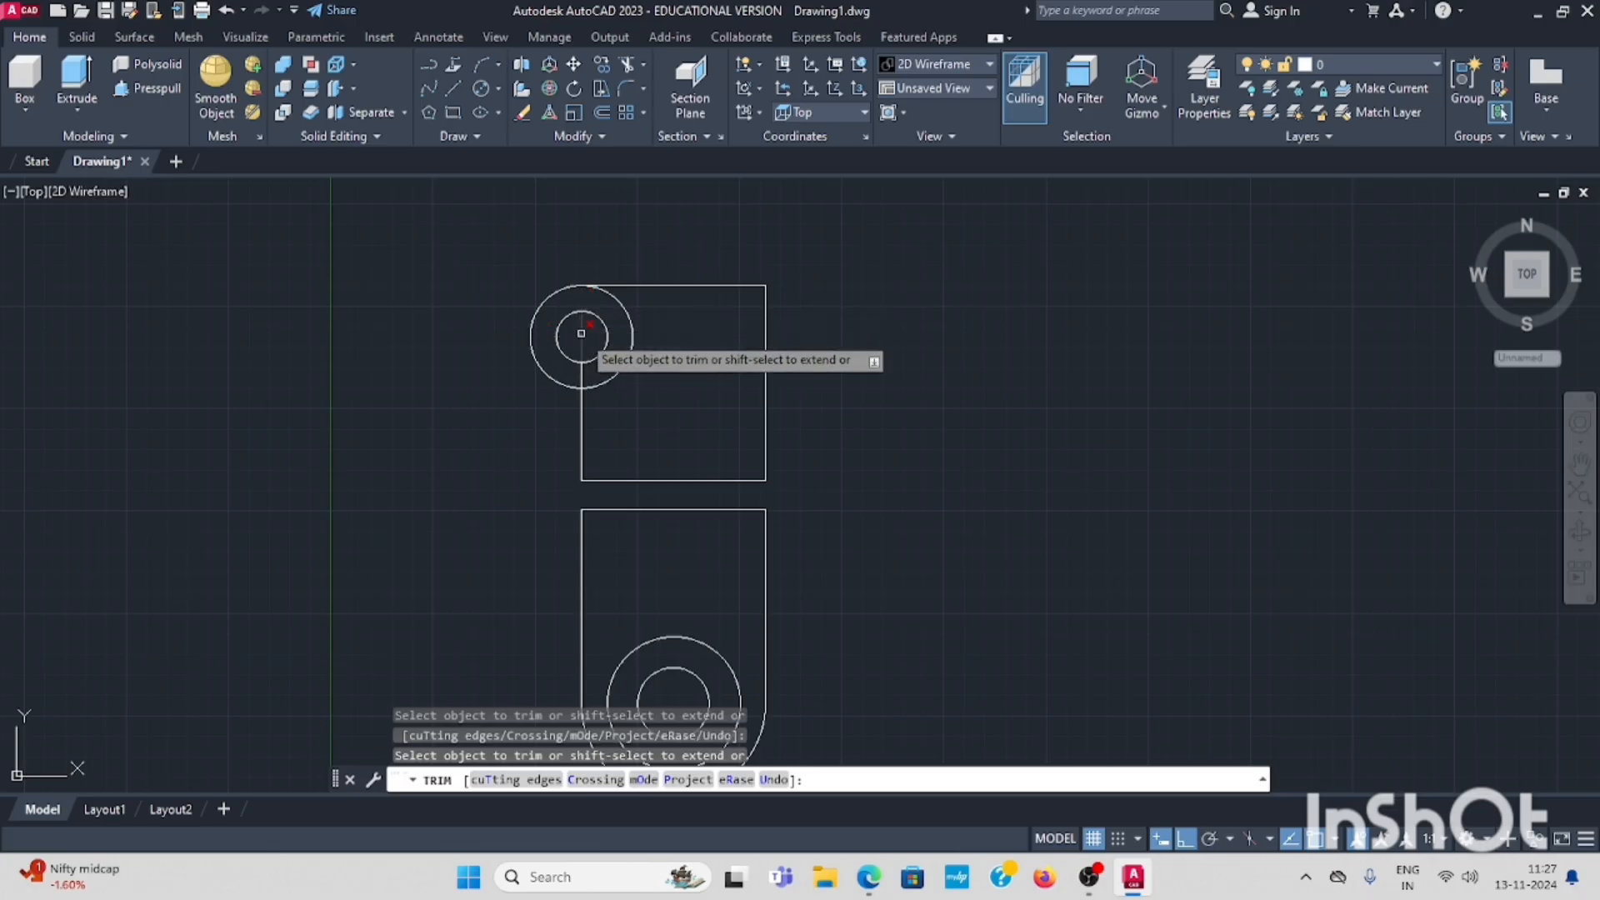
left_click(582, 332)
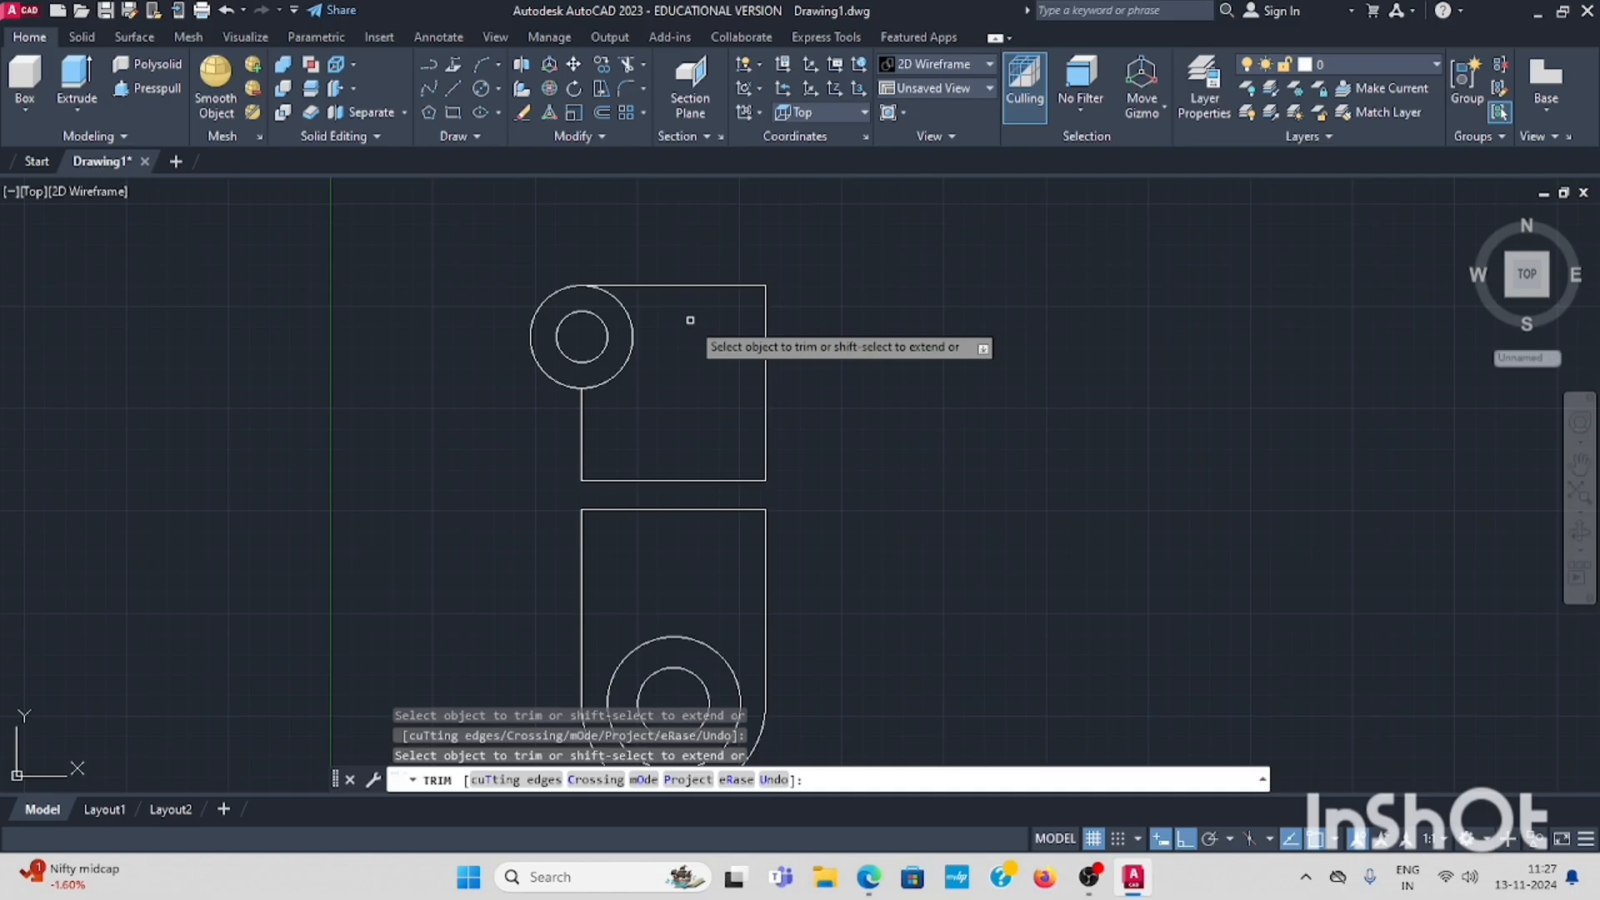
key("Escape")
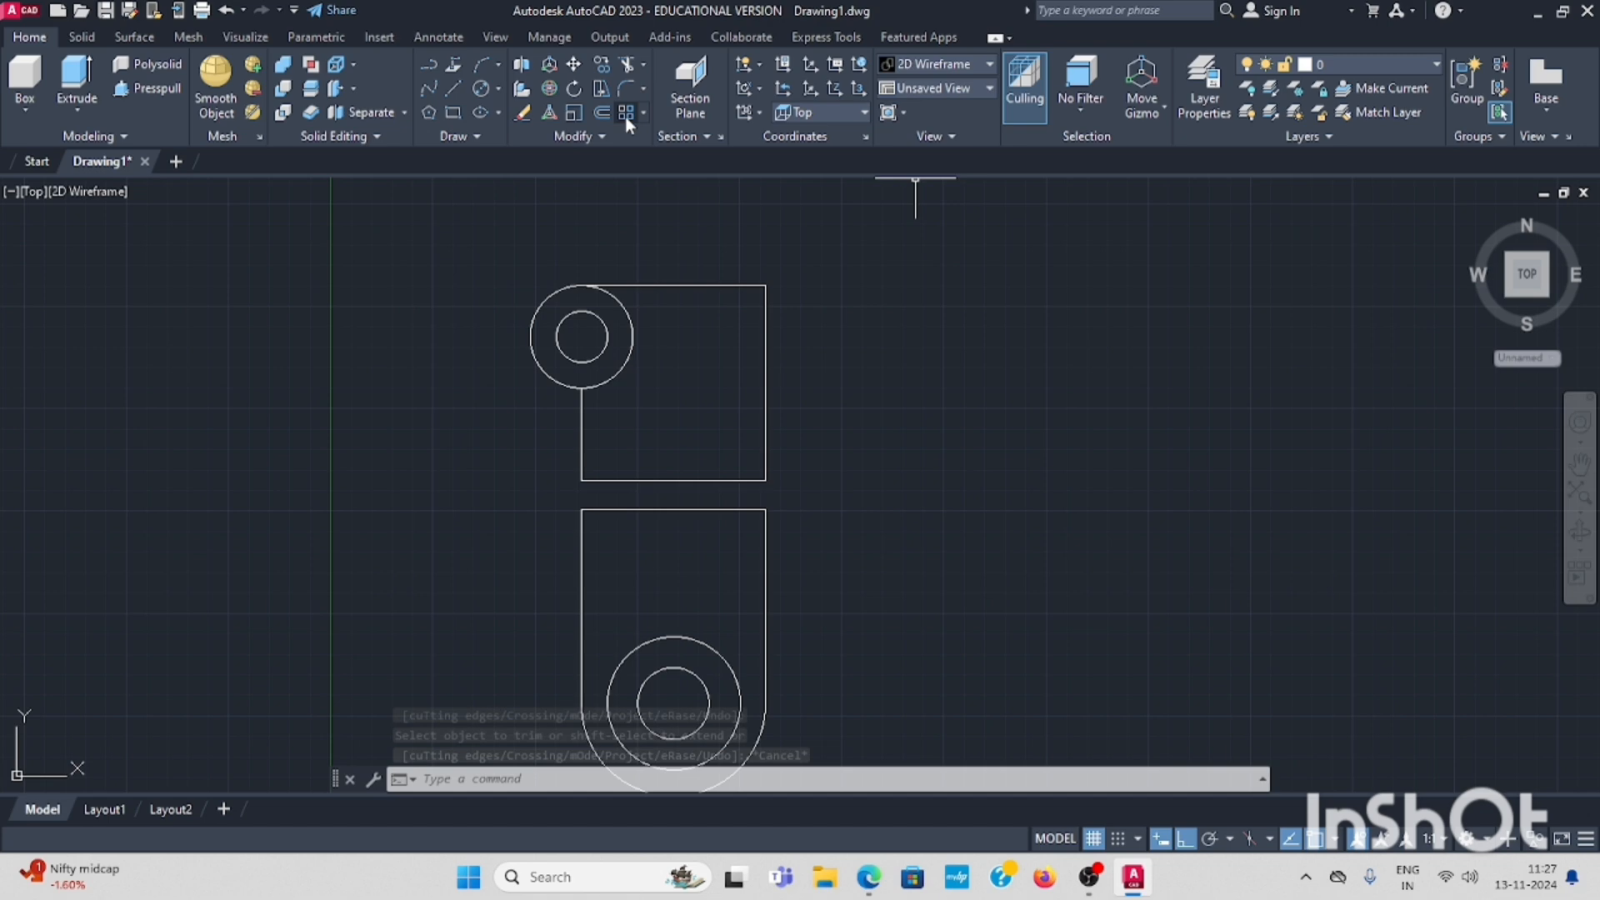
- Mirror the corner circles about the rectangle's vertical centreline, keeping the source, and trim to a corner arc
left_click(580, 135)
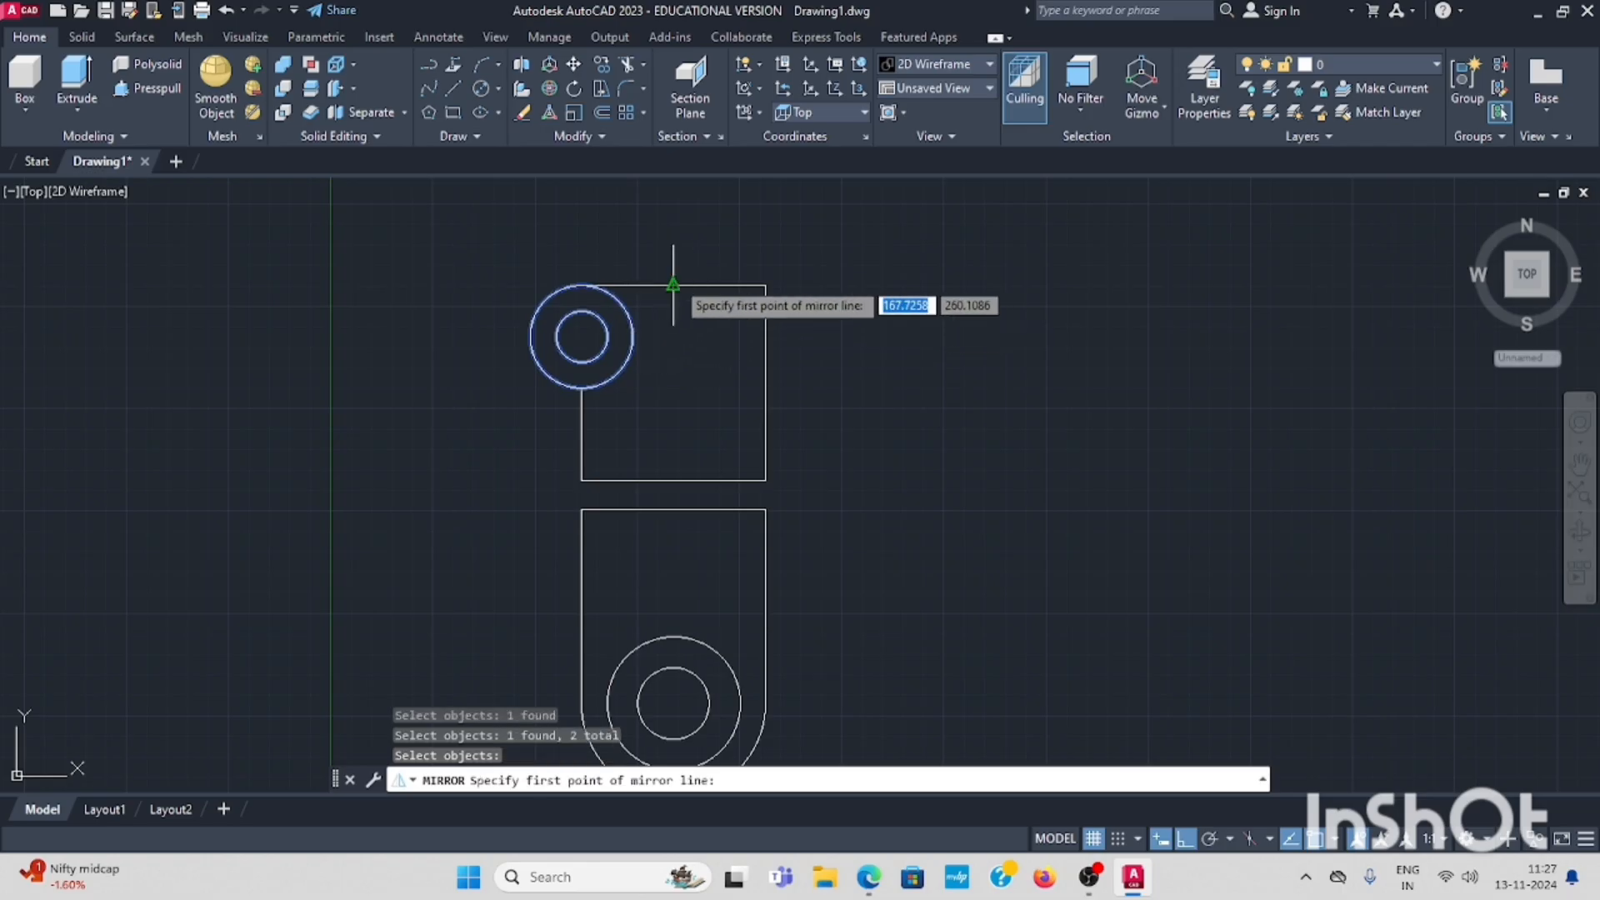
left_click(671, 500)
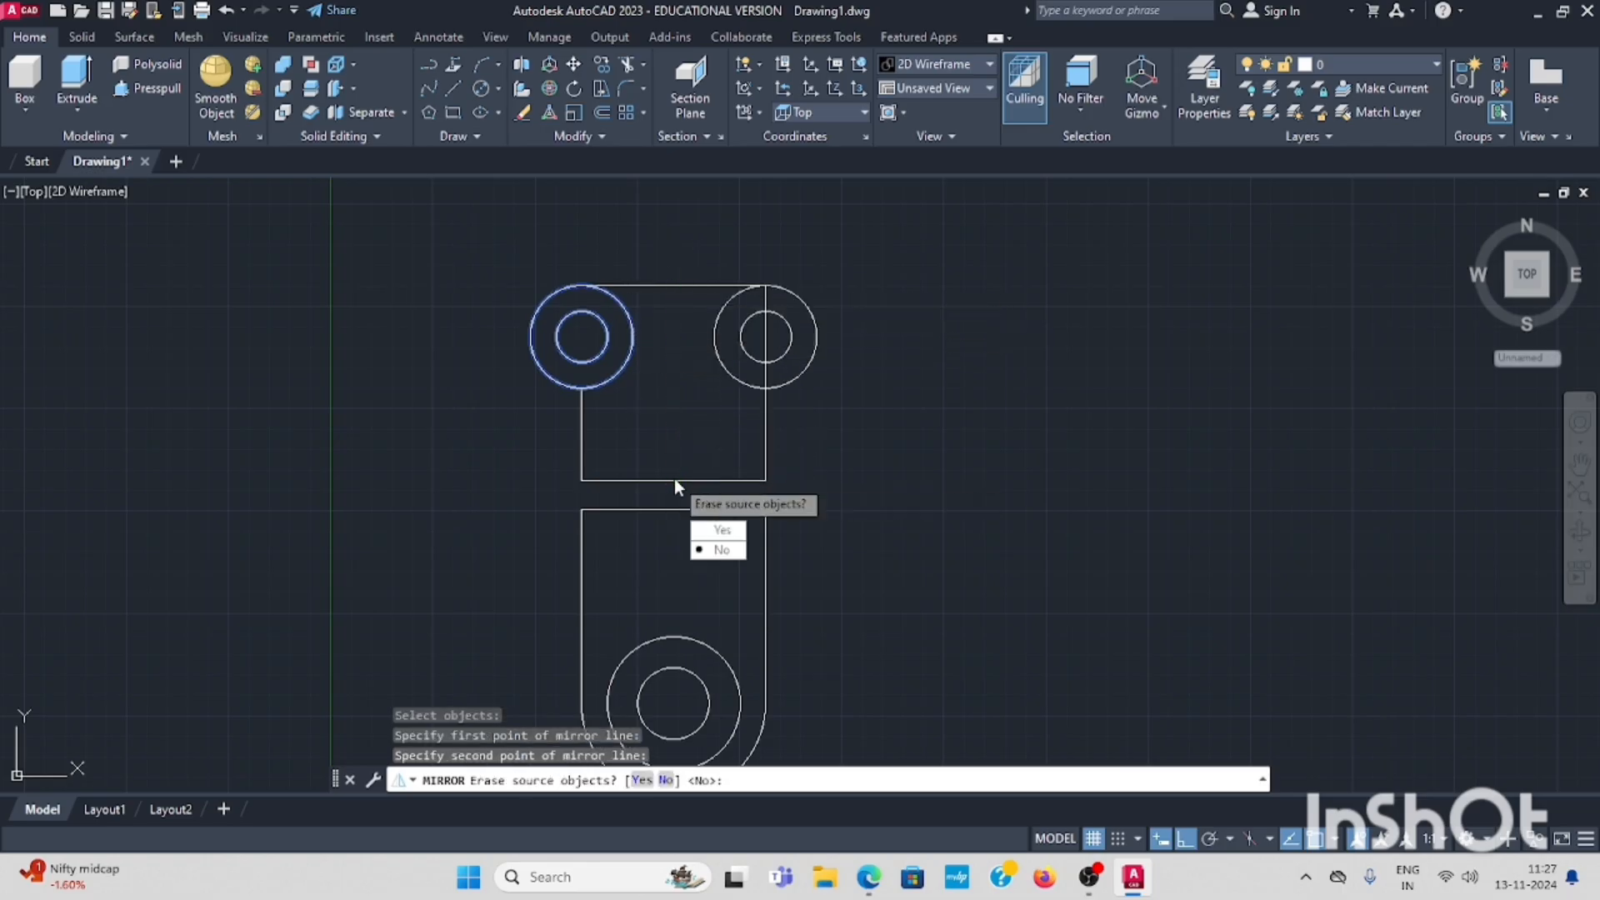
left_click(722, 548)
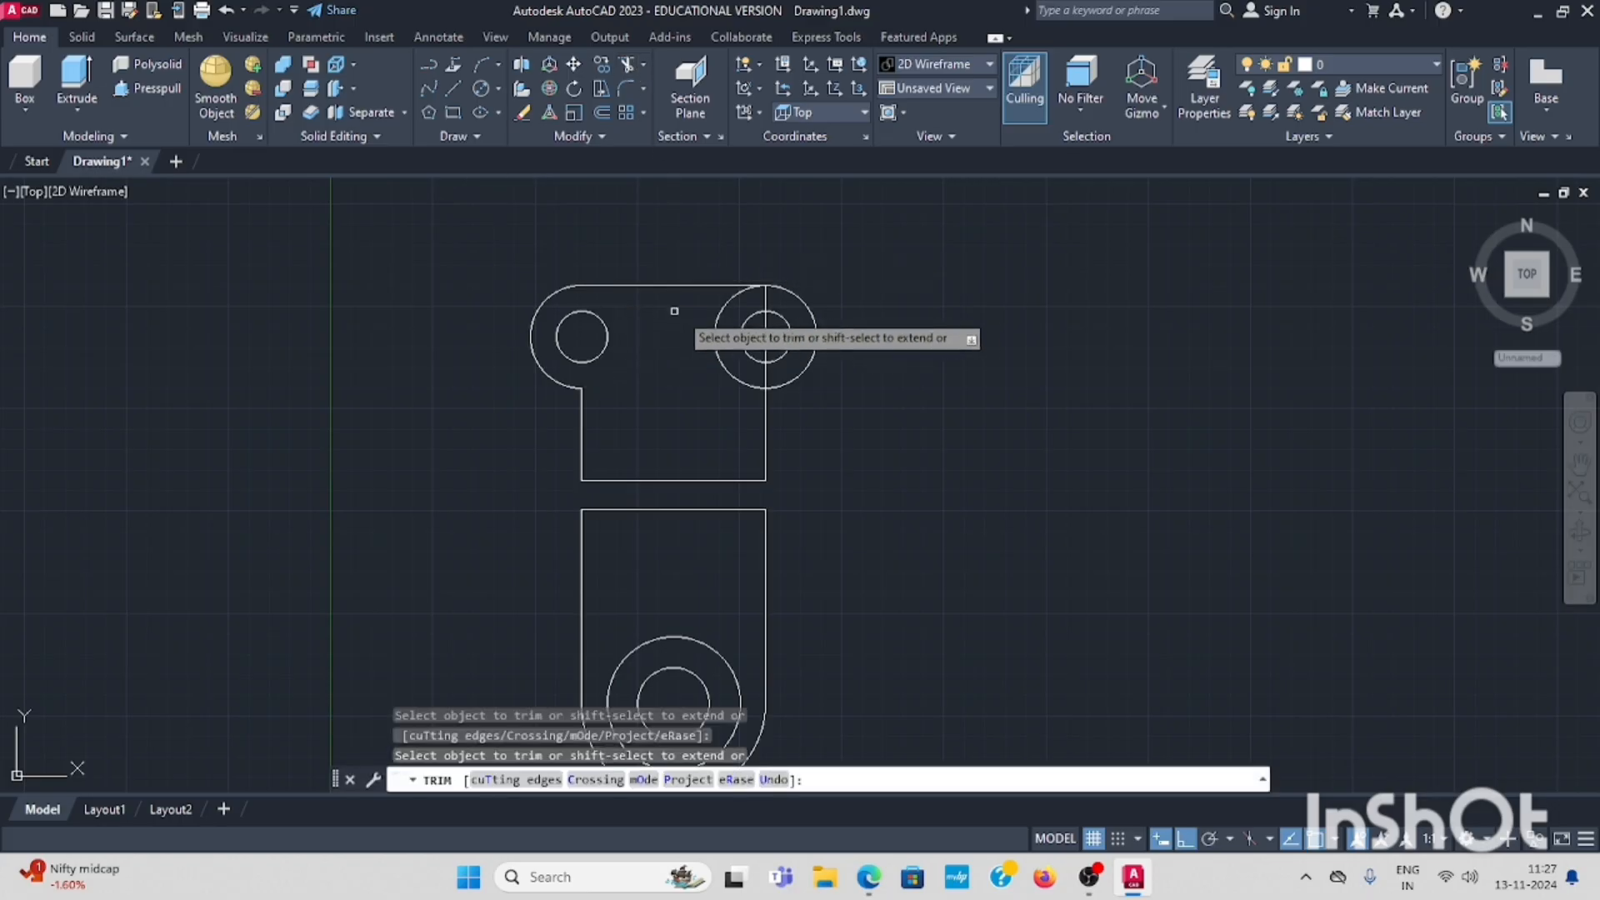
left_click(770, 304)
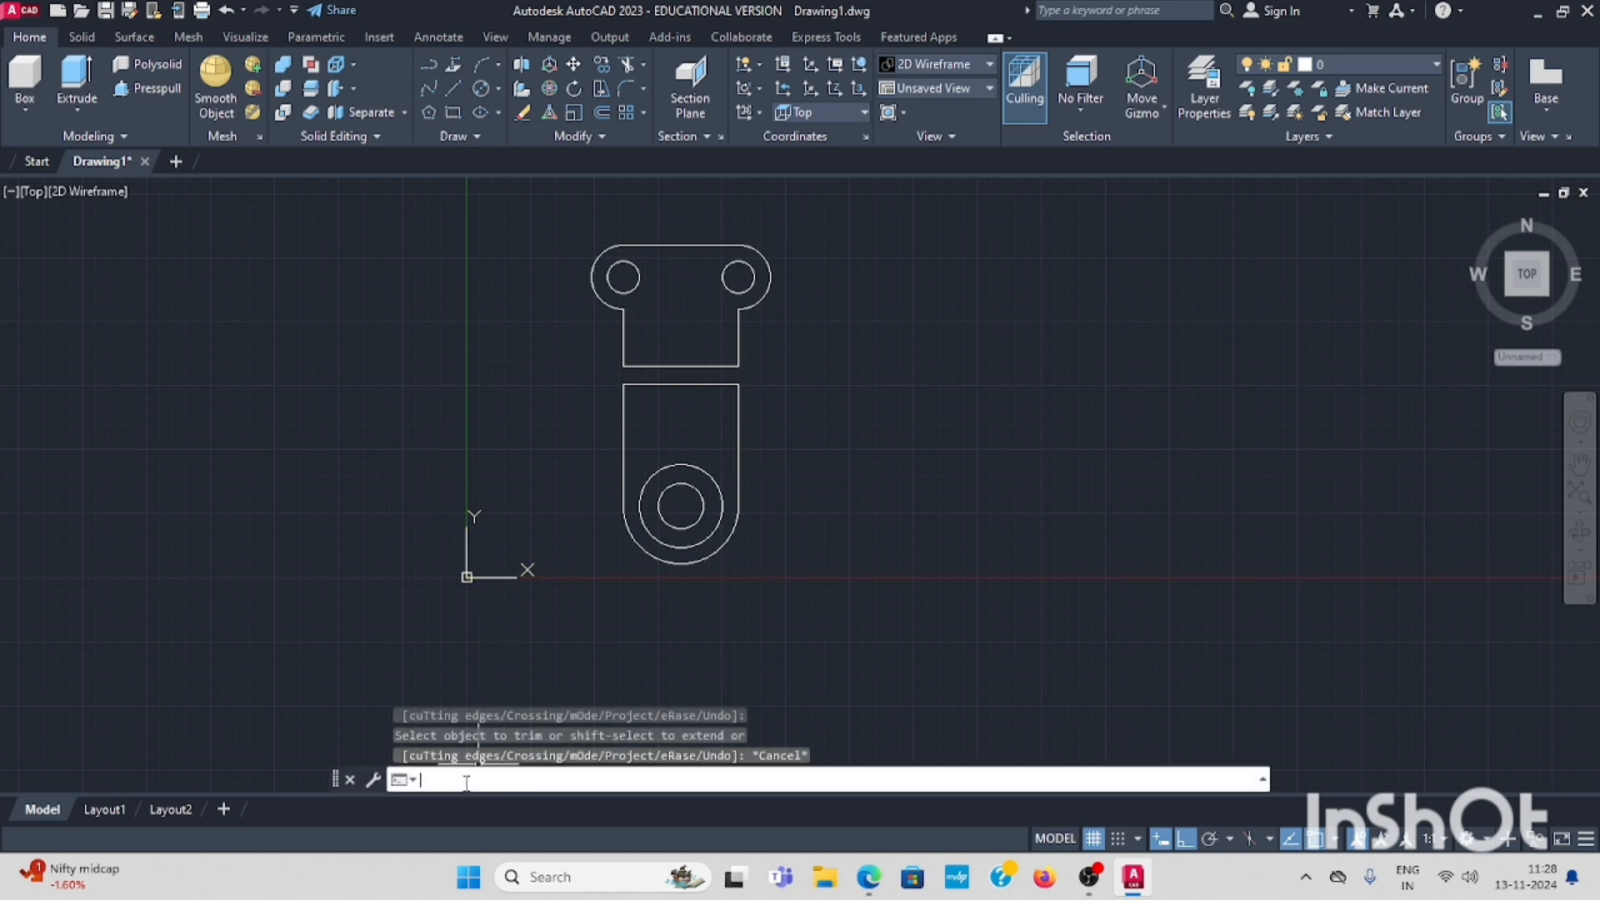
- Join the upper plate's arcs and lines into a single closed polyline with JOIN
type("JOIN Select objects to join:")
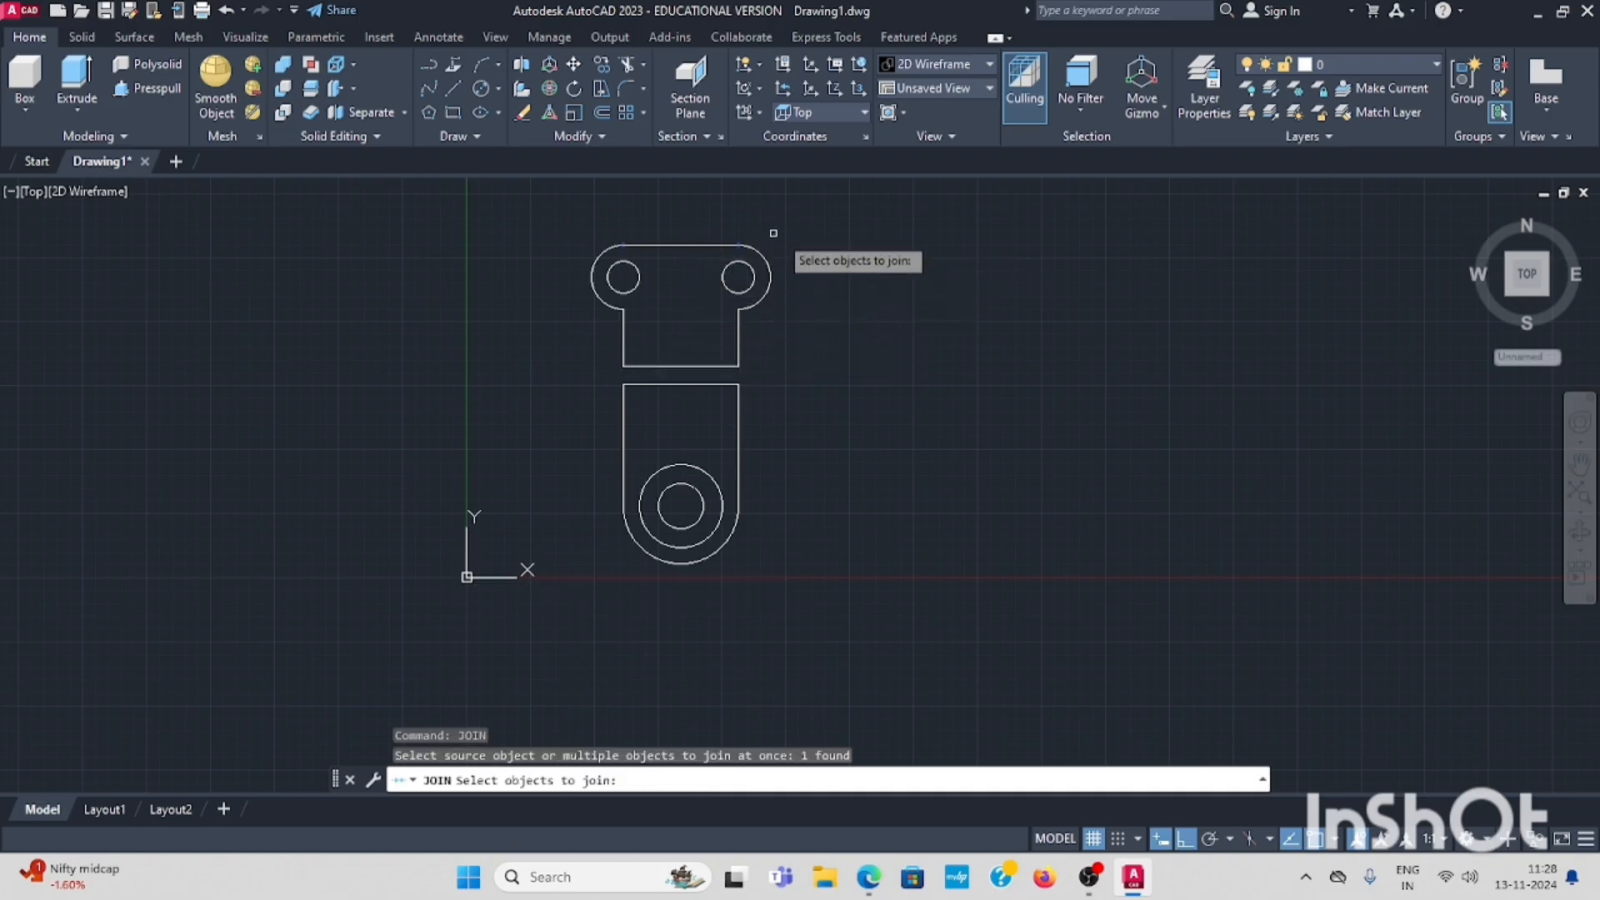
left_click(737, 274)
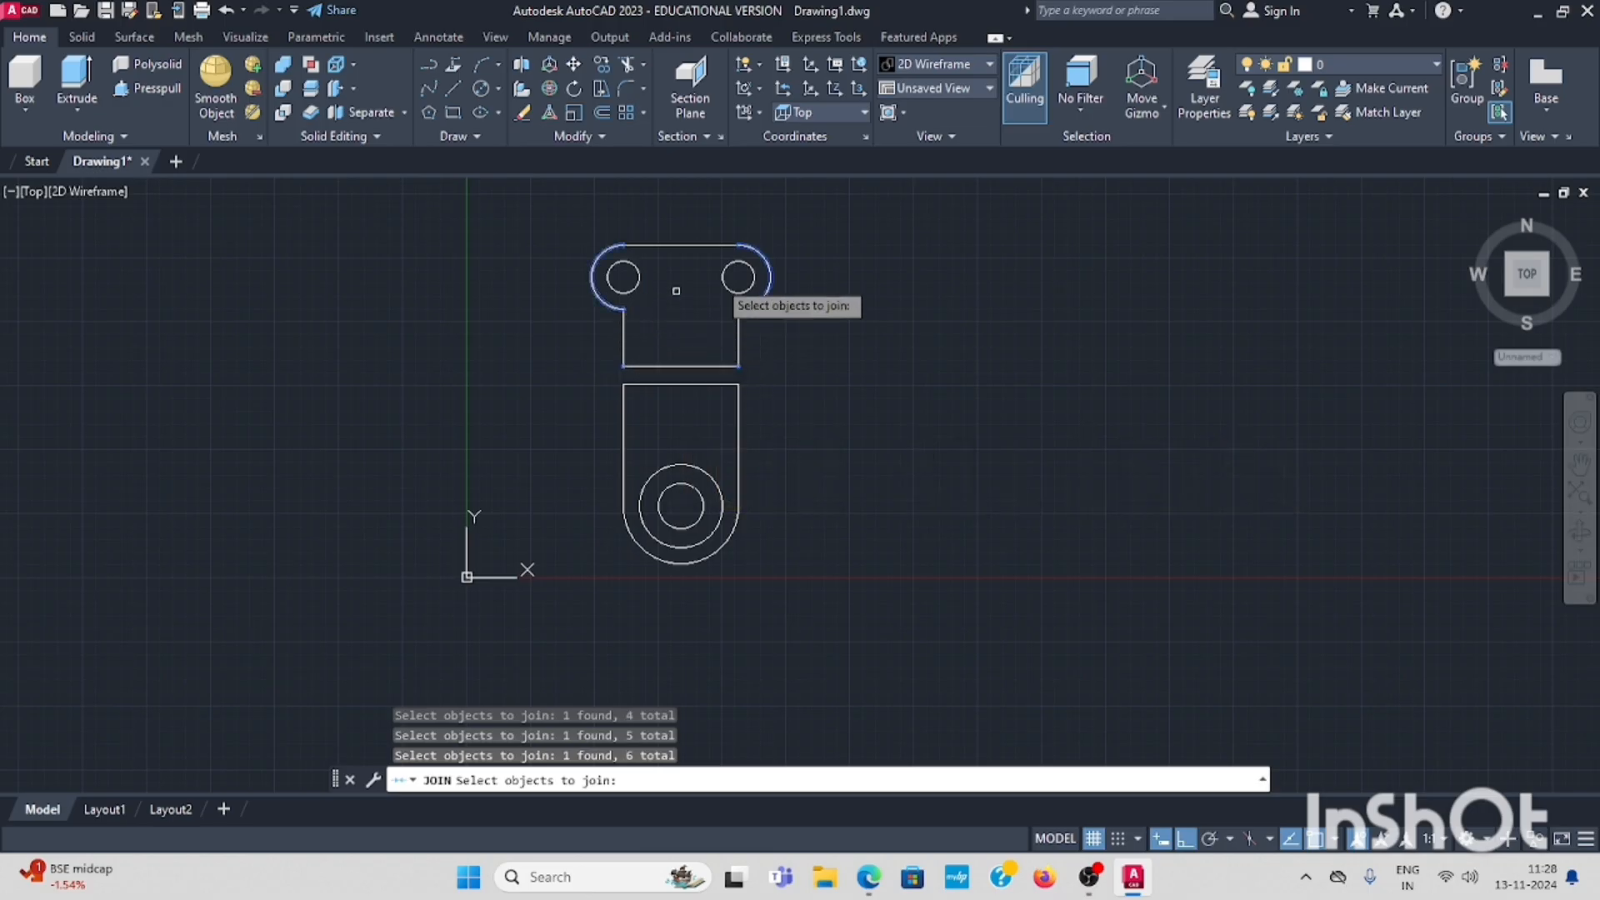
key("enter")
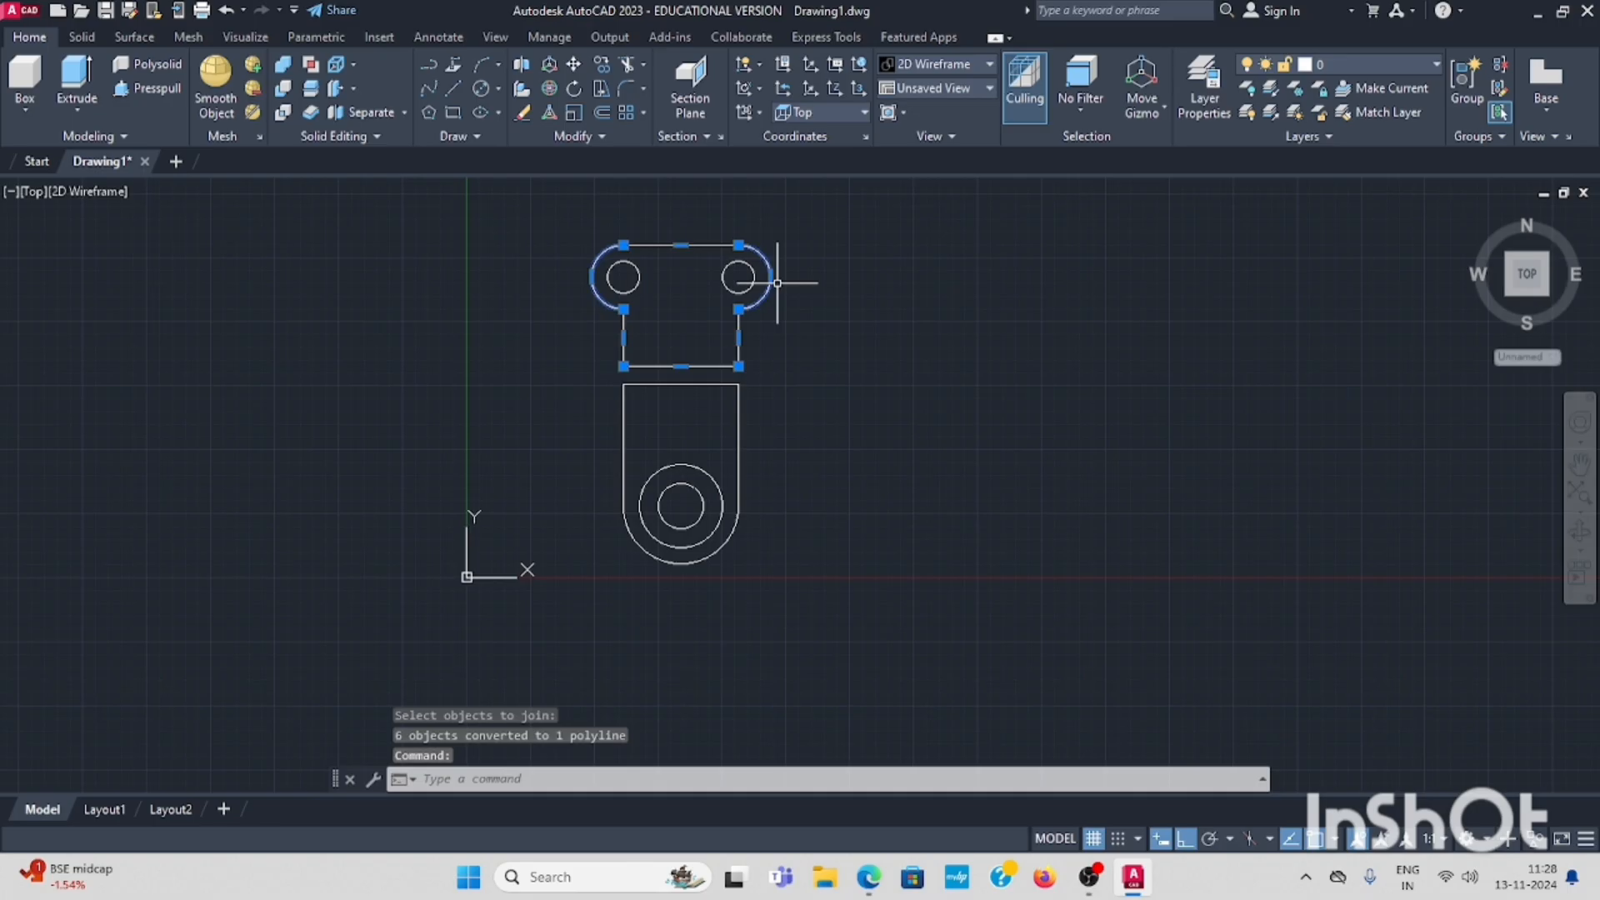
mouse_move(879, 328)
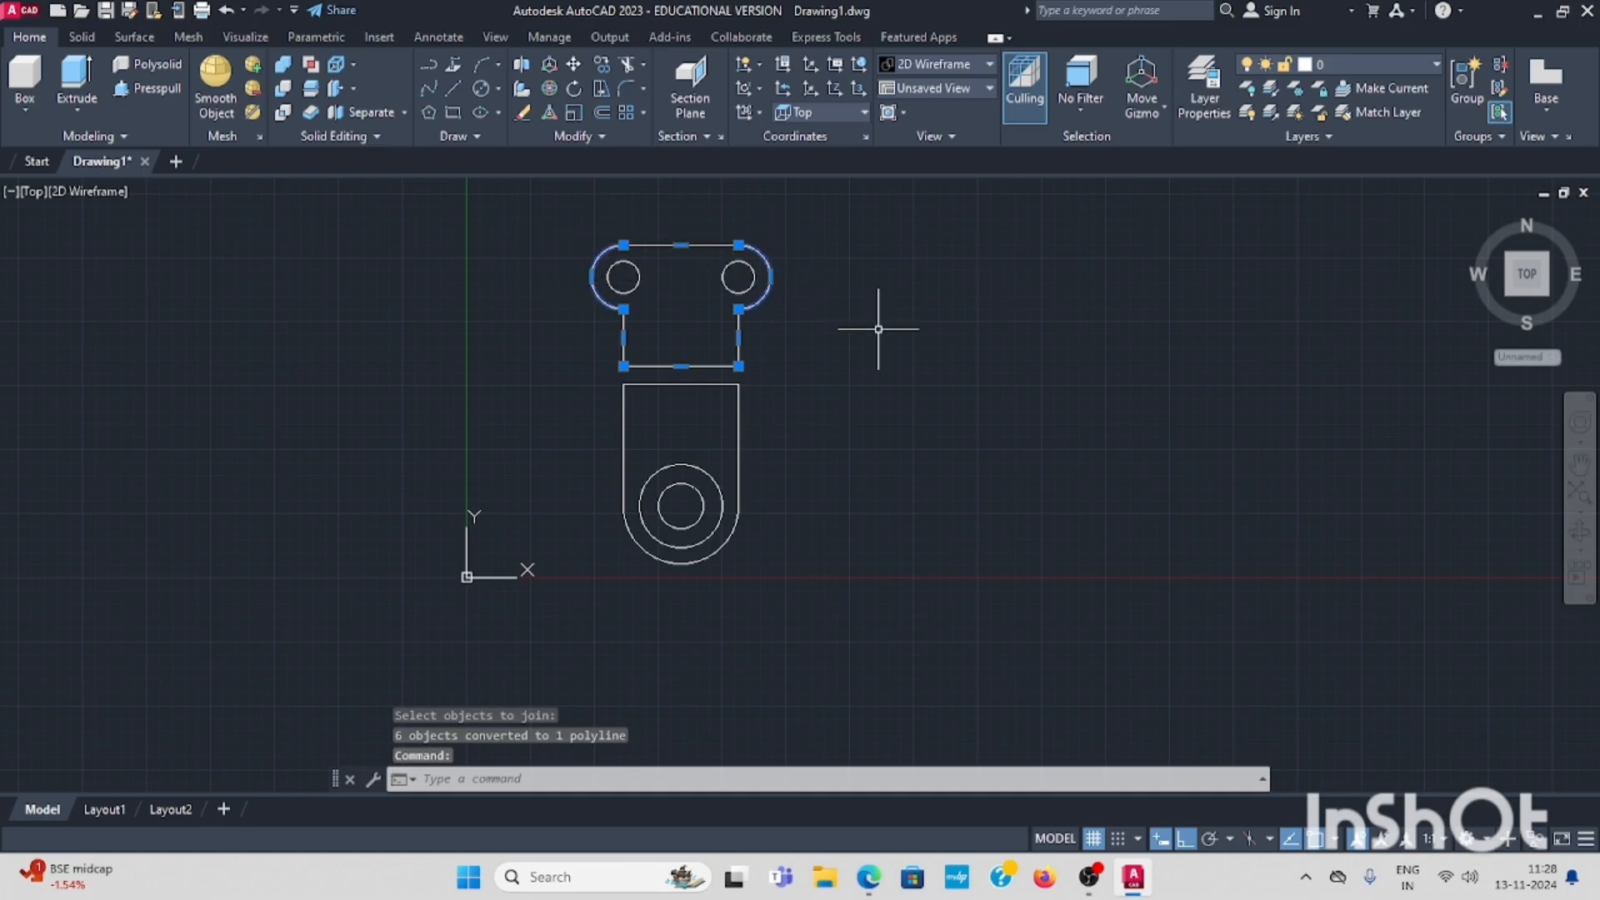
- Switch the viewport to the SW Isometric preset view
key("Escape")
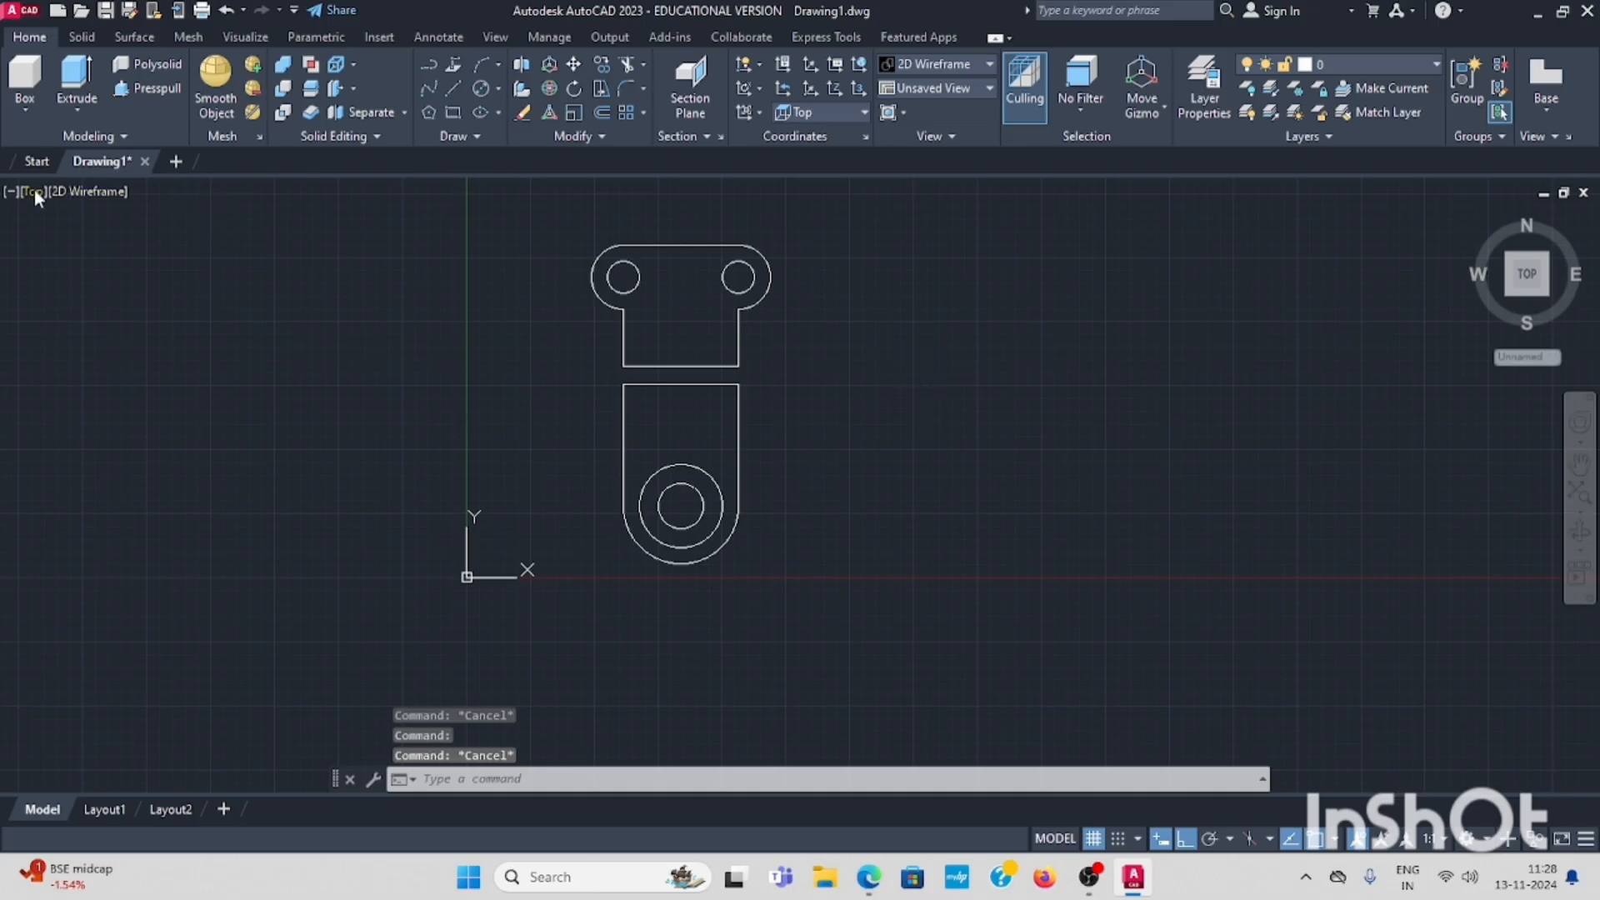
left_click(34, 190)
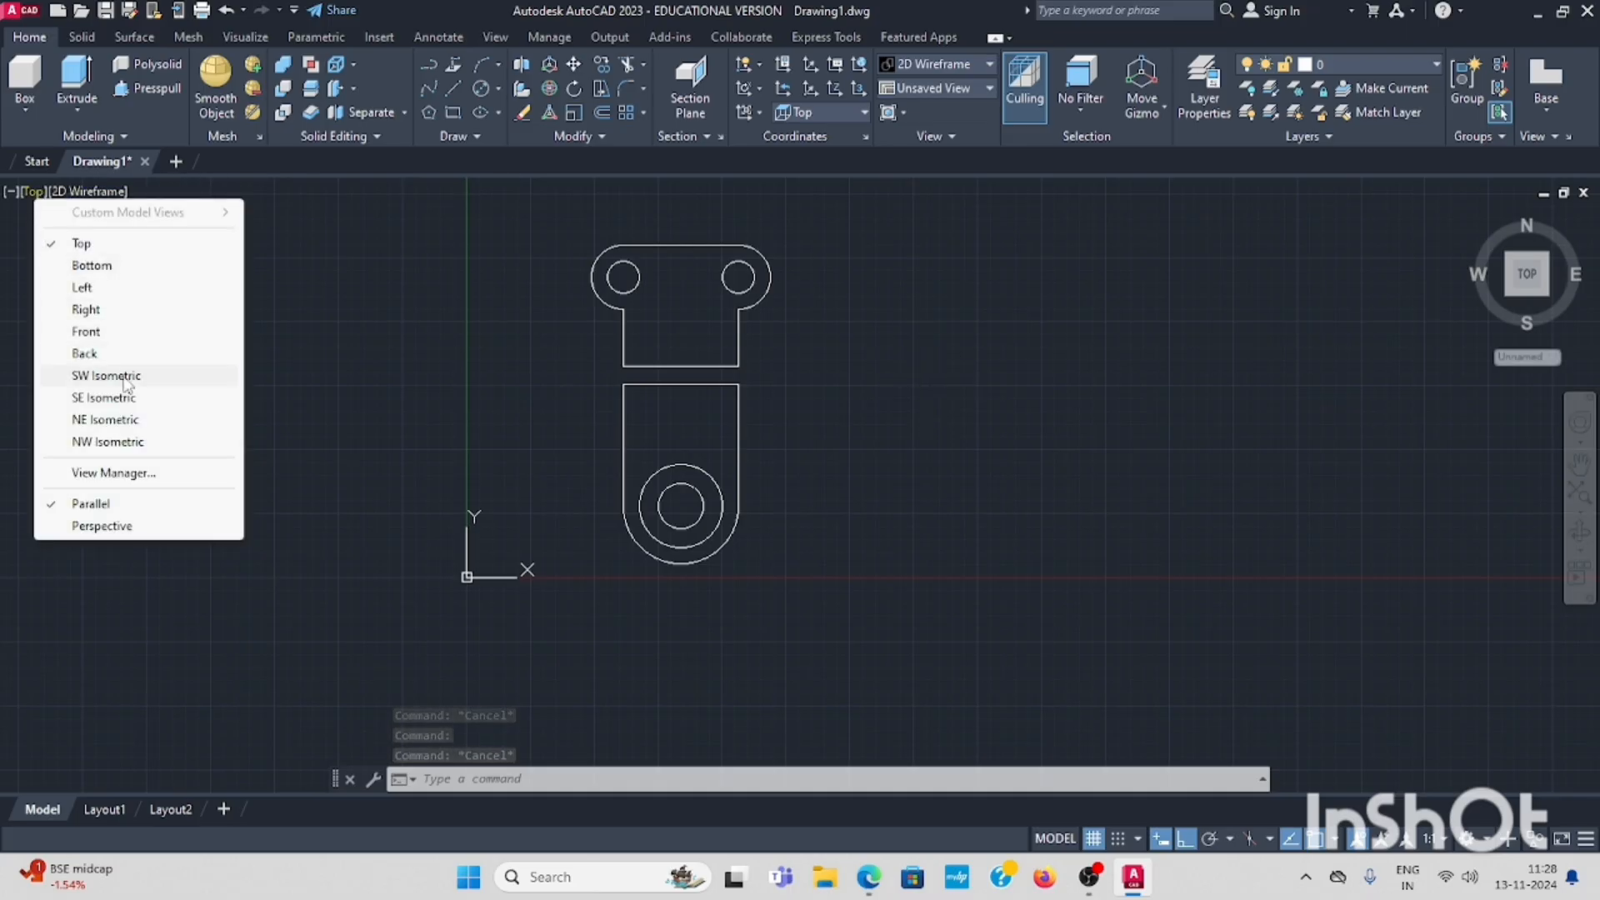
left_click(103, 375)
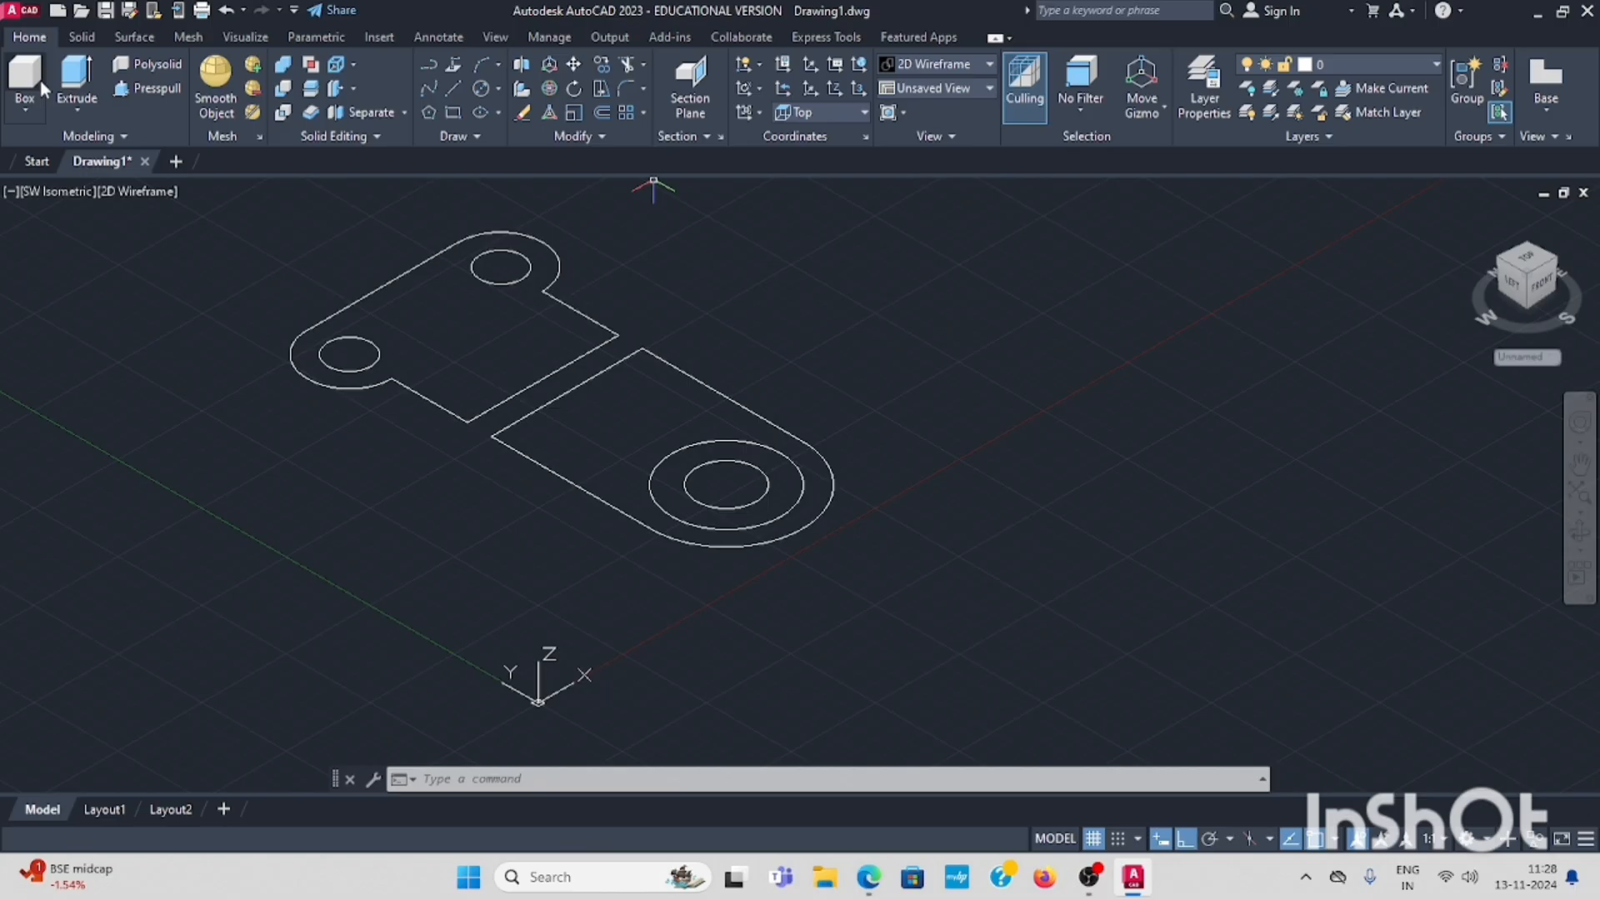
- Extrude the plate outlines into solids 20 units thick
left_click(76, 97)
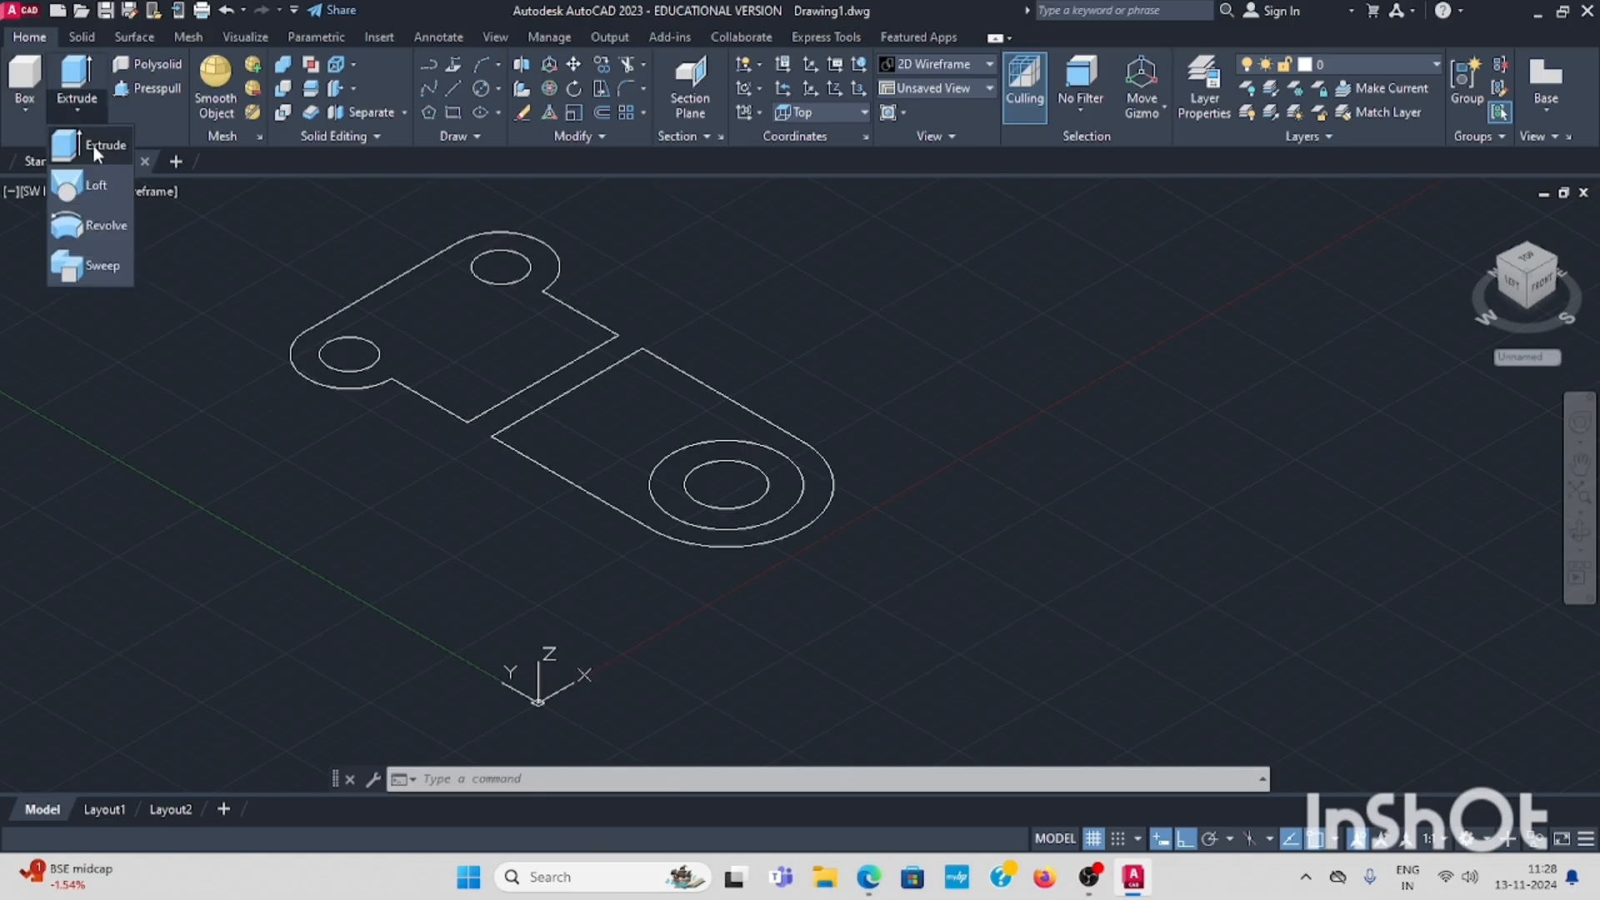
left_click(105, 145)
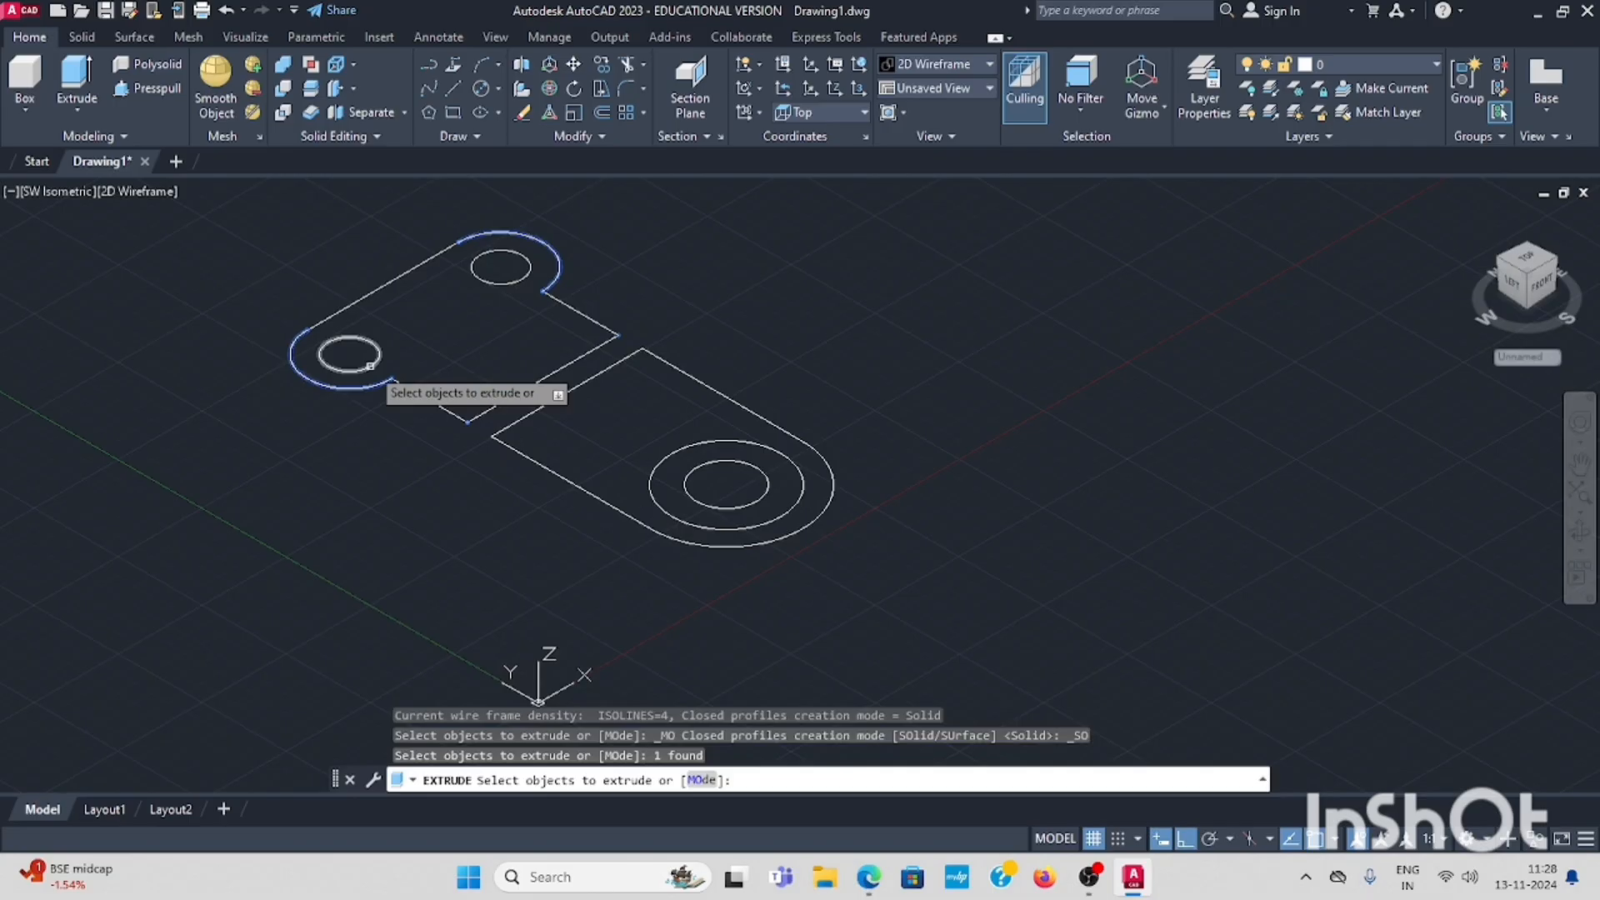
left_click(500, 268)
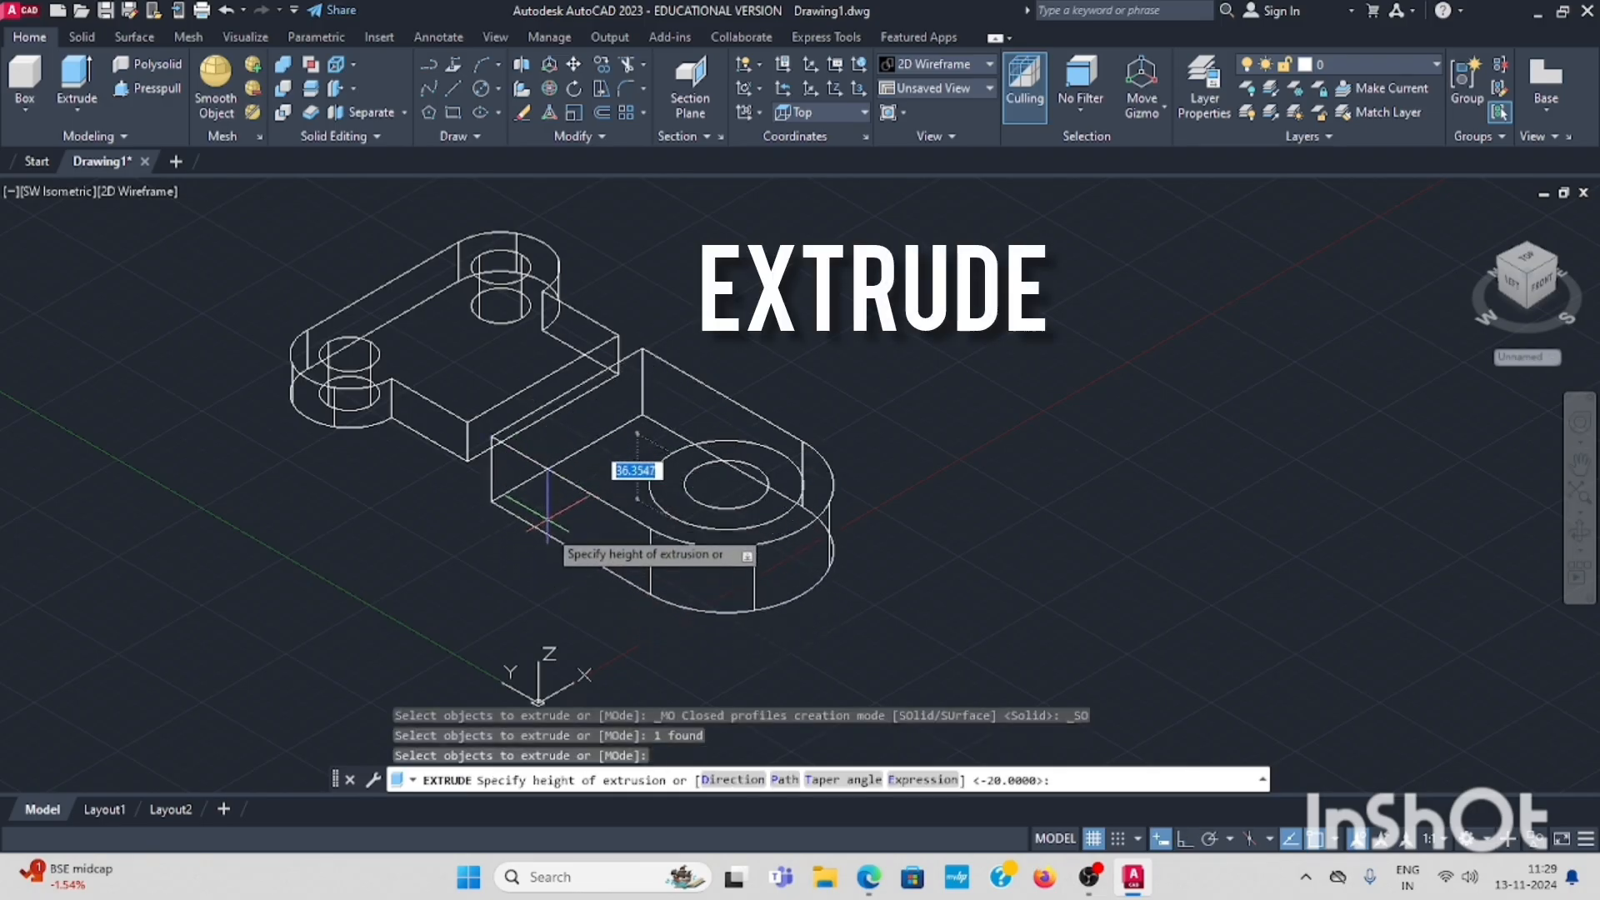
type("20")
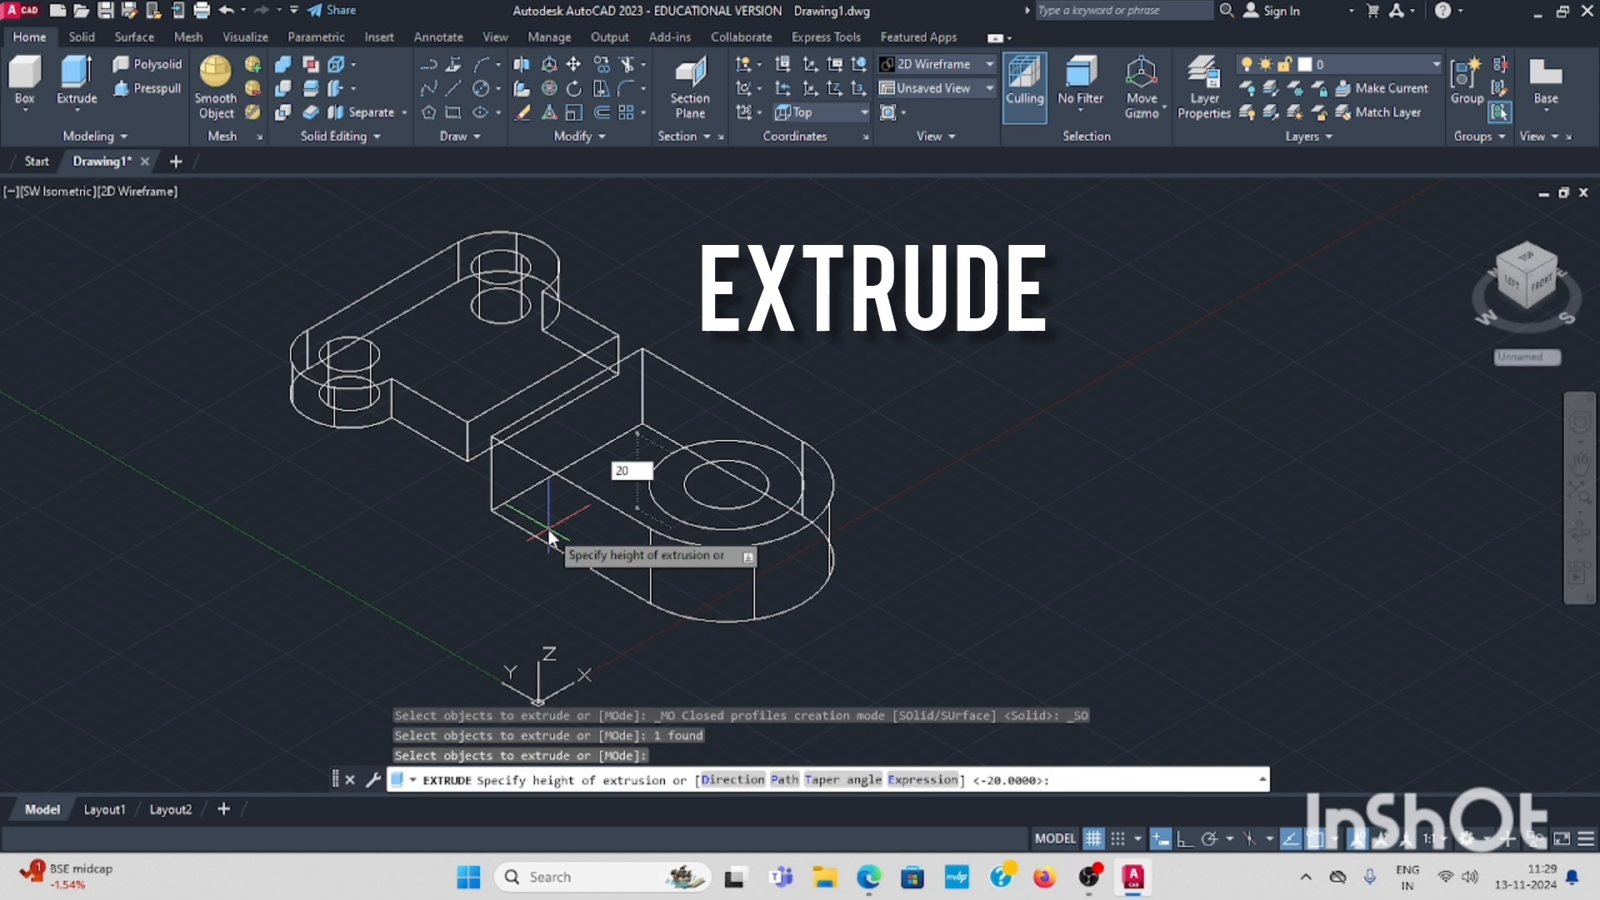
type("20")
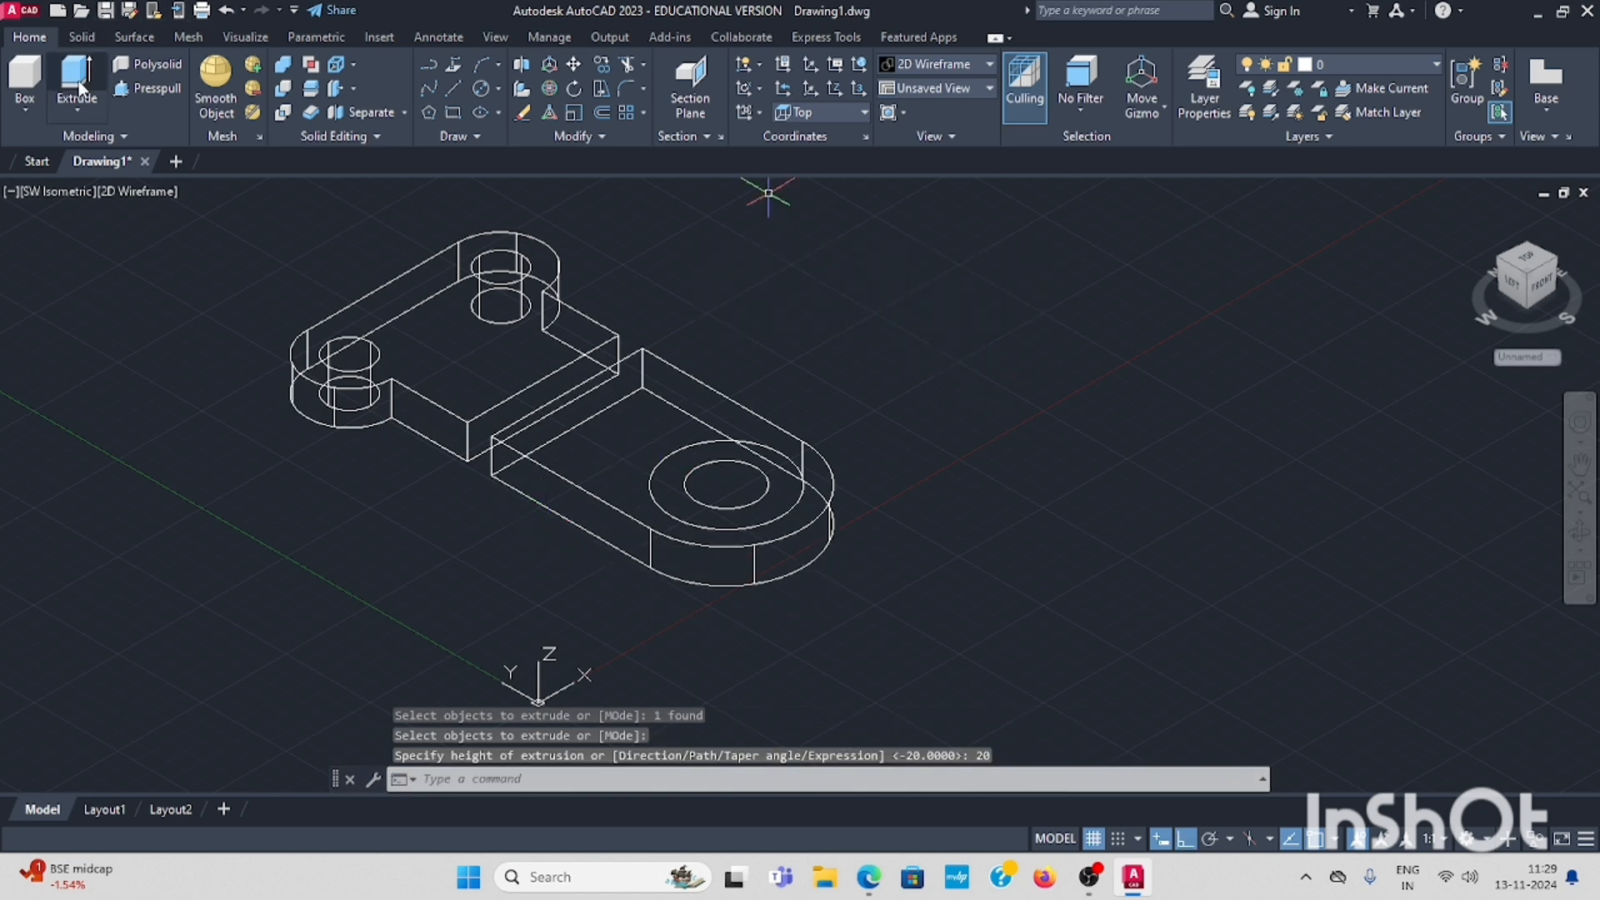
- Extrude the boss circles on the lower plate into cylinders
left_click(77, 97)
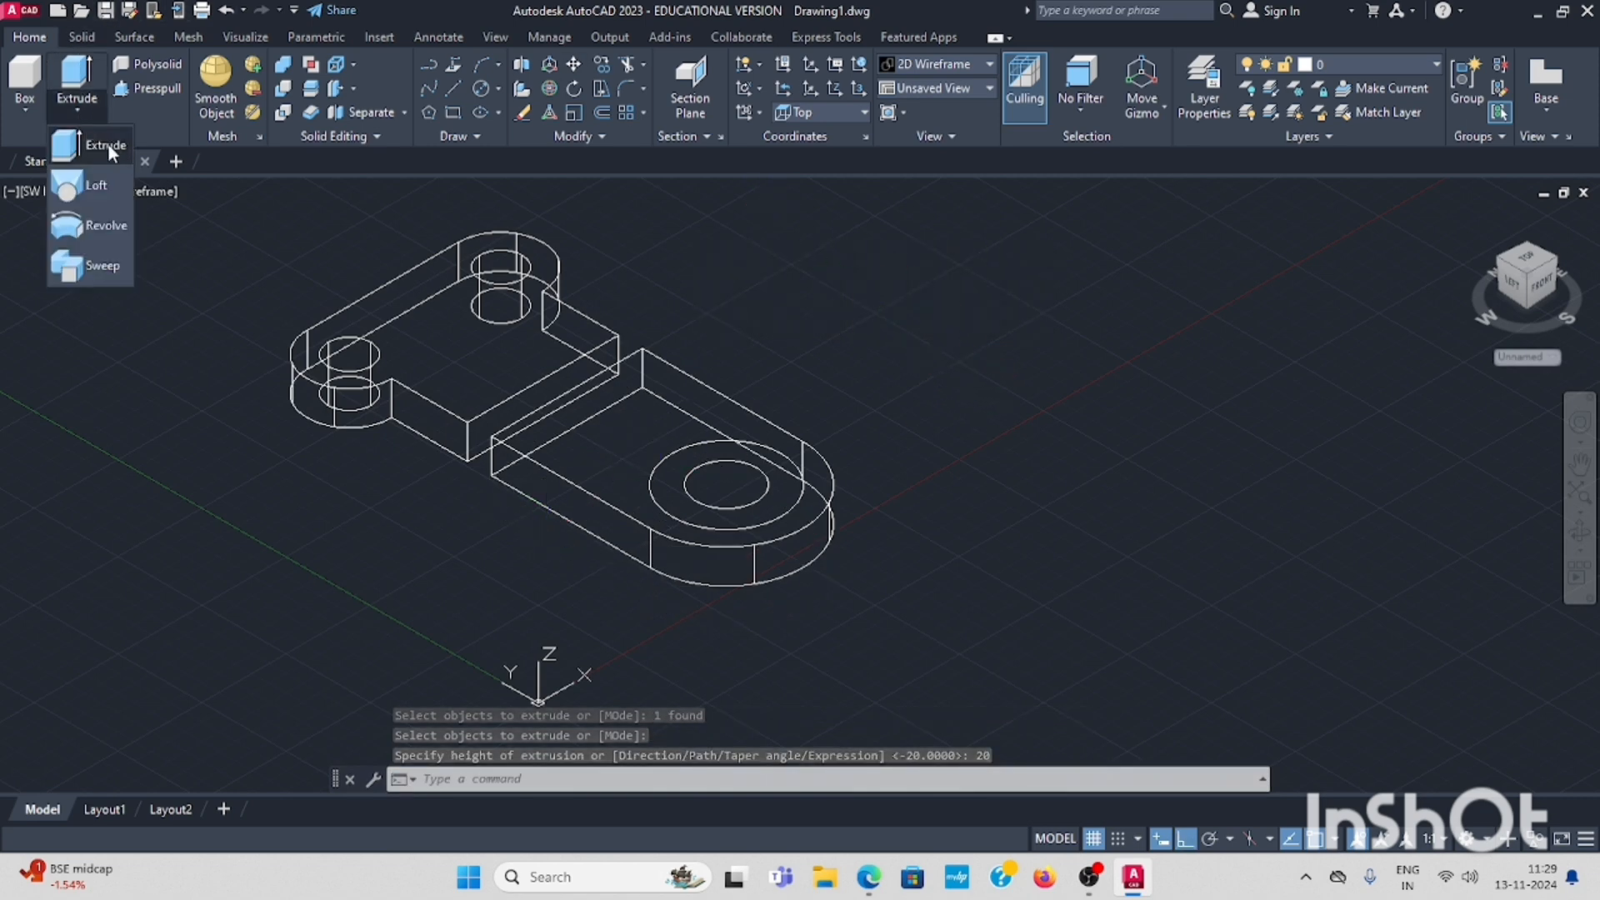
left_click(727, 485)
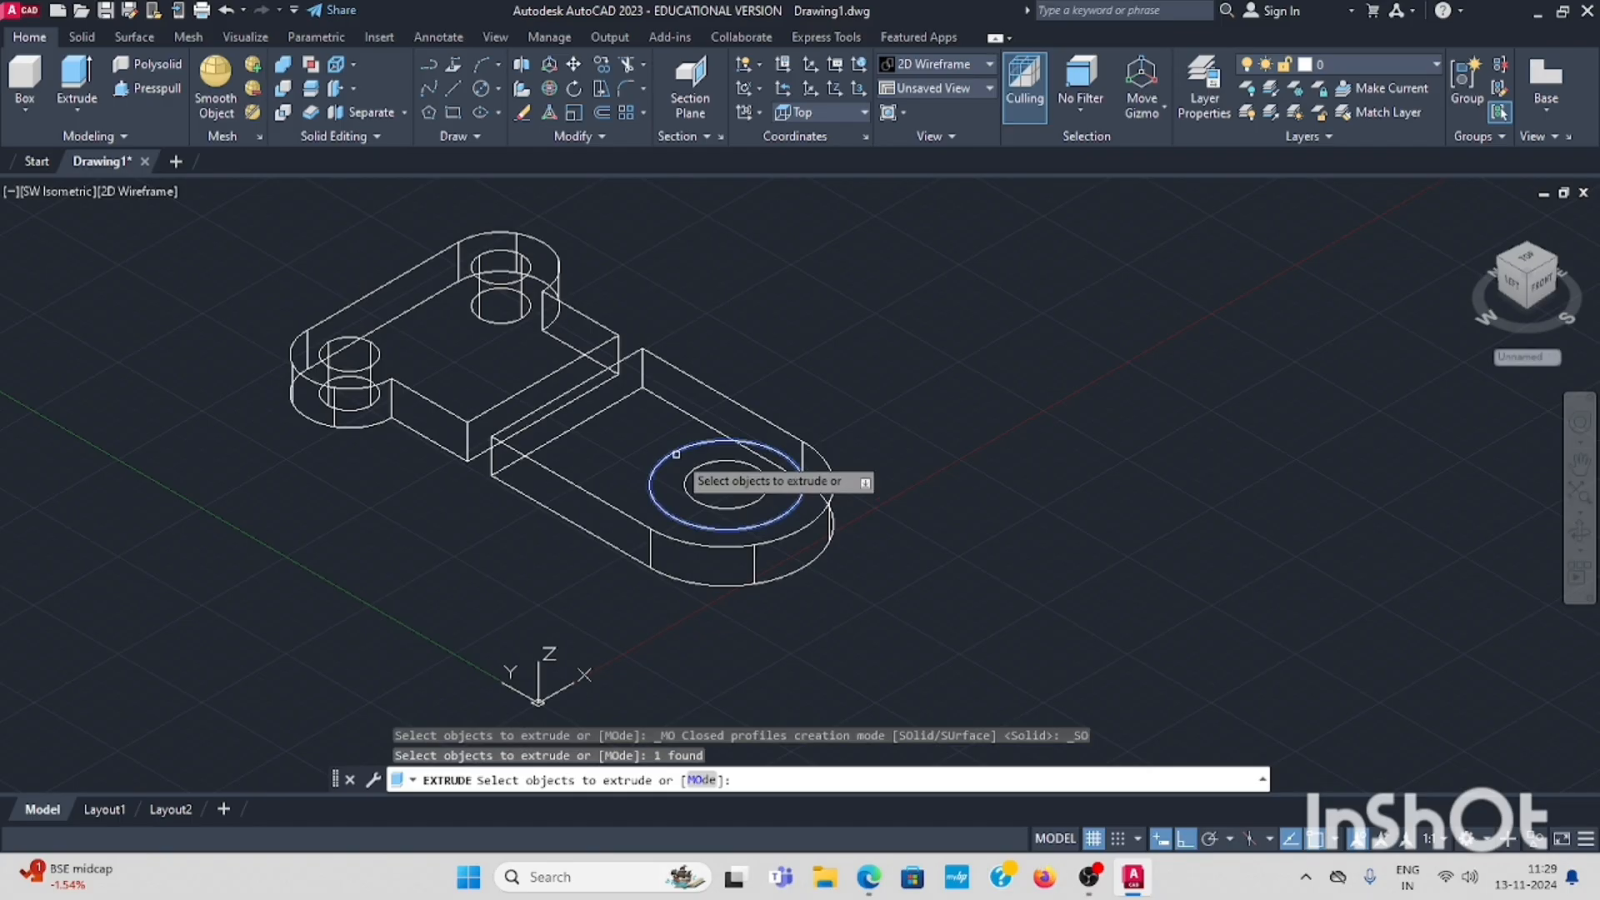
left_click(715, 452)
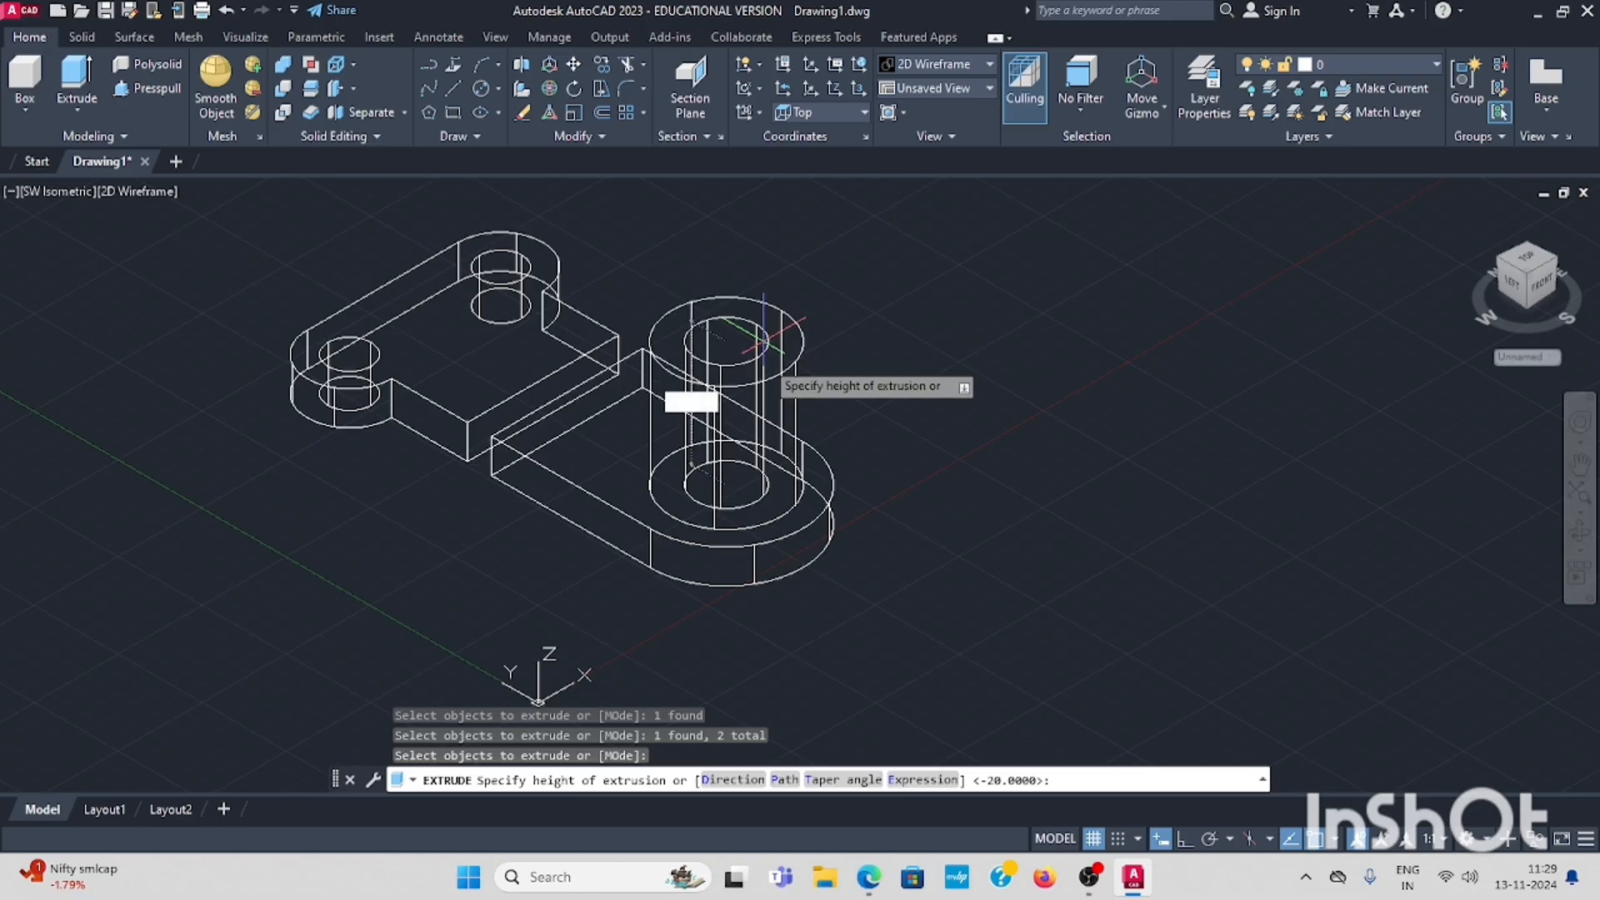
type("2")
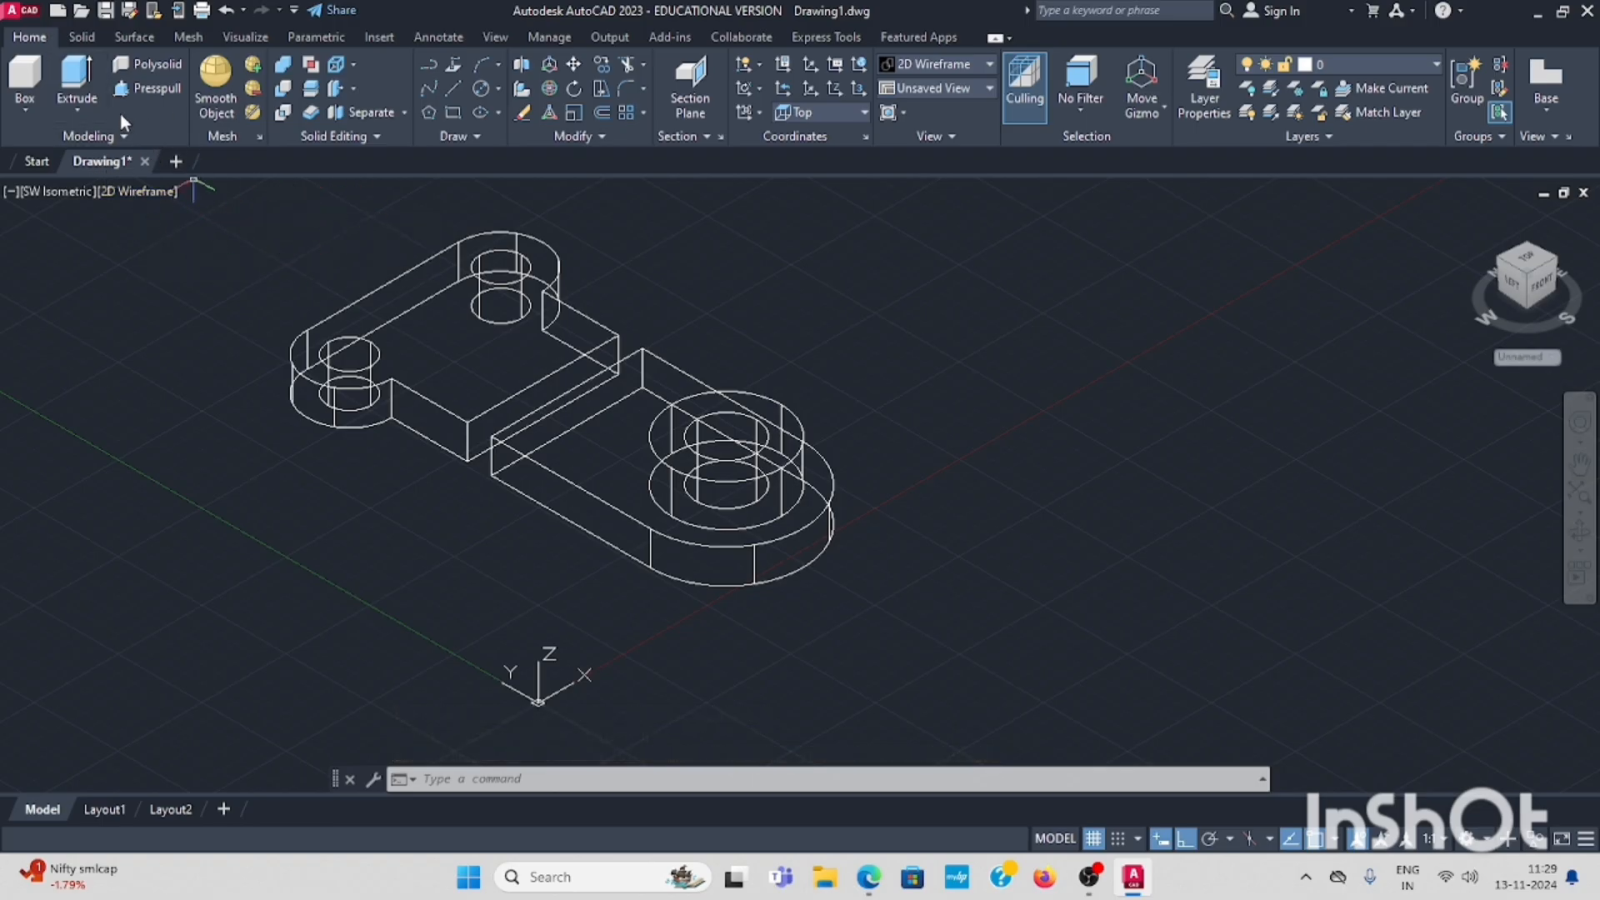
- Subtract the hole cylinder from the upper plate and shade the model in grey
left_click(80, 36)
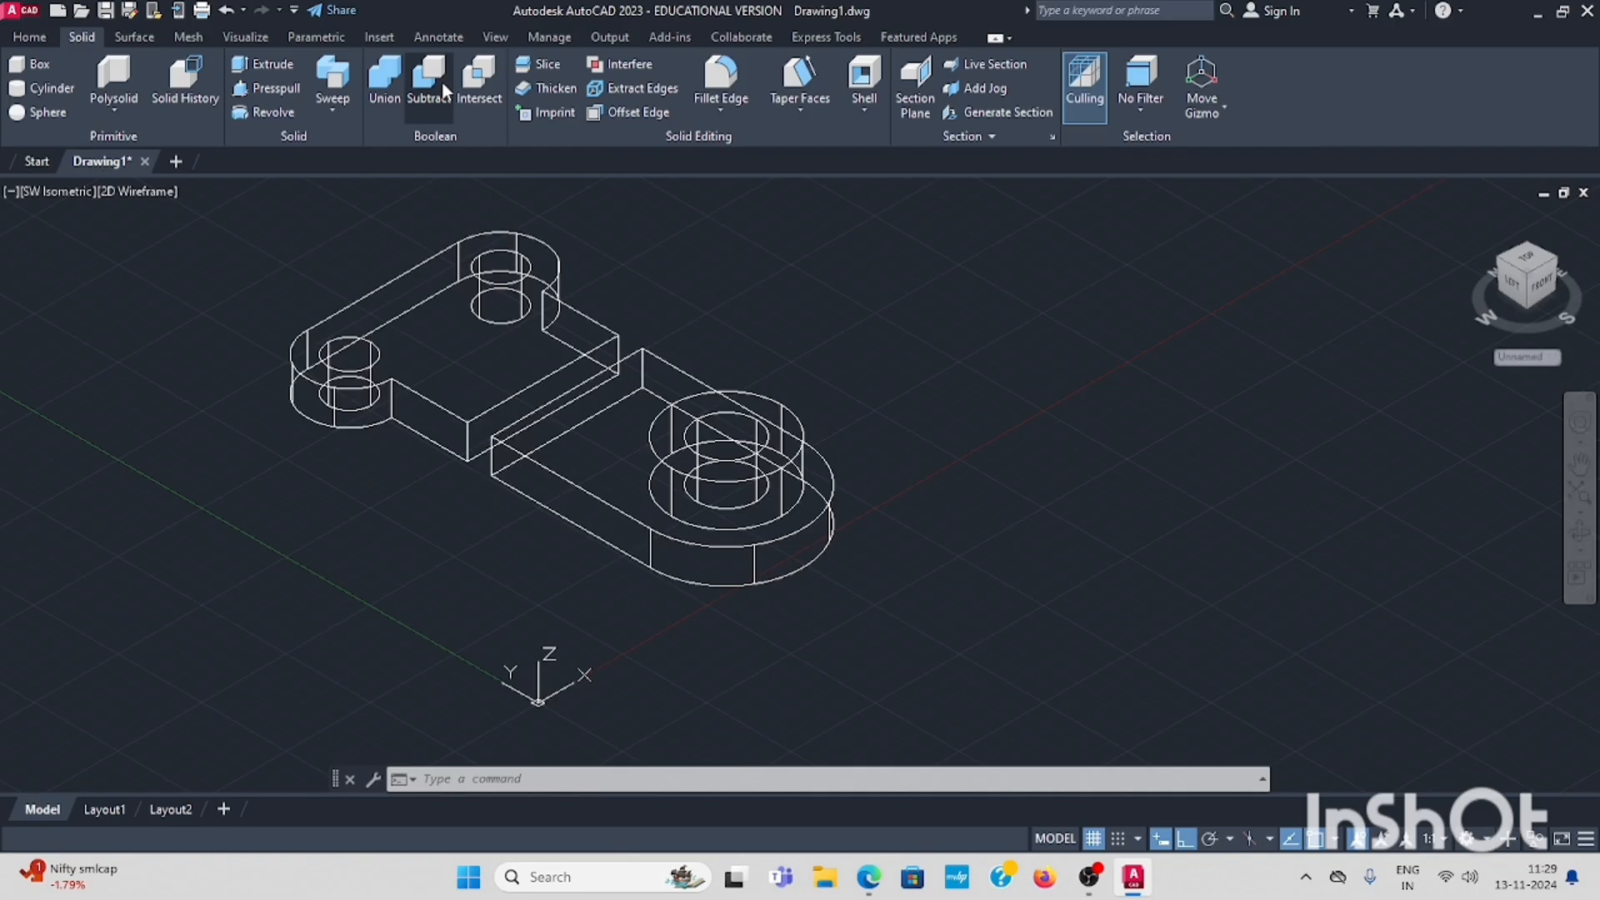
left_click(428, 85)
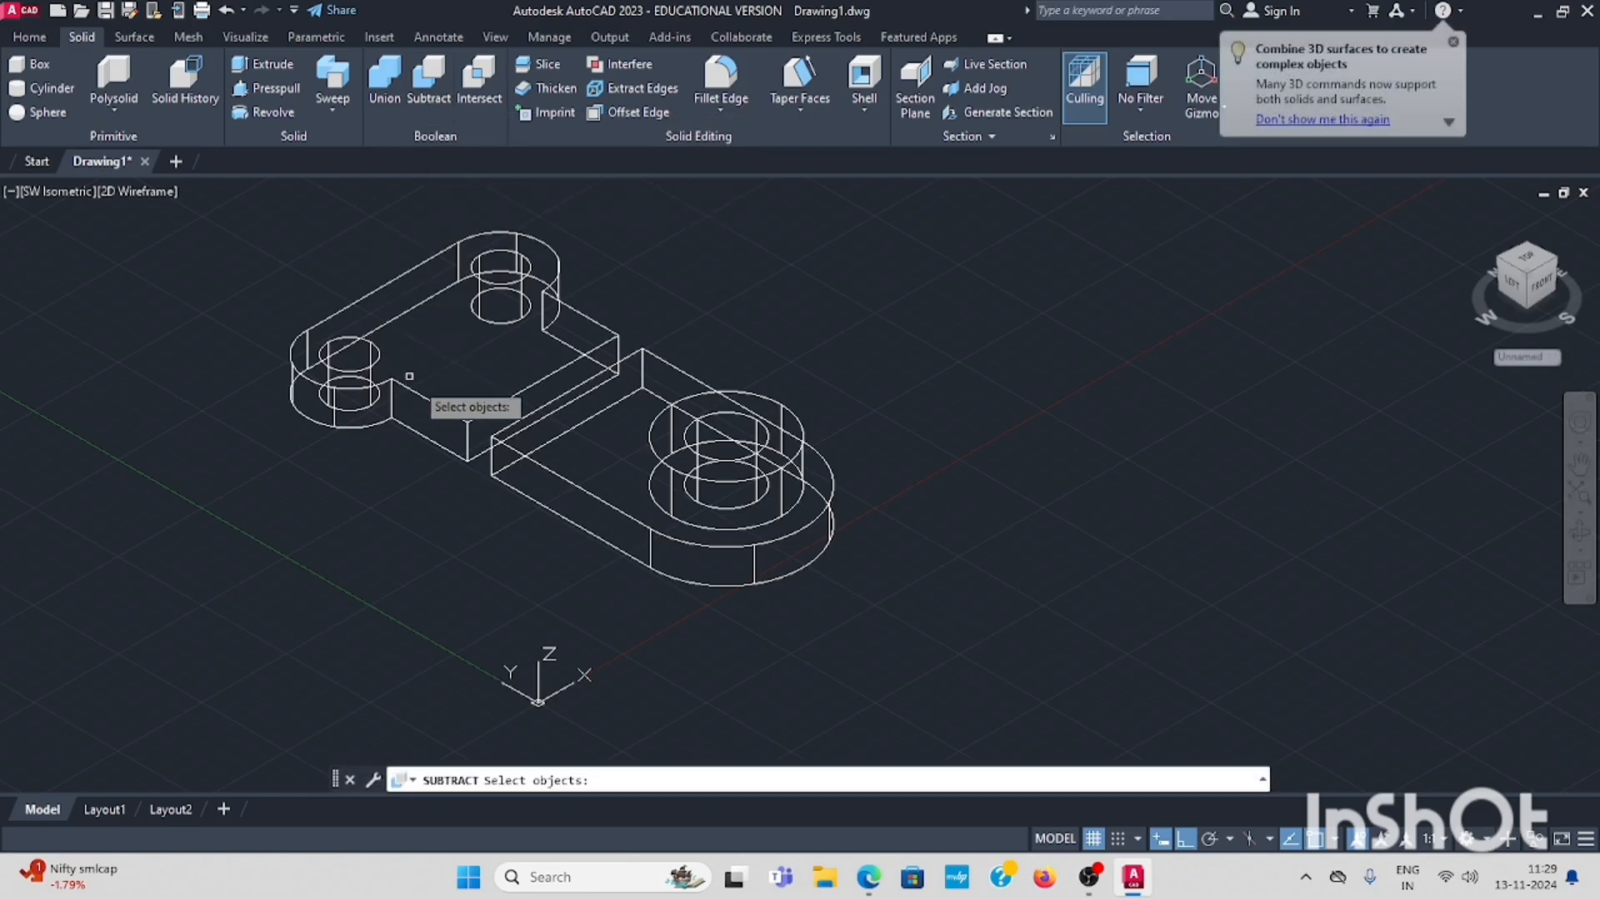
left_click(408, 367)
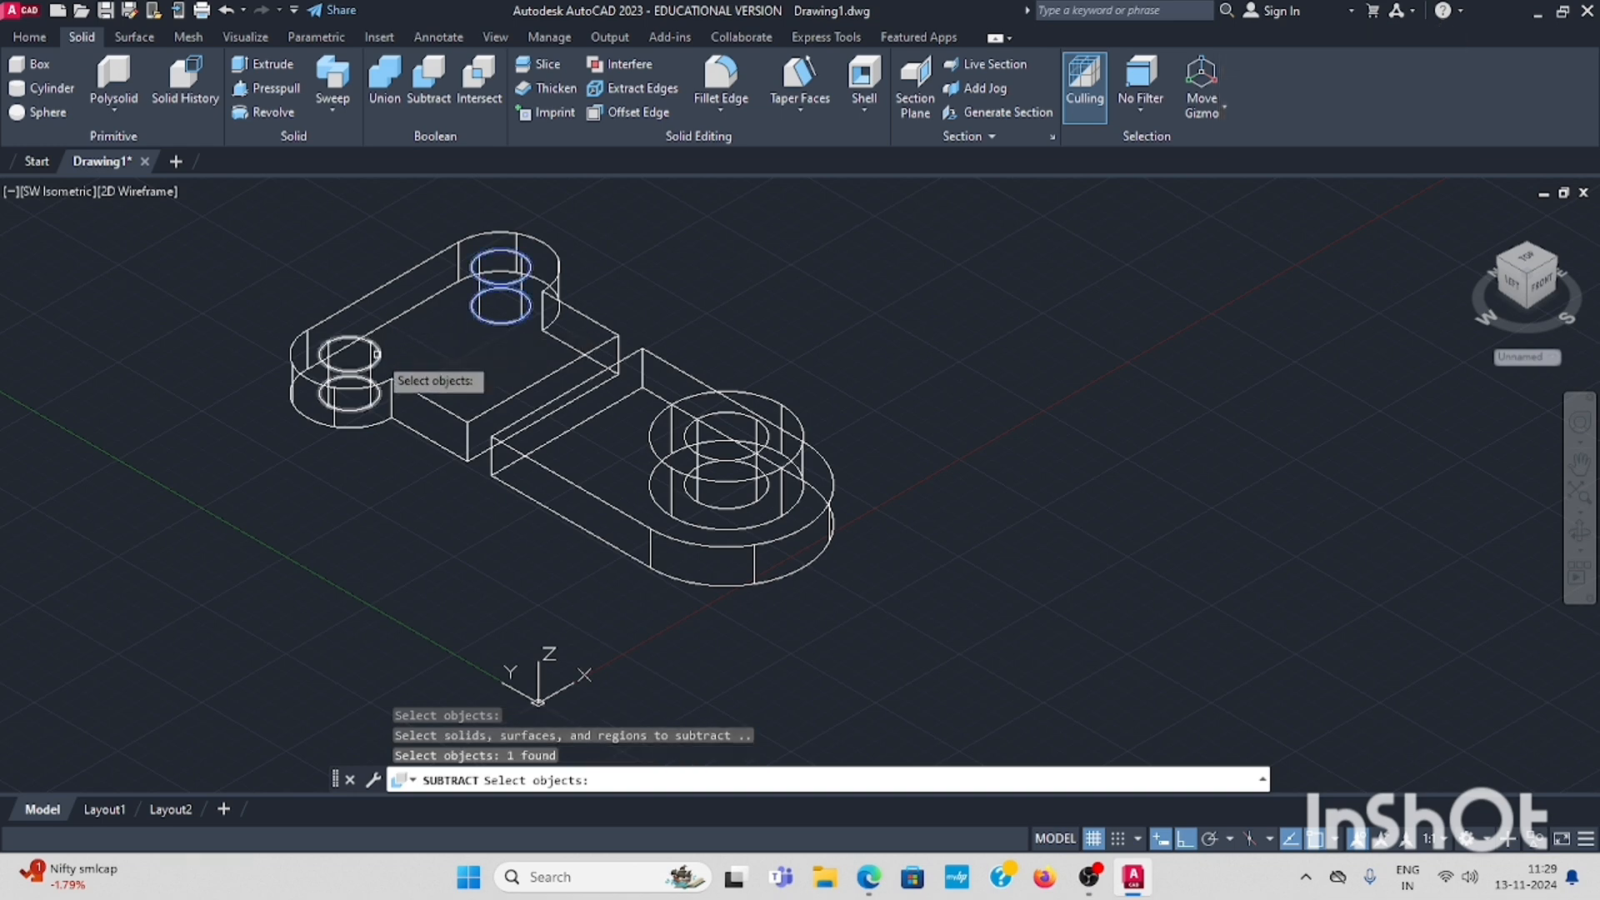
left_click(346, 362)
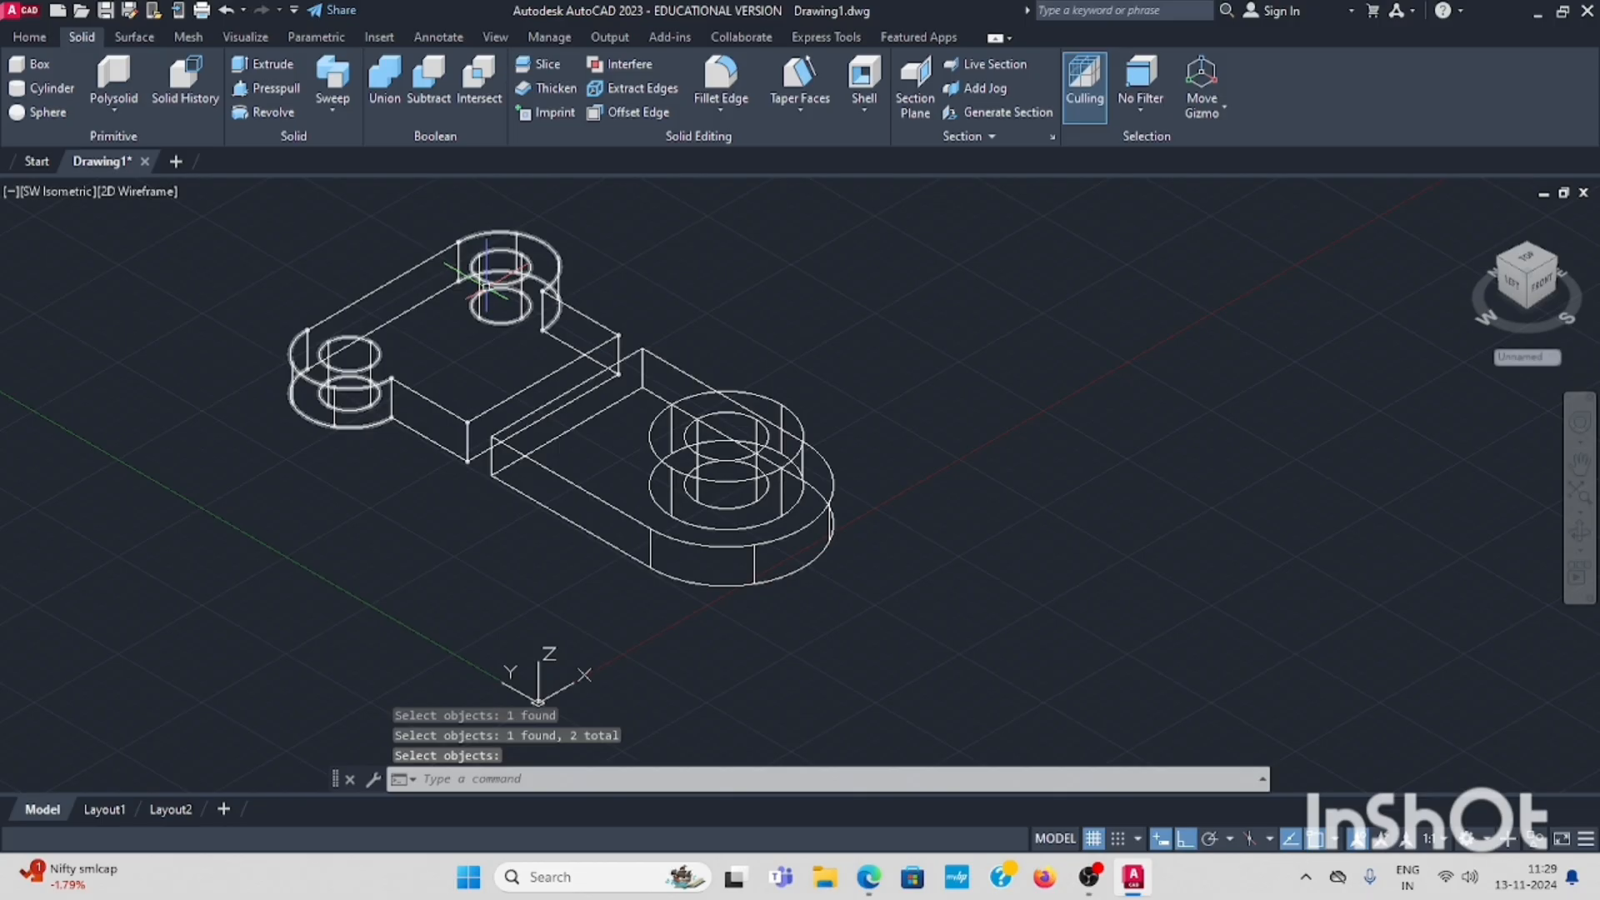
left_click(133, 192)
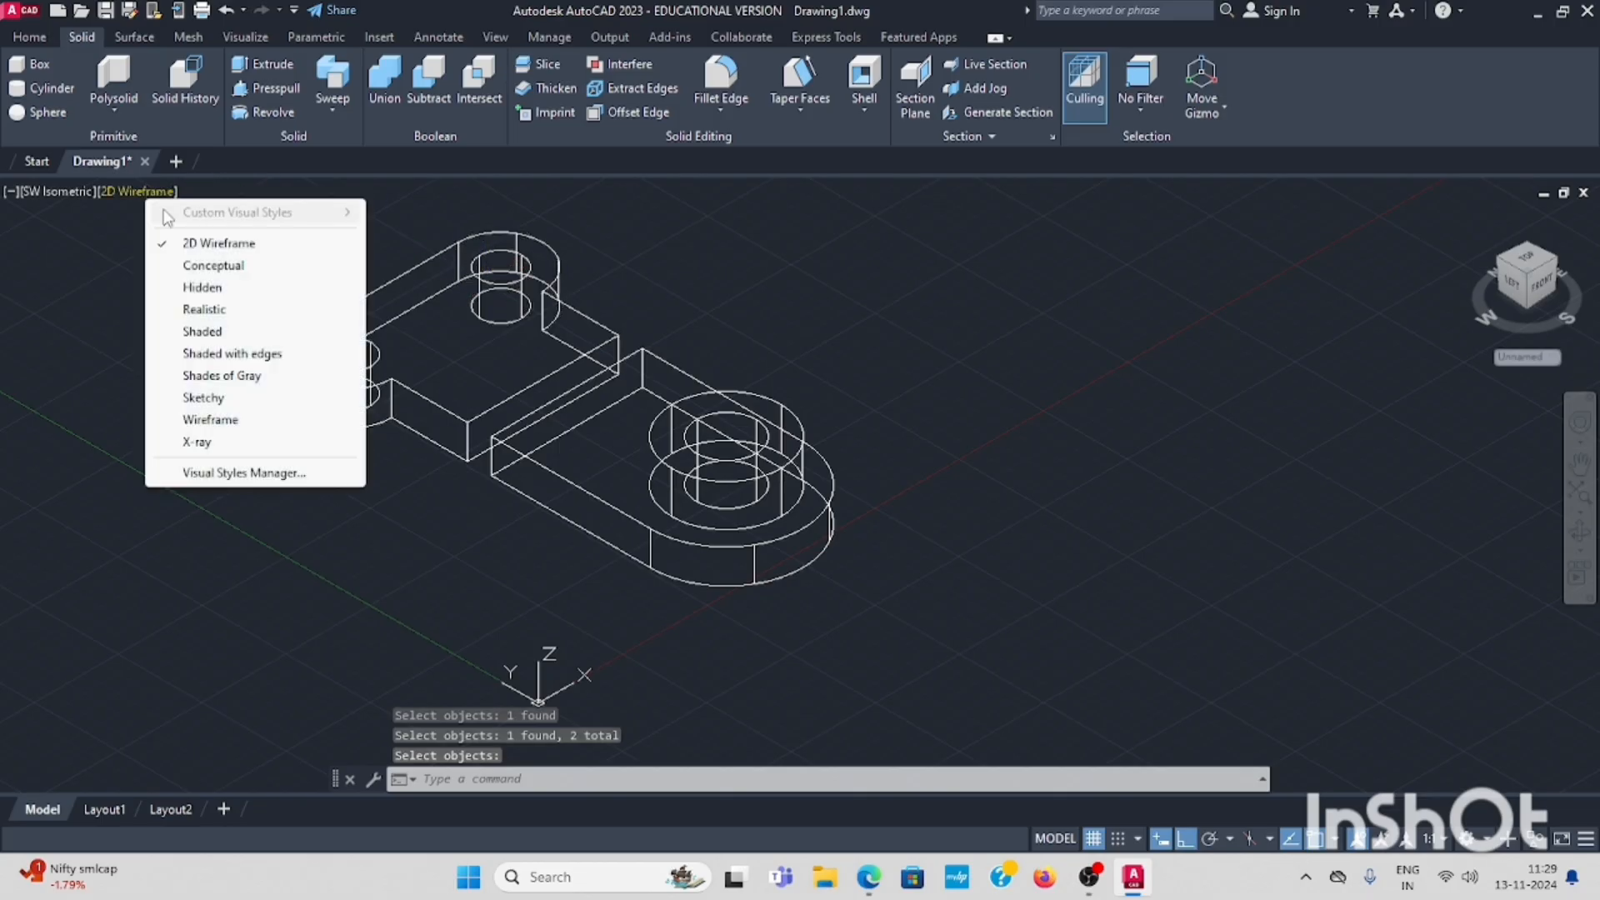
left_click(201, 330)
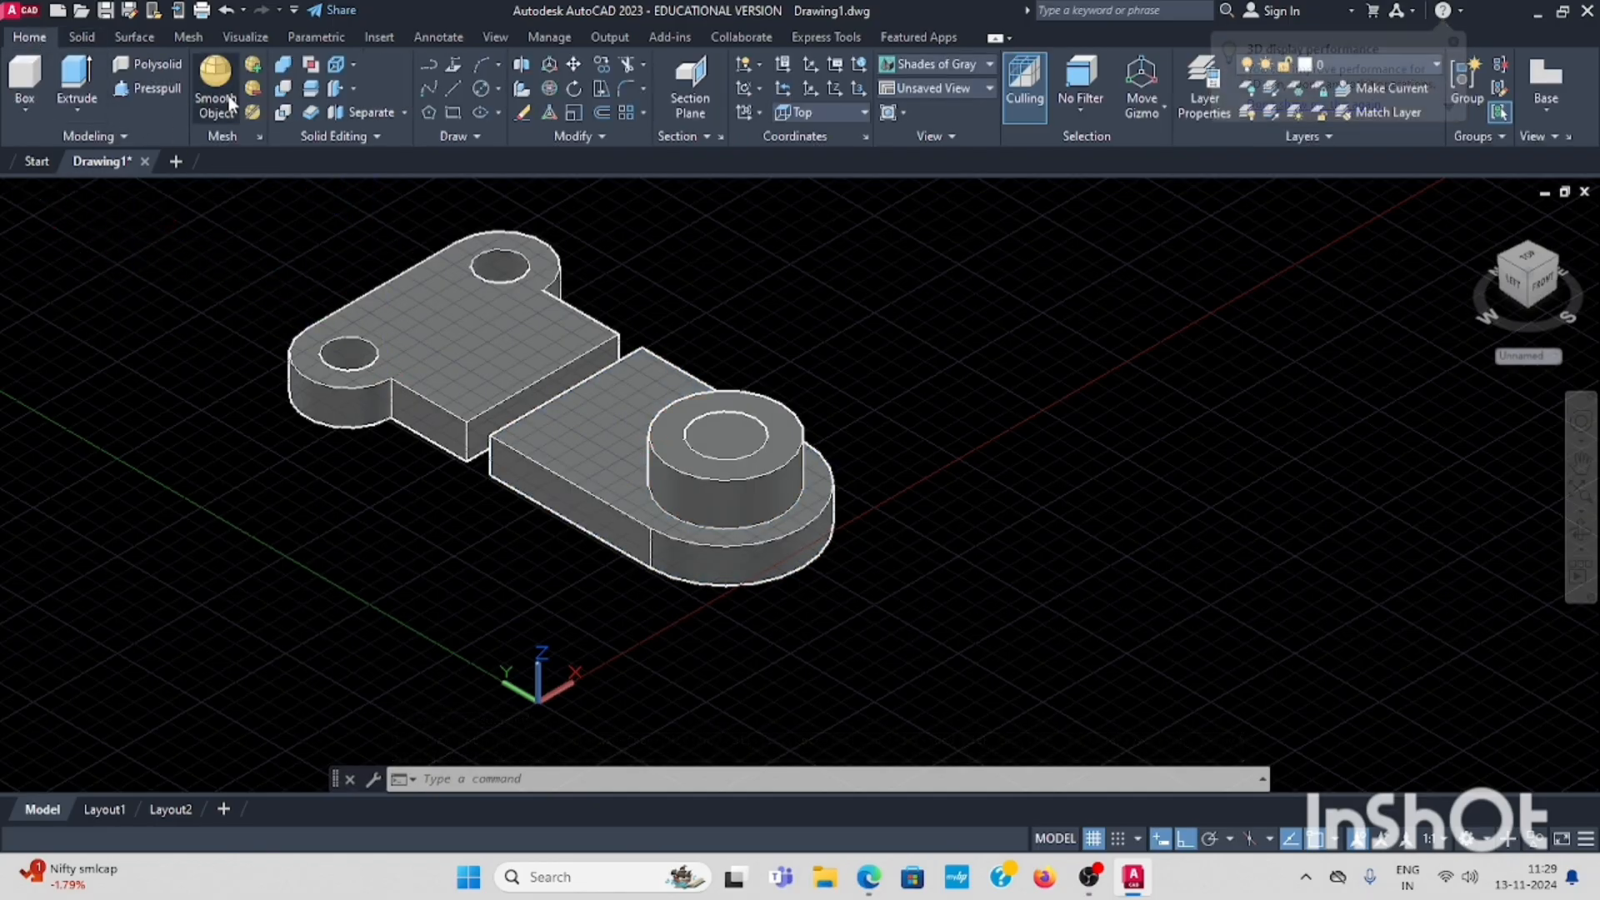
- Subtract the inner cylinder from the boss to bore its centre hole
left_click(80, 37)
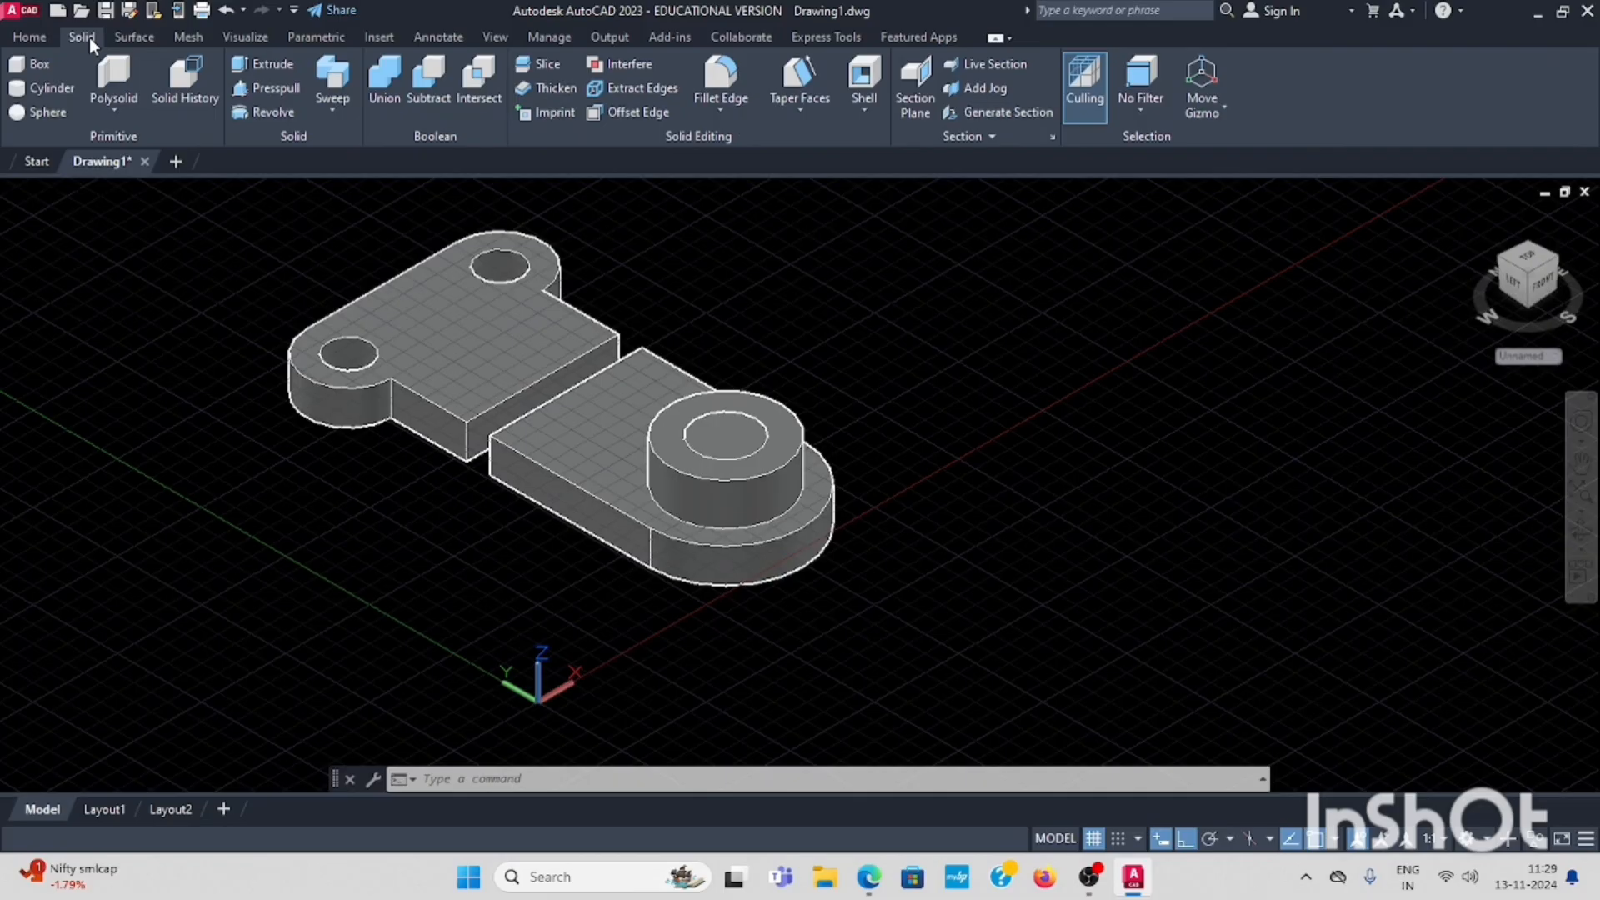
left_click(428, 97)
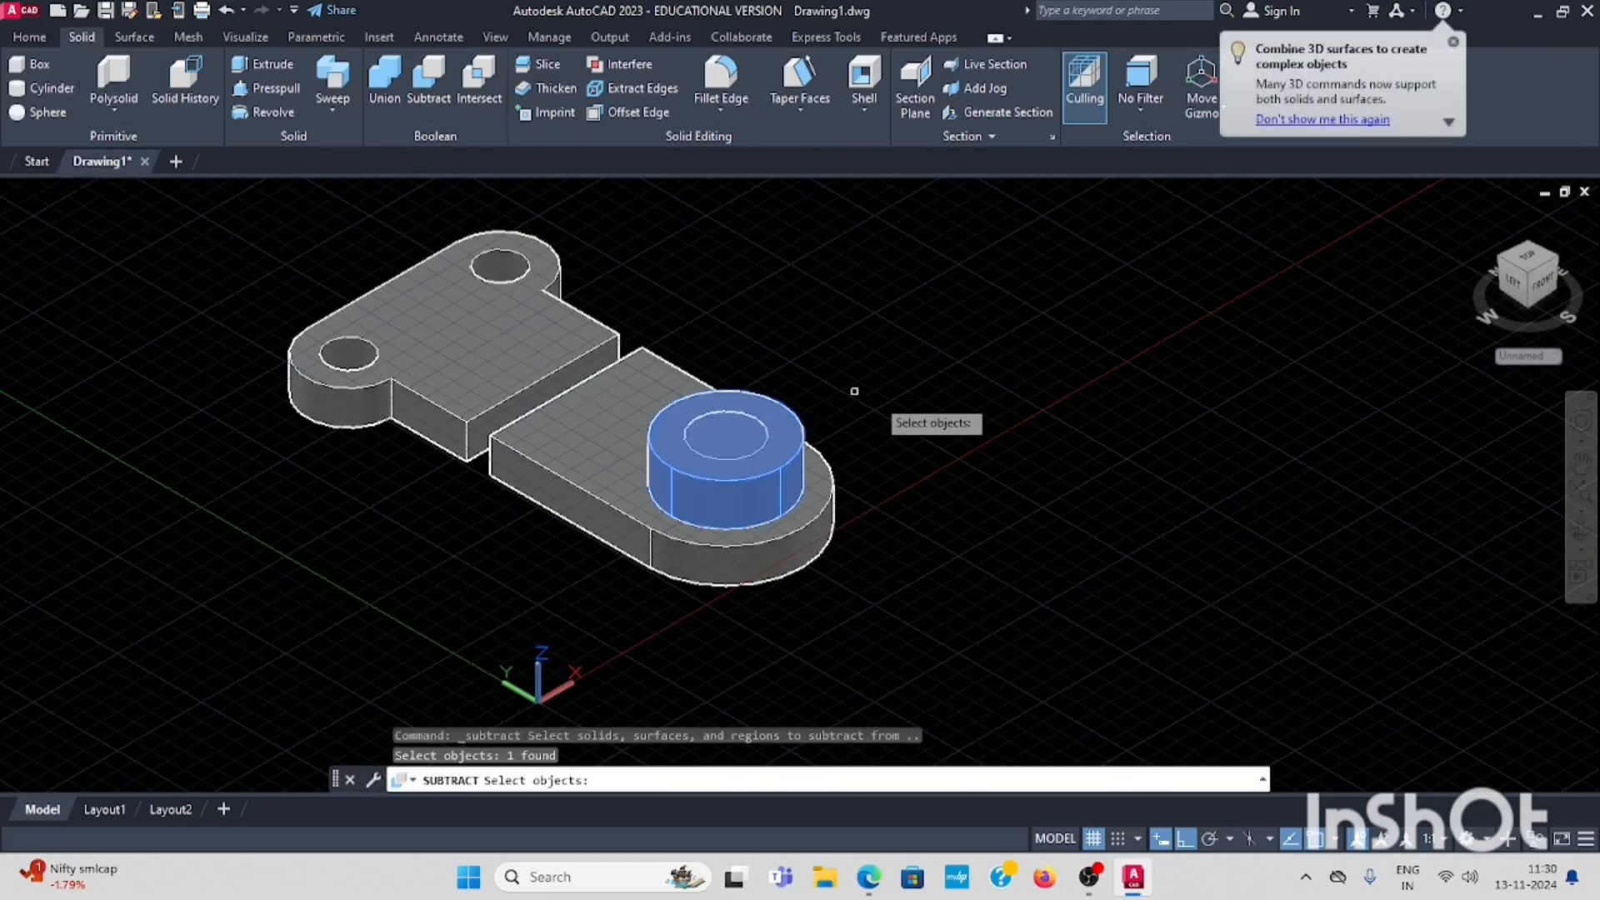
left_click(725, 443)
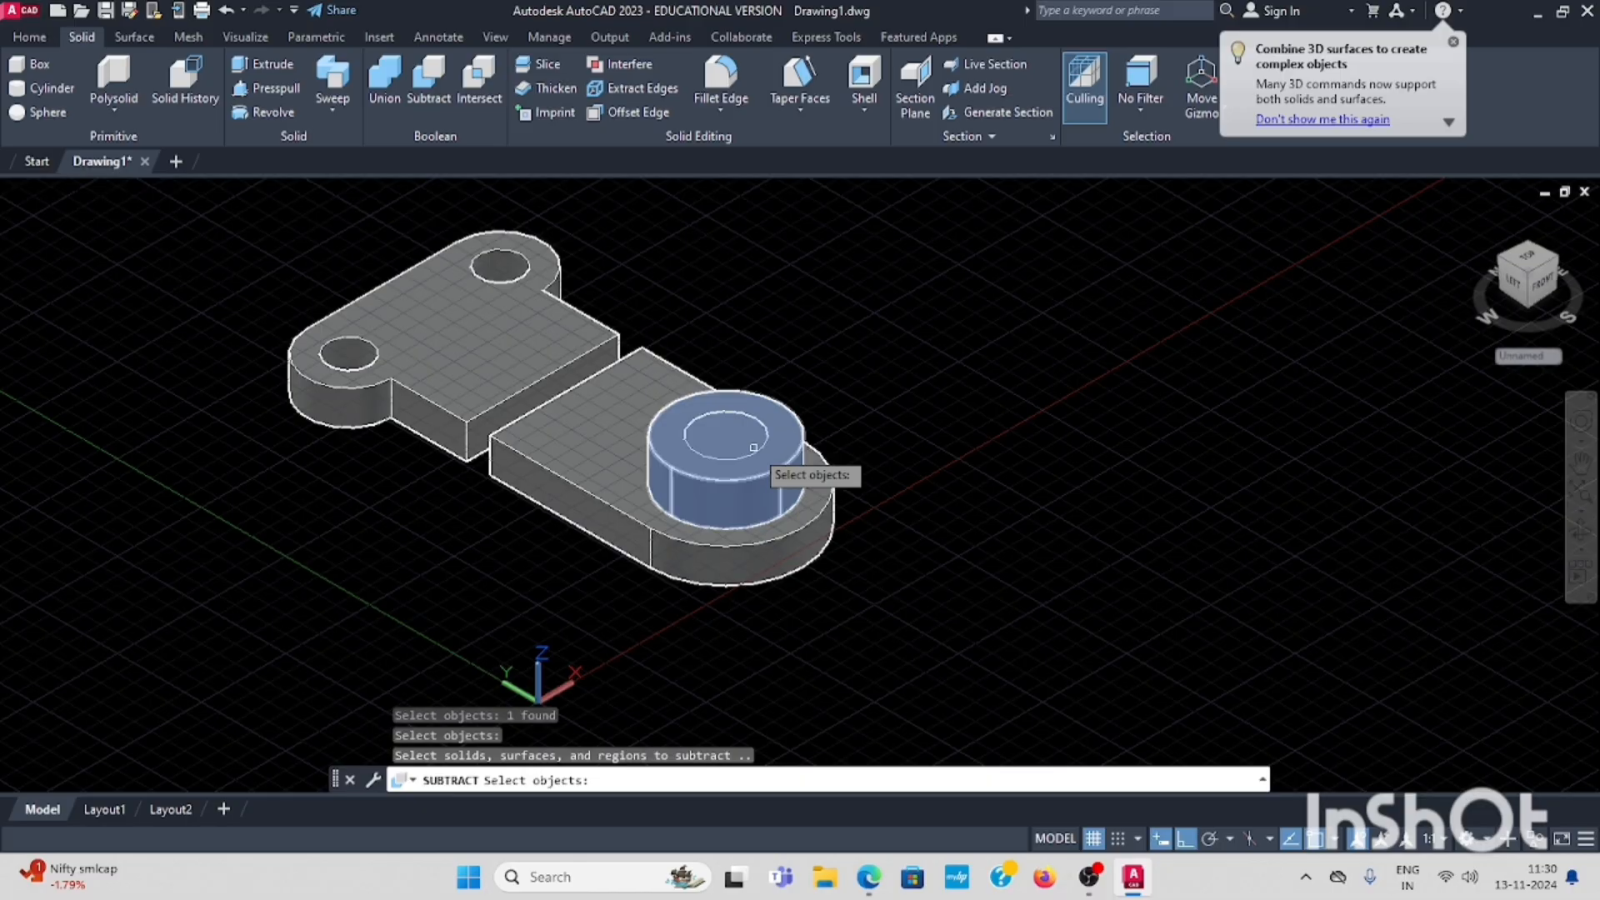
left_click(726, 449)
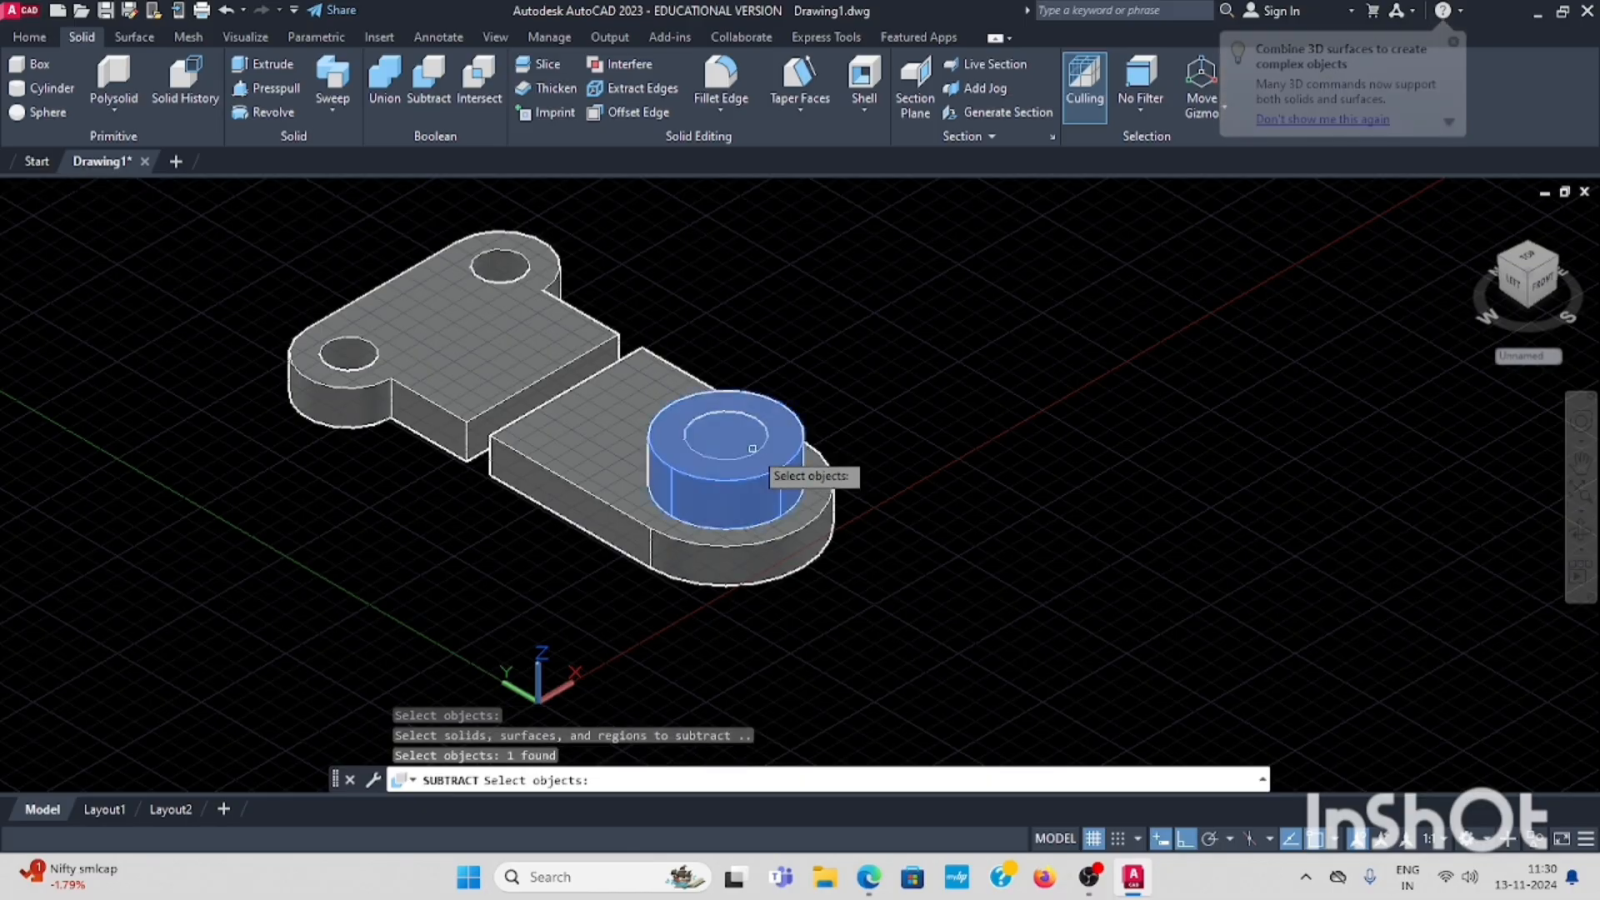
left_click(725, 429)
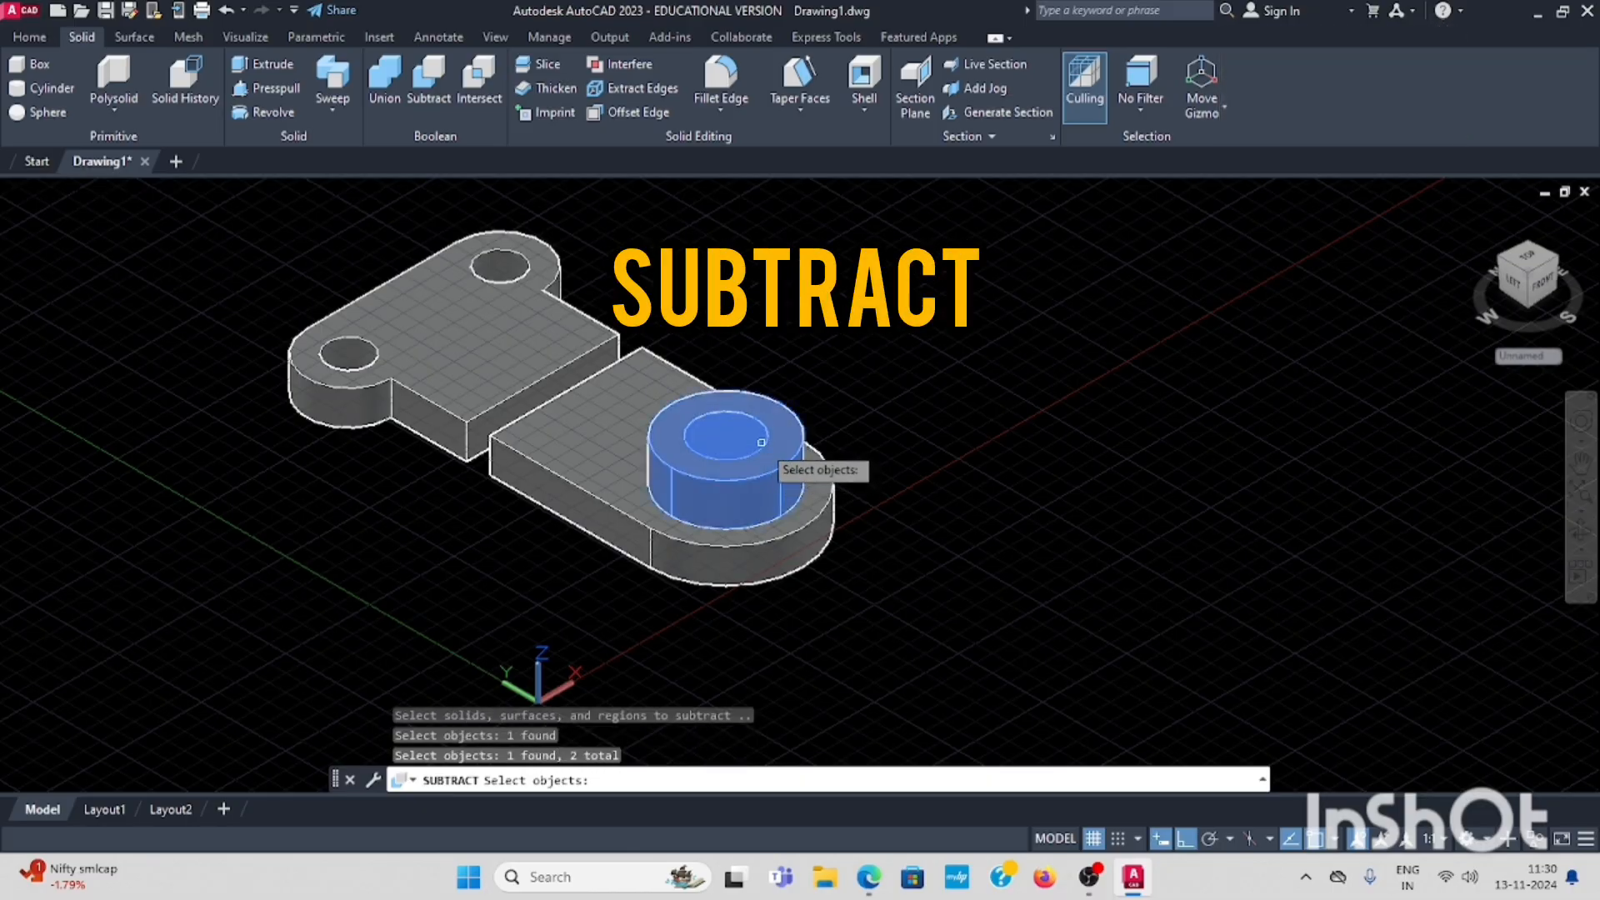
key("enter")
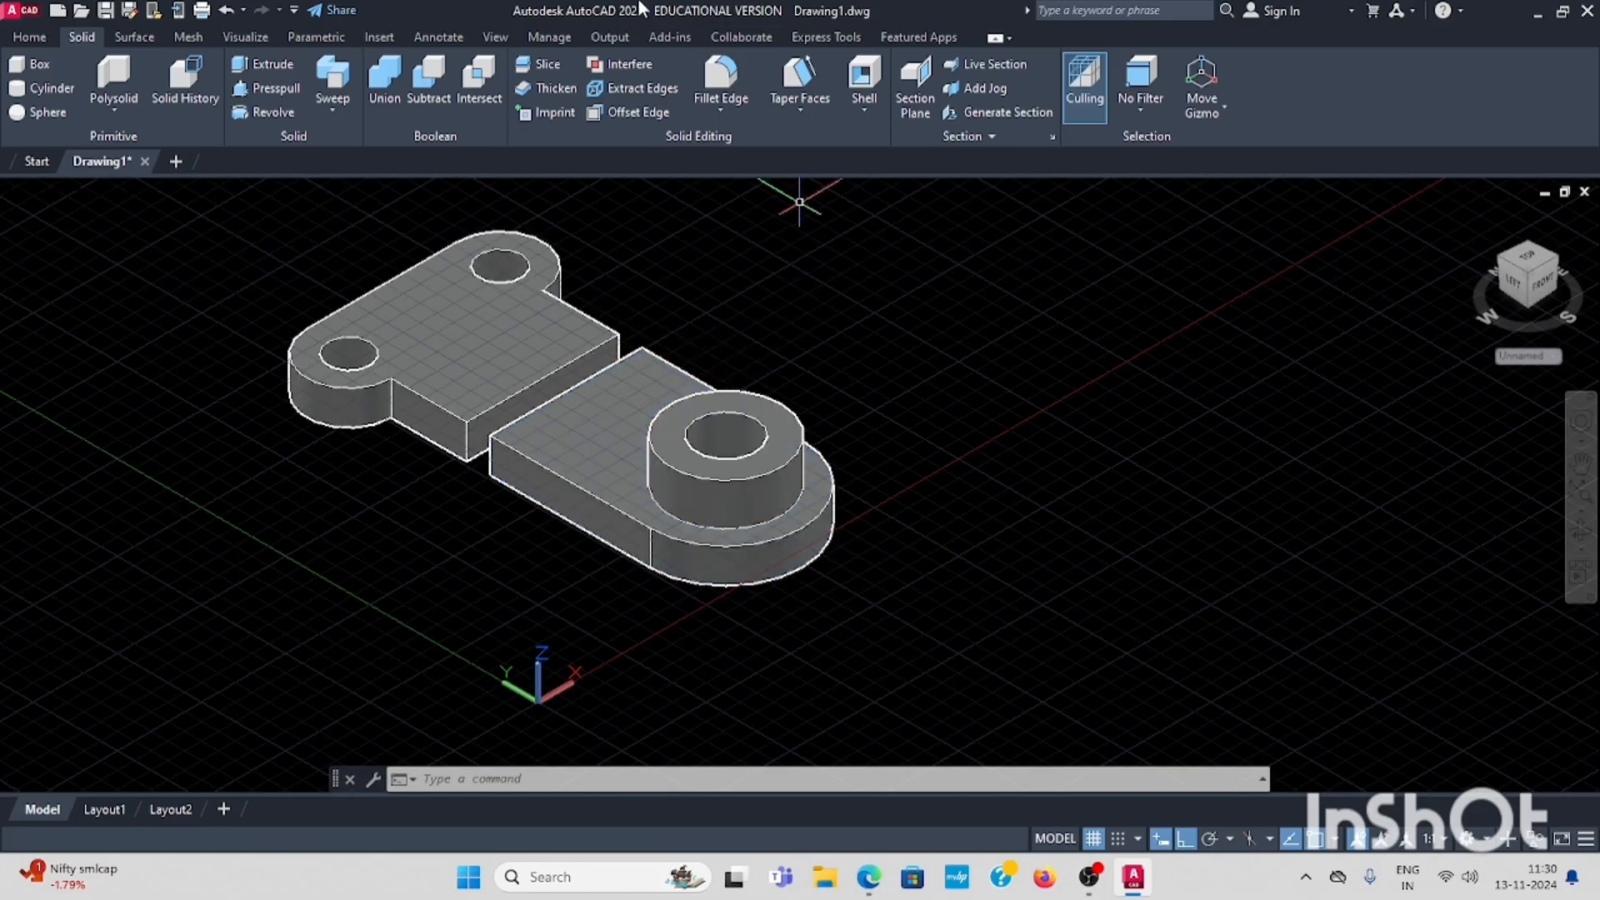
- Union the hollowed boss with the lower base plate
left_click(384, 97)
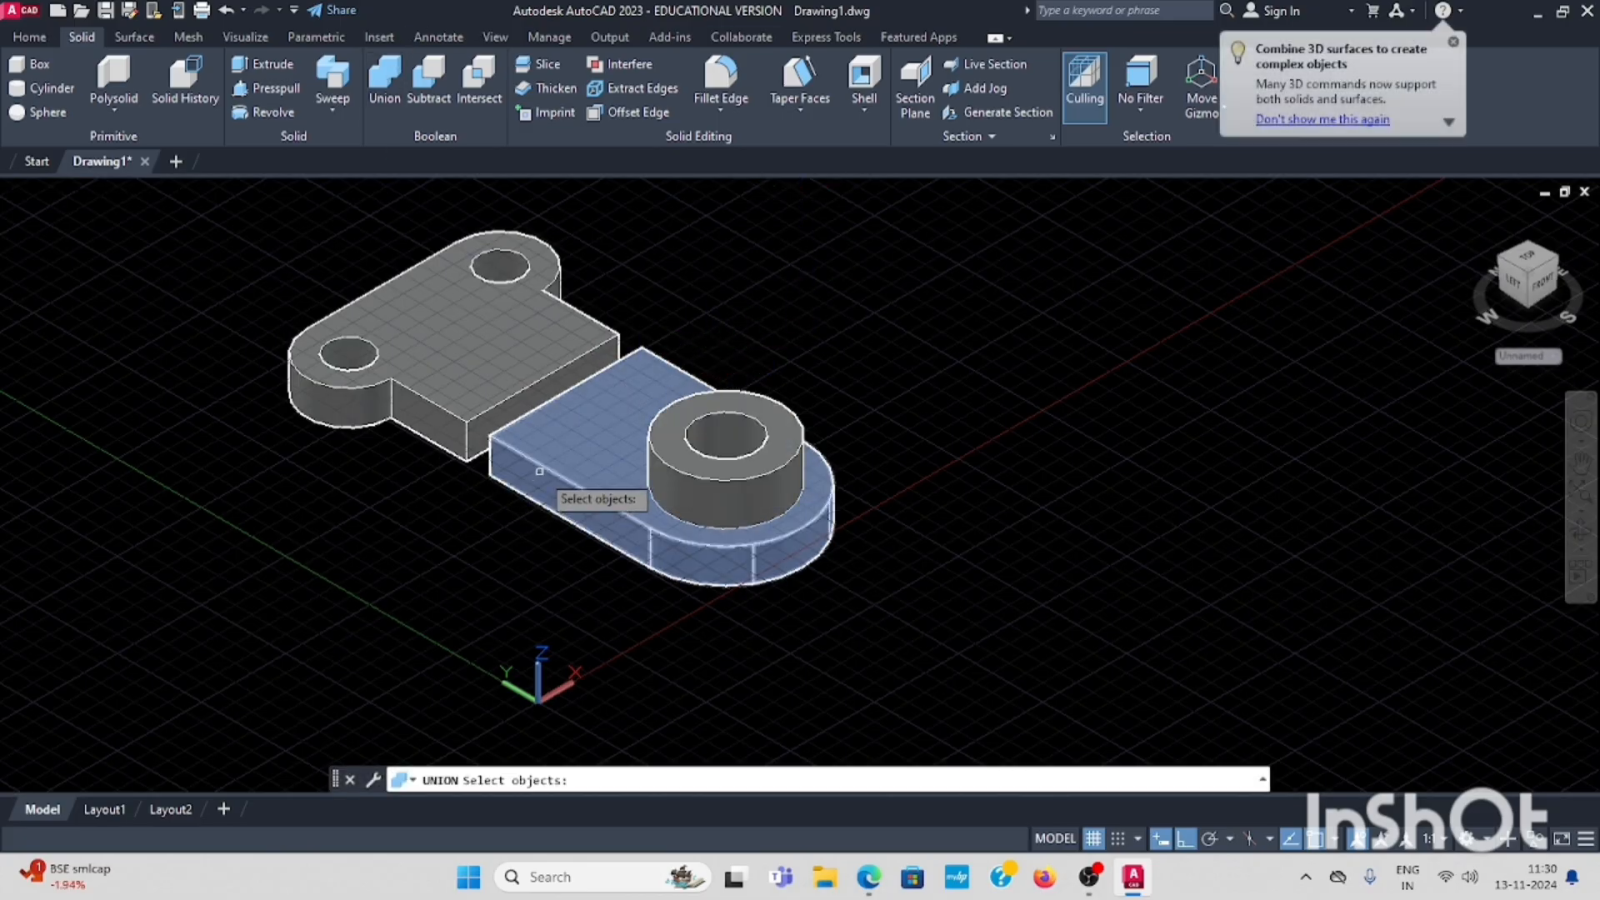
left_click(715, 460)
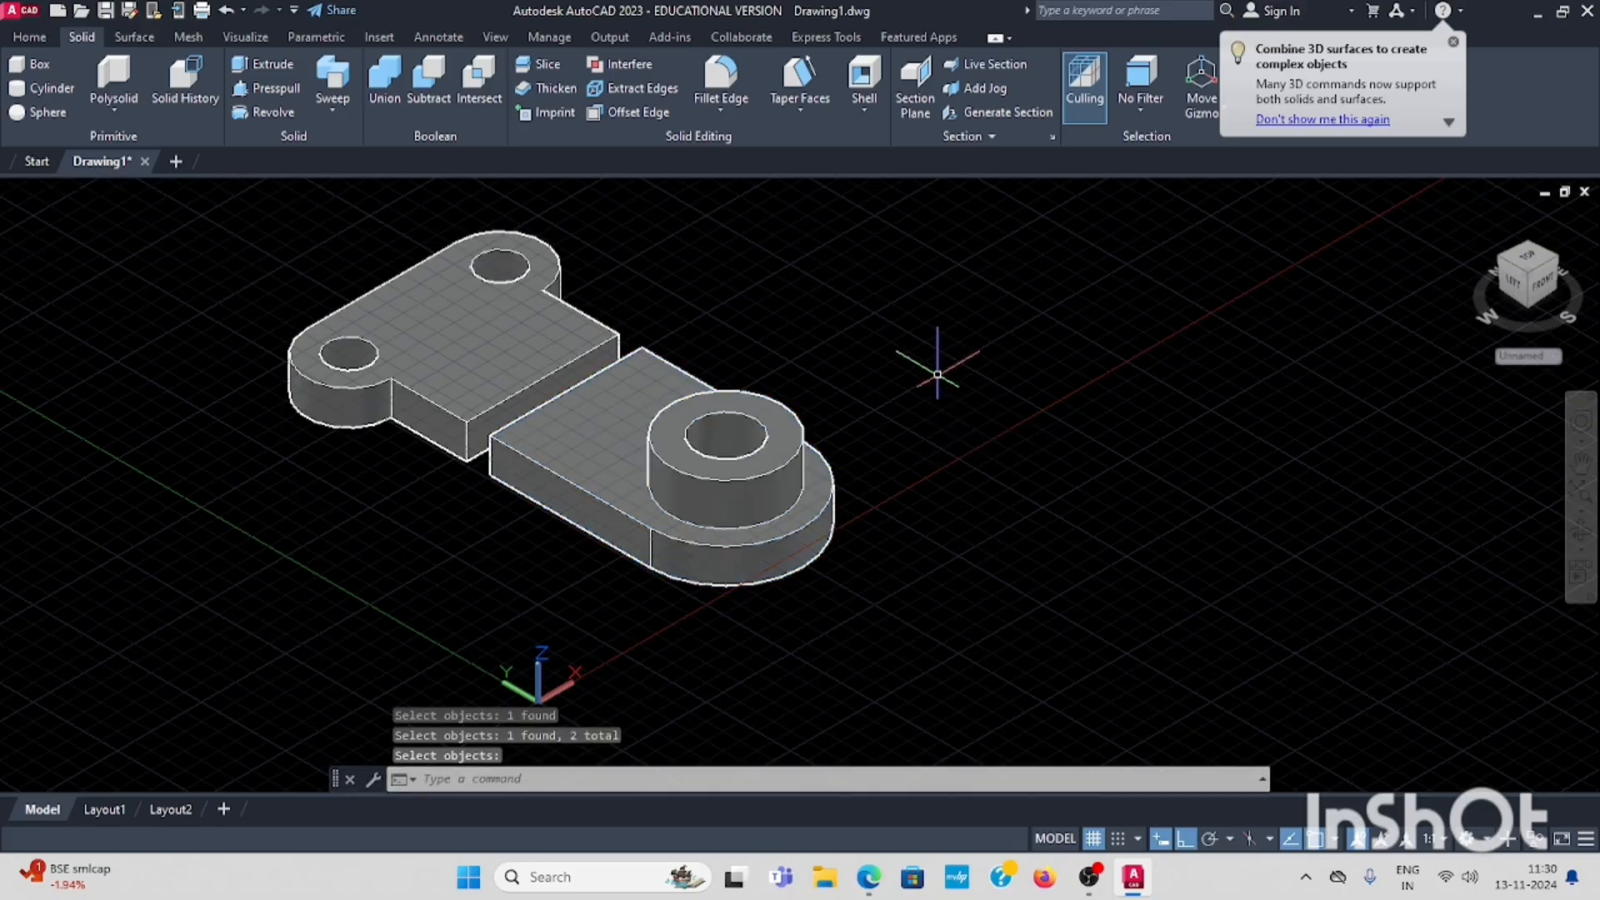
left_click(664, 490)
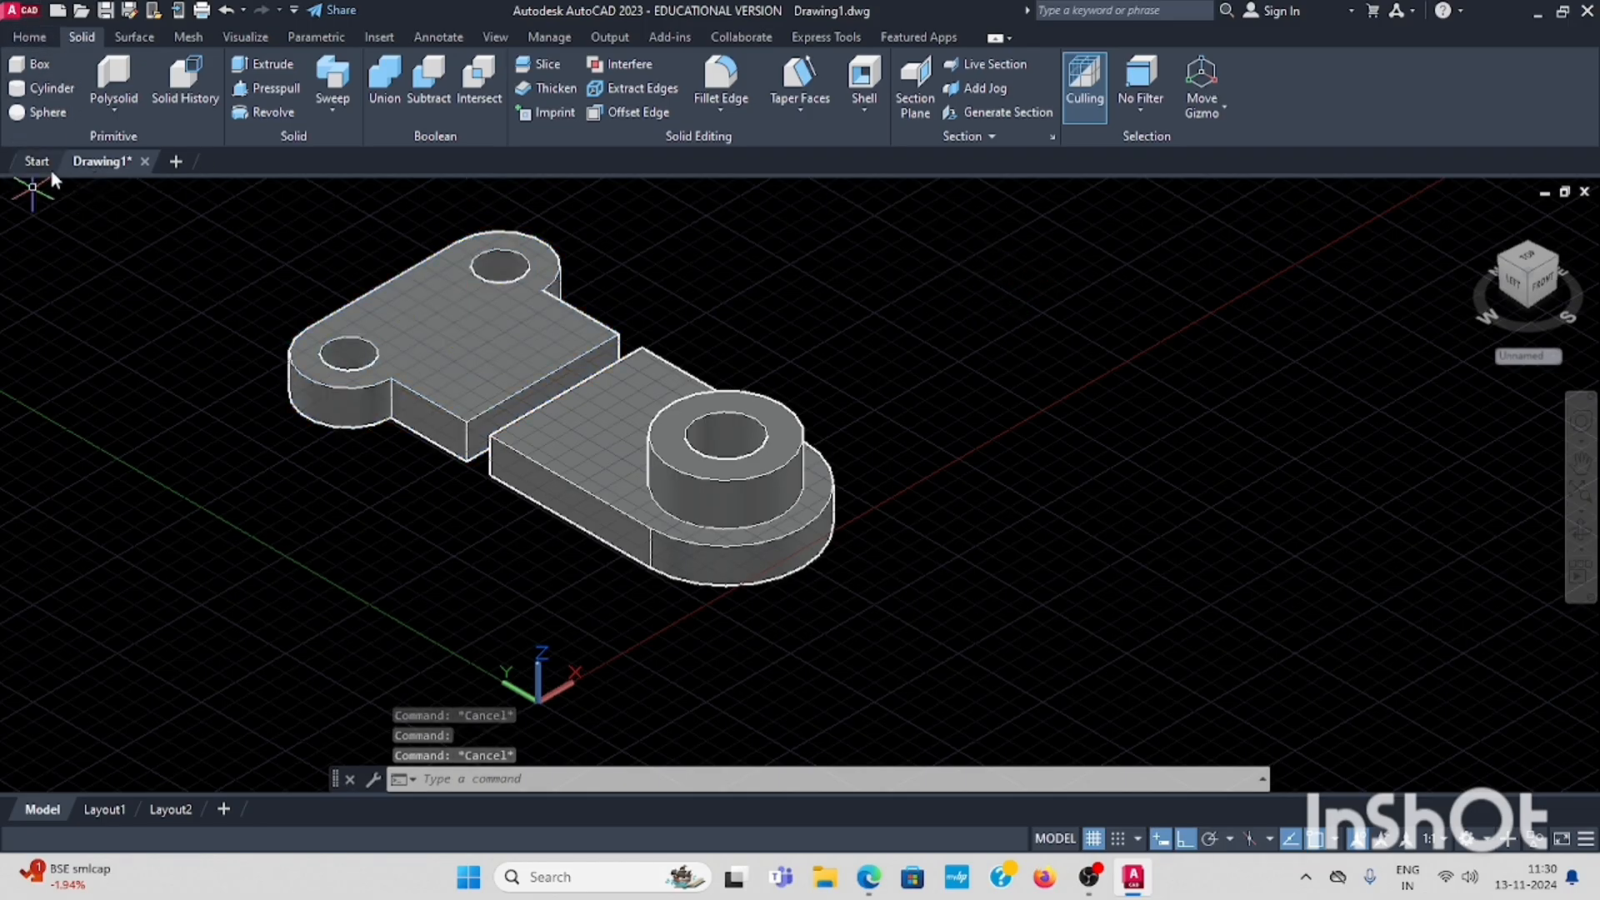
- Set 2D Wireframe, draw a construction line from the upper plate's left corner and check the reference PDF
left_click(57, 190)
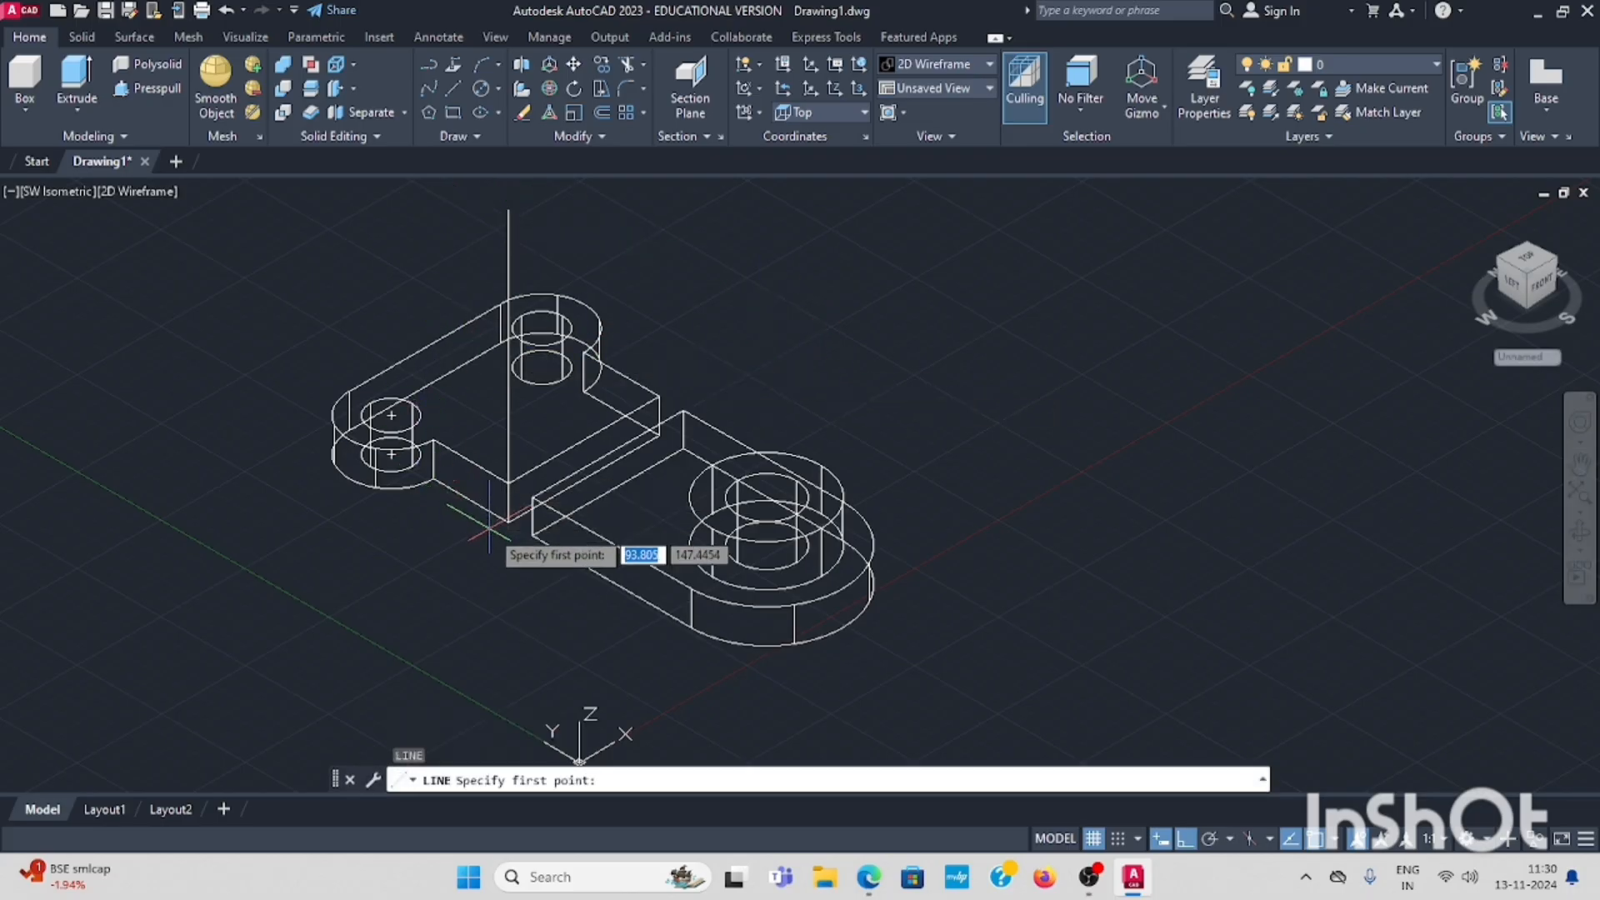
left_click(508, 522)
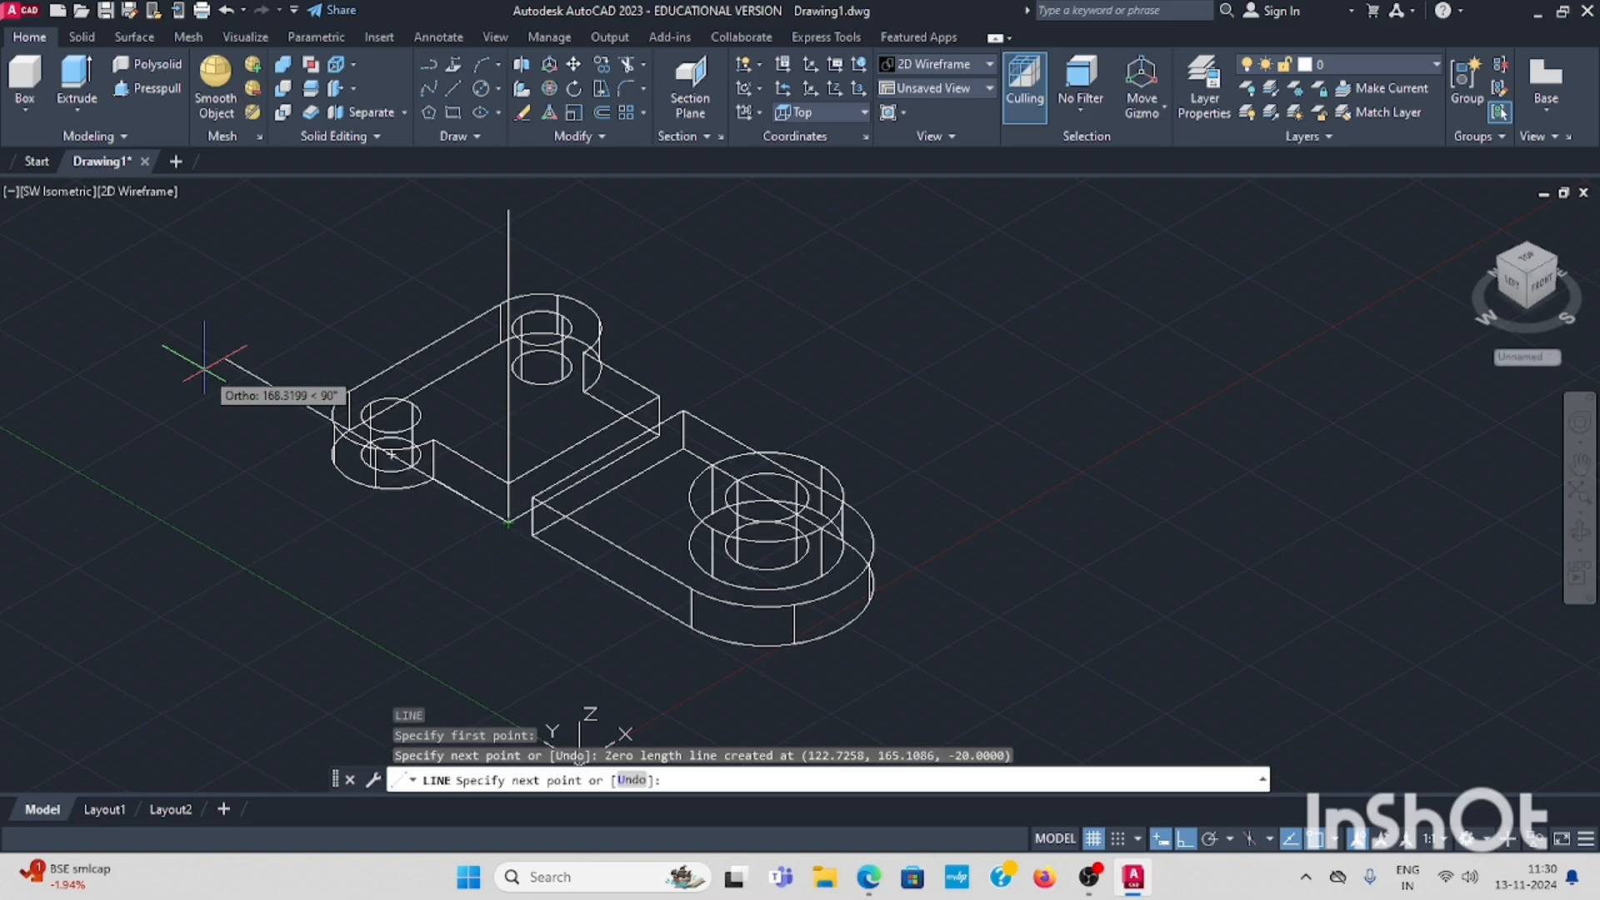
key("Escape")
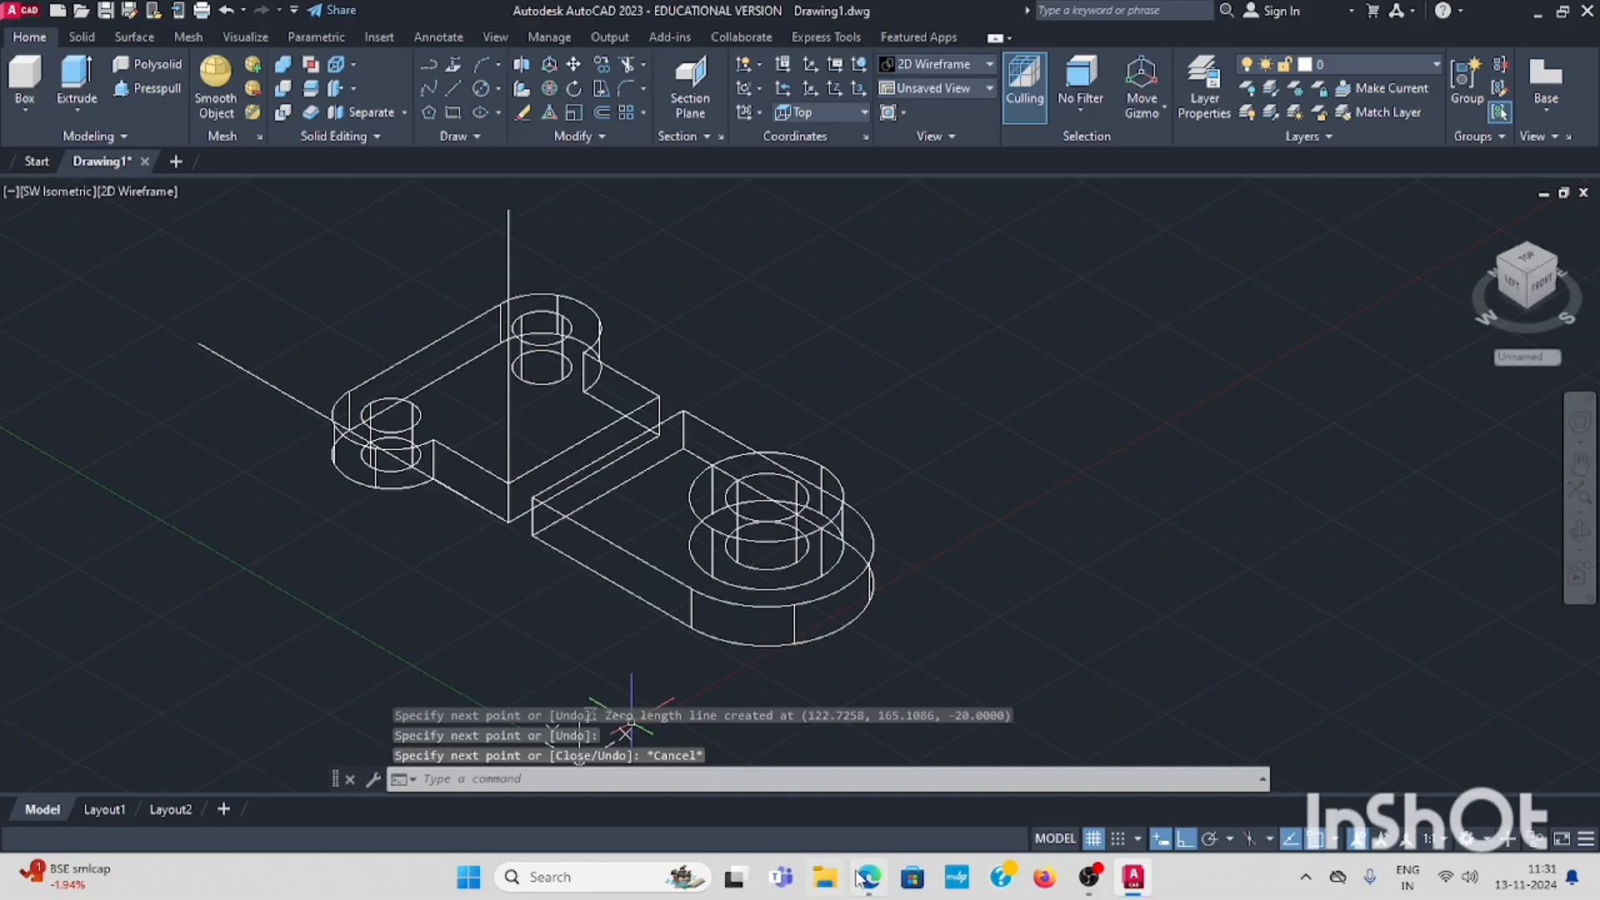
left_click(869, 876)
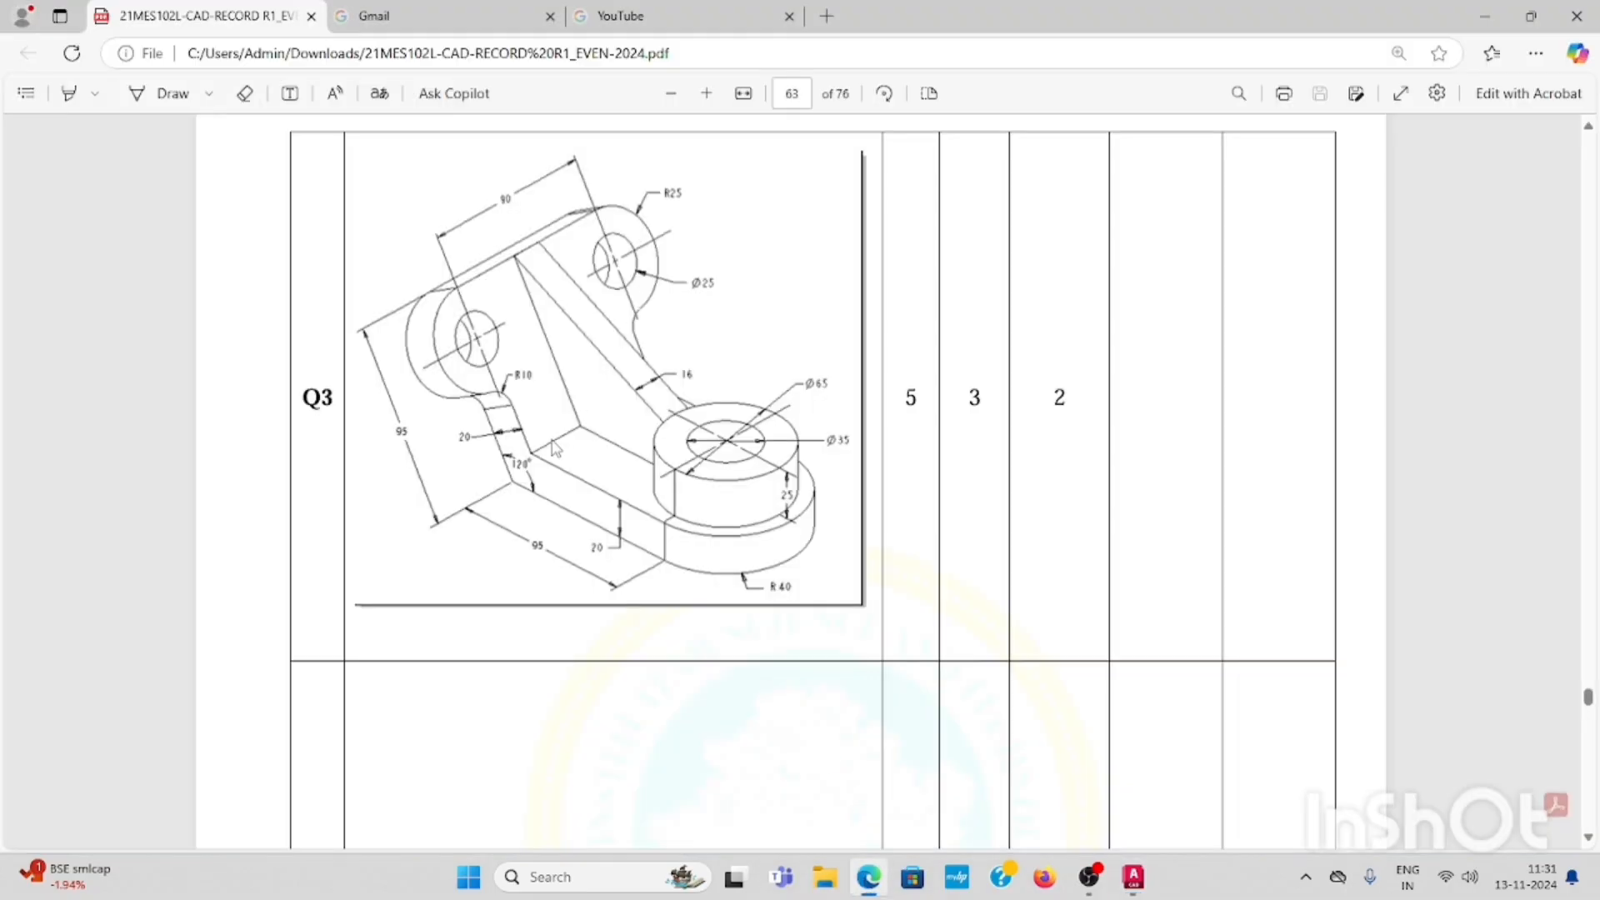
mouse_move(530, 500)
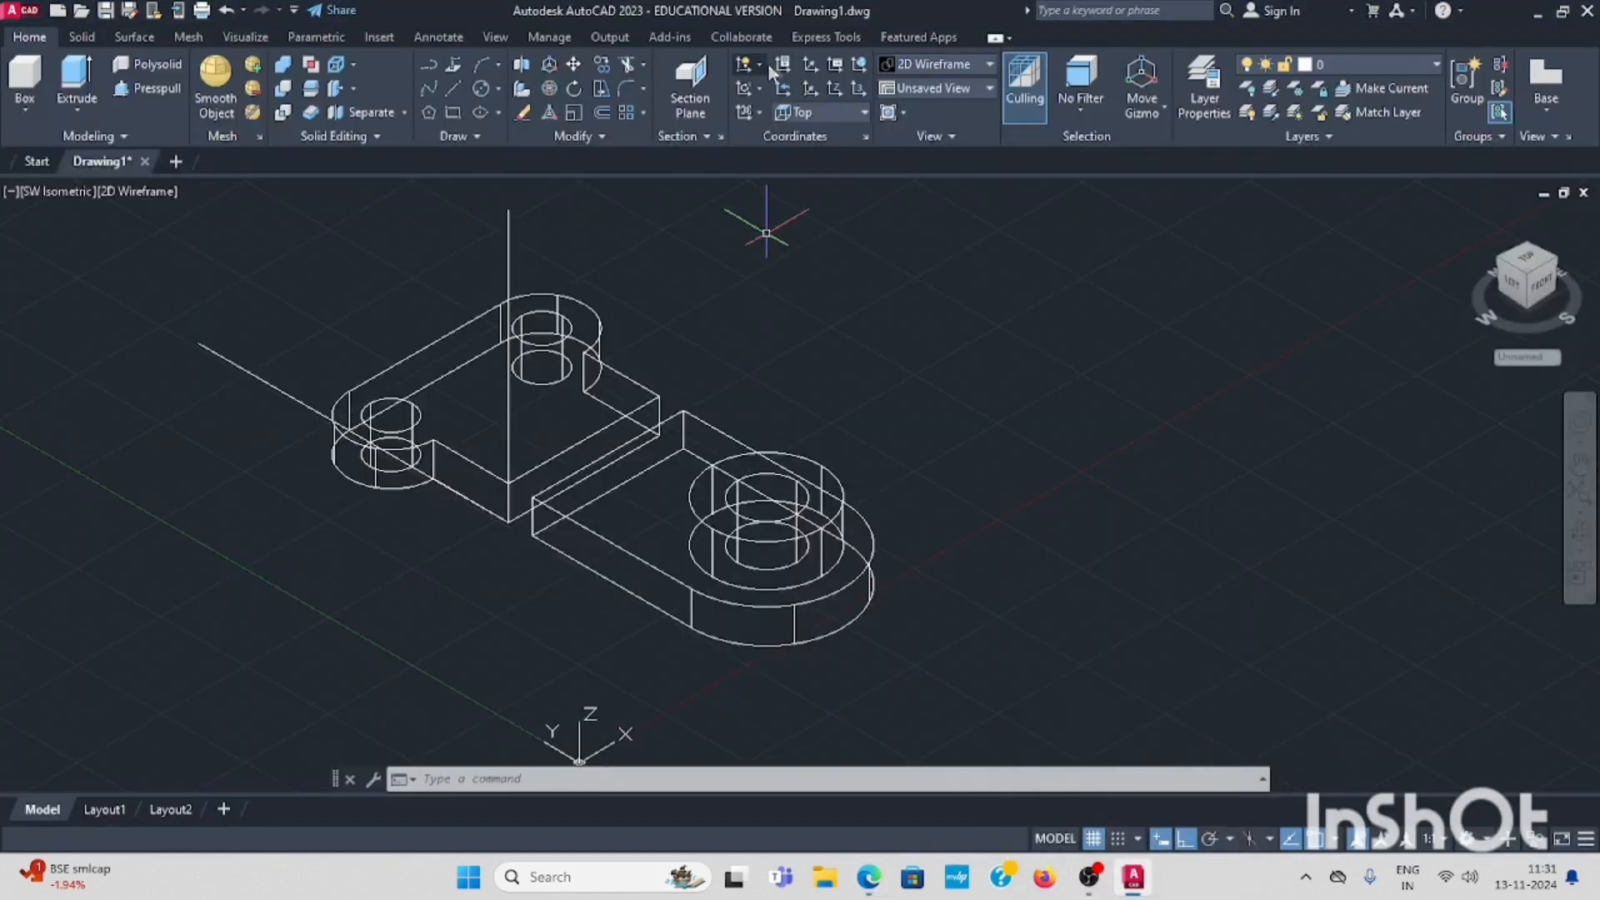
mouse_move(810, 72)
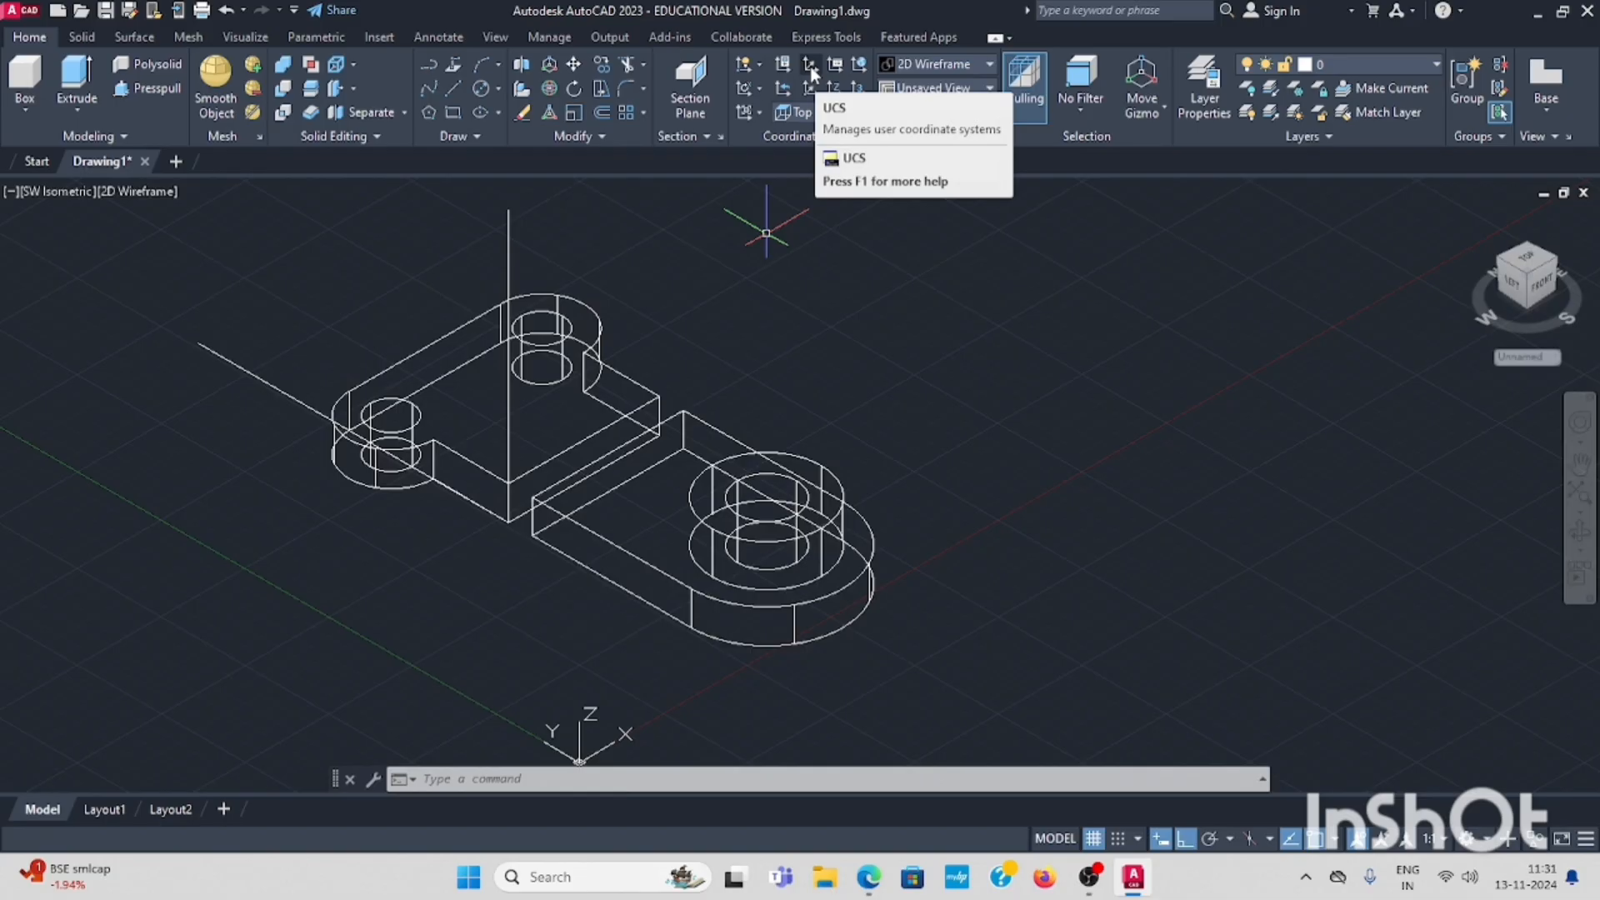
- Place the UCS origin at the plates' inner corner and review polar tracking angle increments
left_click(808, 63)
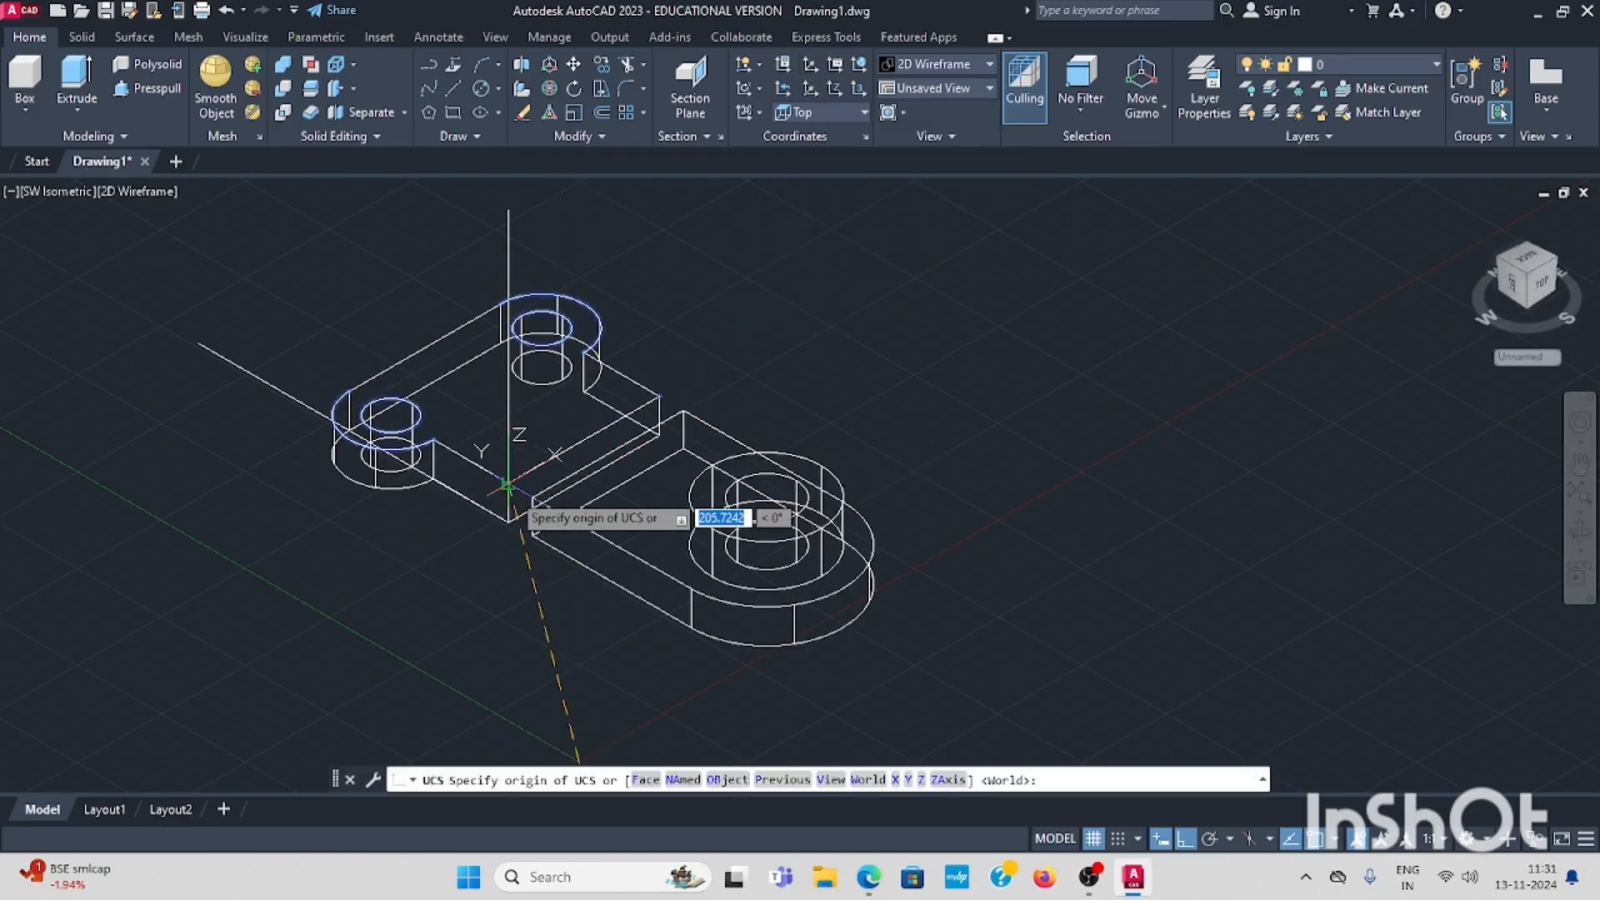
left_click(508, 522)
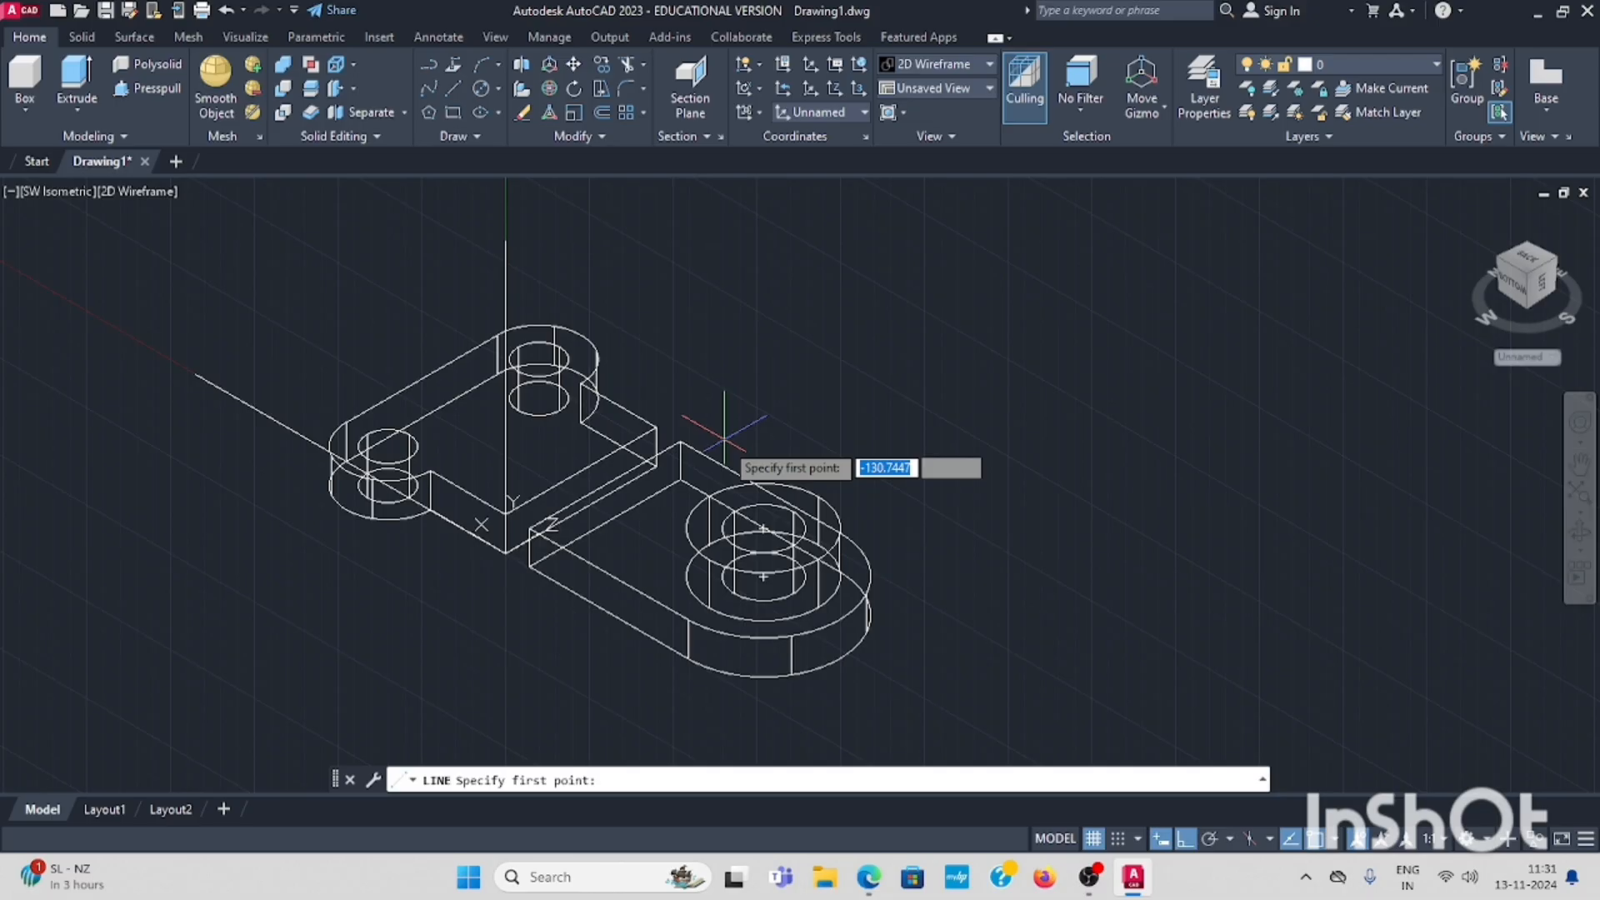
key("Escape")
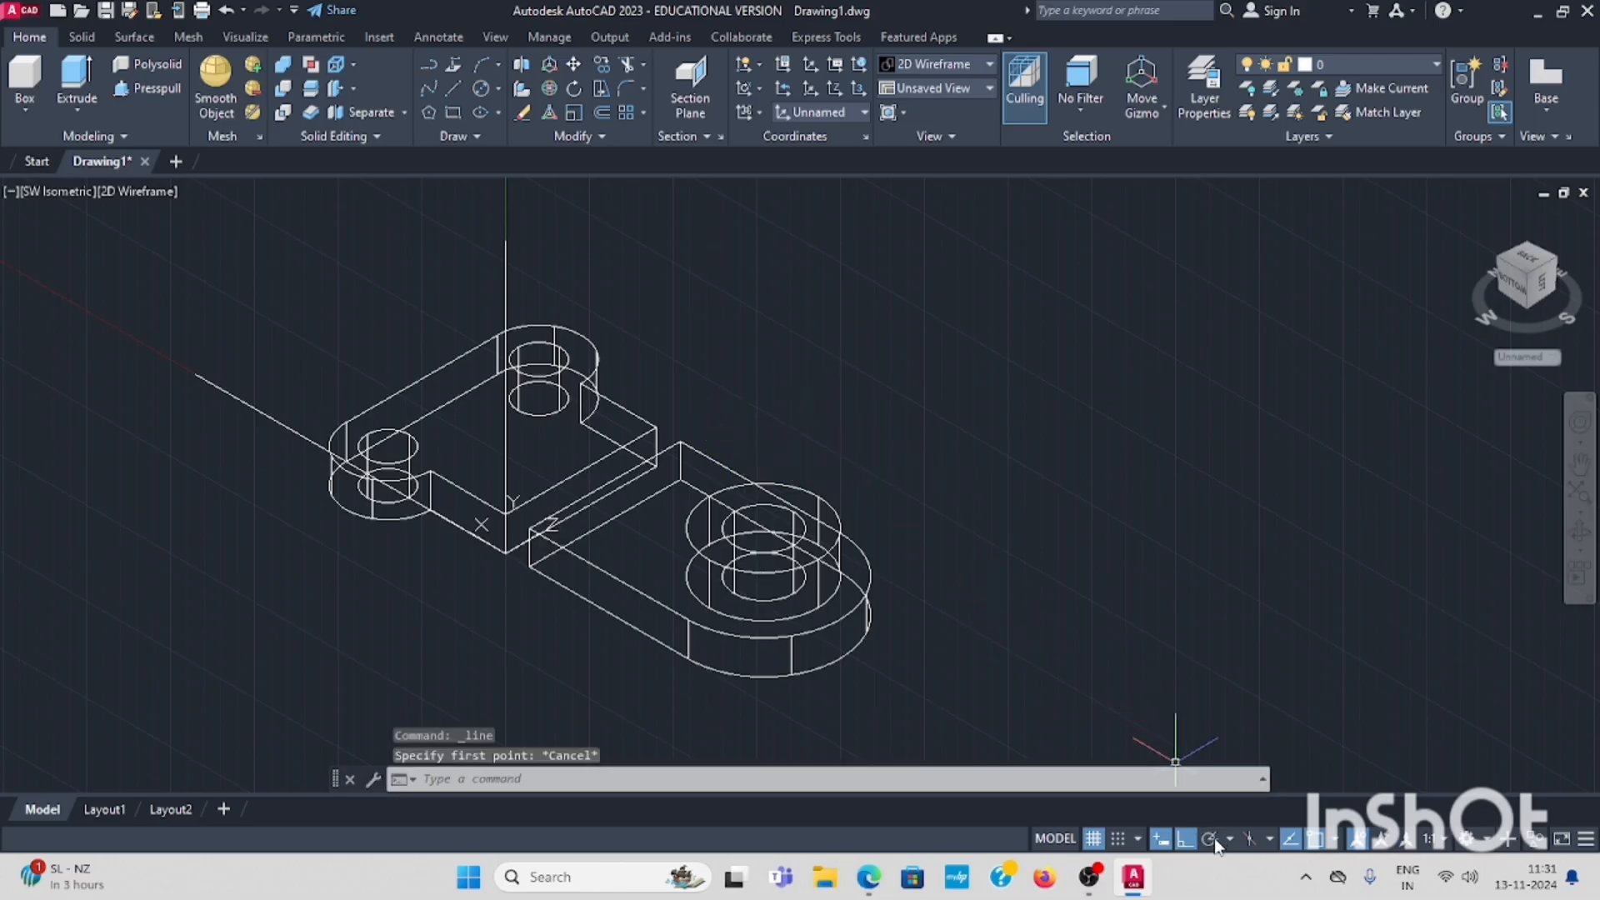
mouse_move(1220, 838)
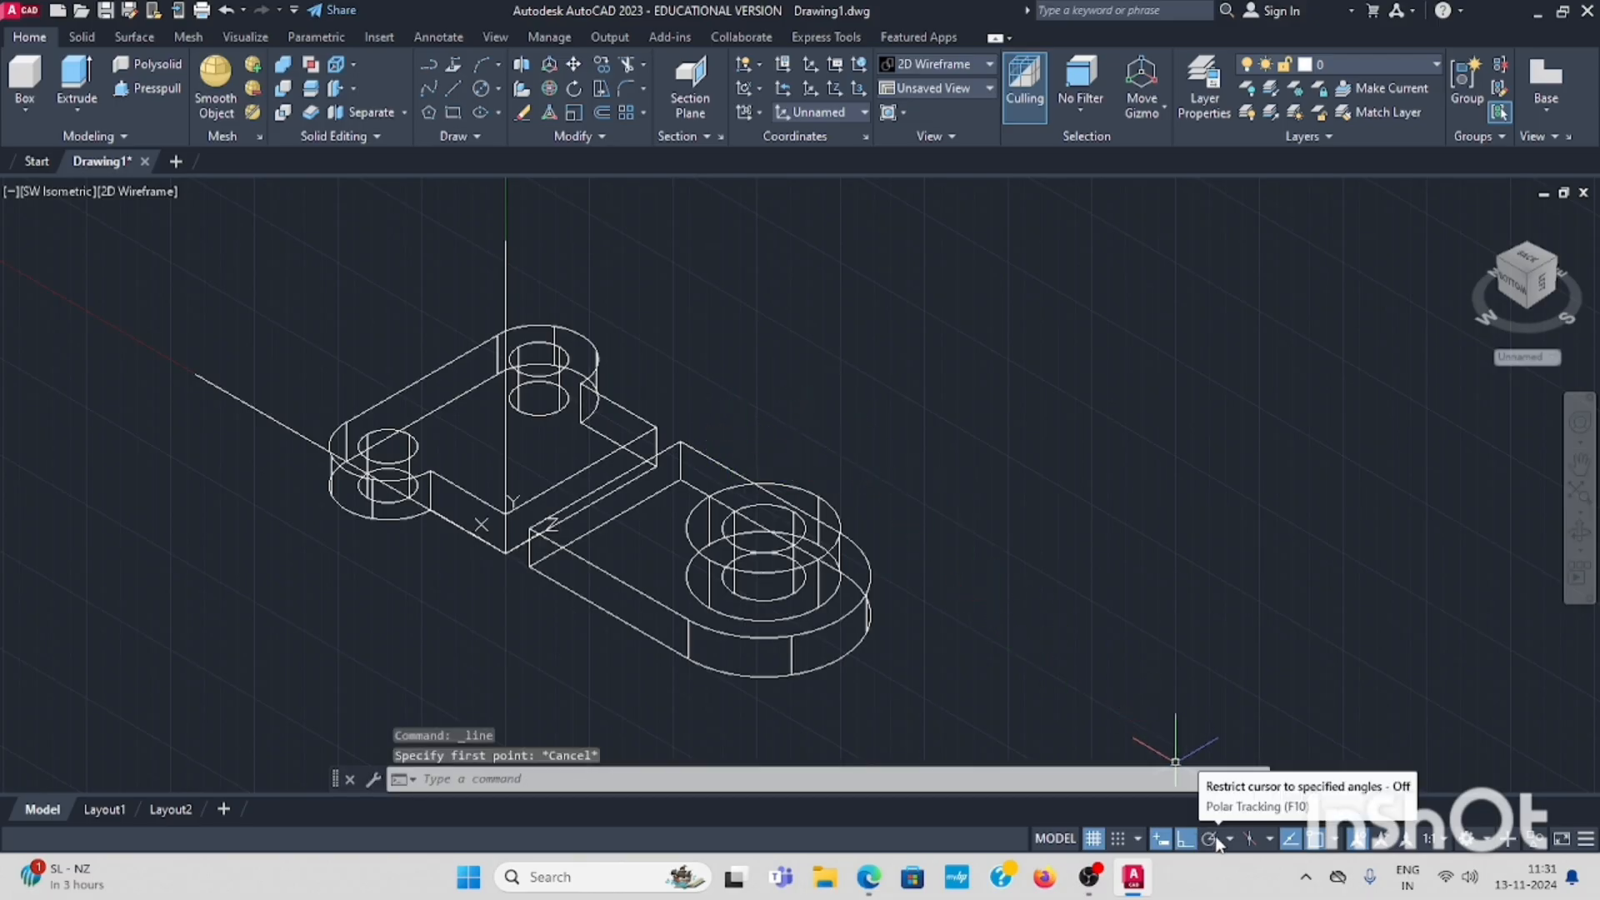
left_click(1220, 839)
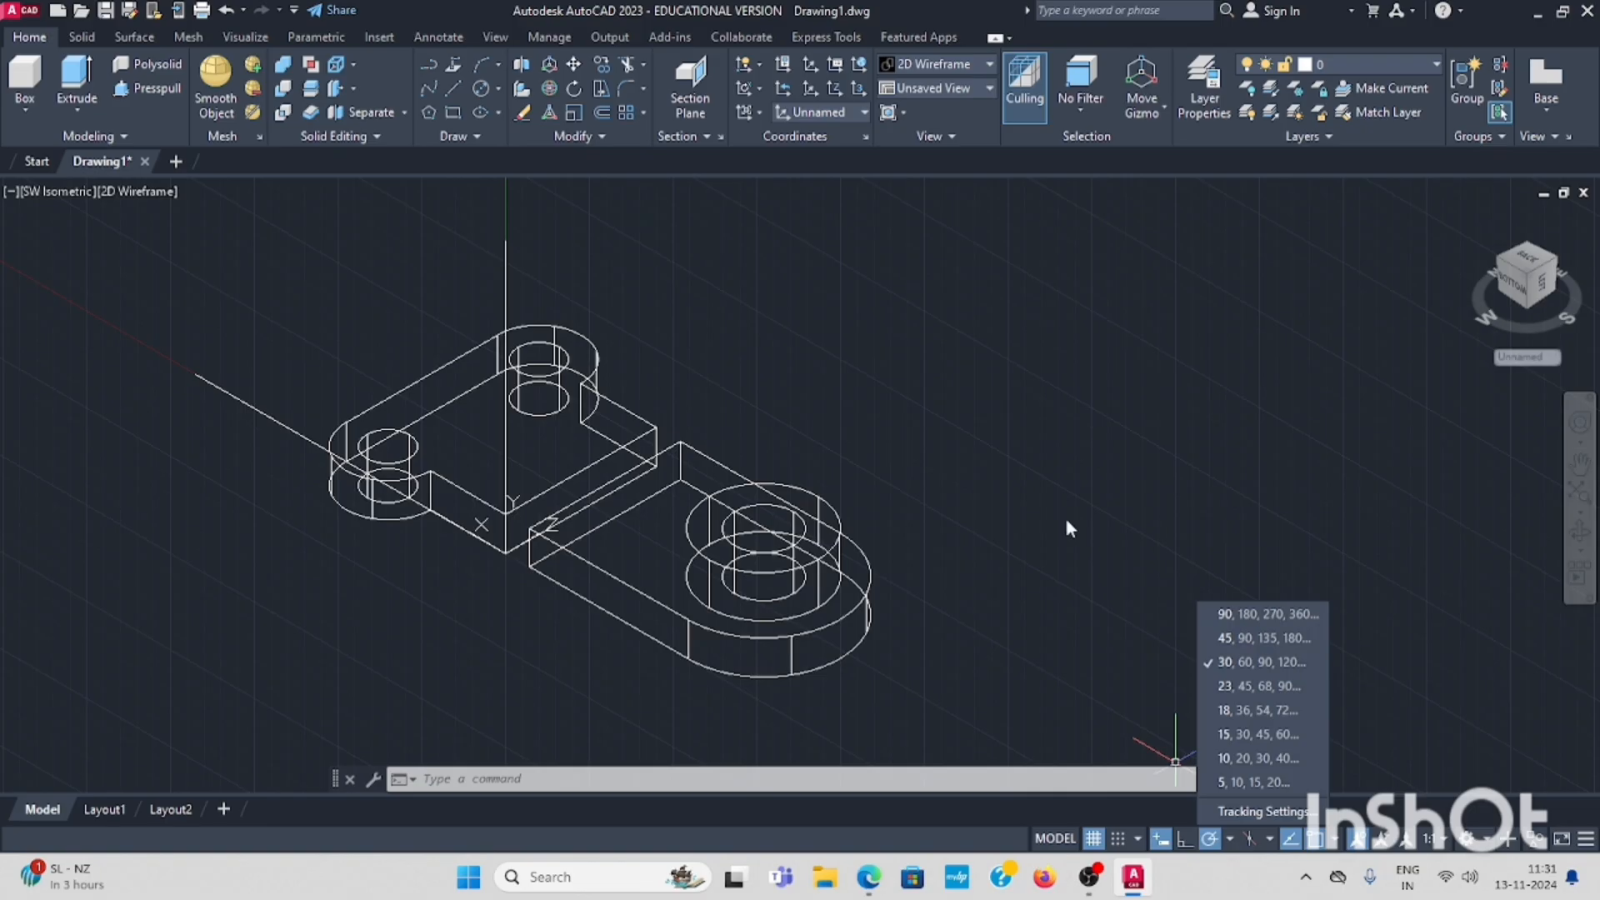
- Rotate the two-hole arm upright about the joint corner with Polar on and erase the helper line
left_click(1253, 782)
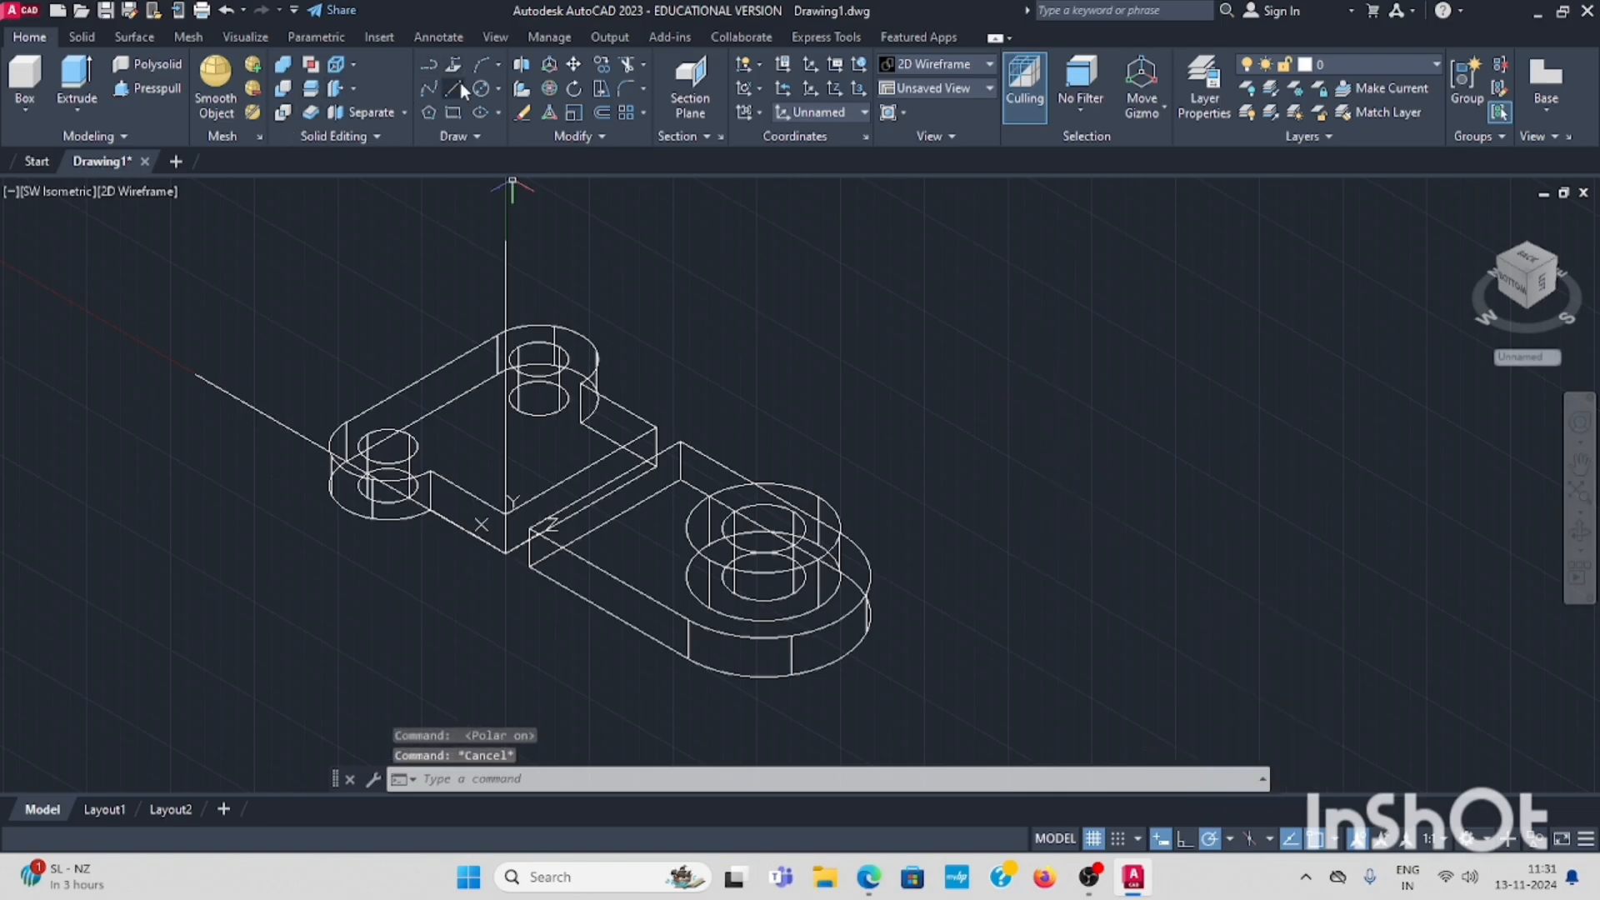
mouse_move(457, 90)
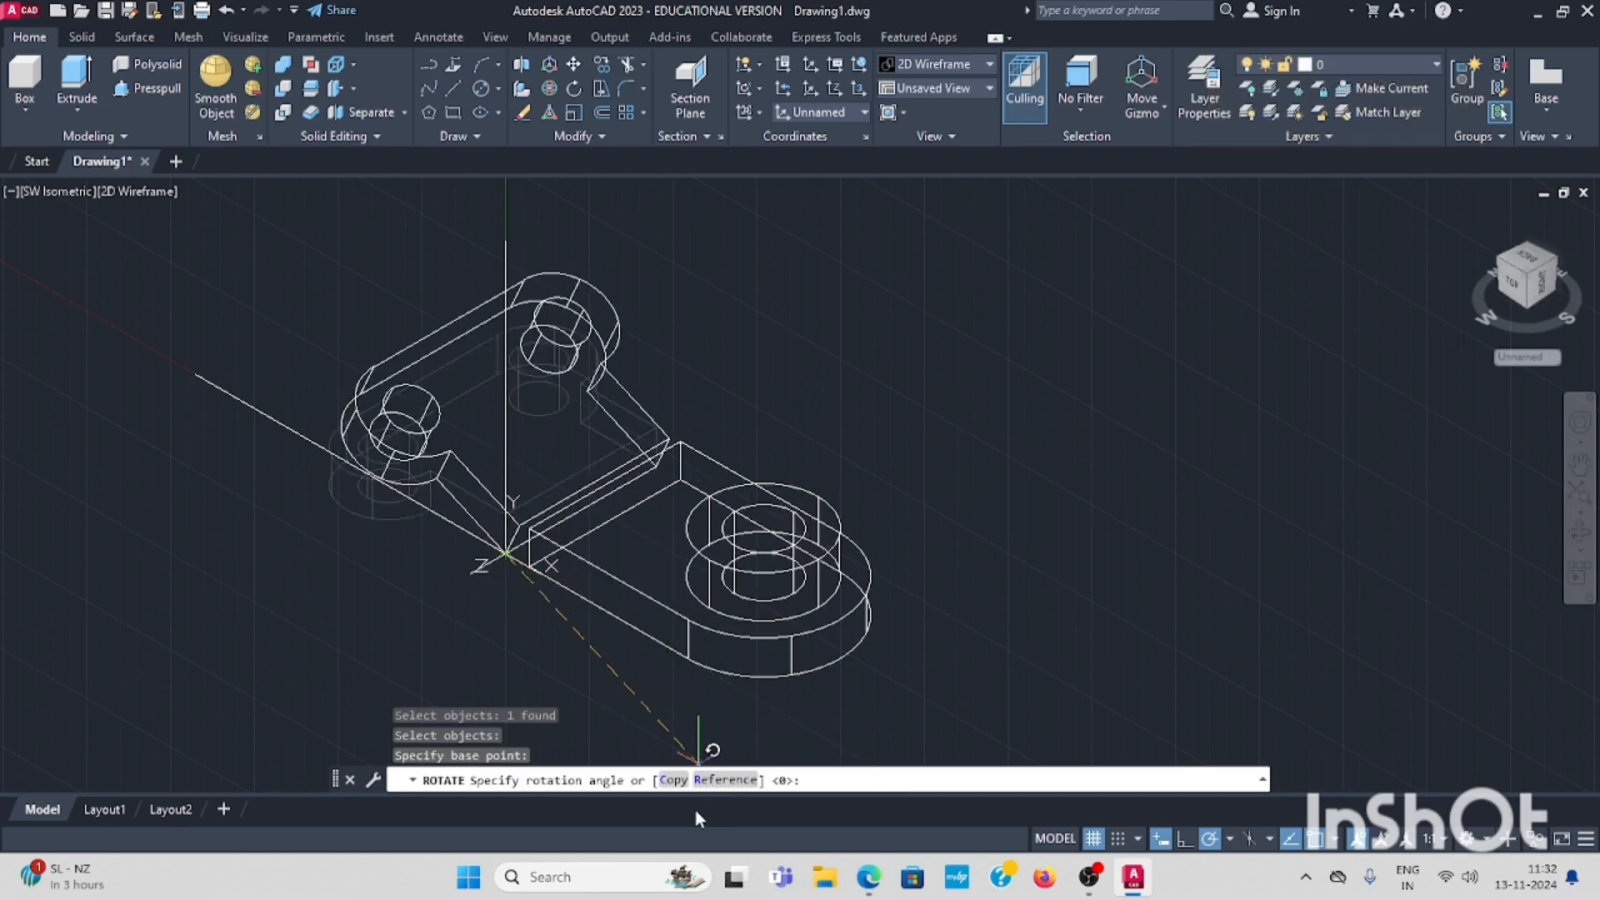
mouse_move(725, 790)
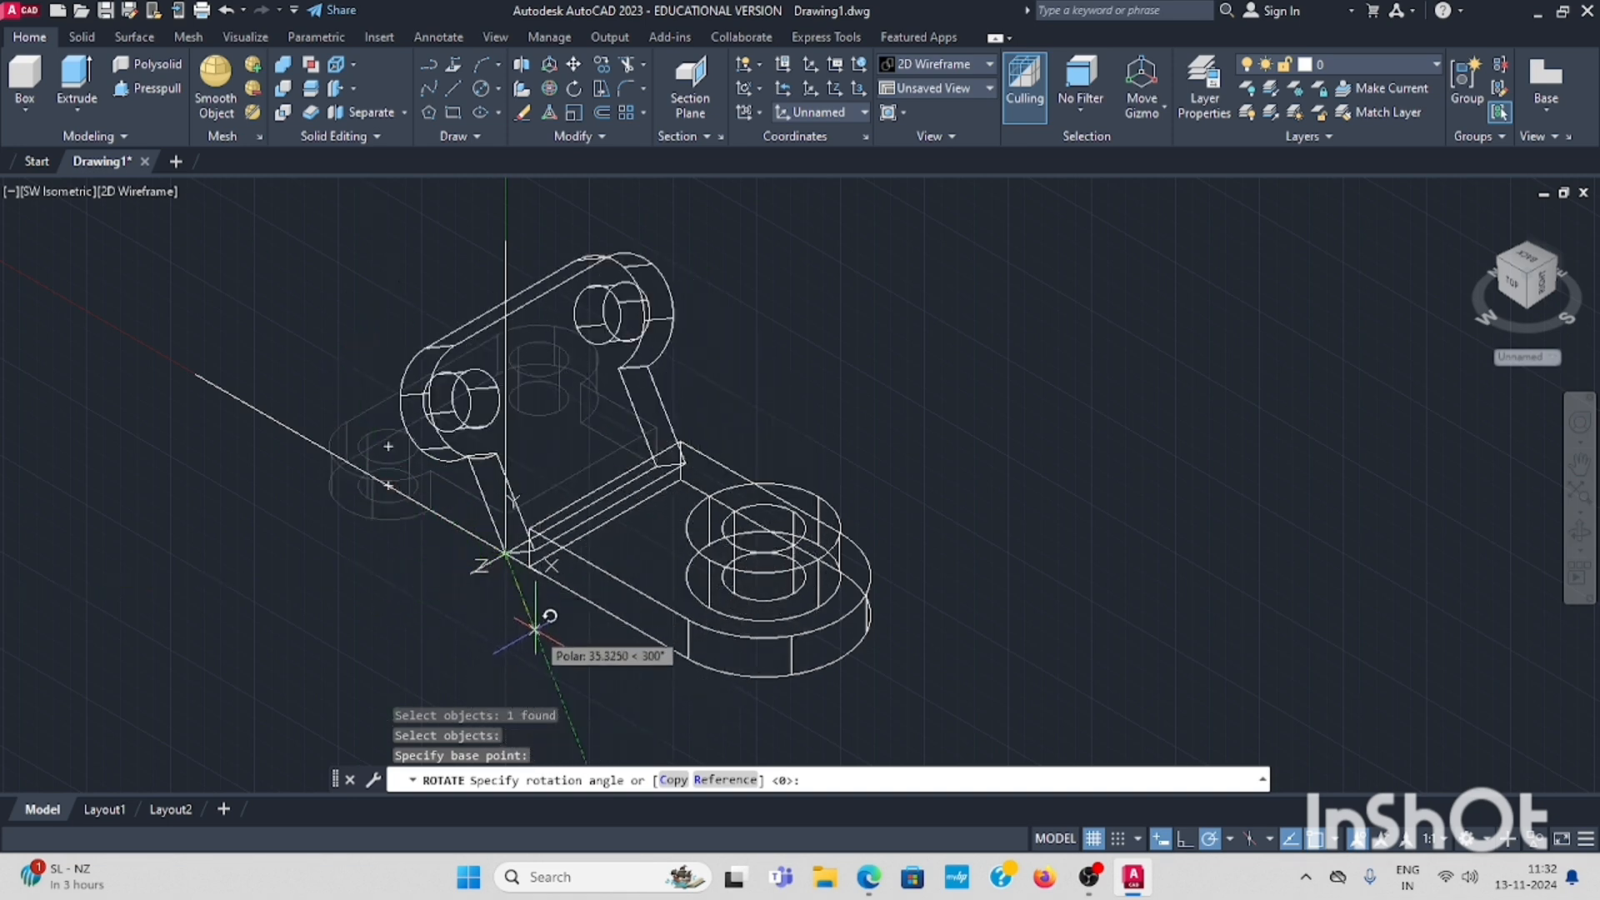
mouse_move(540, 625)
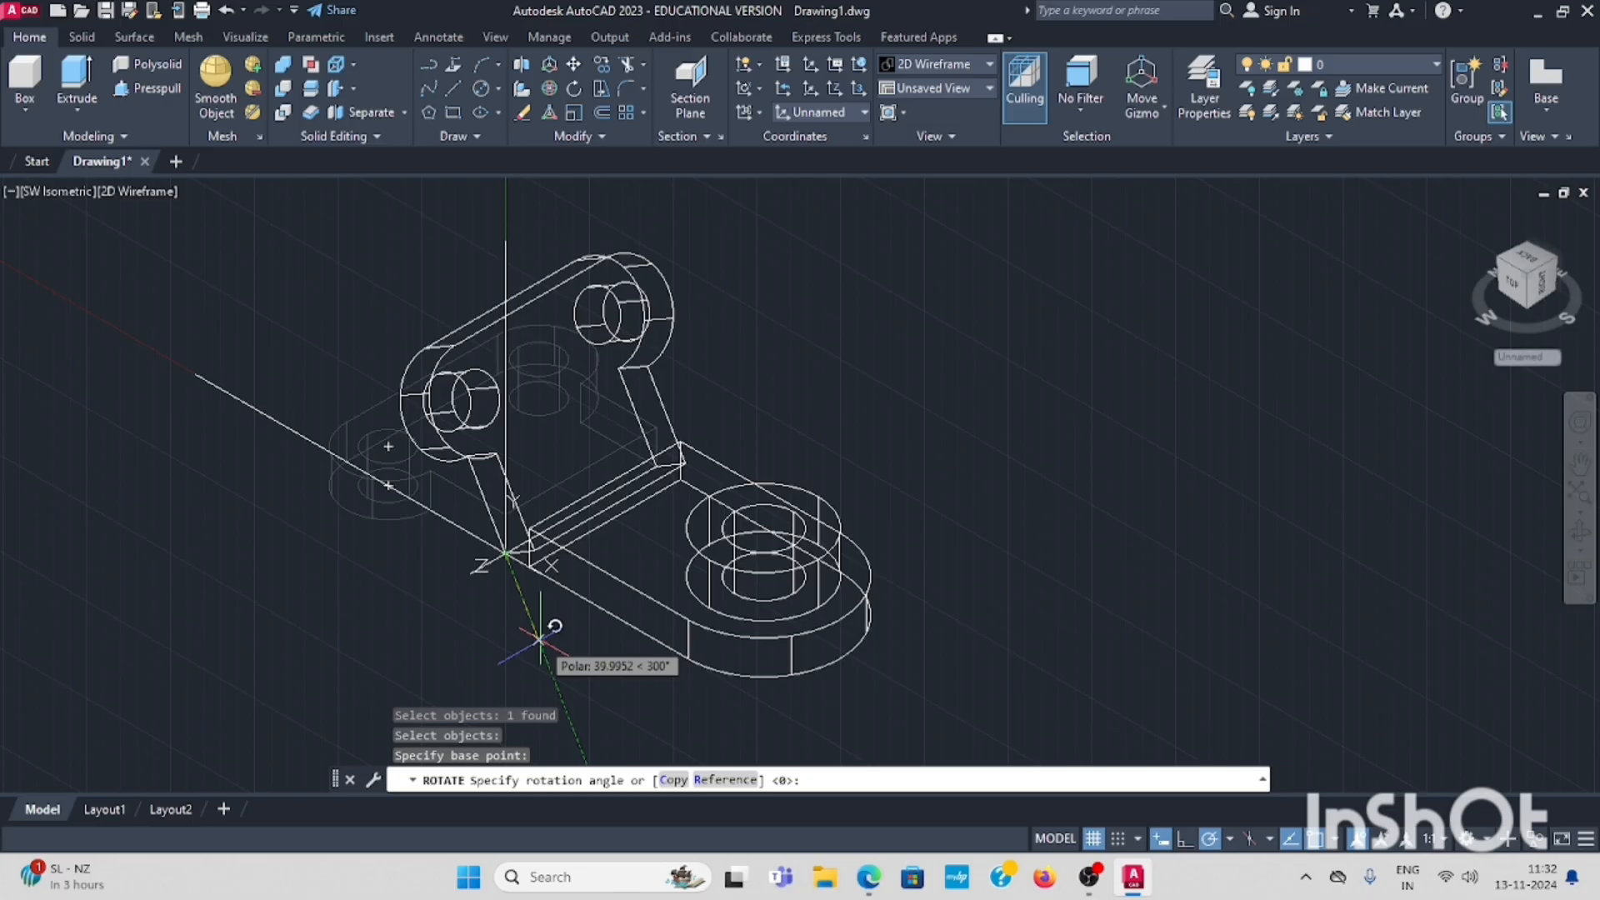
mouse_move(560, 650)
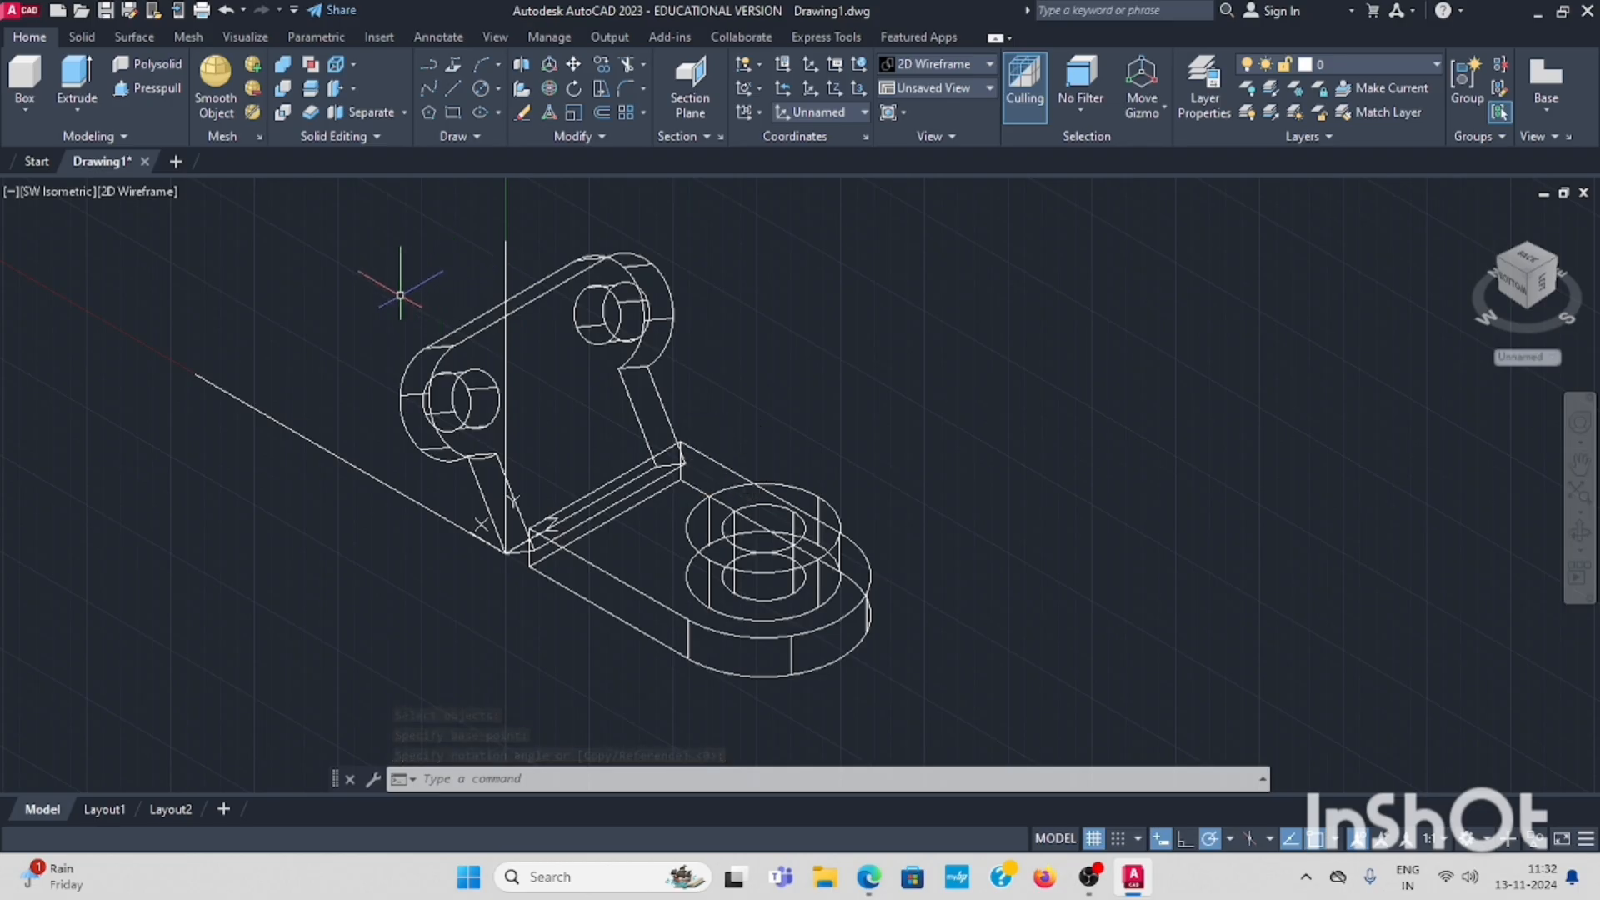
mouse_move(505, 269)
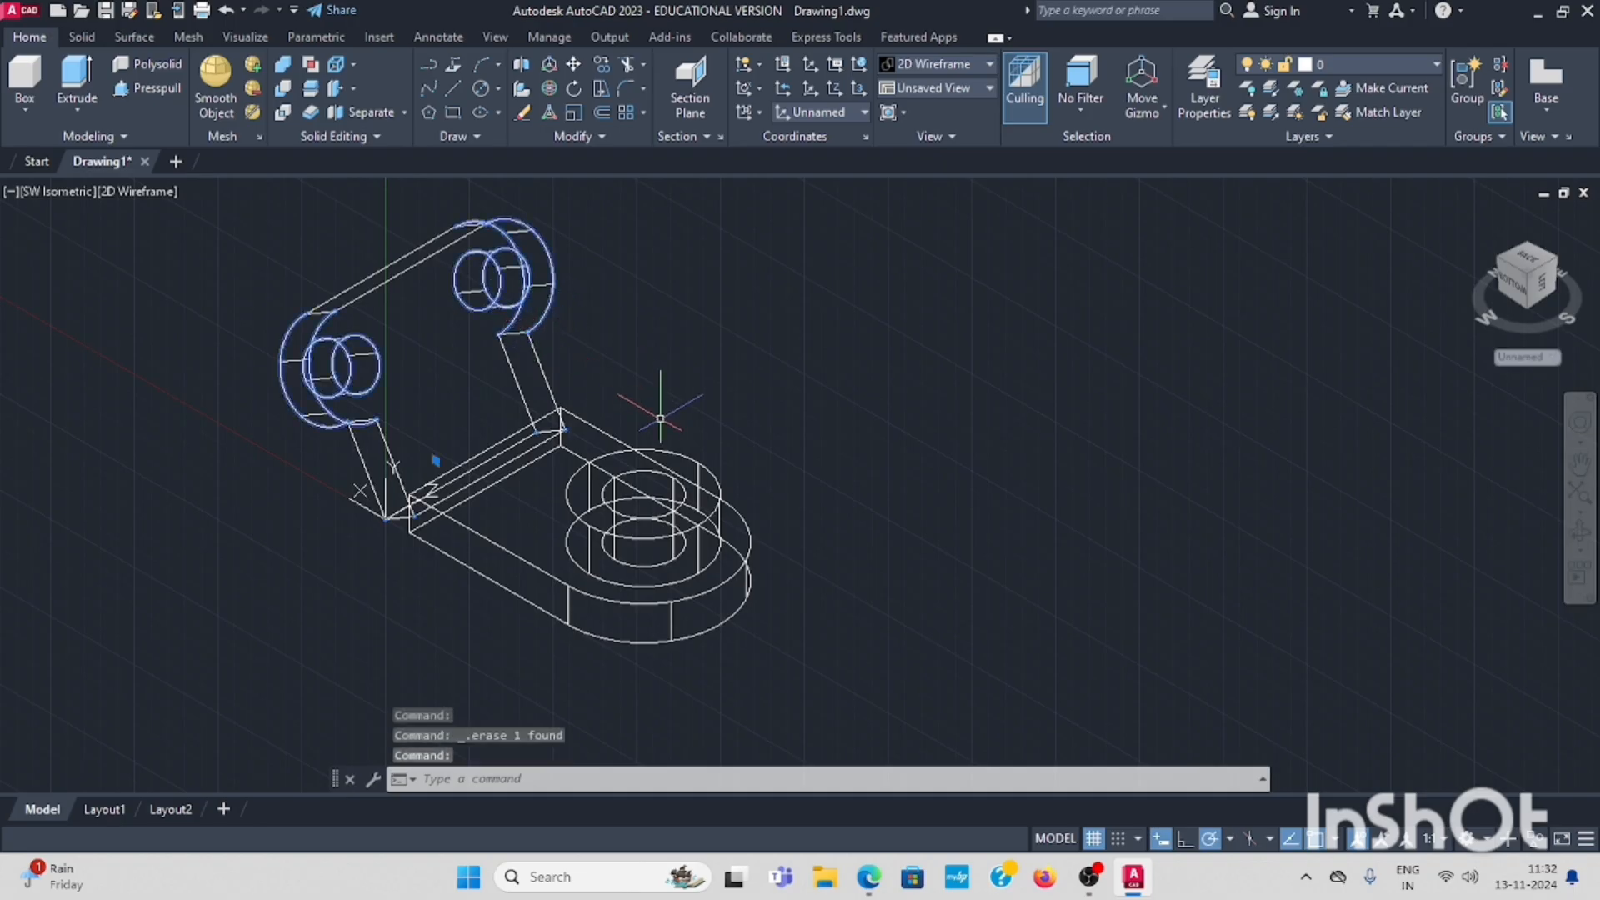
left_click(662, 500)
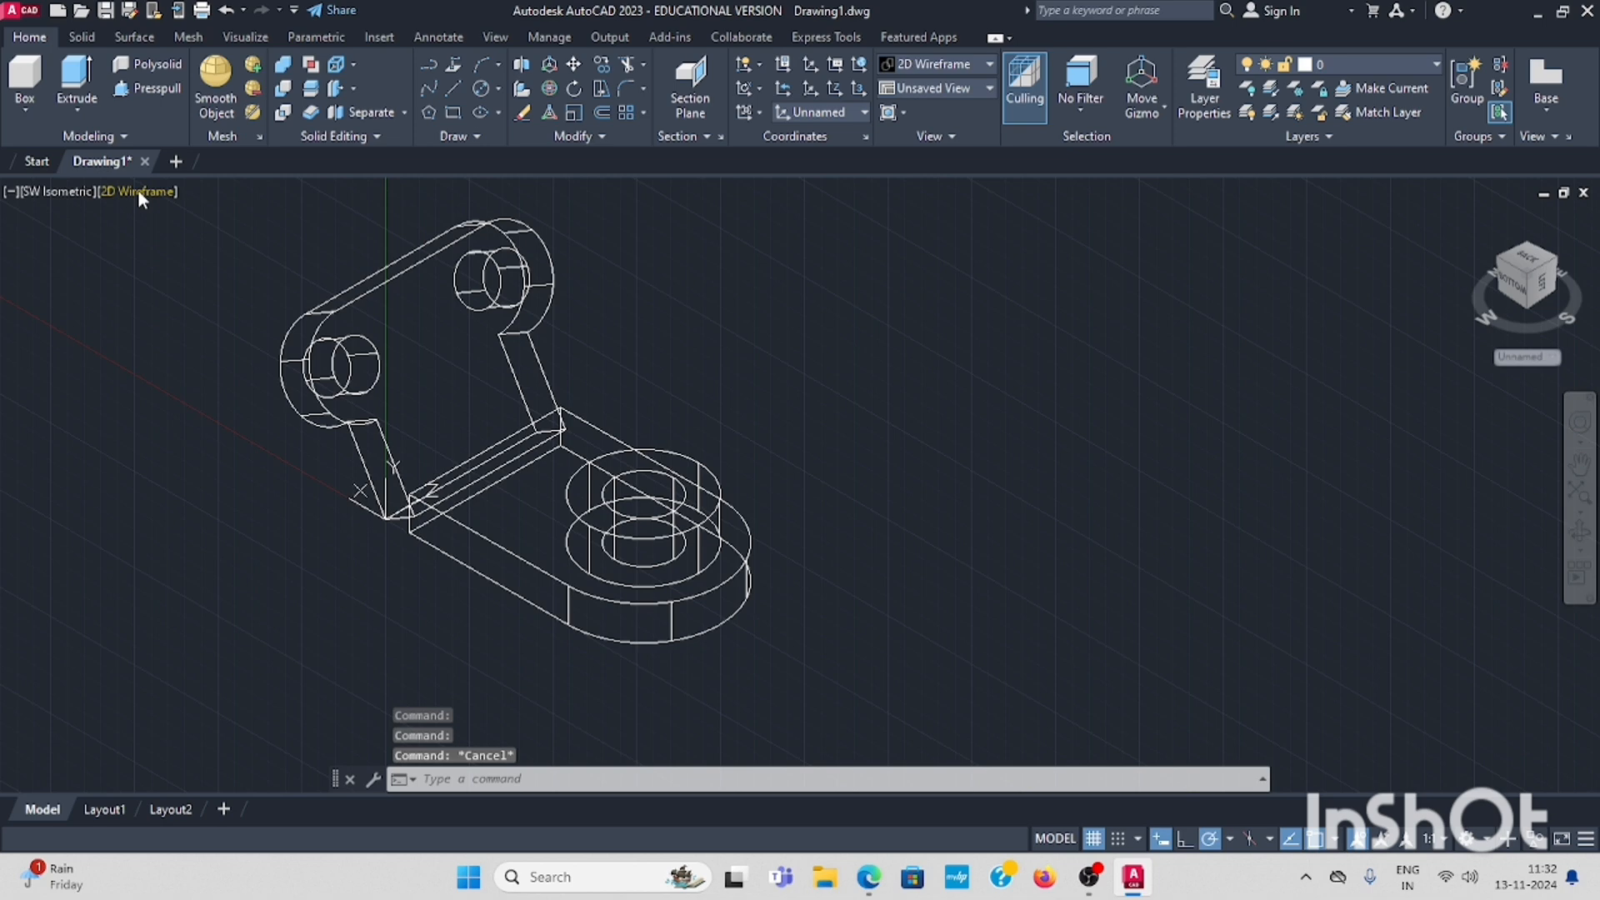
- Preview the bracket in Conceptual shading, then return to 2D Wireframe
left_click(135, 191)
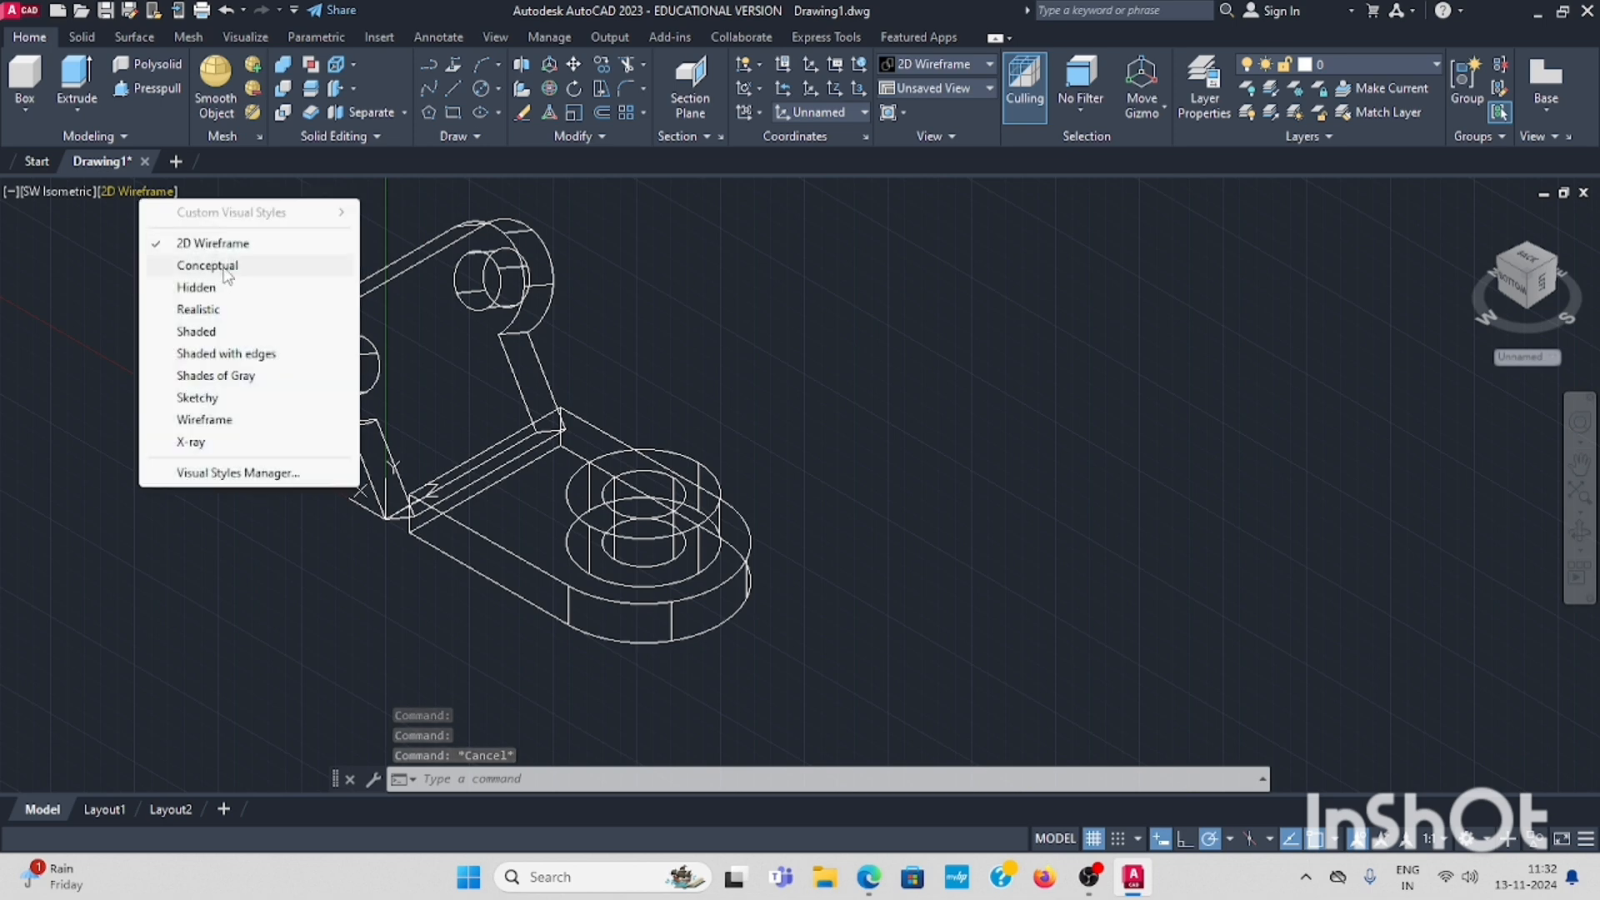
left_click(206, 266)
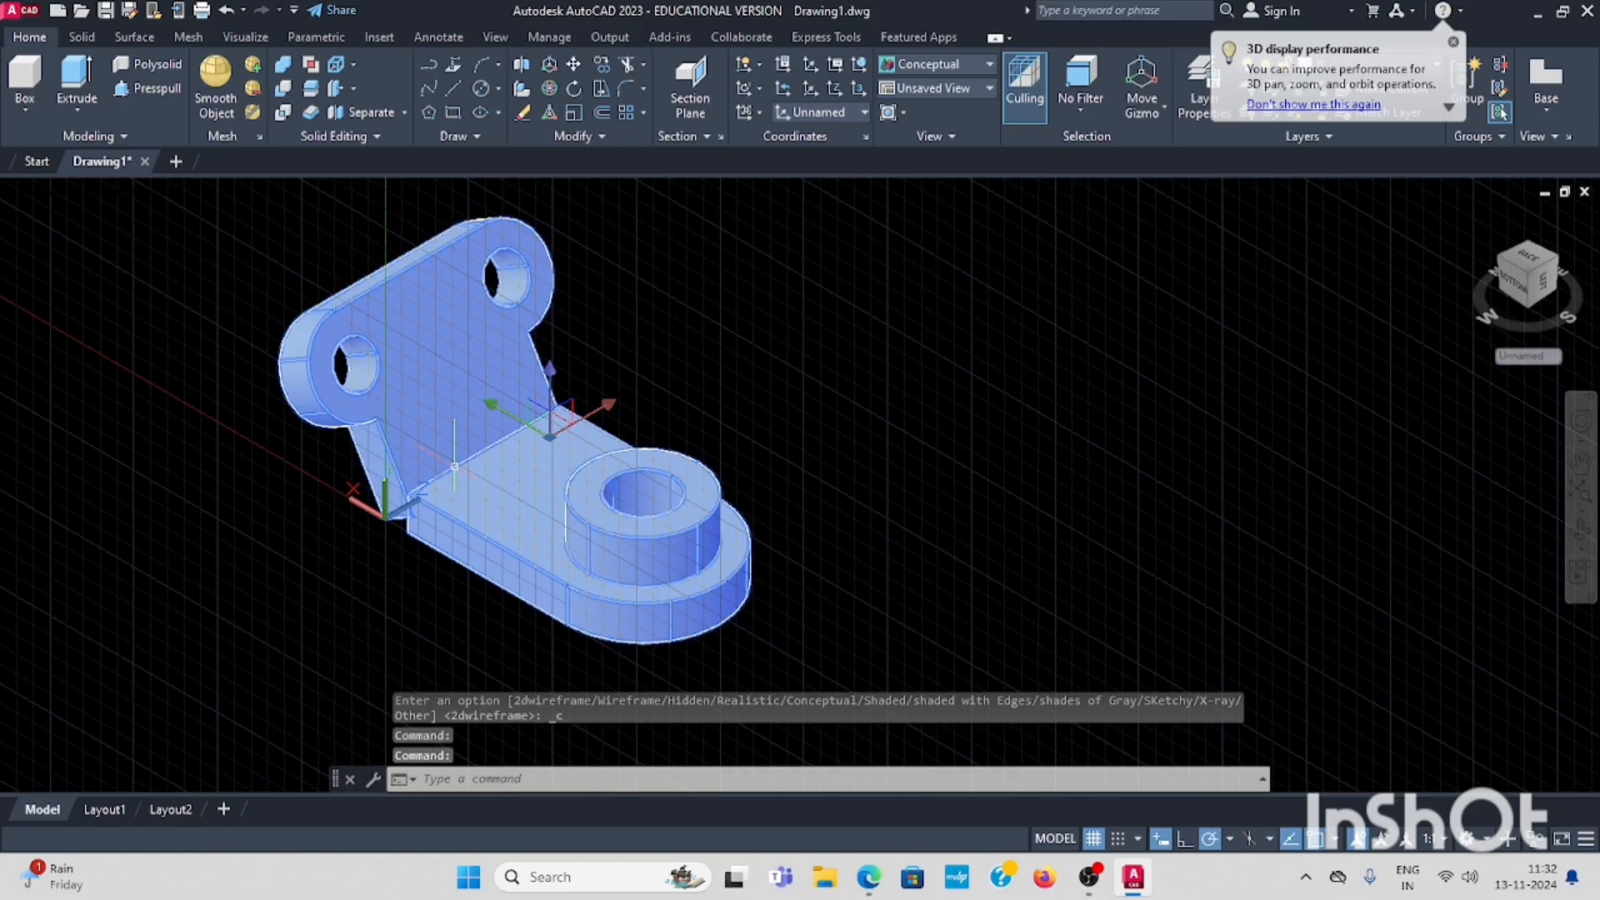
key("Escape")
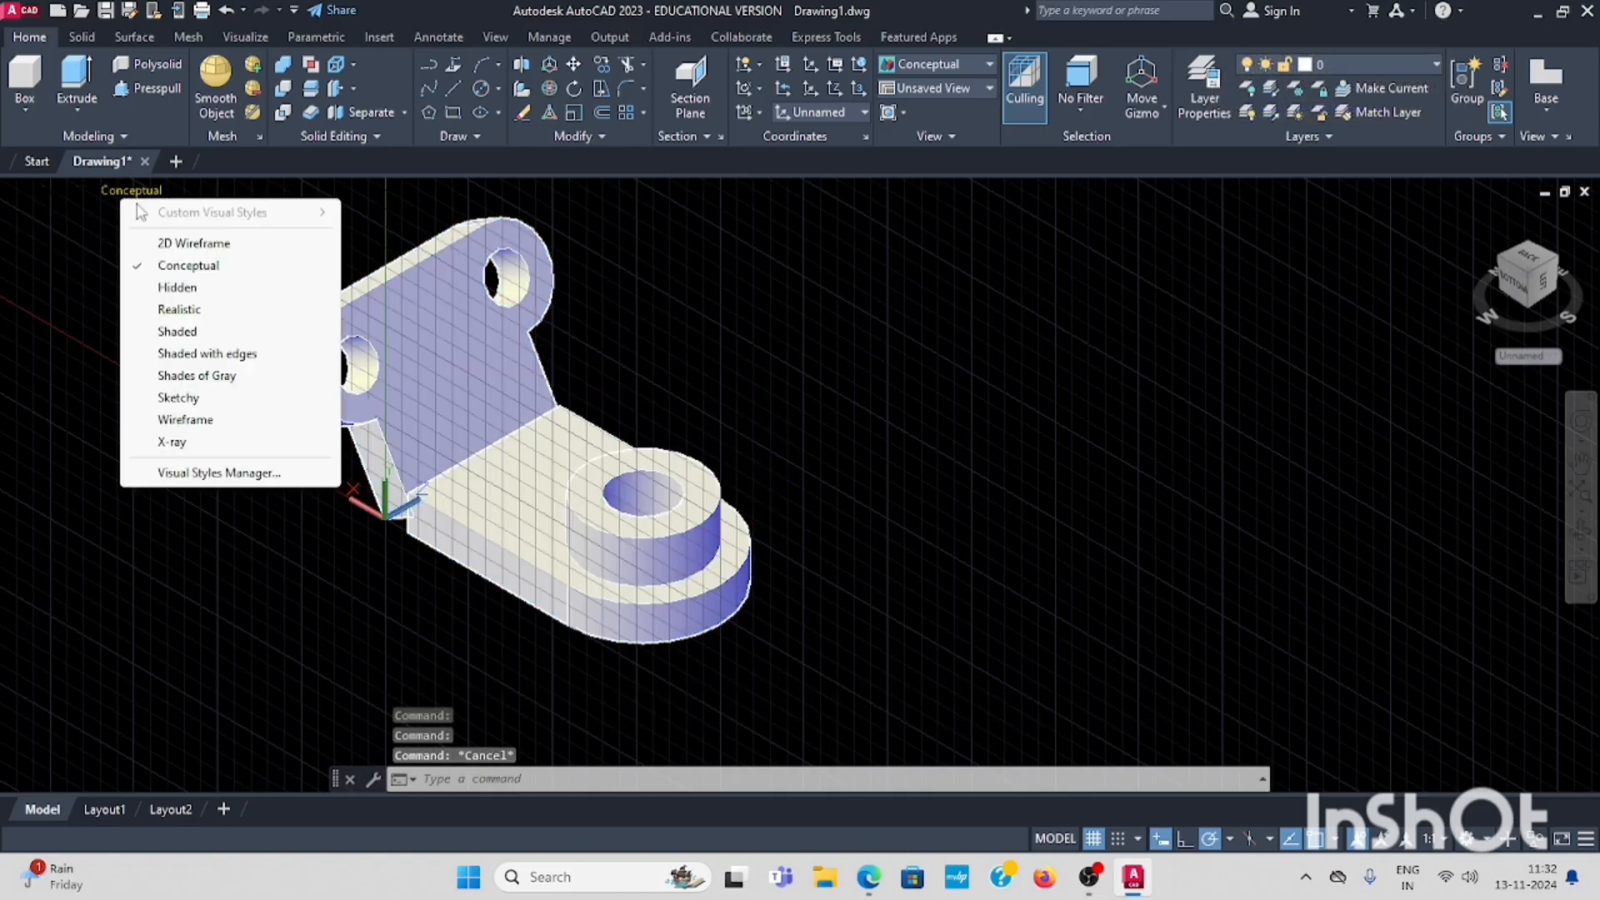
left_click(193, 243)
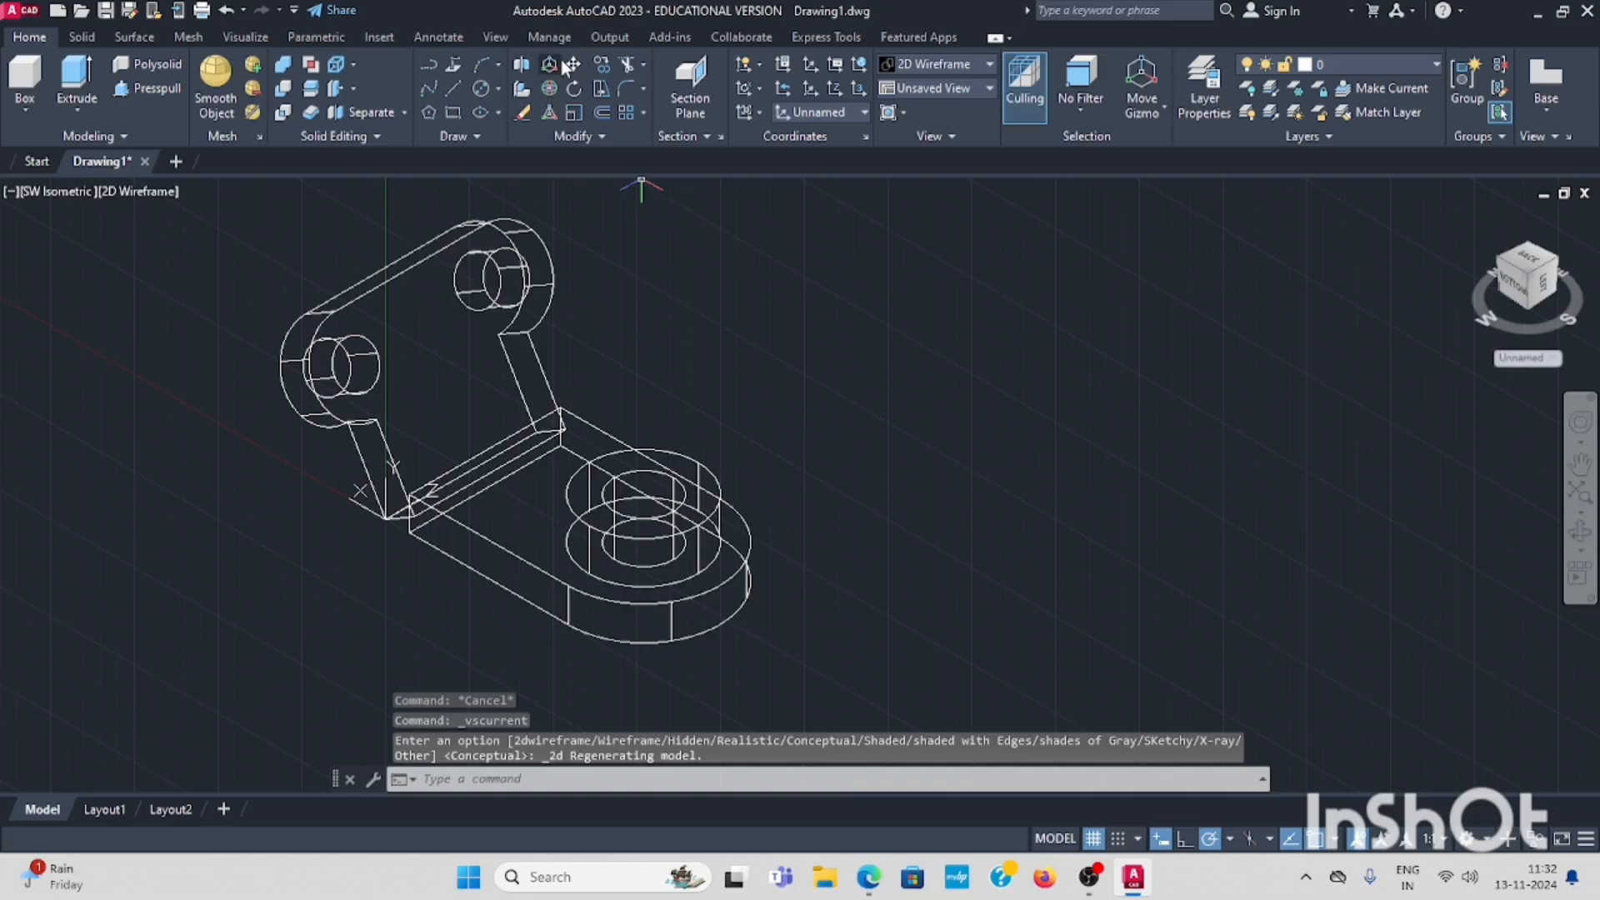
- Move the tilted arm from the corner origin base point against the base plate
left_click(548, 63)
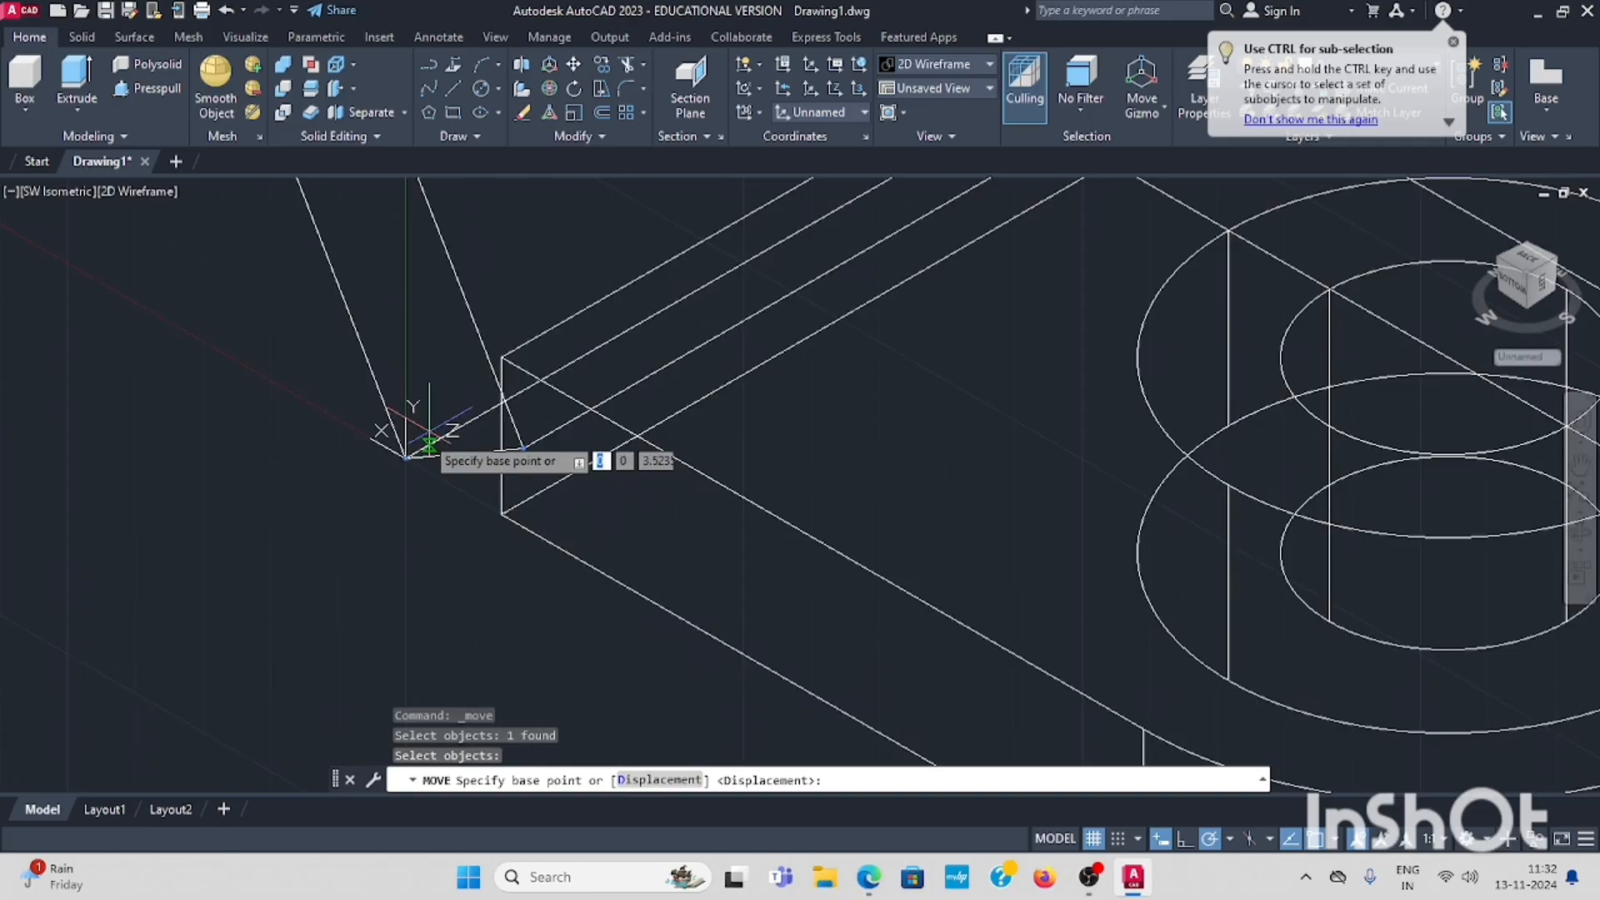
left_click(428, 444)
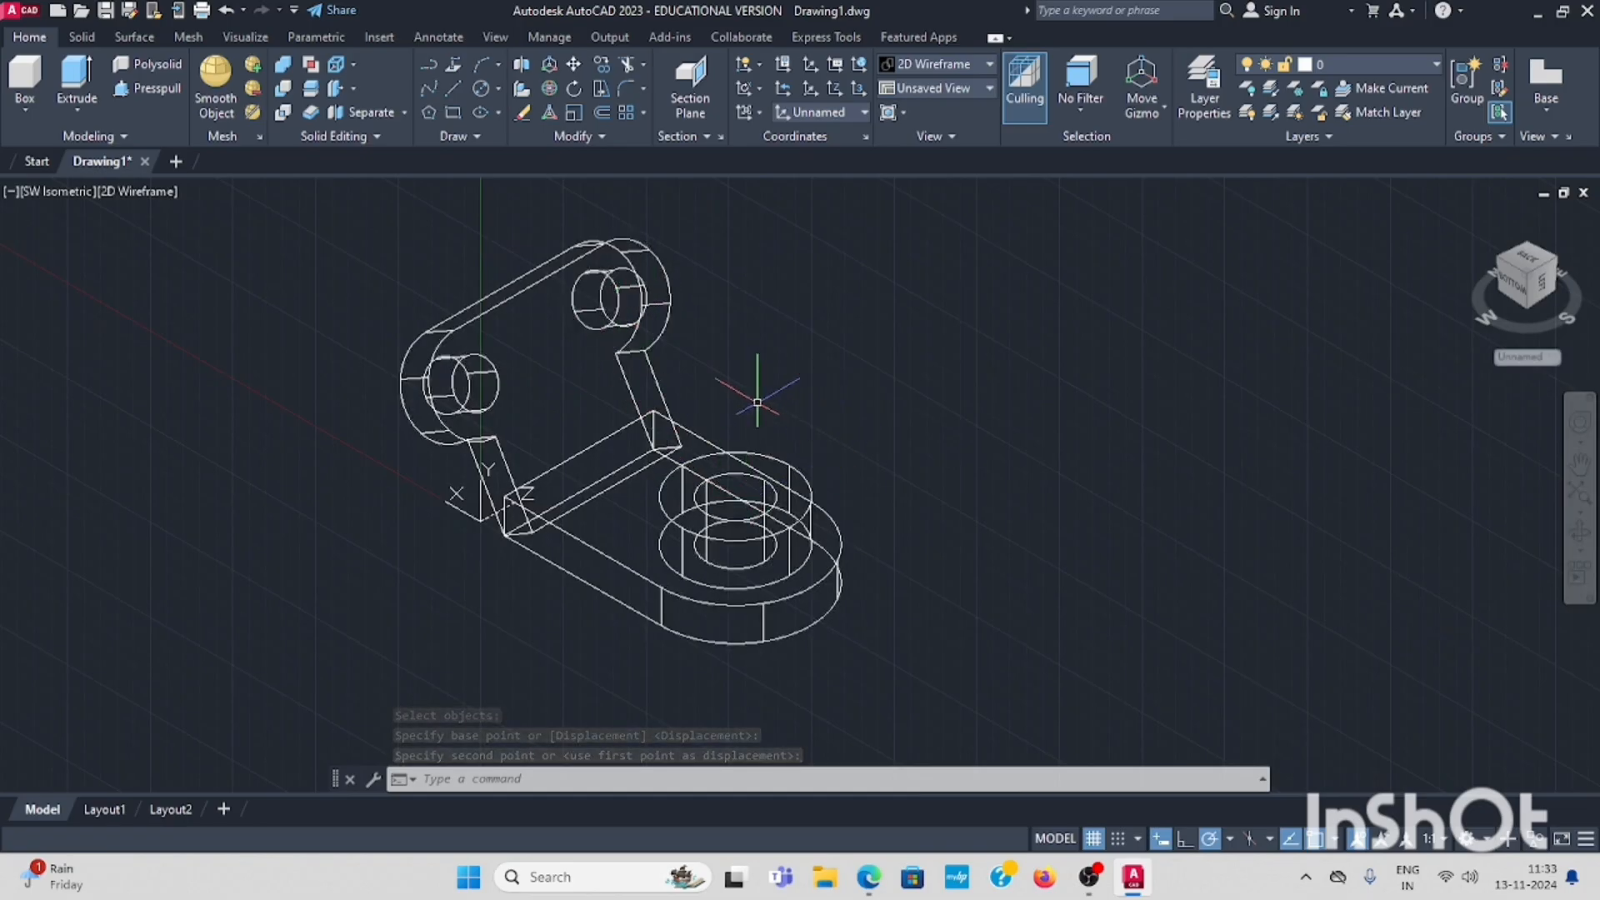
left_click(80, 36)
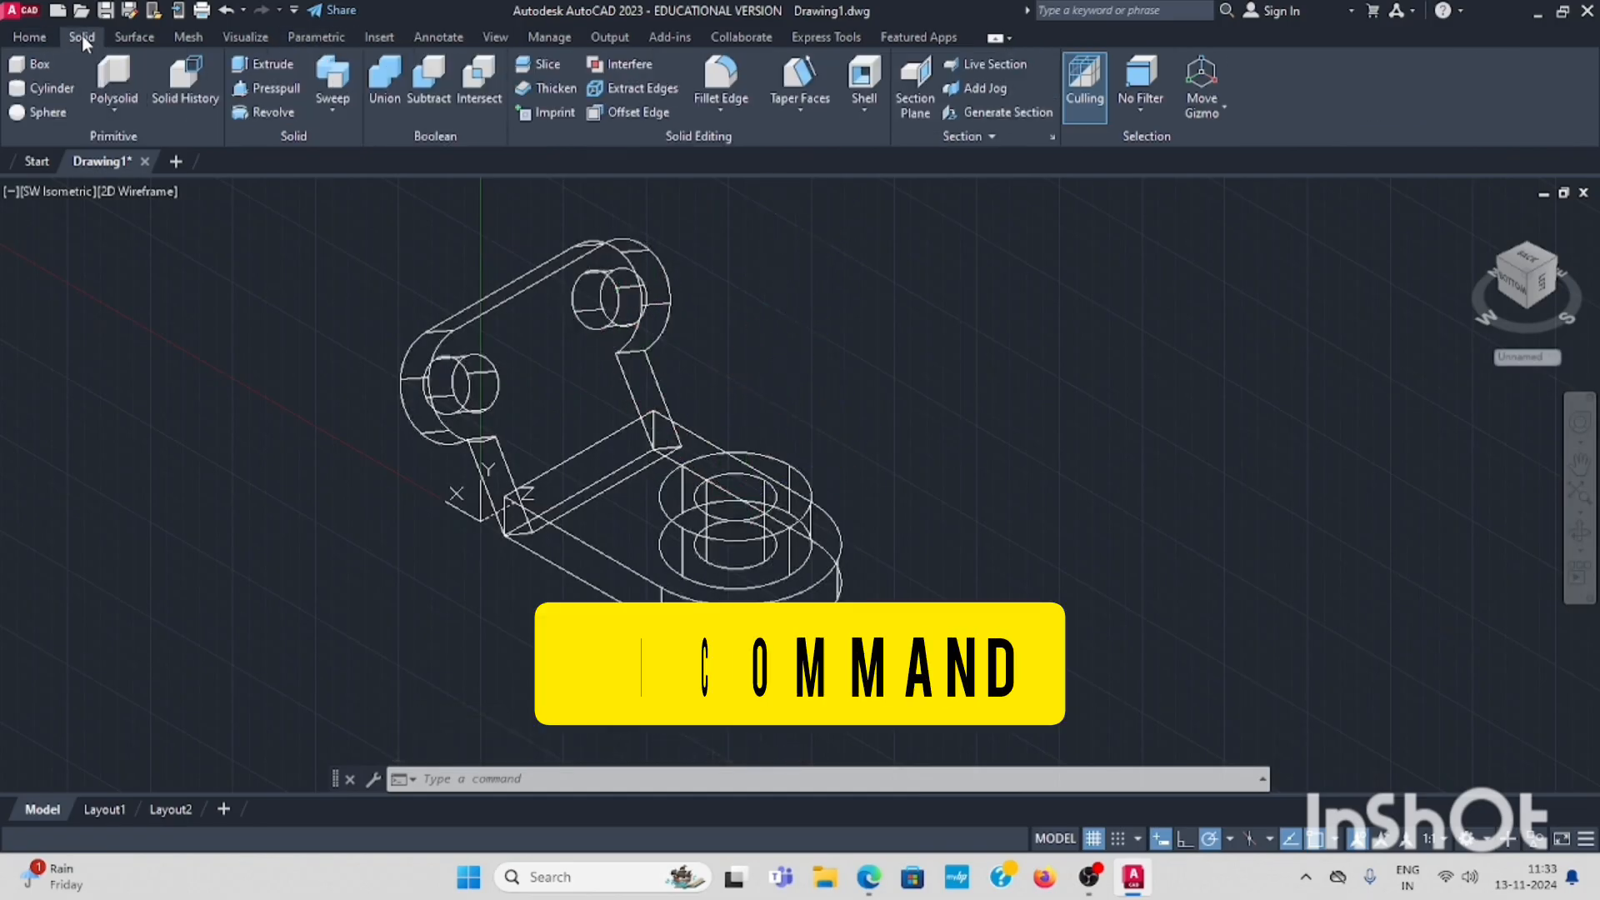
- Union the base, arm and boss into one solid and show it in Shades of Gray
left_click(383, 82)
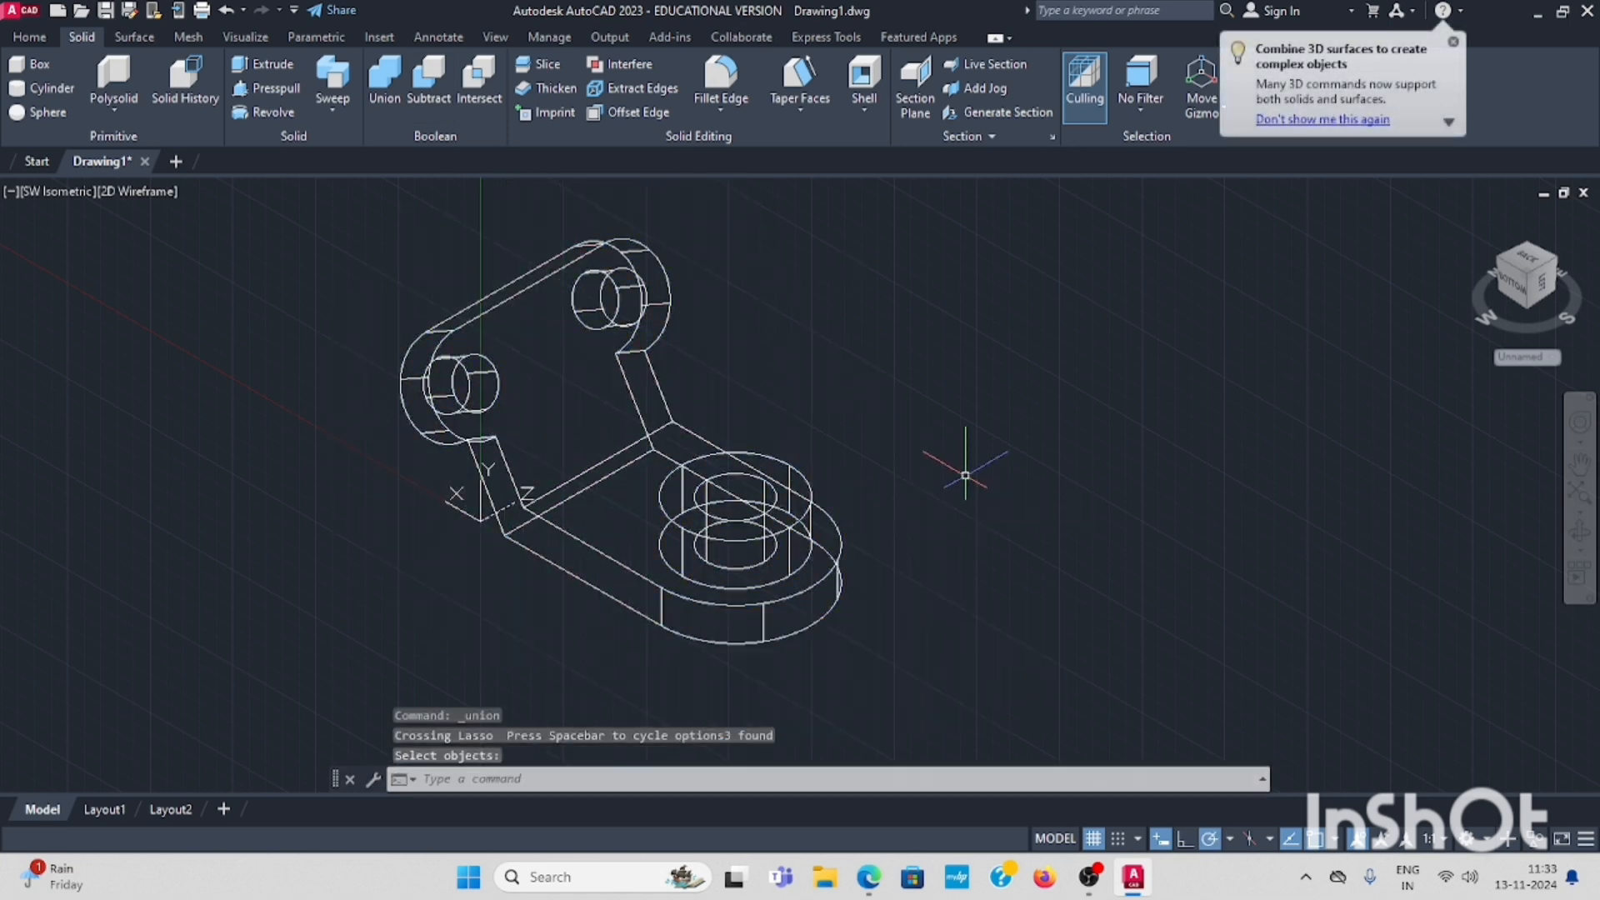
left_click(133, 191)
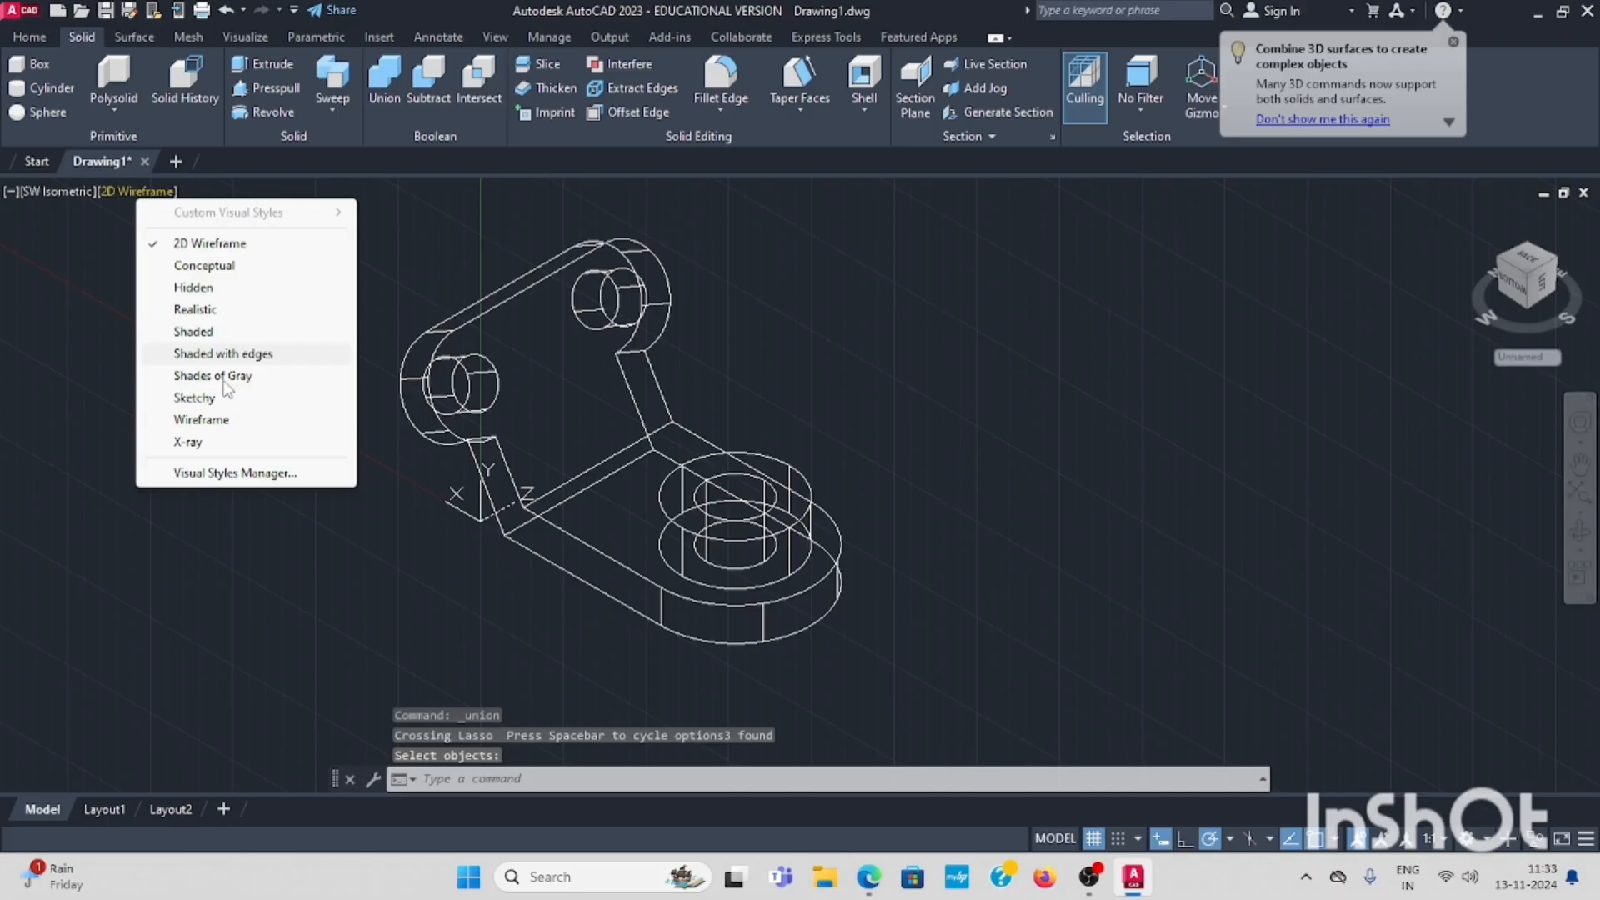
left_click(222, 354)
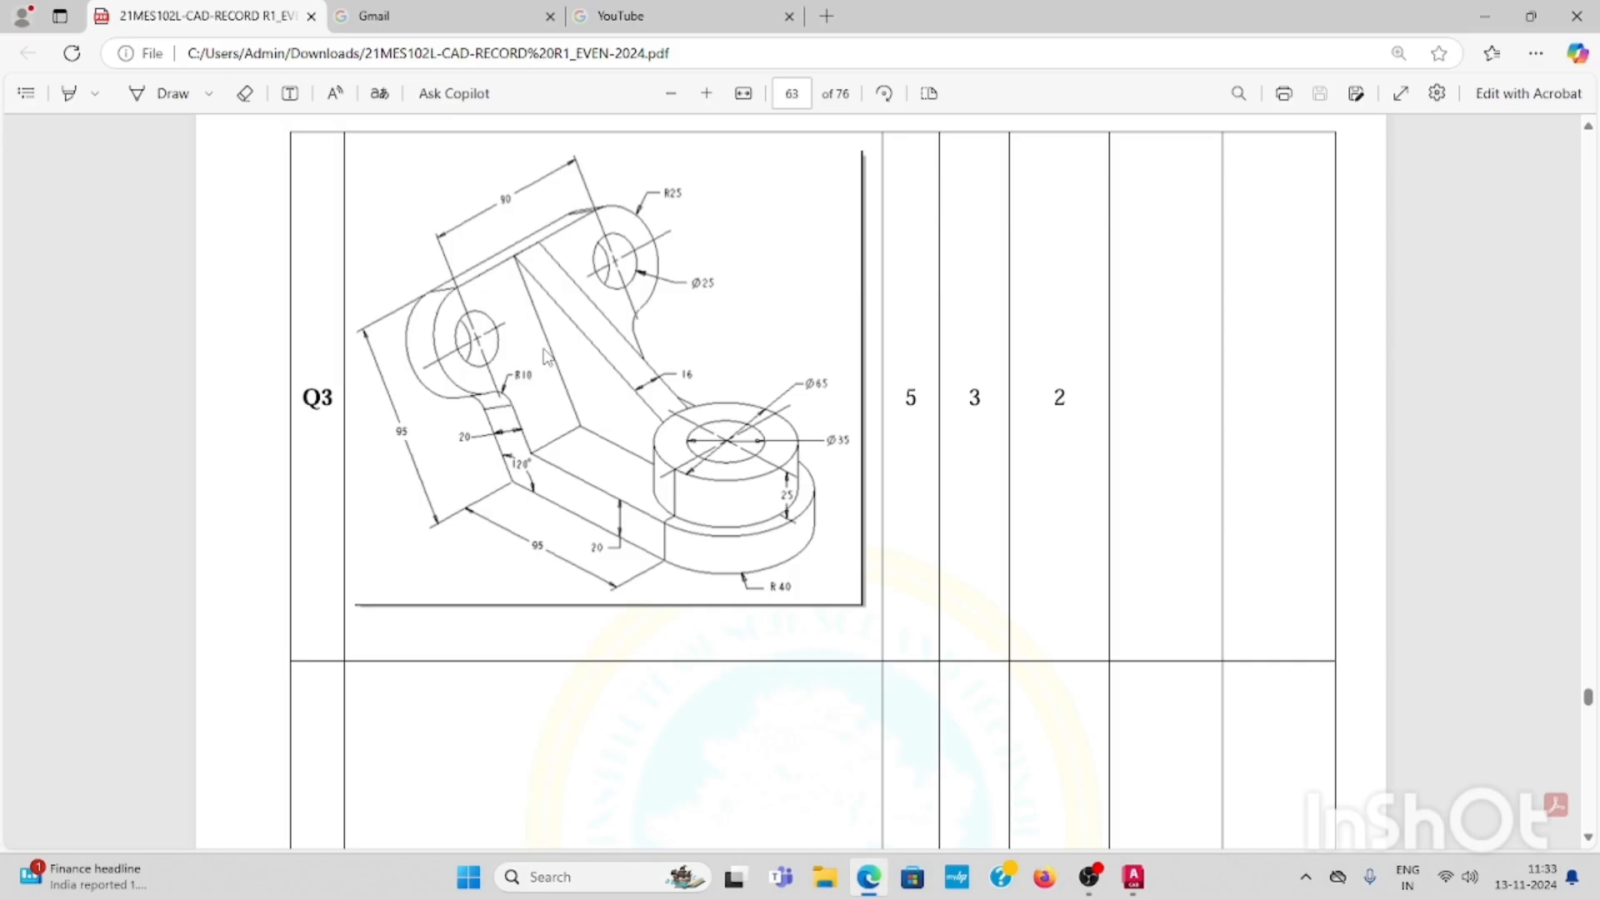
mouse_move(590, 403)
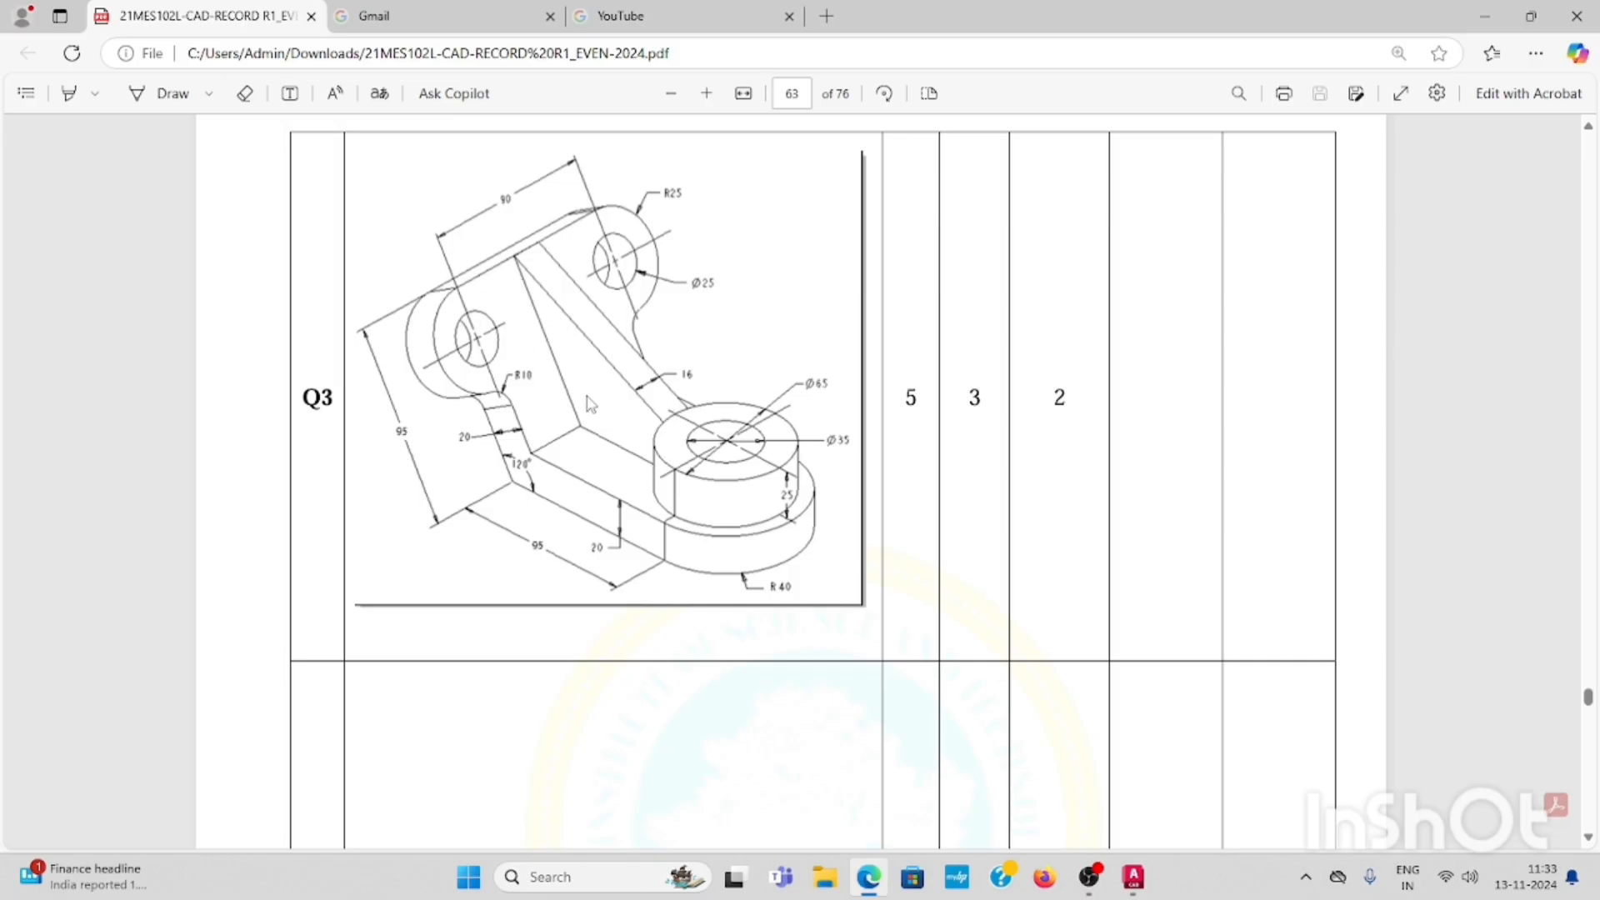
mouse_move(1133, 878)
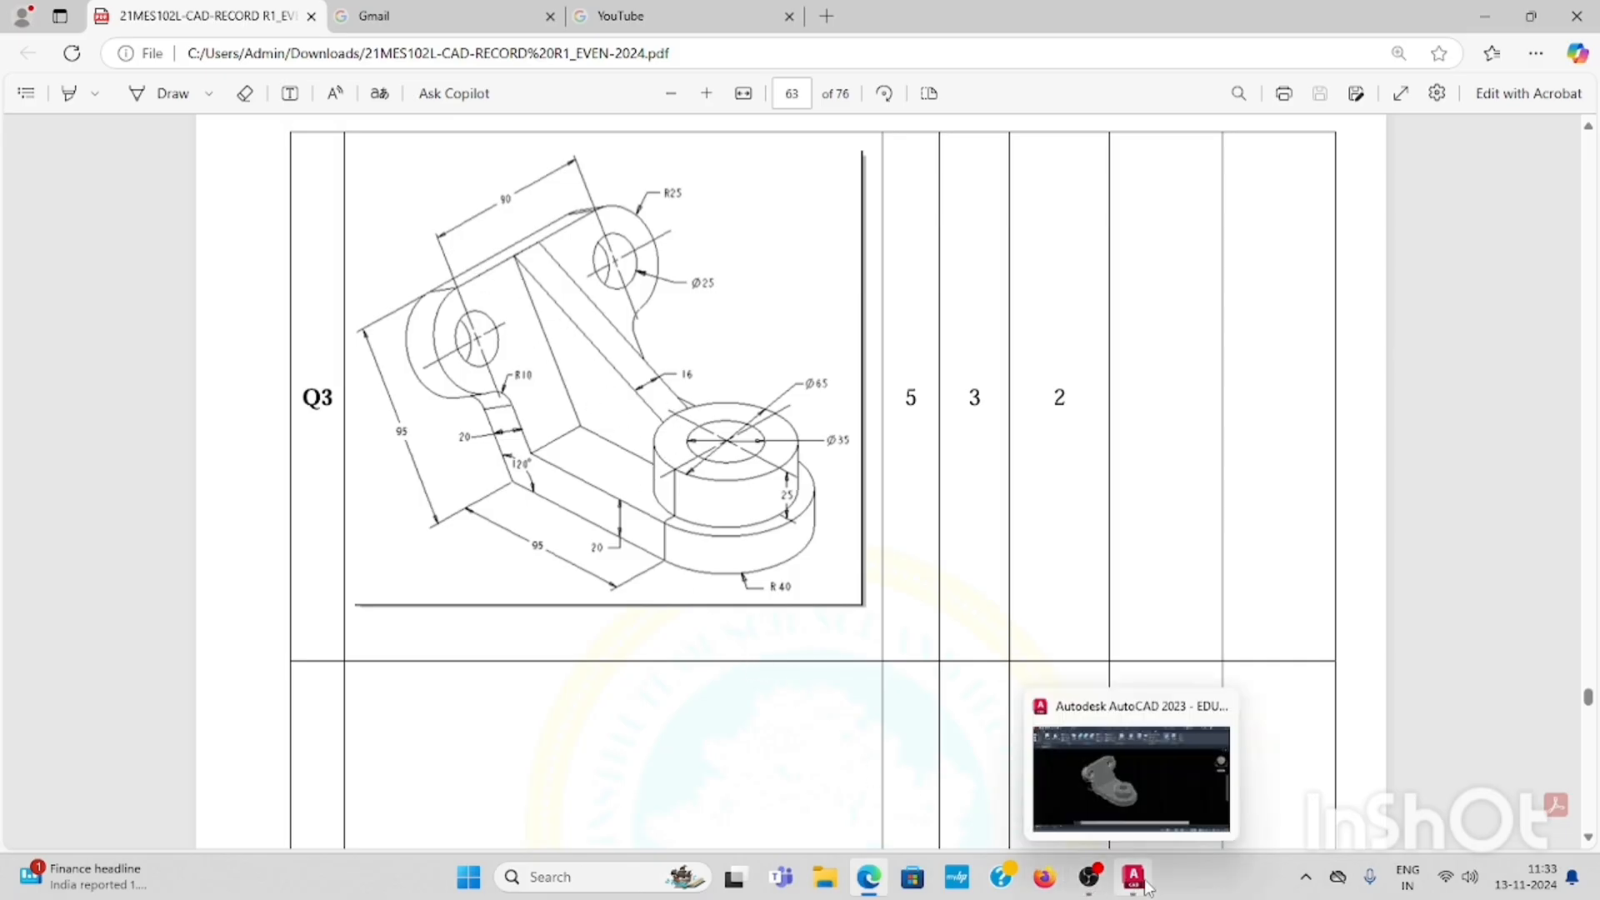
left_click(1130, 770)
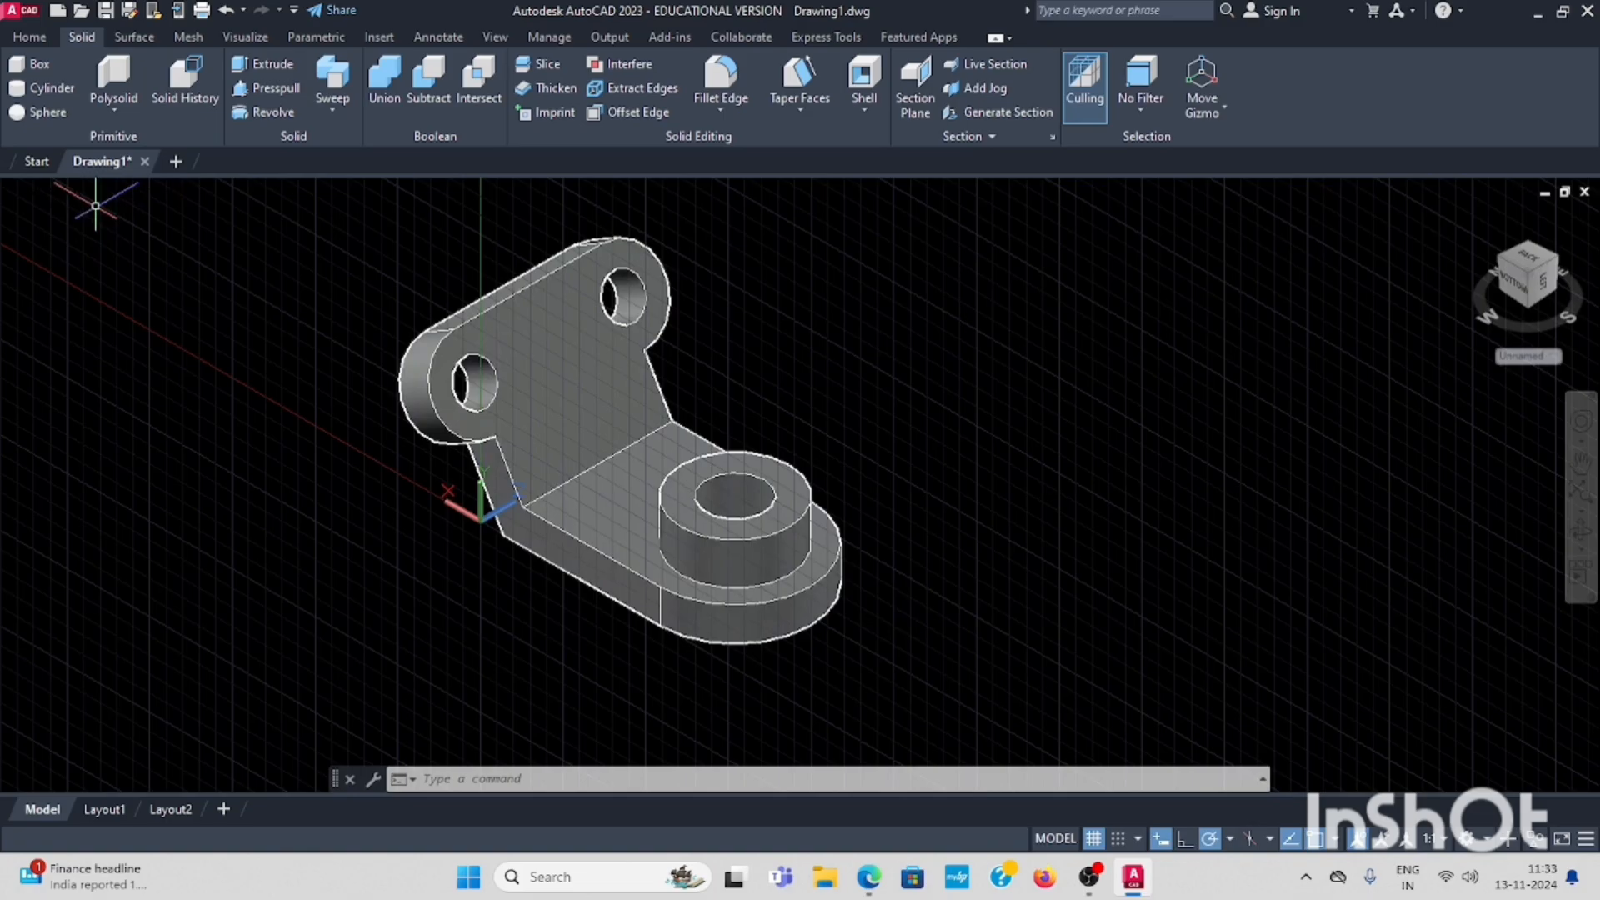
- Check the bracket from Top view, return to SW Isometric and 2D Wireframe for the rib sketch
left_click(56, 190)
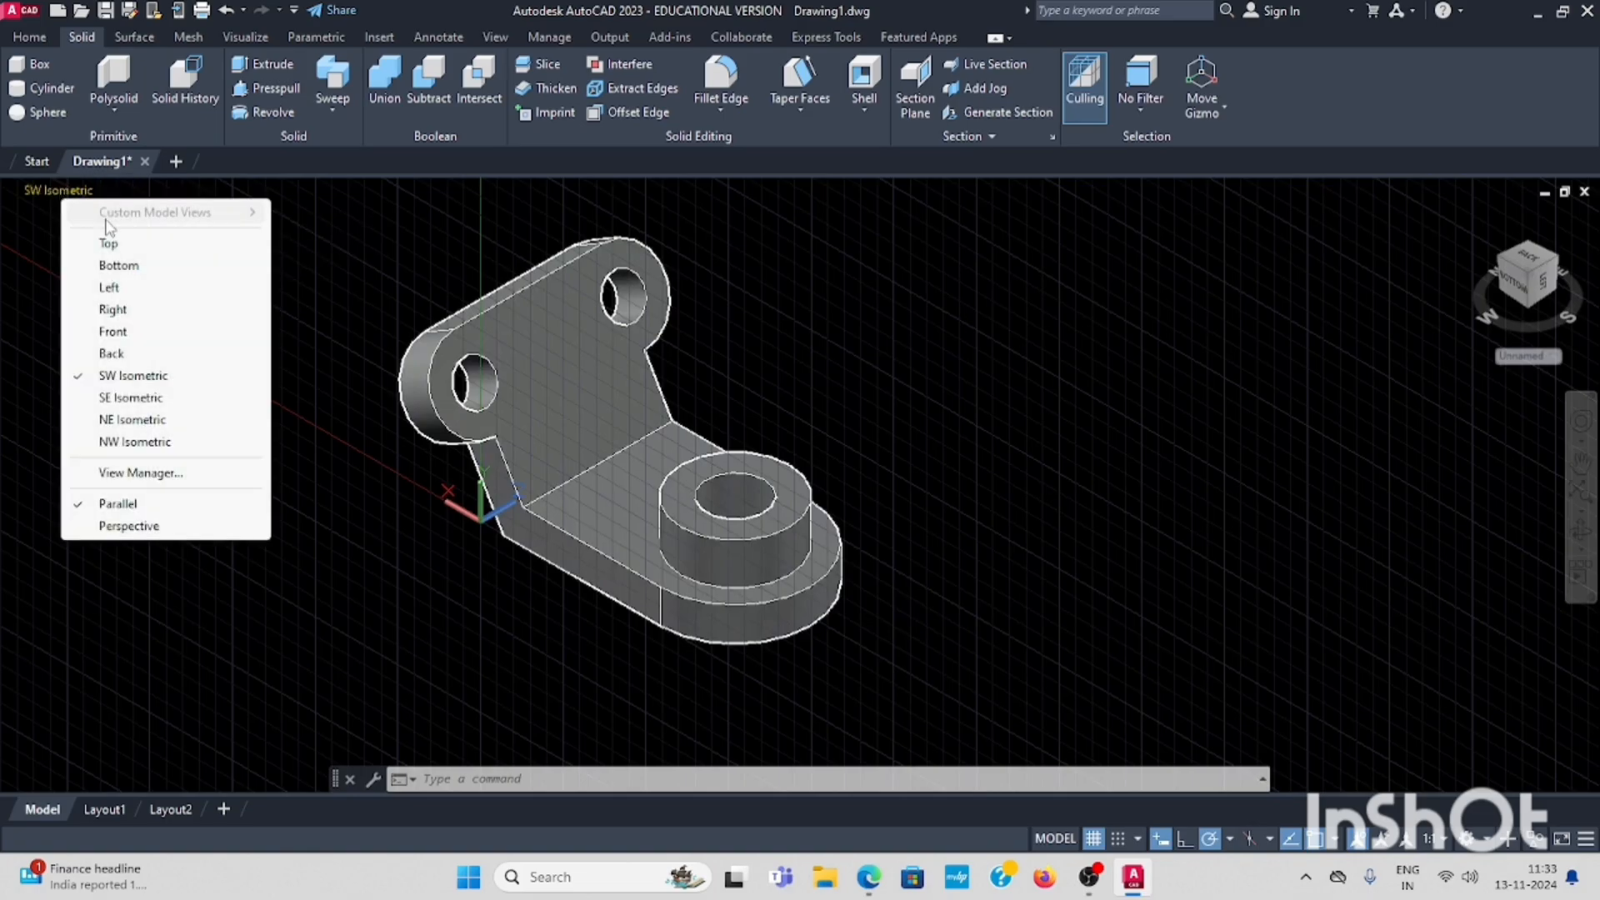
left_click(109, 243)
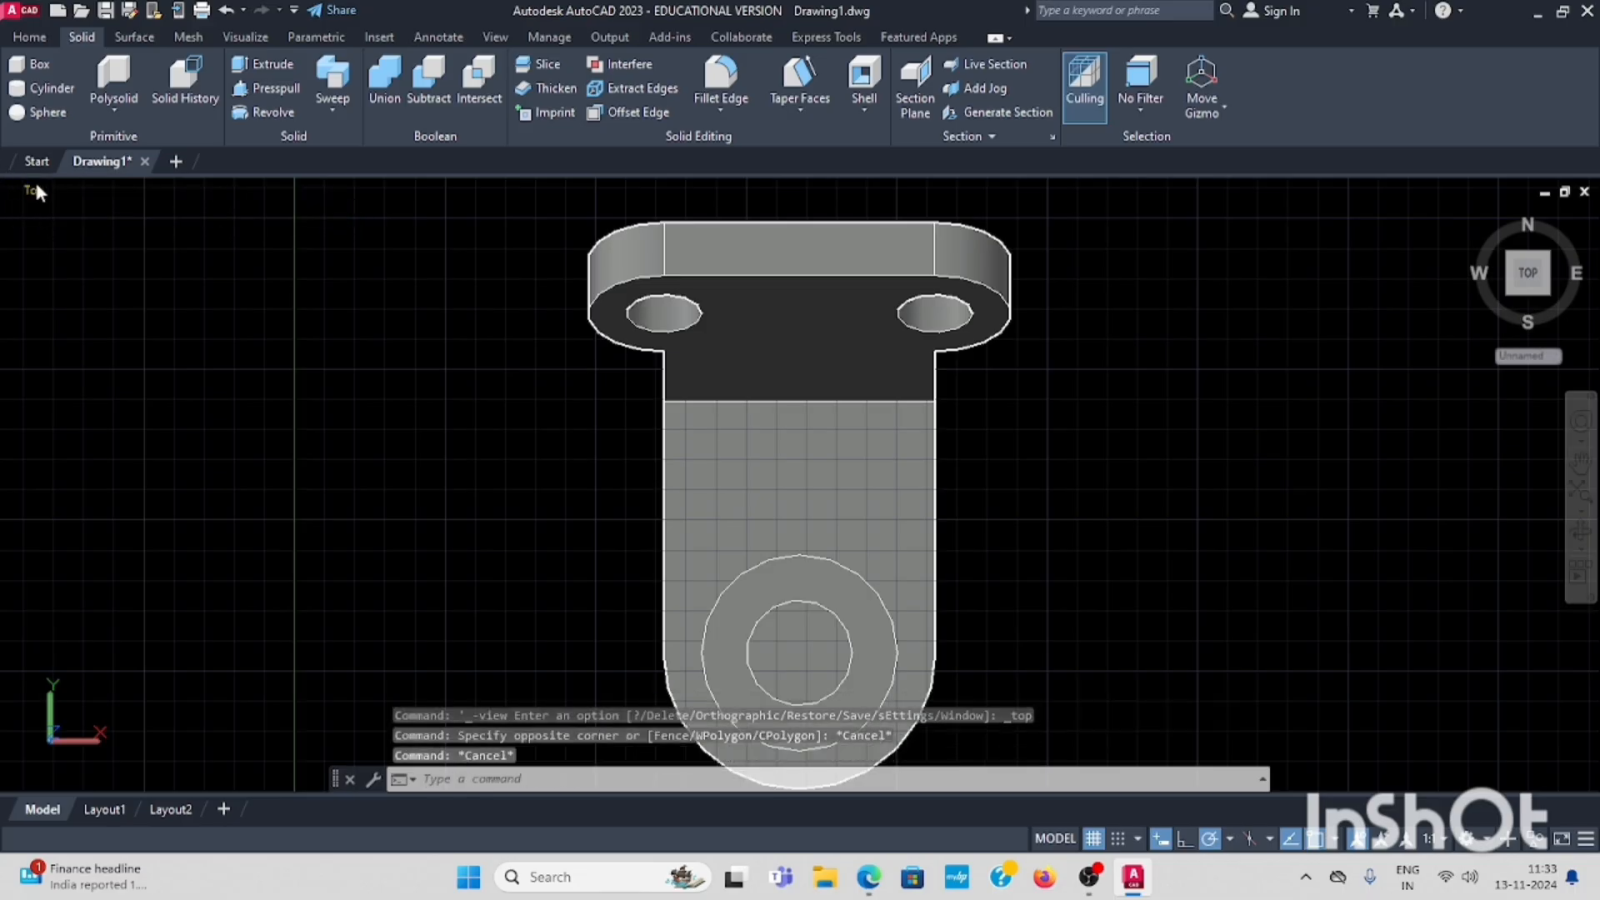
left_click(33, 190)
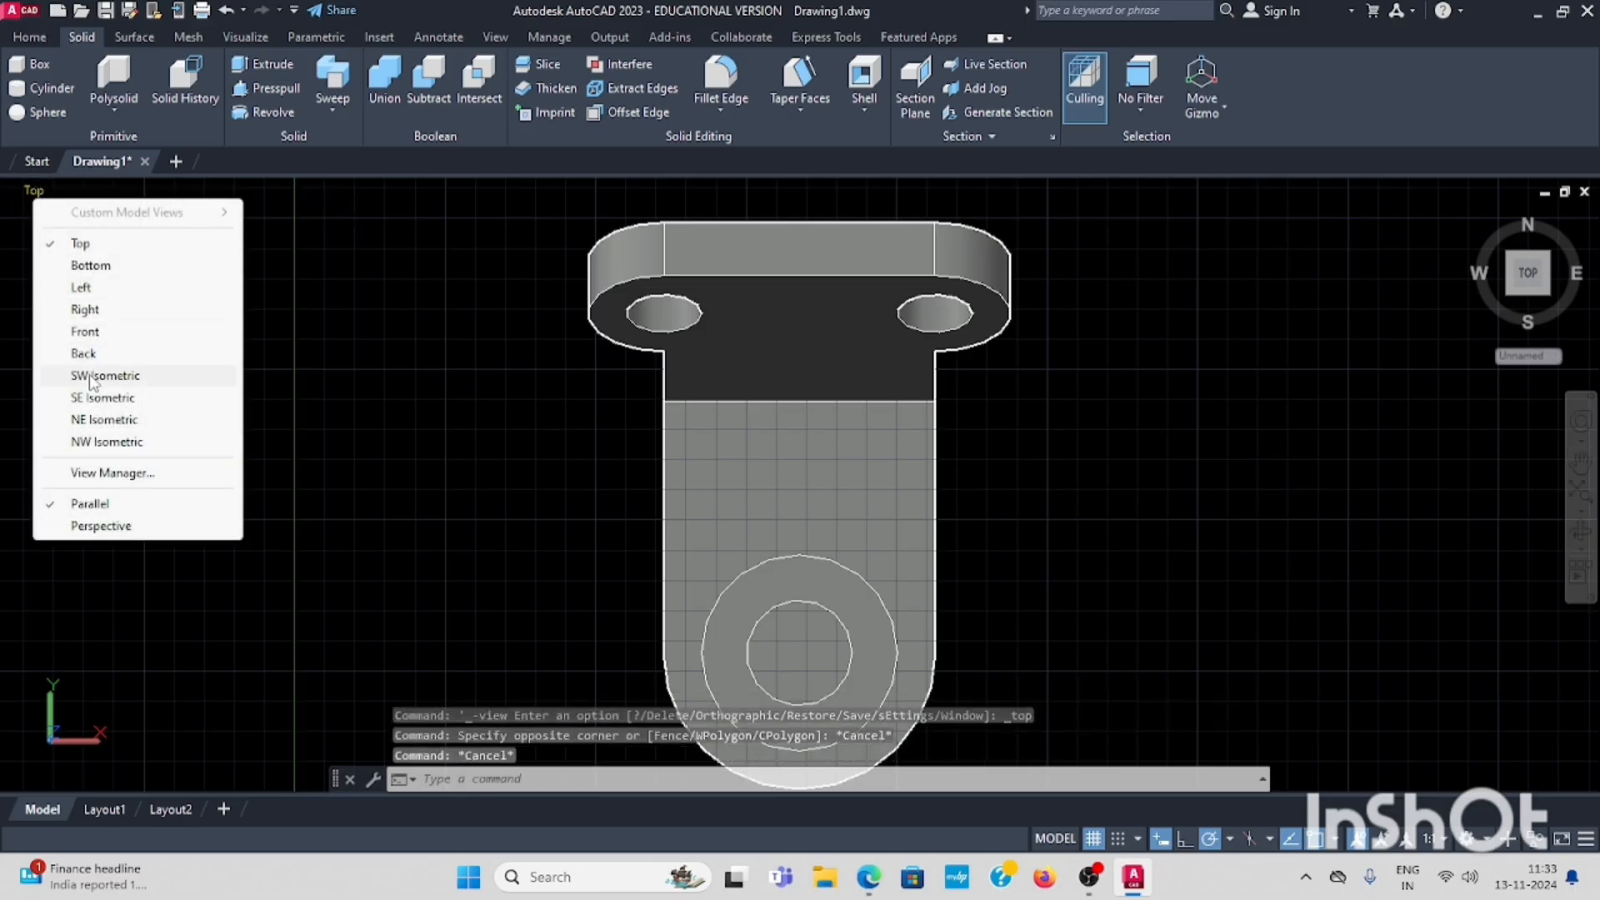
left_click(103, 375)
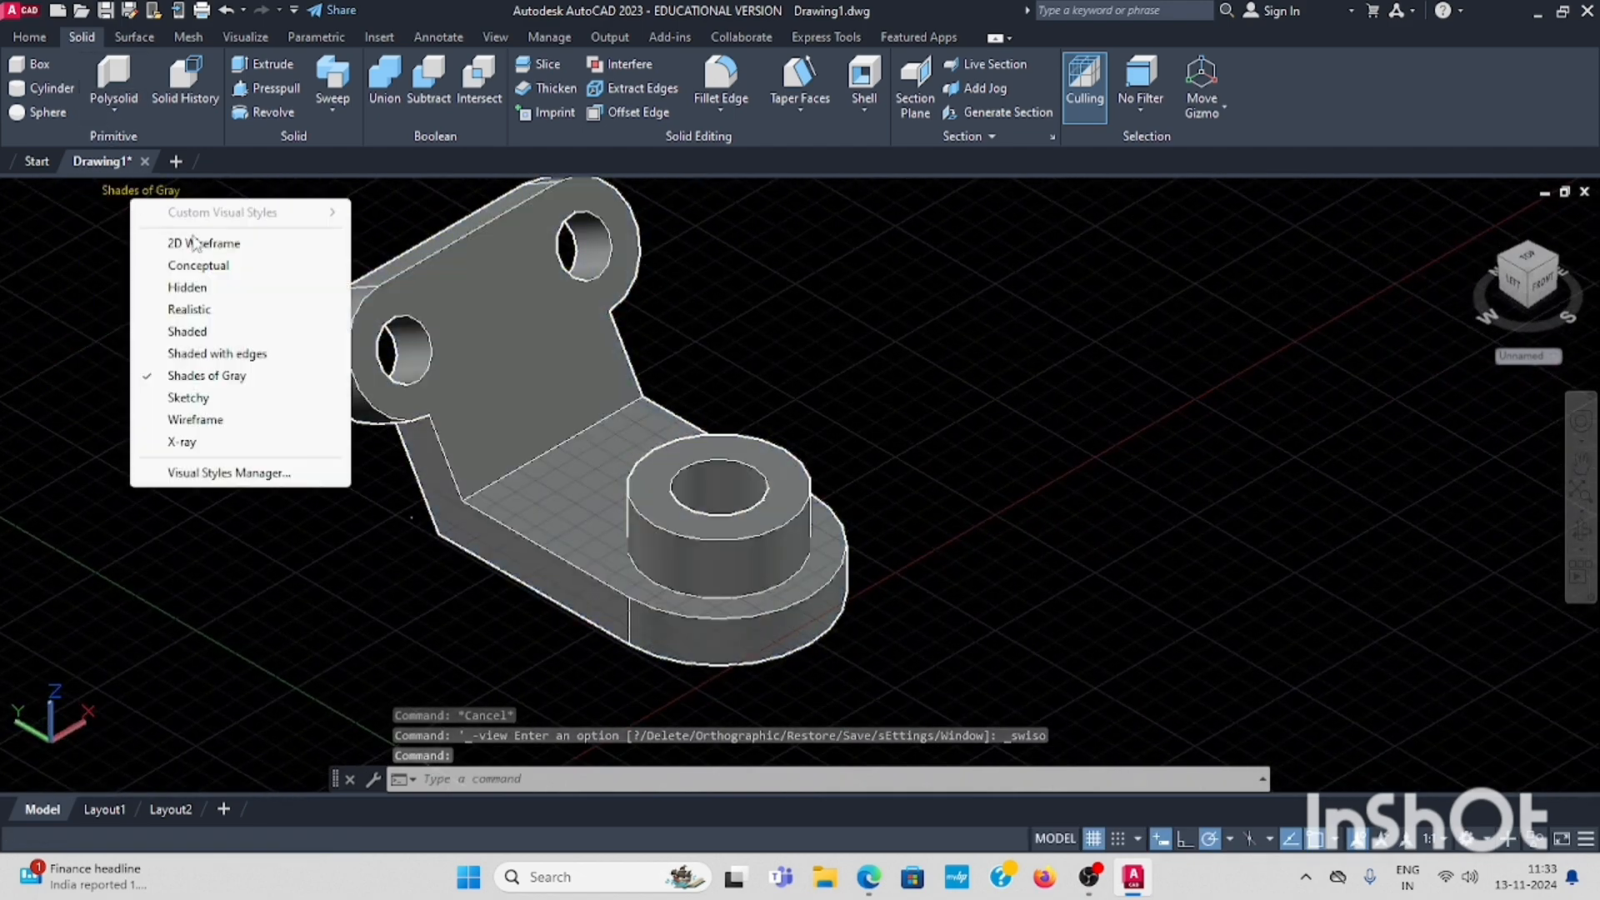
left_click(203, 244)
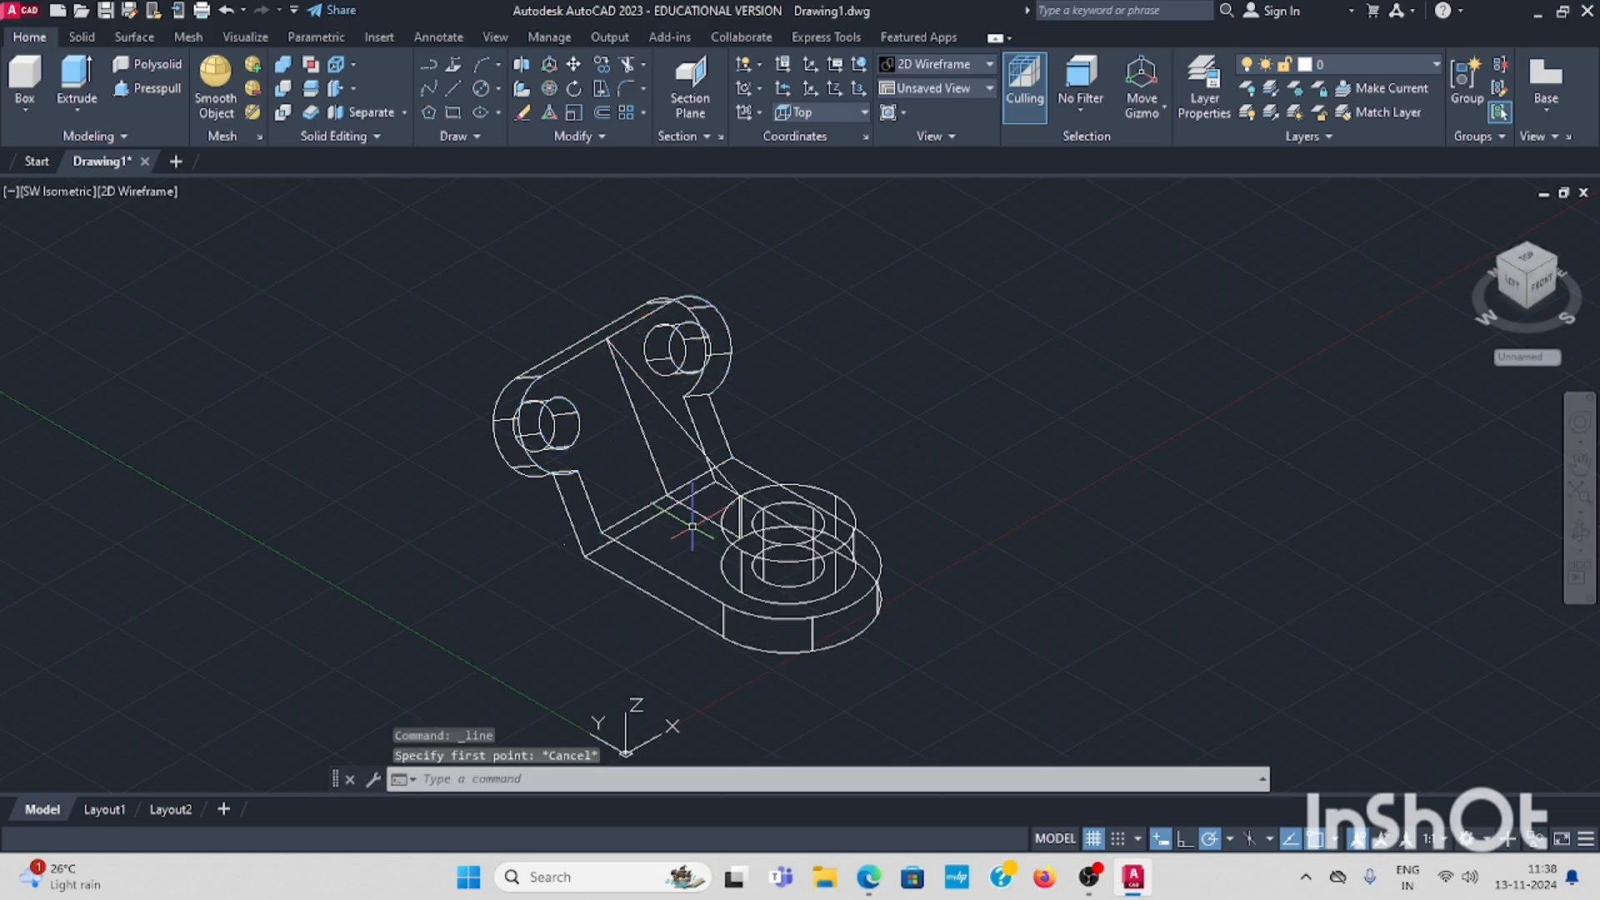
mouse_move(930, 289)
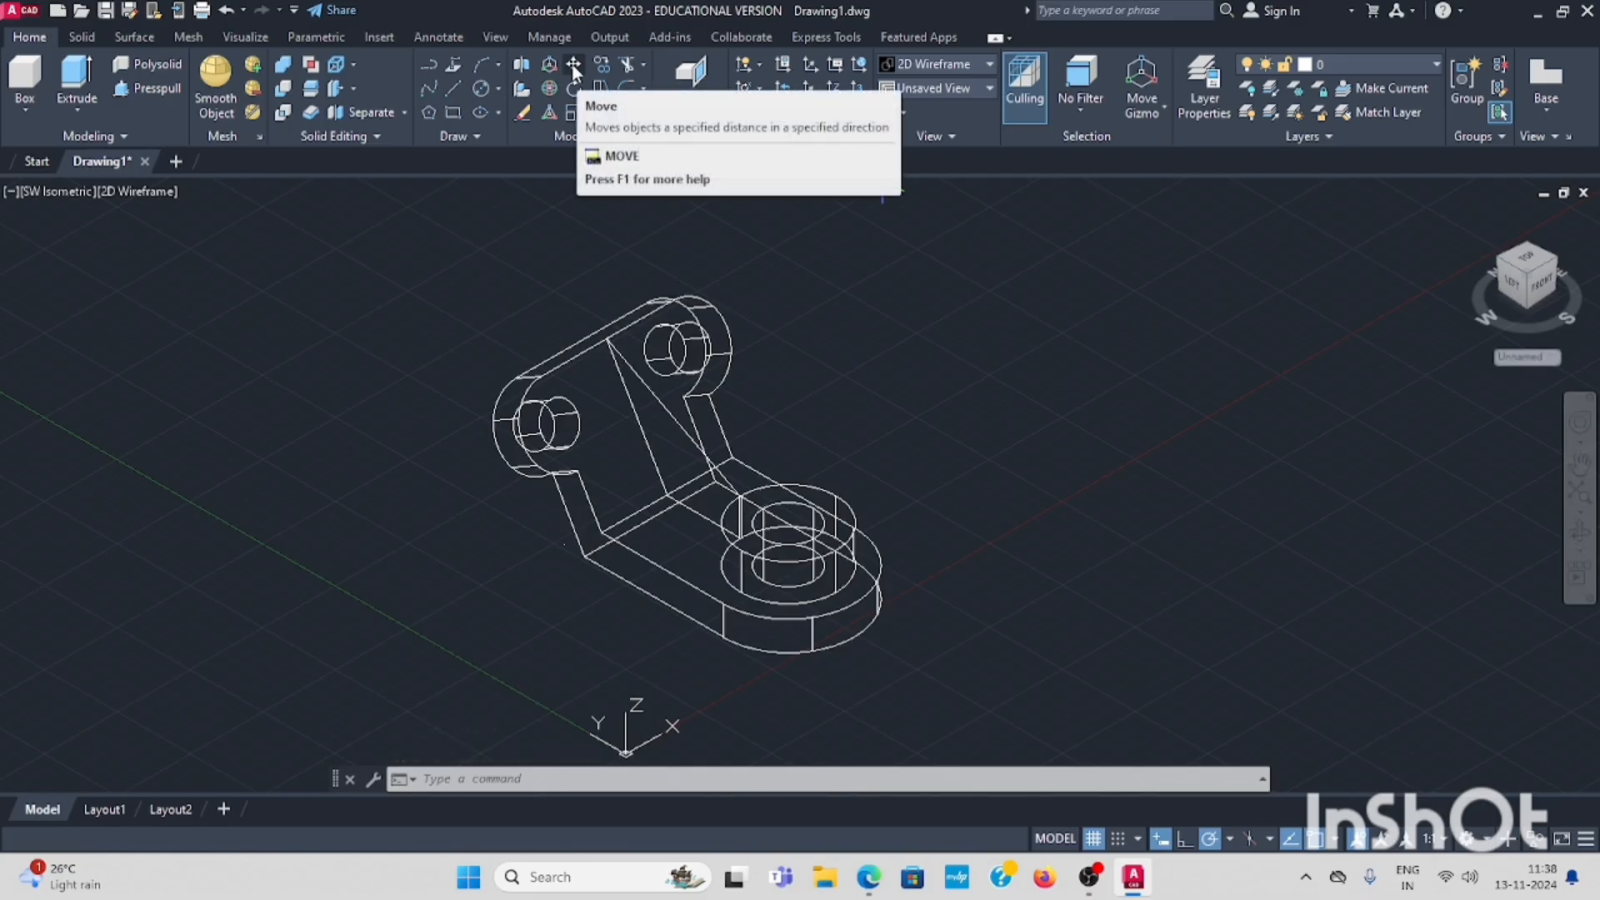
- Move the rib triangle aside and extrude it to height 18 into a wedge solid
left_click(574, 63)
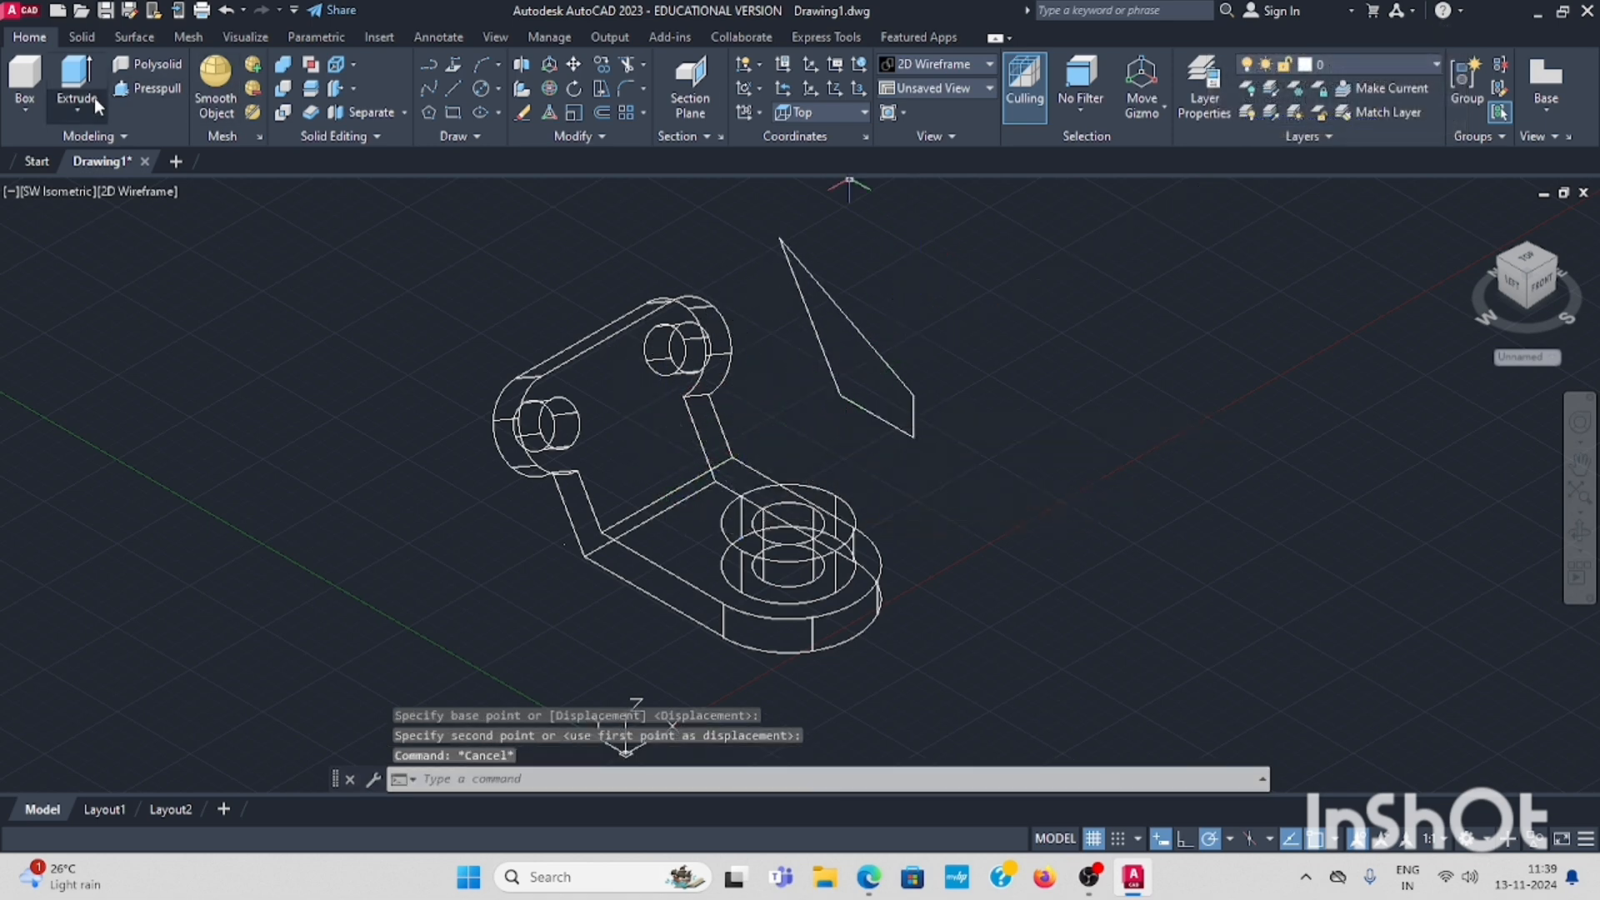
left_click(77, 111)
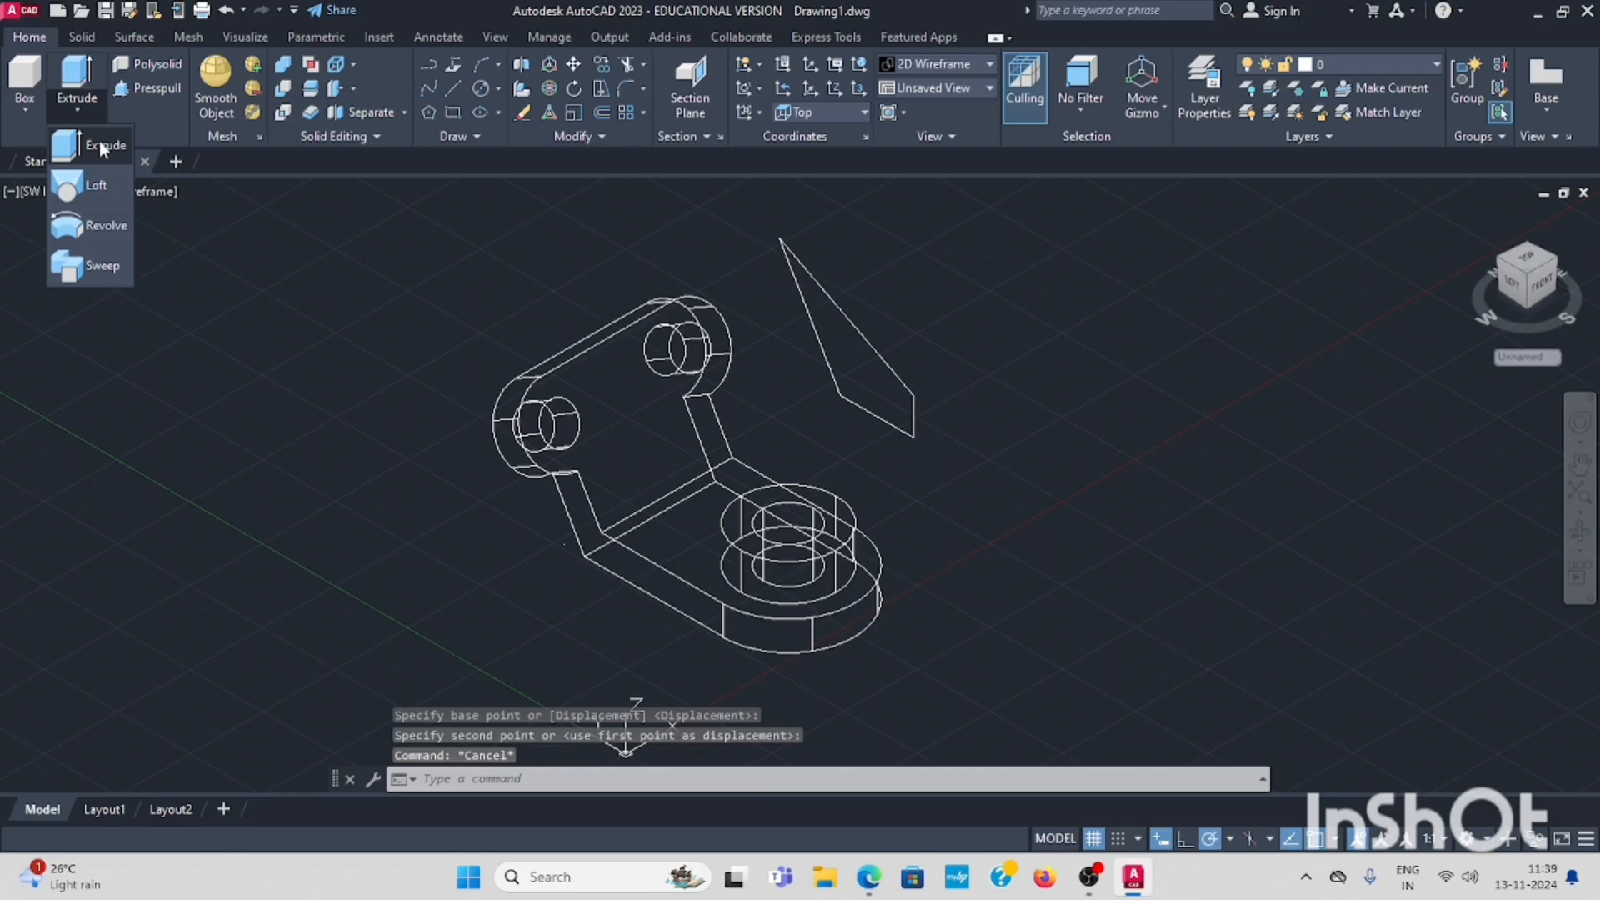
left_click(104, 145)
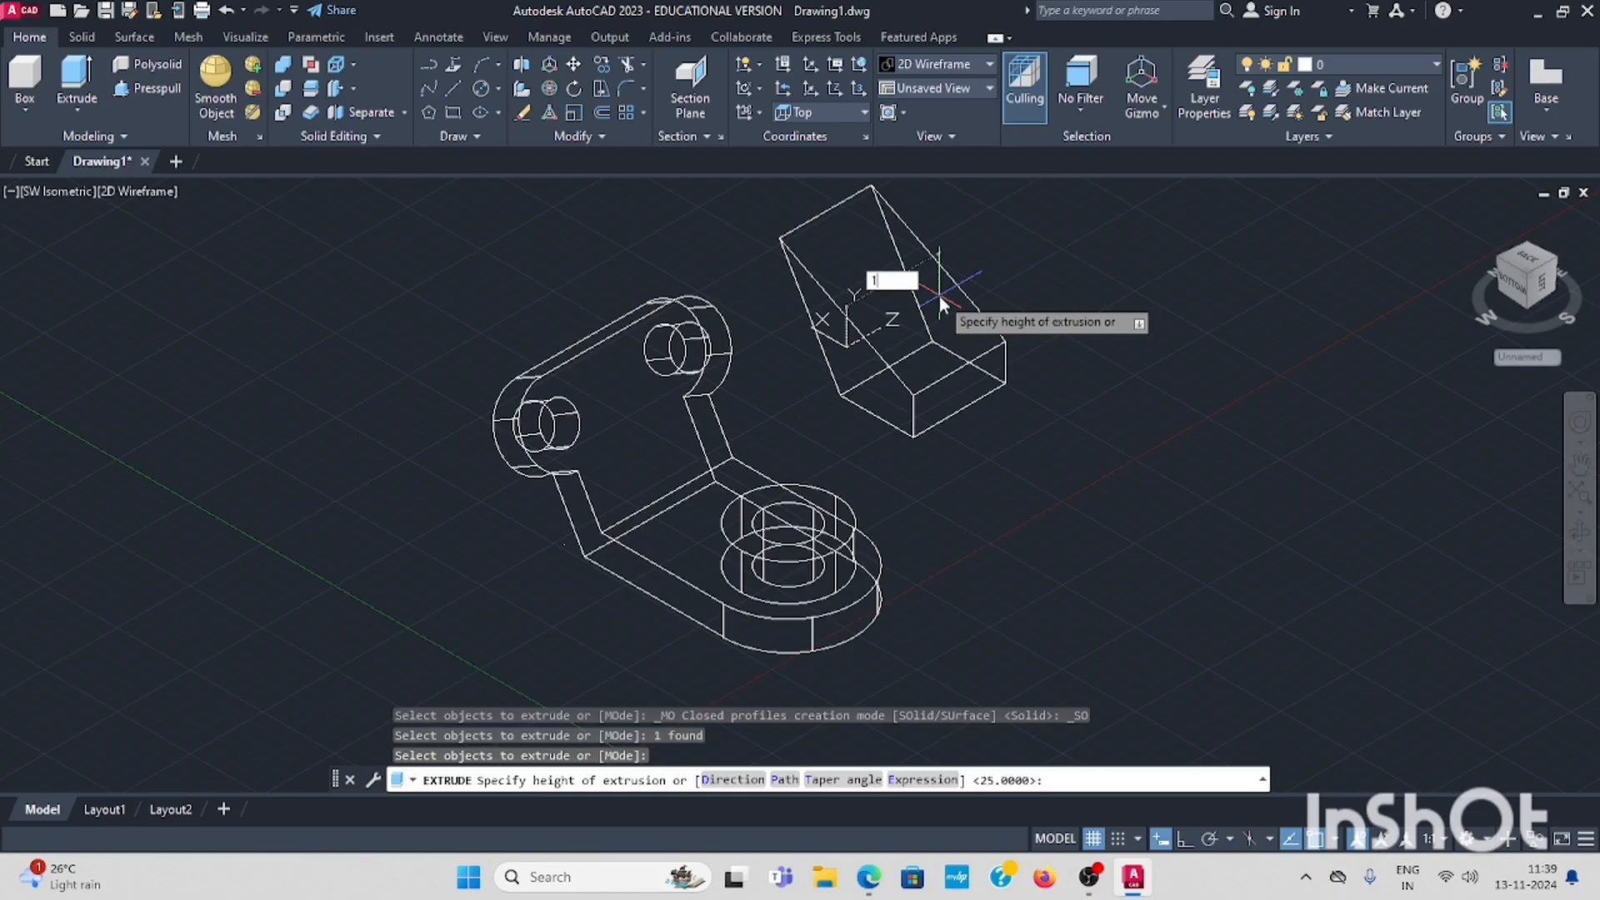
type("18")
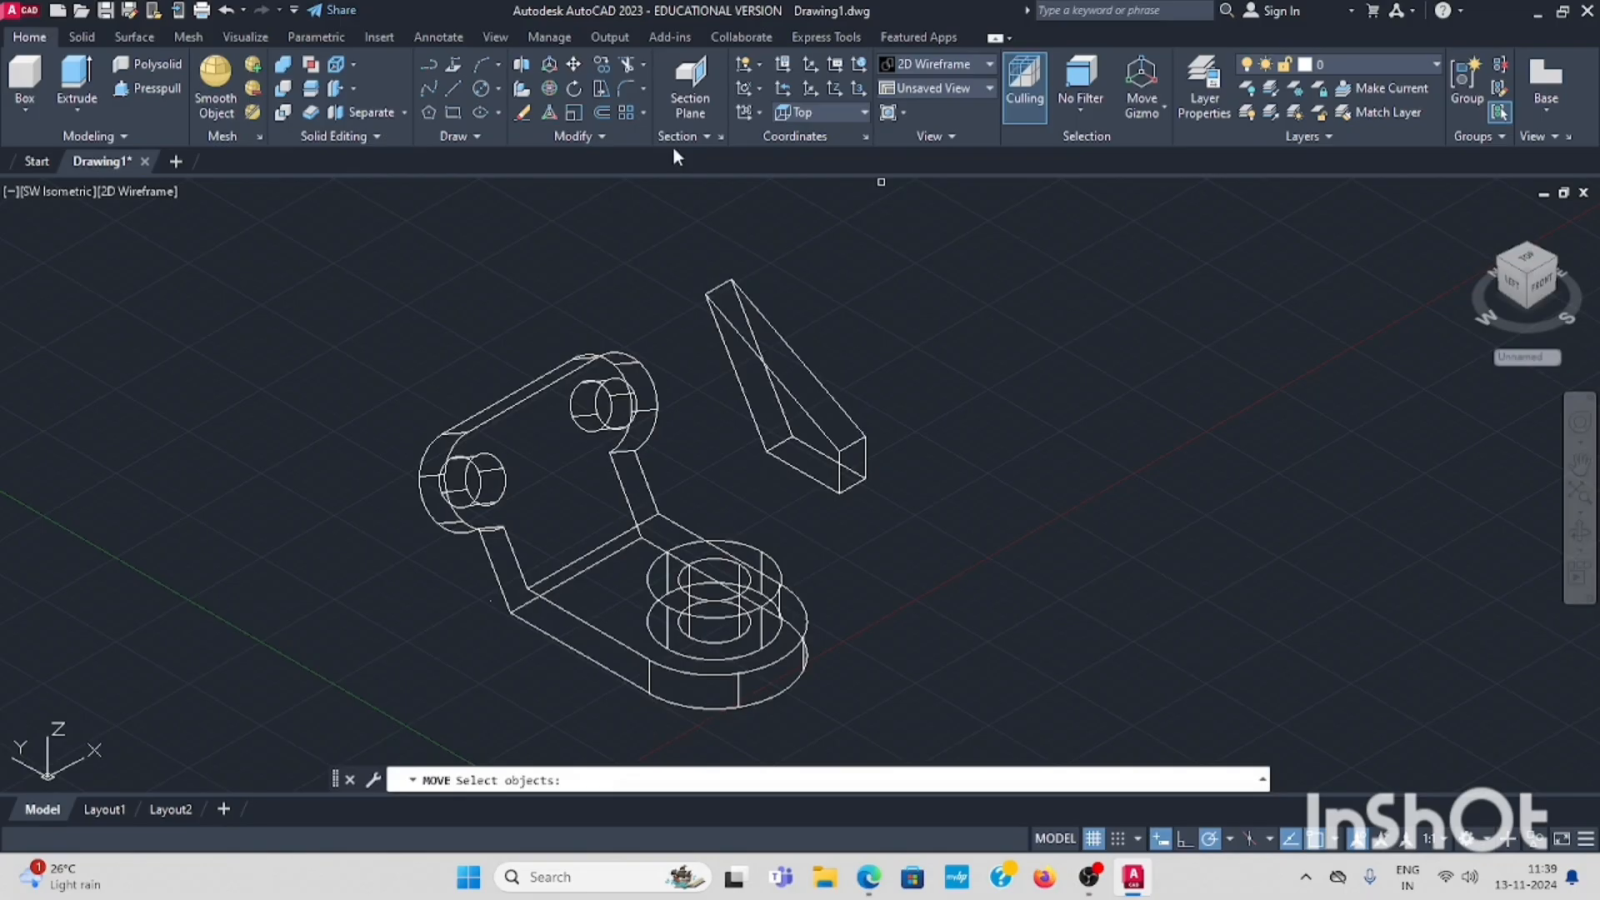
left_click(822, 383)
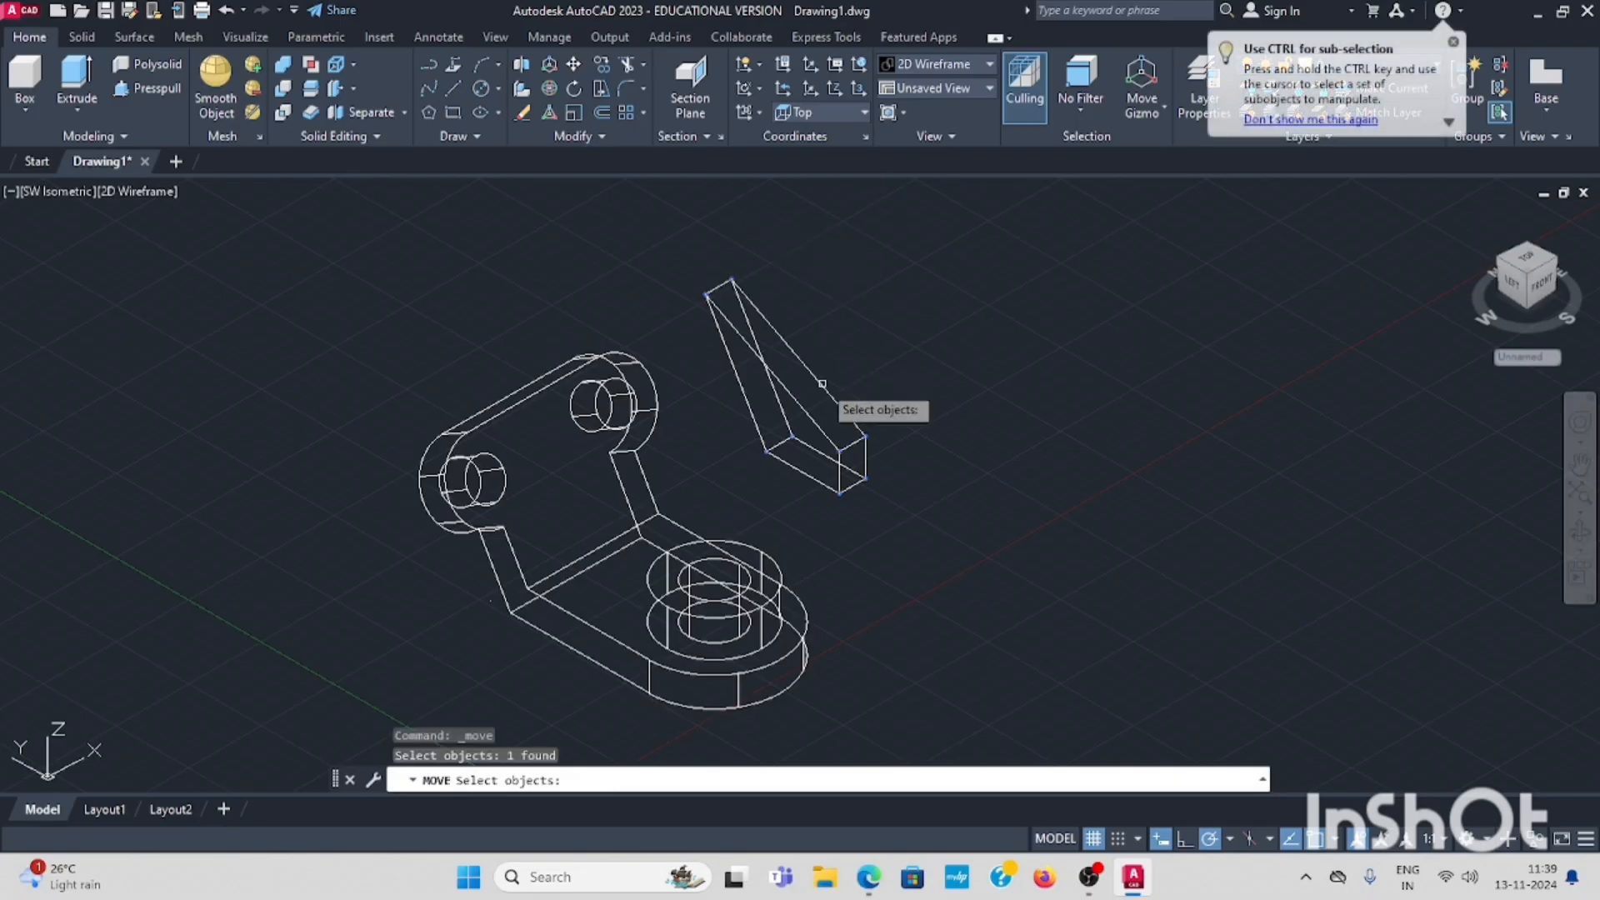
- Move the wedge by its top corner onto the corner where the arm meets the boss
key("enter")
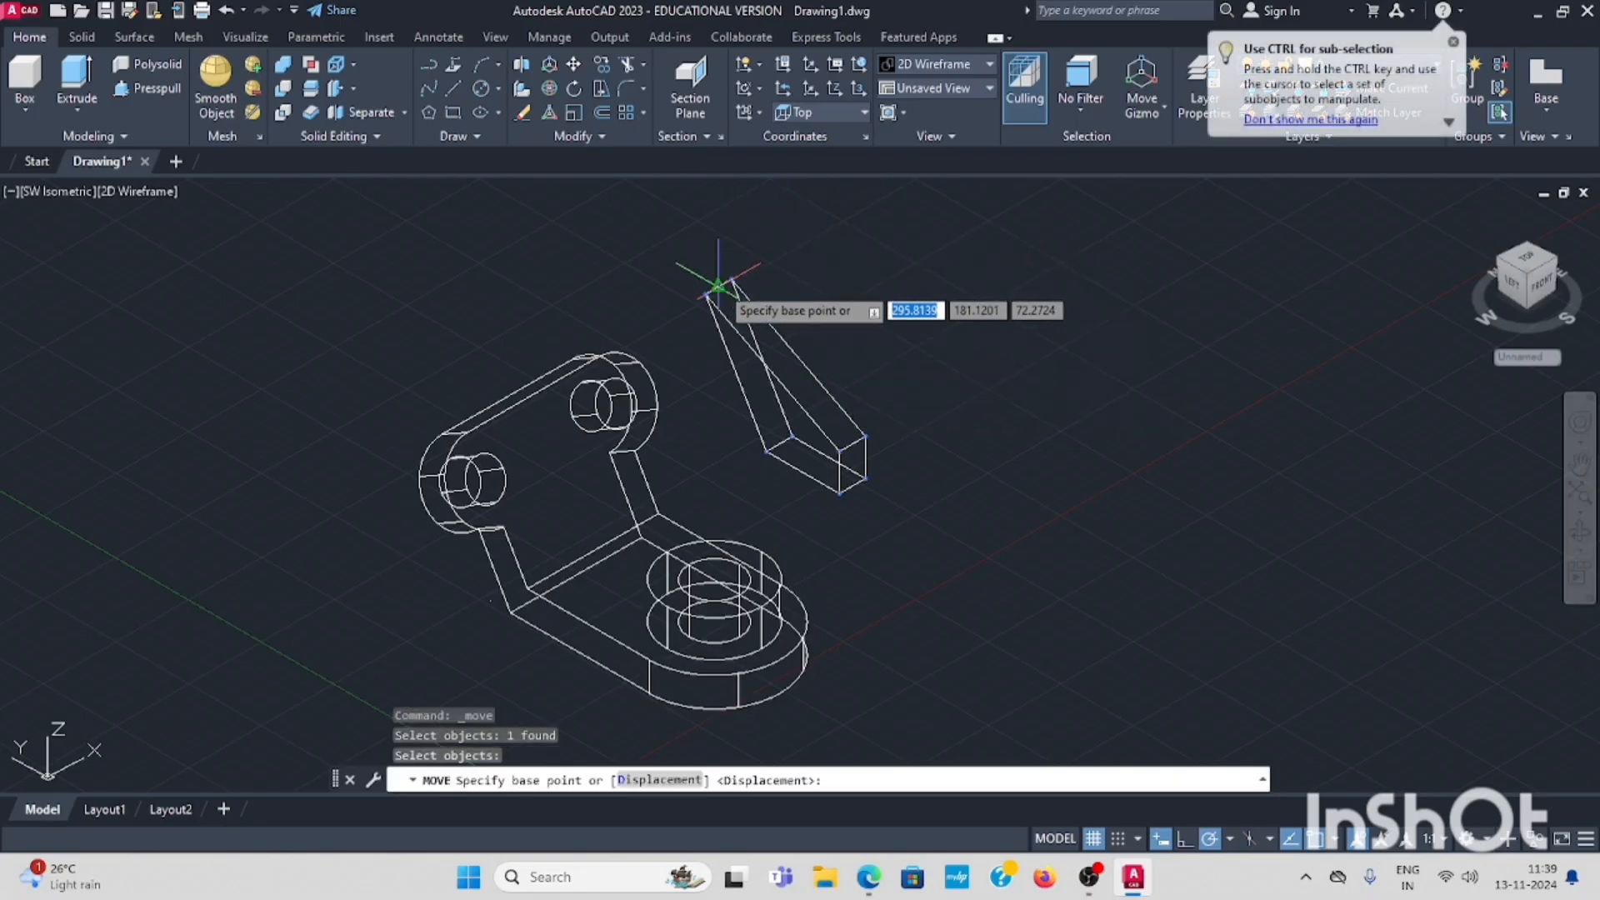
left_click(530, 396)
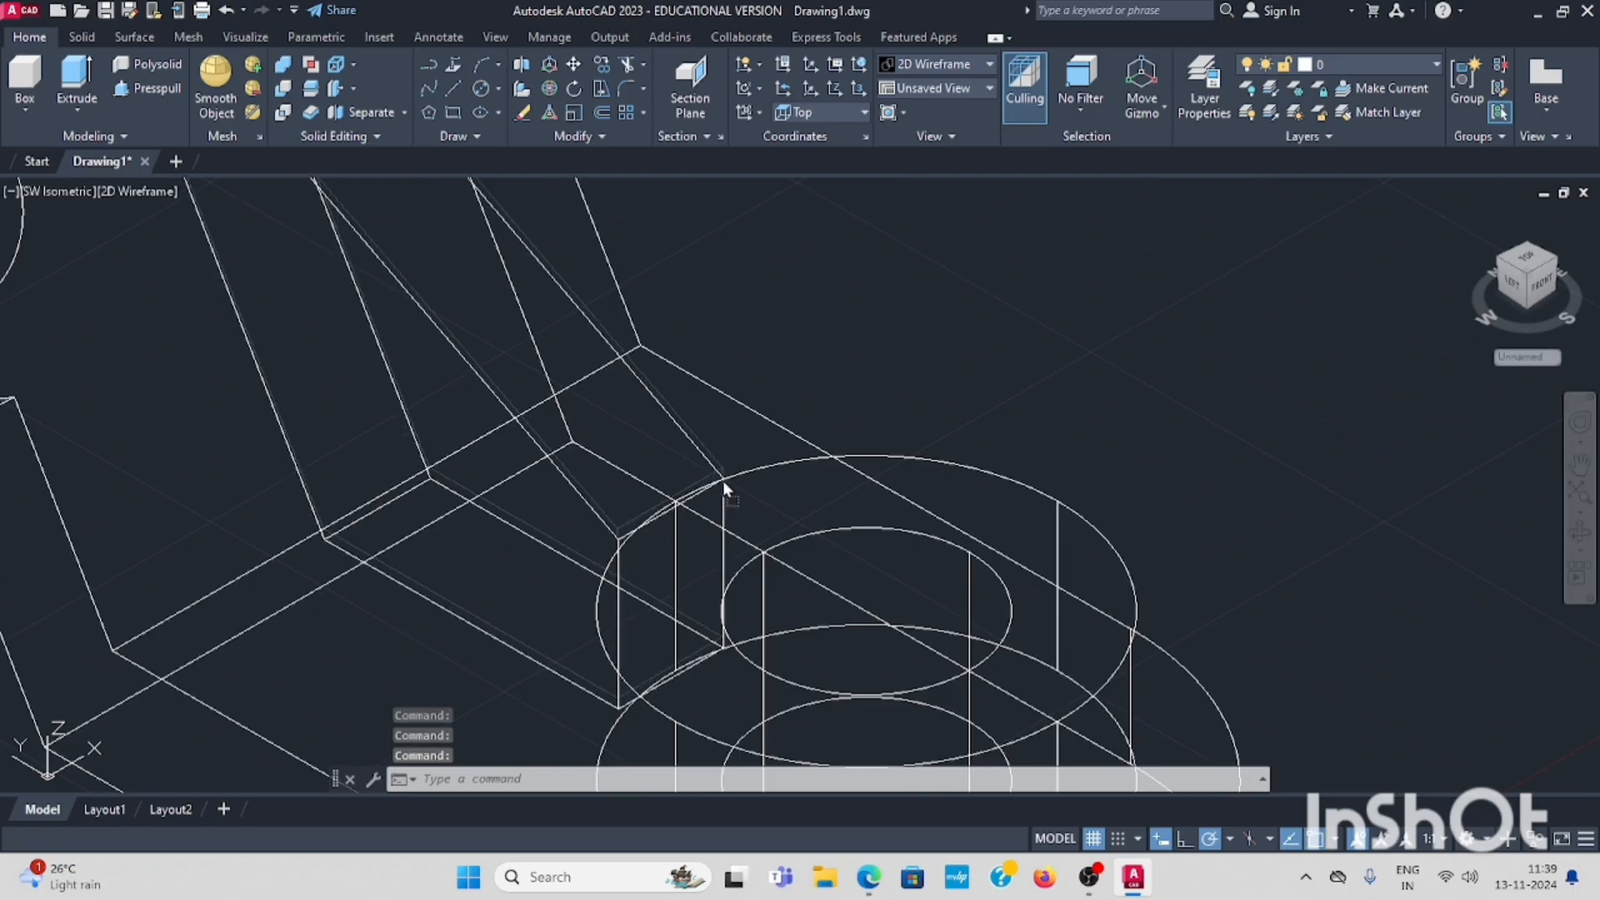
left_click(724, 480)
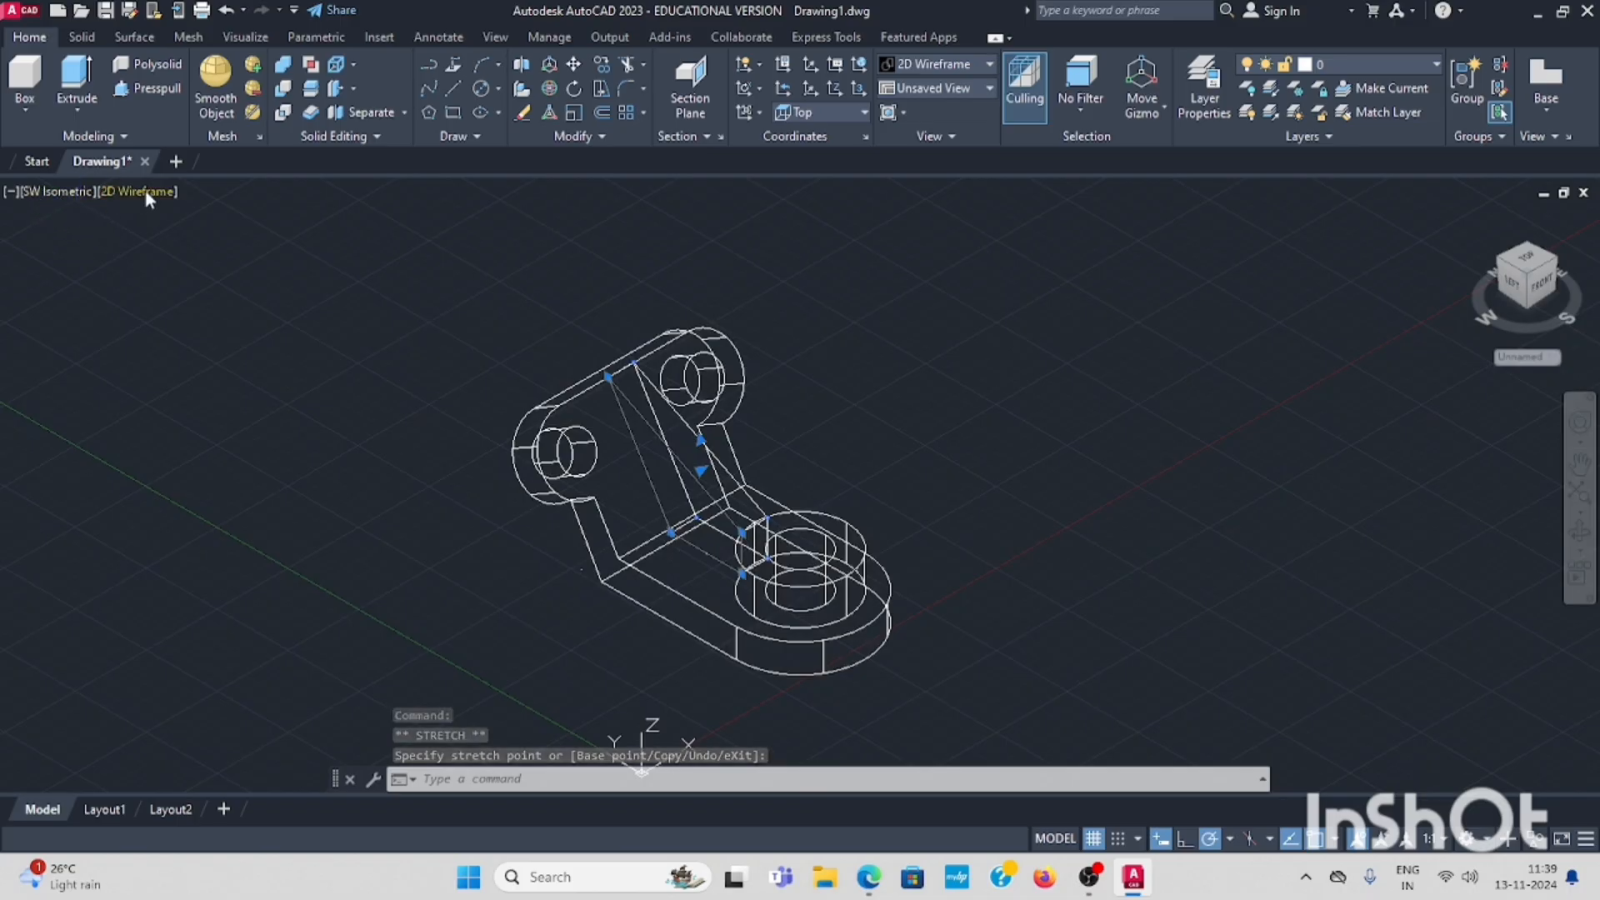
- Show the model in Shades of Gray and union the rib with the bracket
left_click(138, 190)
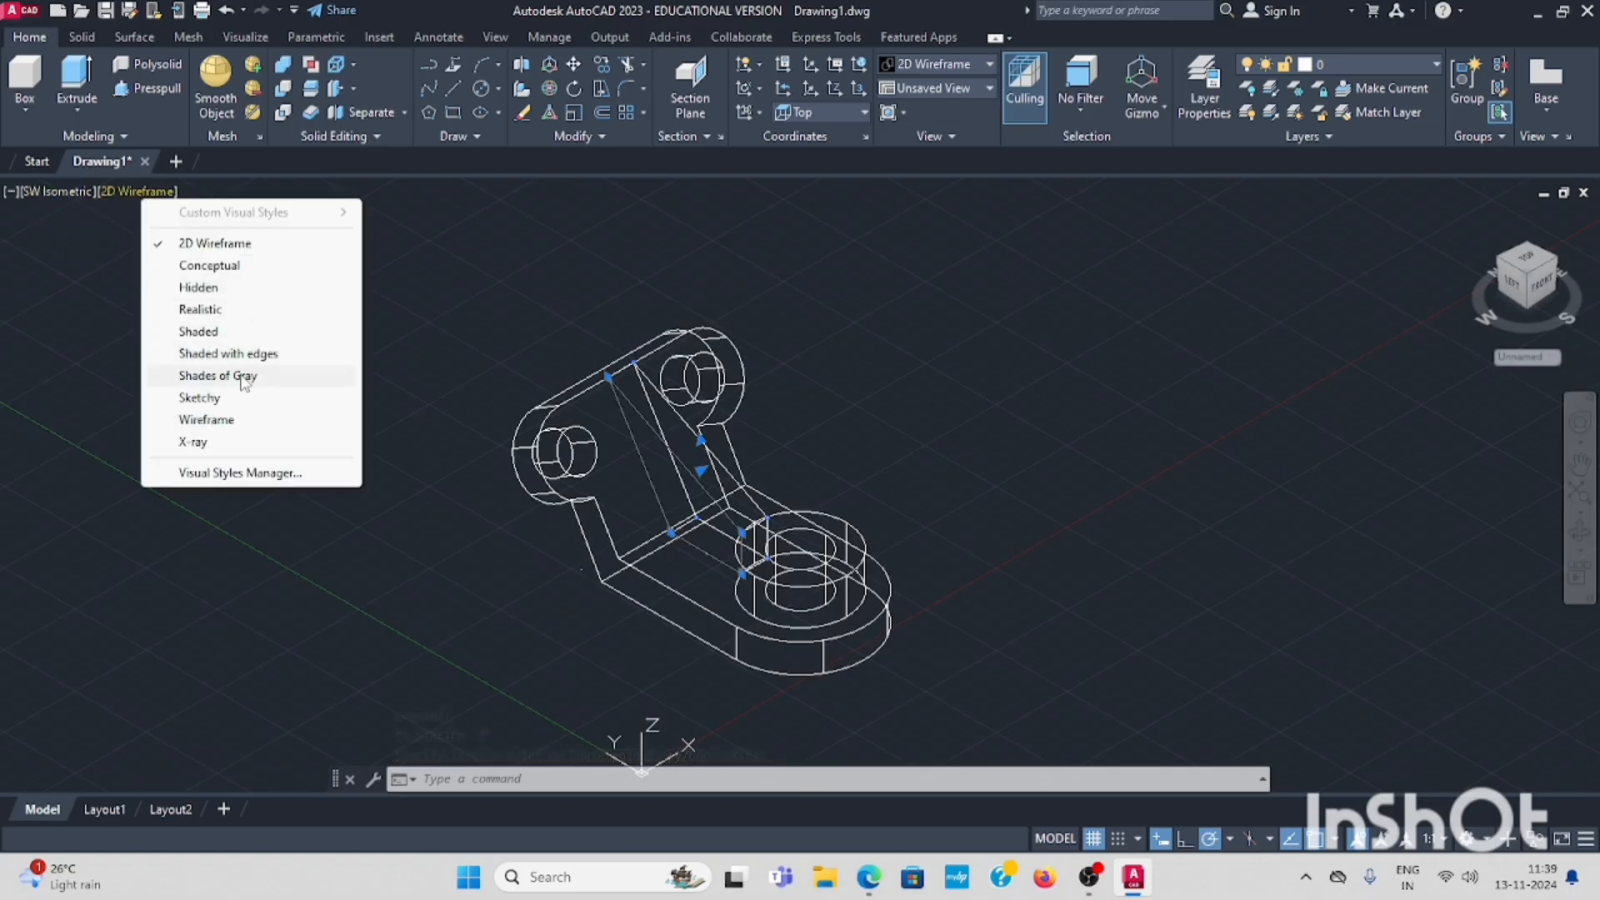
left_click(217, 375)
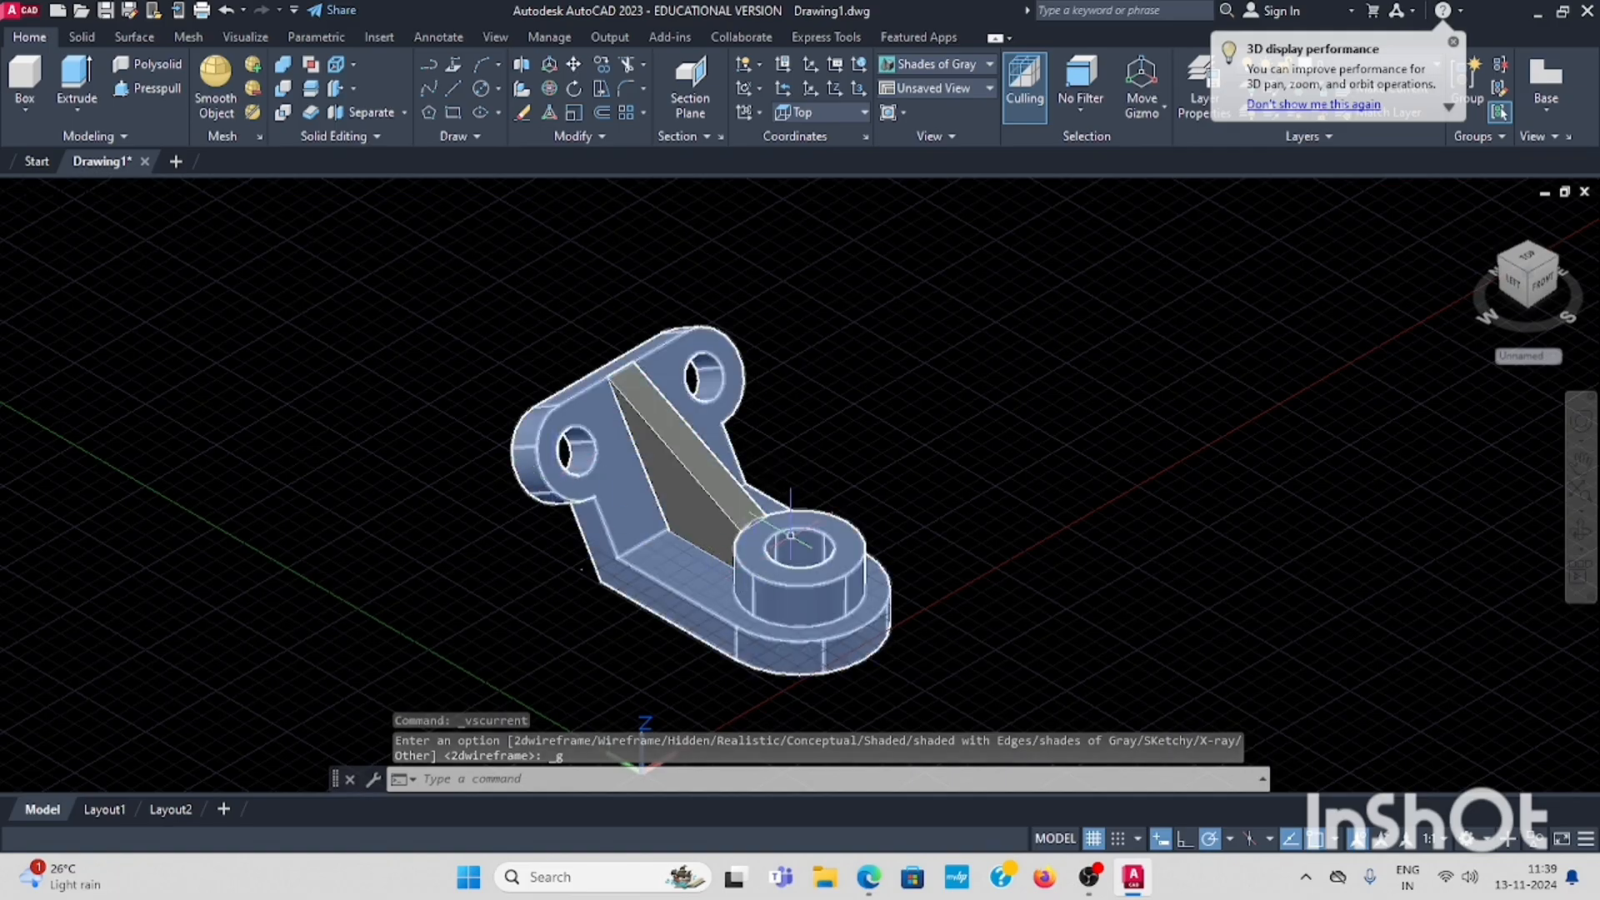
left_click(80, 36)
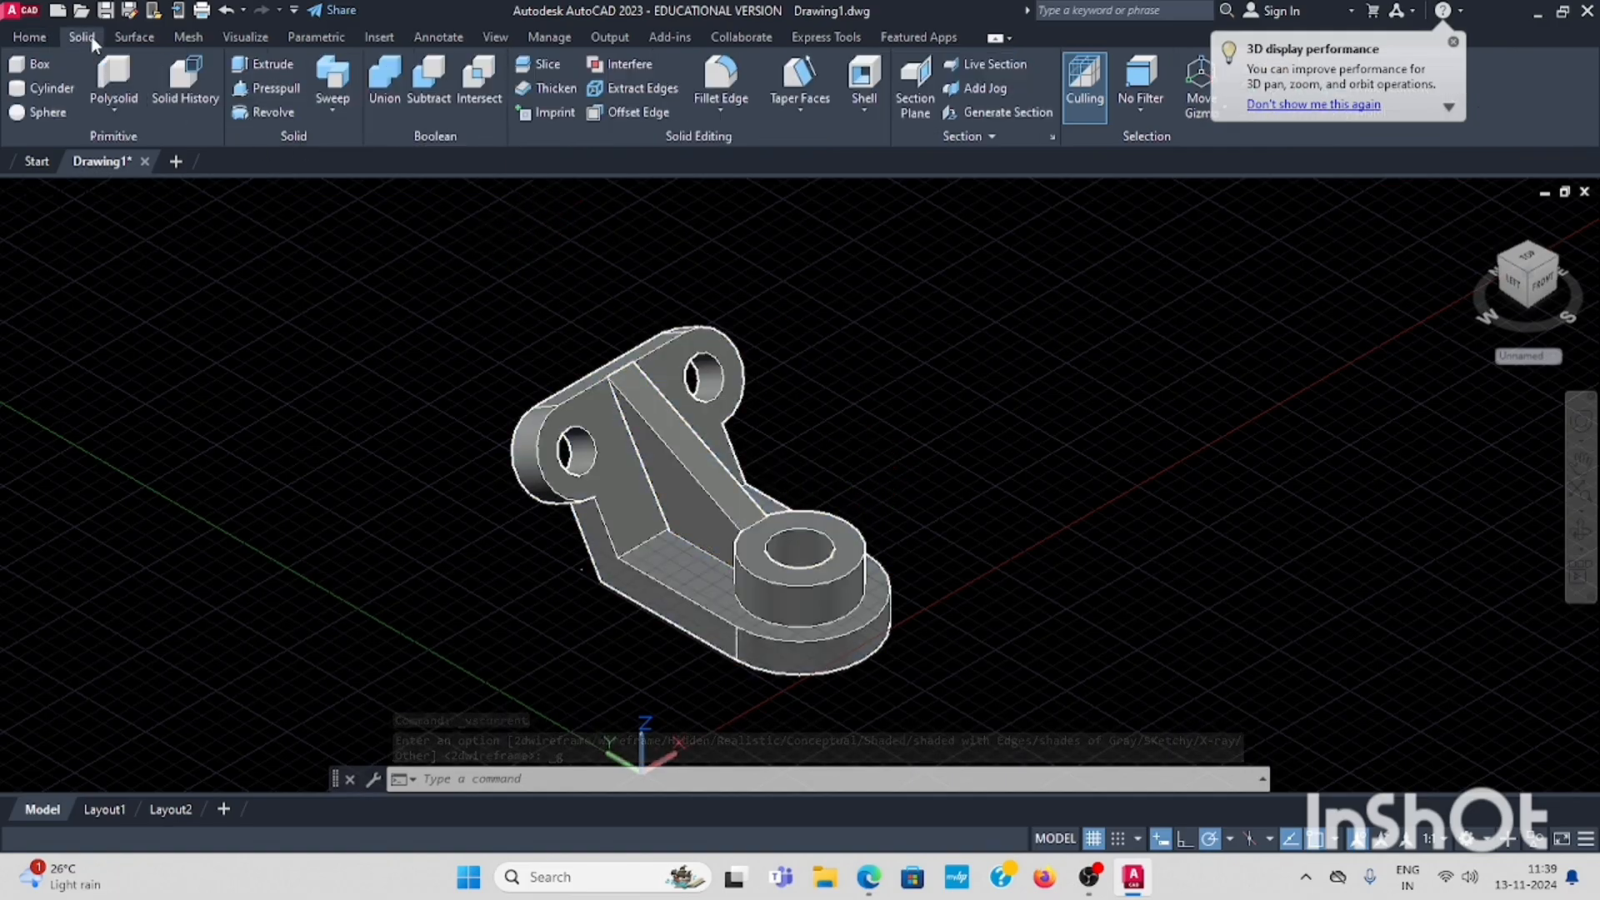
left_click(385, 70)
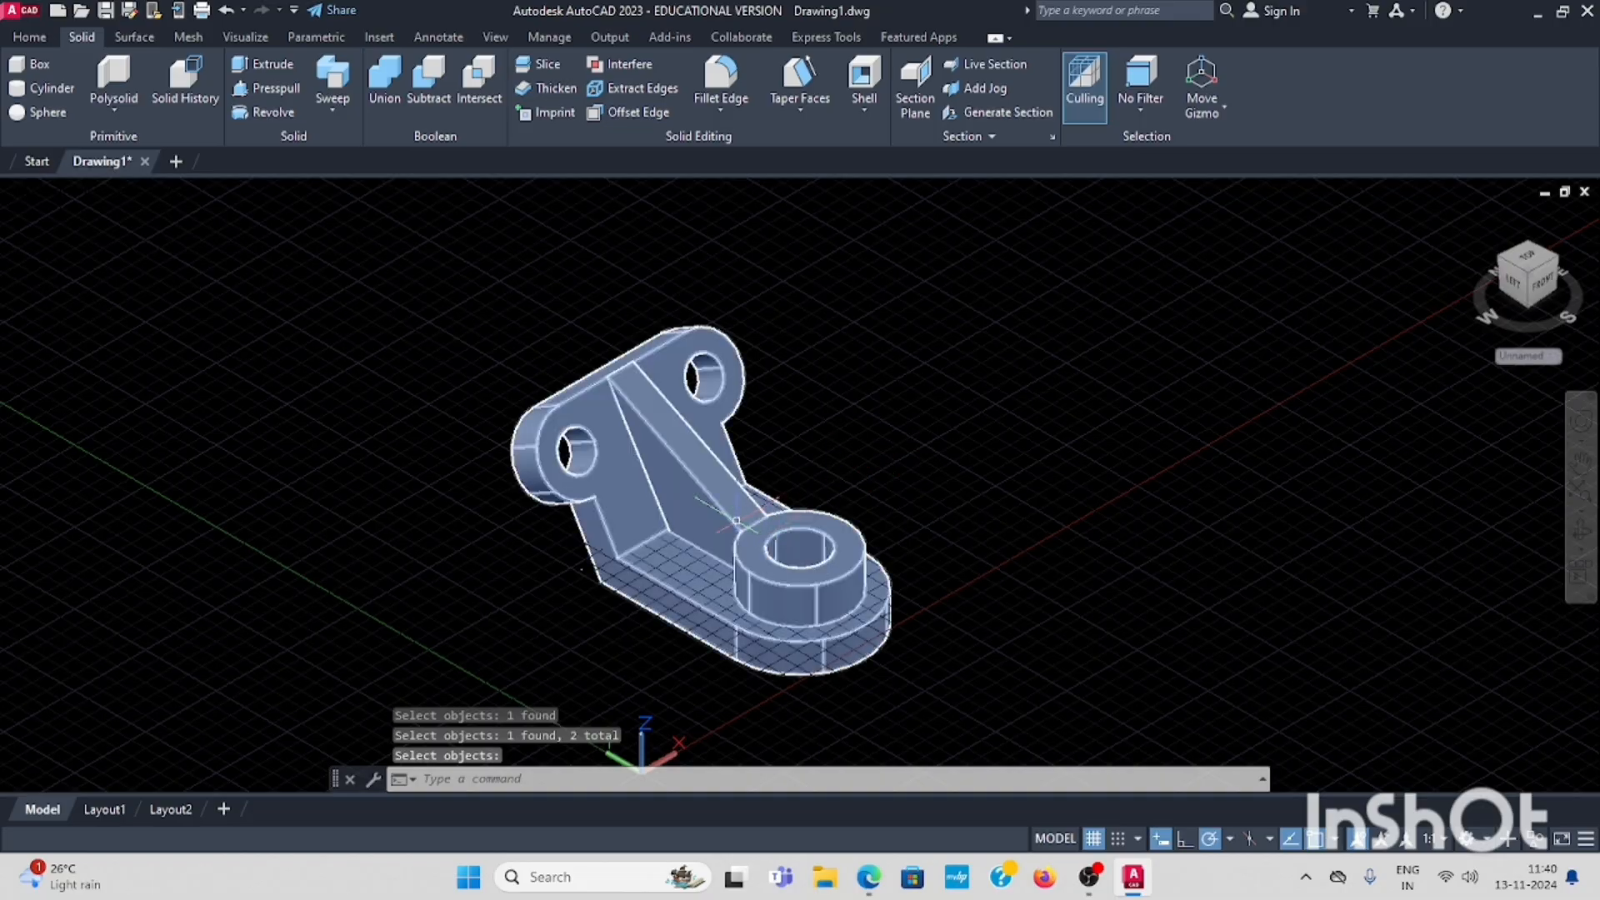
- Select the finished solid and set its colour to Magenta in Quick Properties
left_click(735, 520)
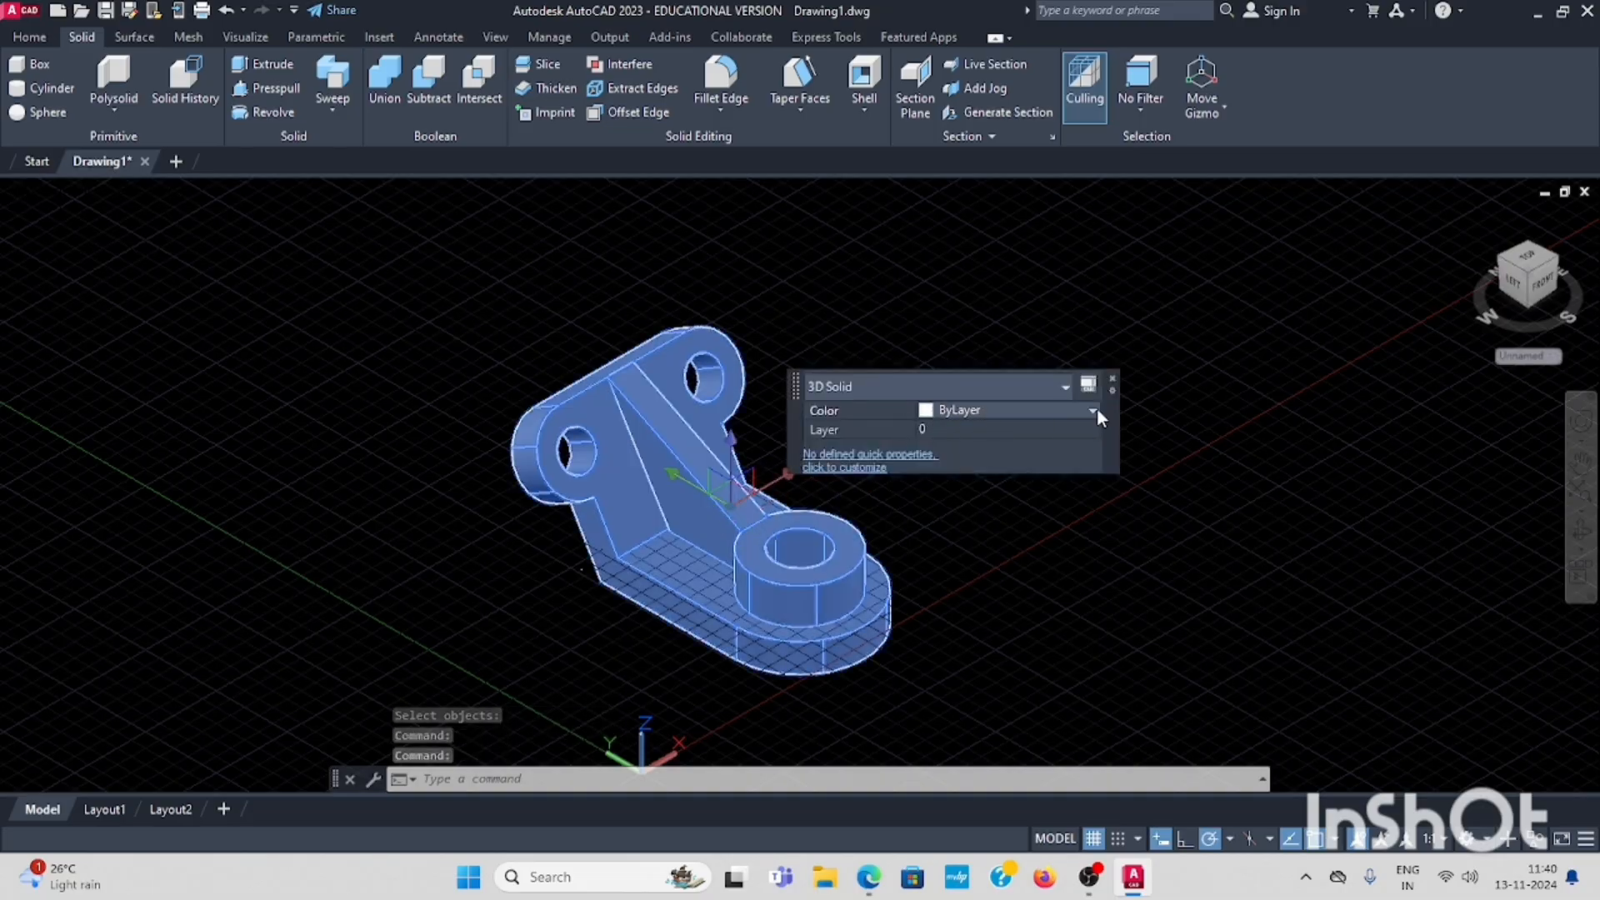
left_click(1093, 410)
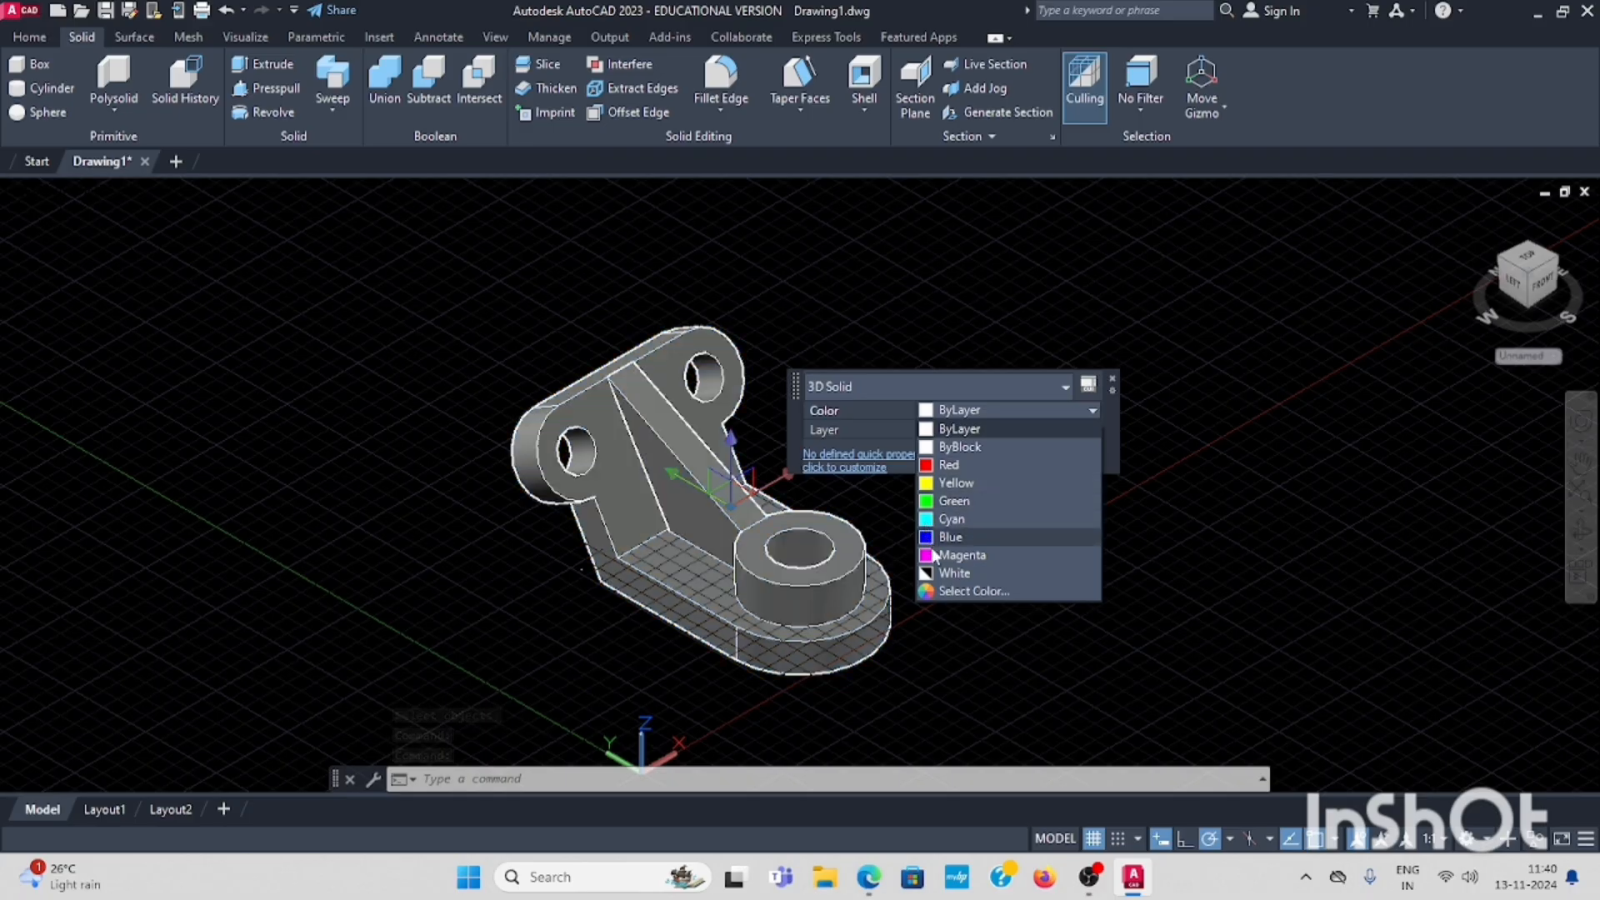
left_click(960, 553)
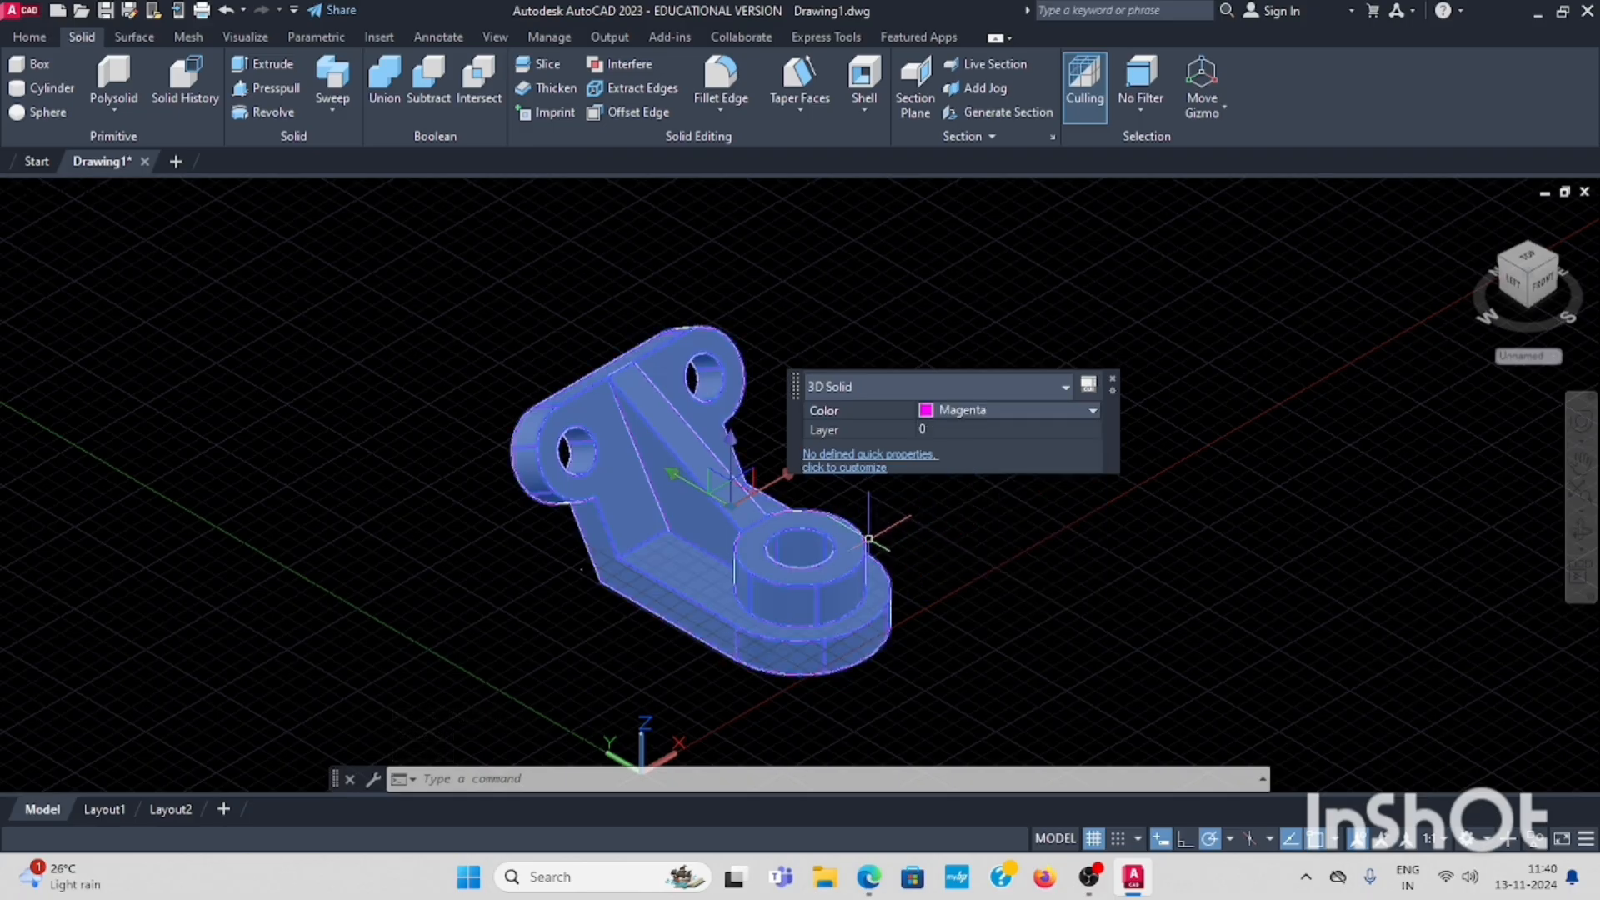